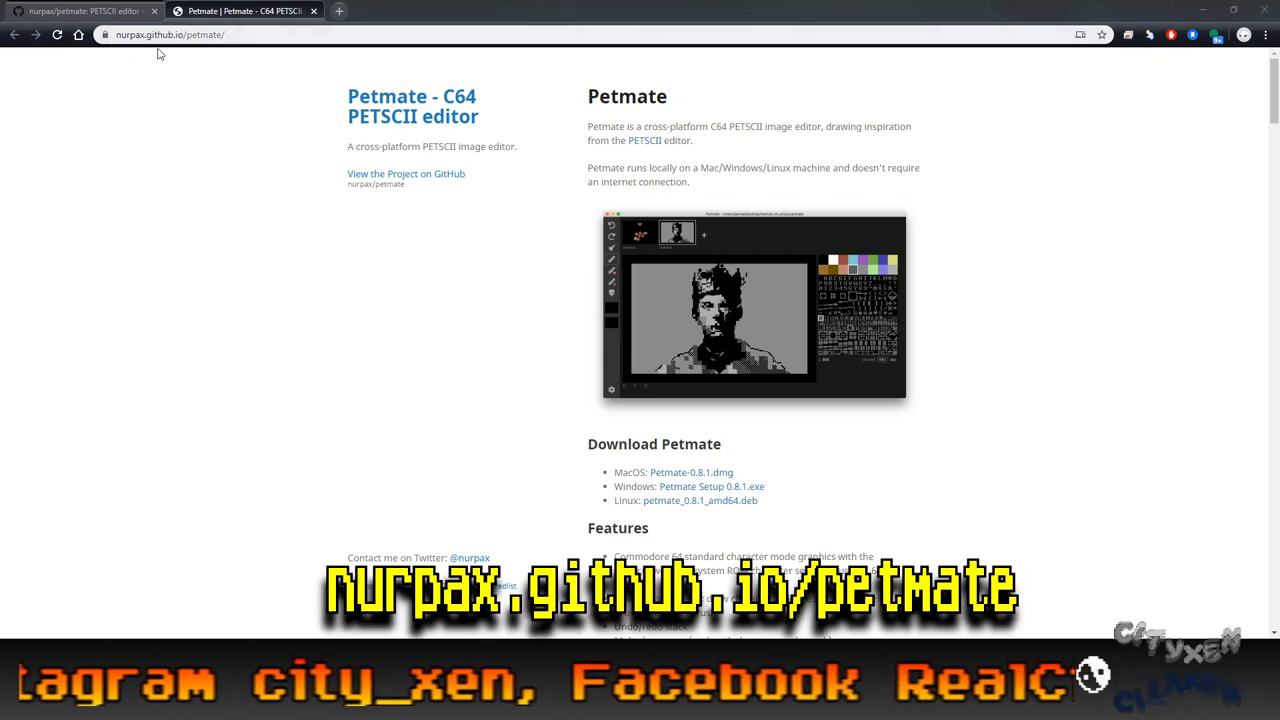
{"action": "mouse_move", "coordinate": [300, 90]}
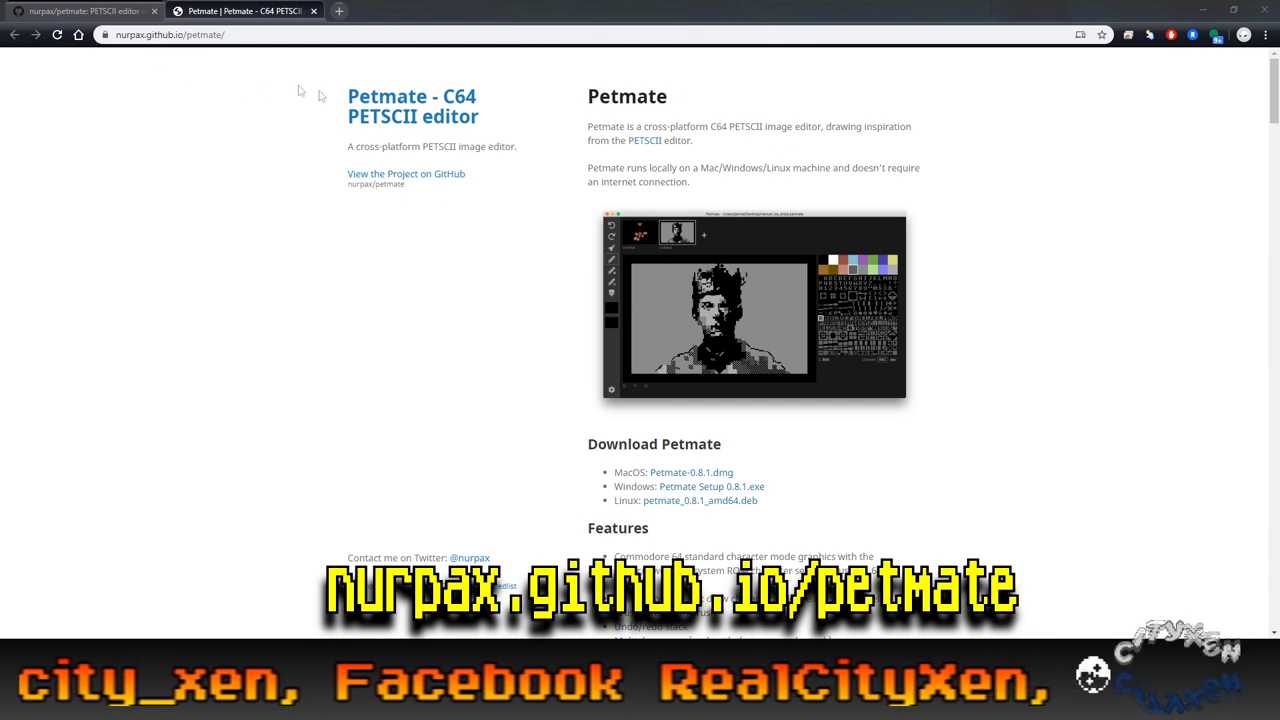
{"action": "mouse_move", "coordinate": [586, 290]}
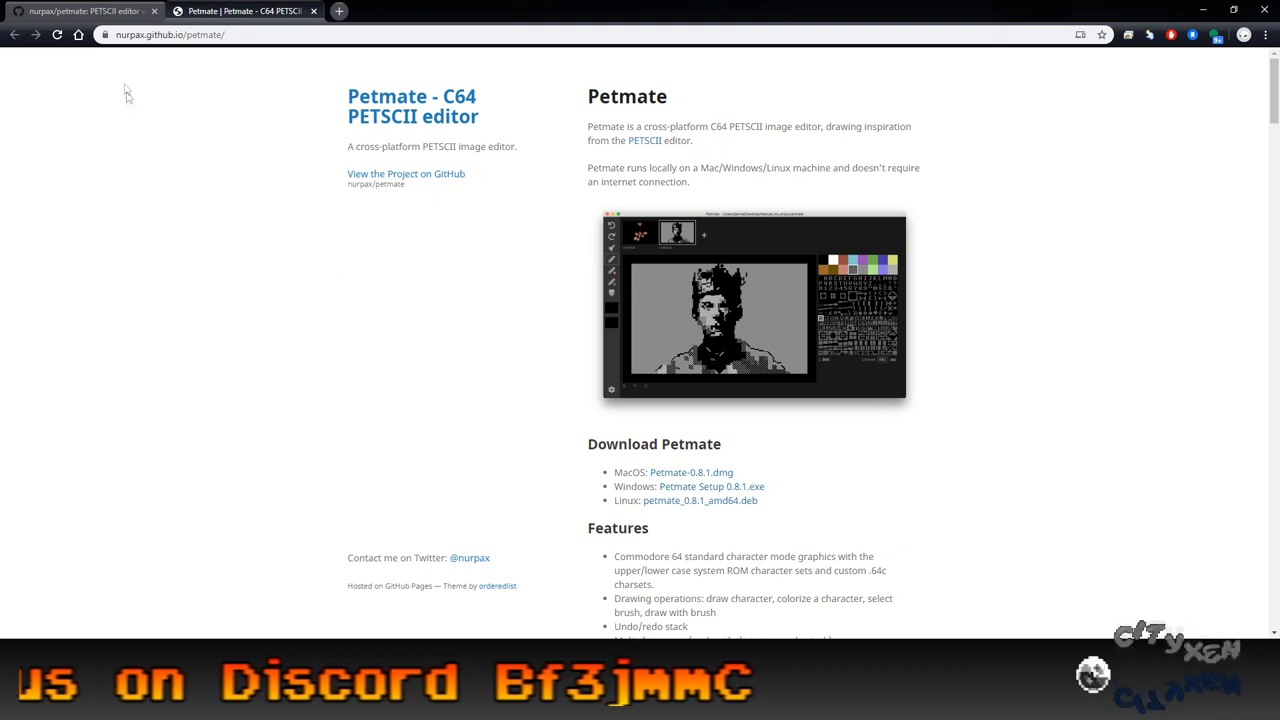
Follow 'View the Project on GitHub' to reach the nurpax/petmate repository.
{"action": "left_click", "coordinate": [85, 11]}
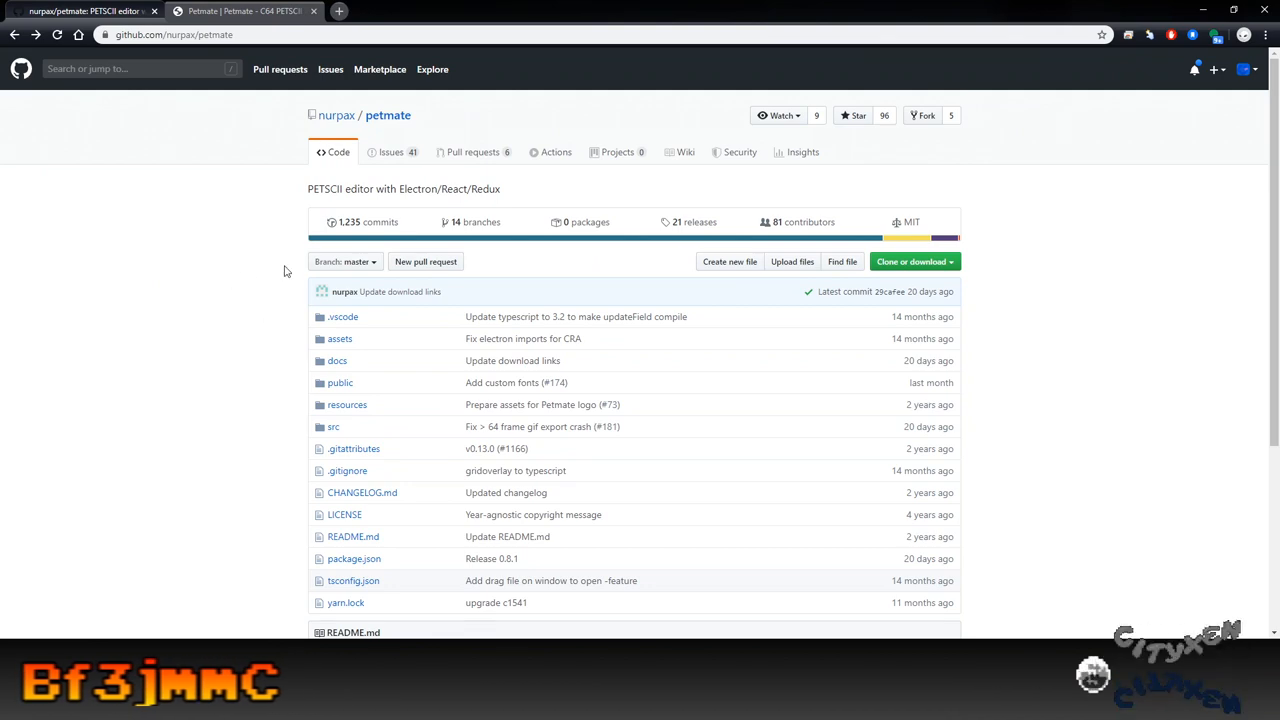
{"action": "mouse_move", "coordinate": [347, 405]}
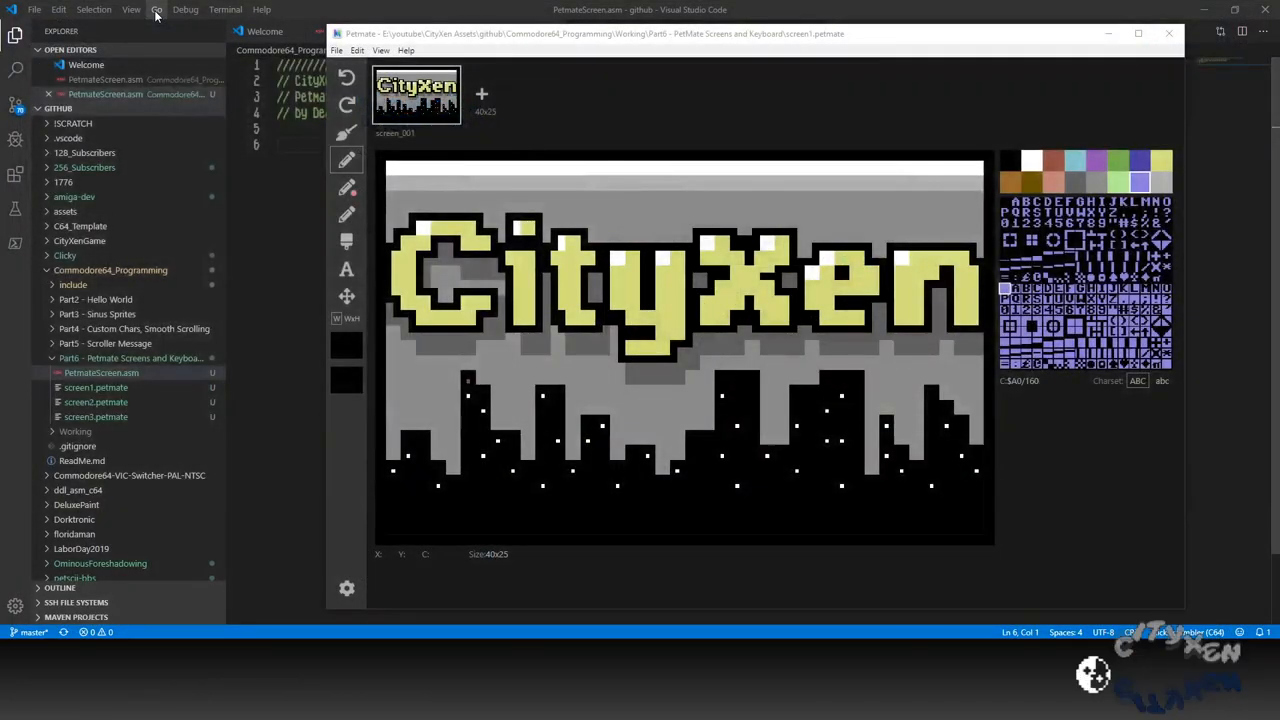
Enlarge the Petmate window showing the screen1.petmate CityXen skyline.
{"action": "left_click", "coordinate": [725, 244]}
{"action": "type", "text": "screen_001"}
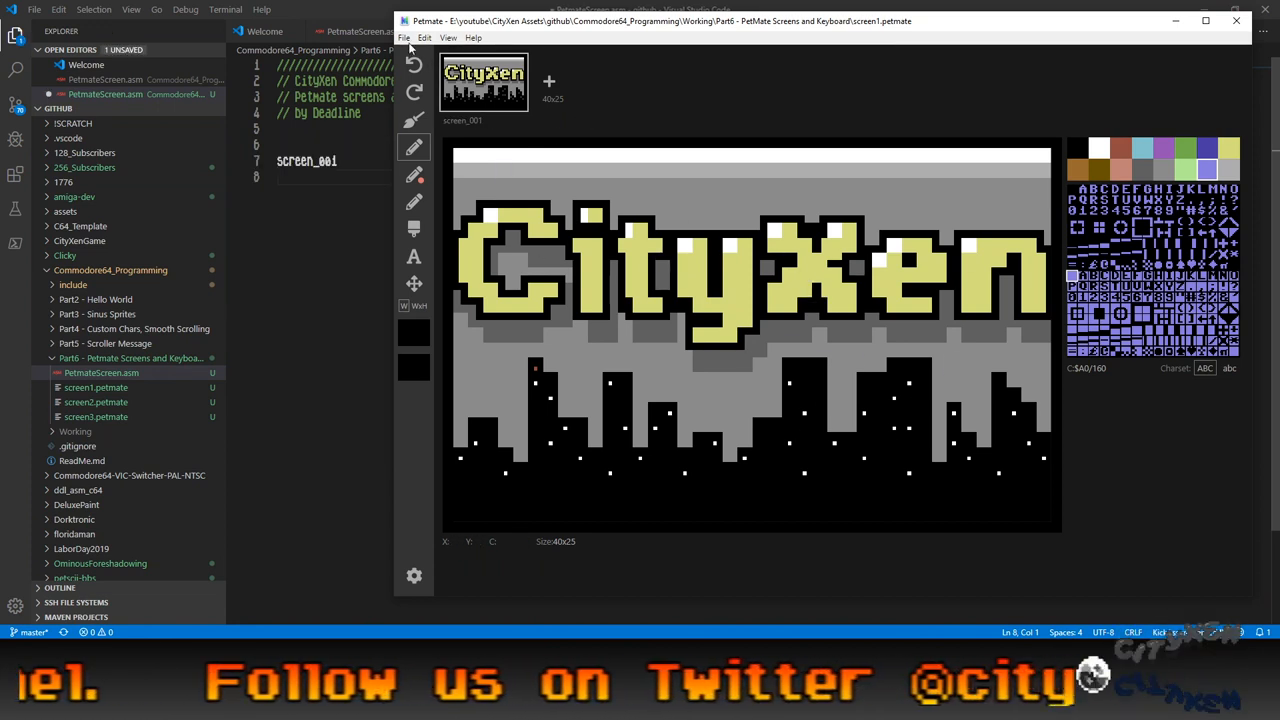
{"action": "left_click", "coordinate": [404, 37]}
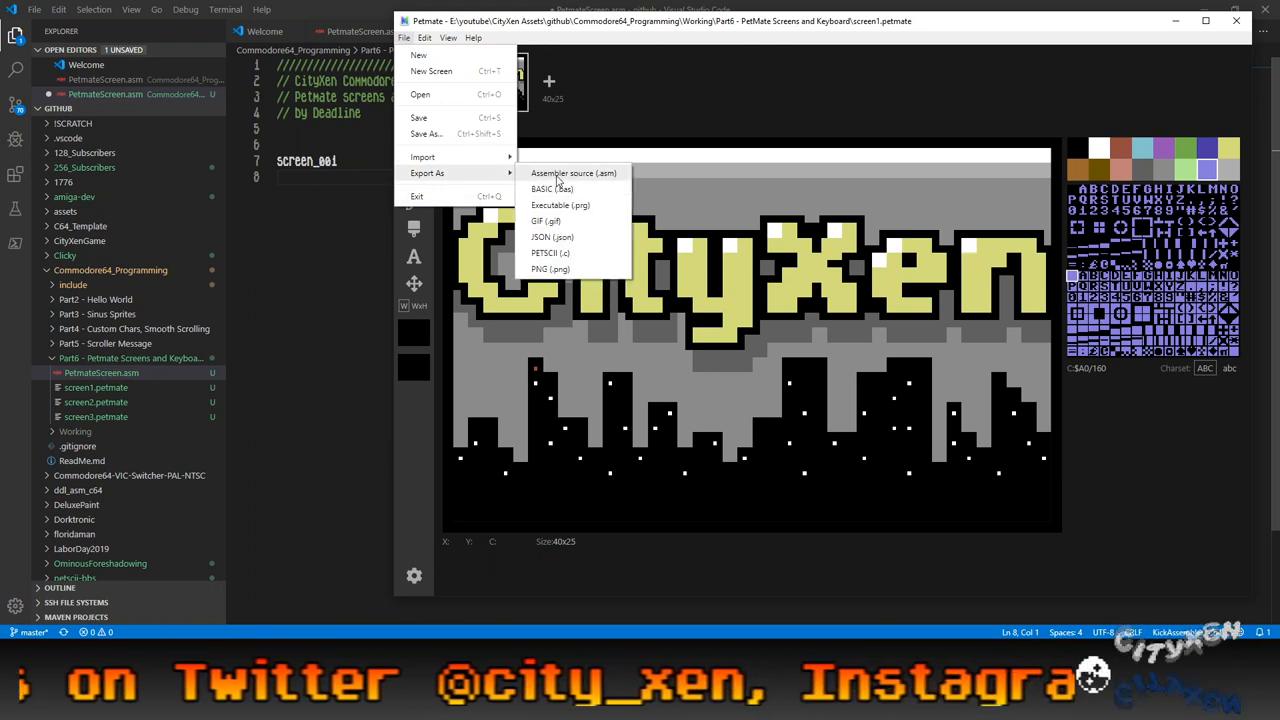
{"action": "left_click", "coordinate": [574, 173]}
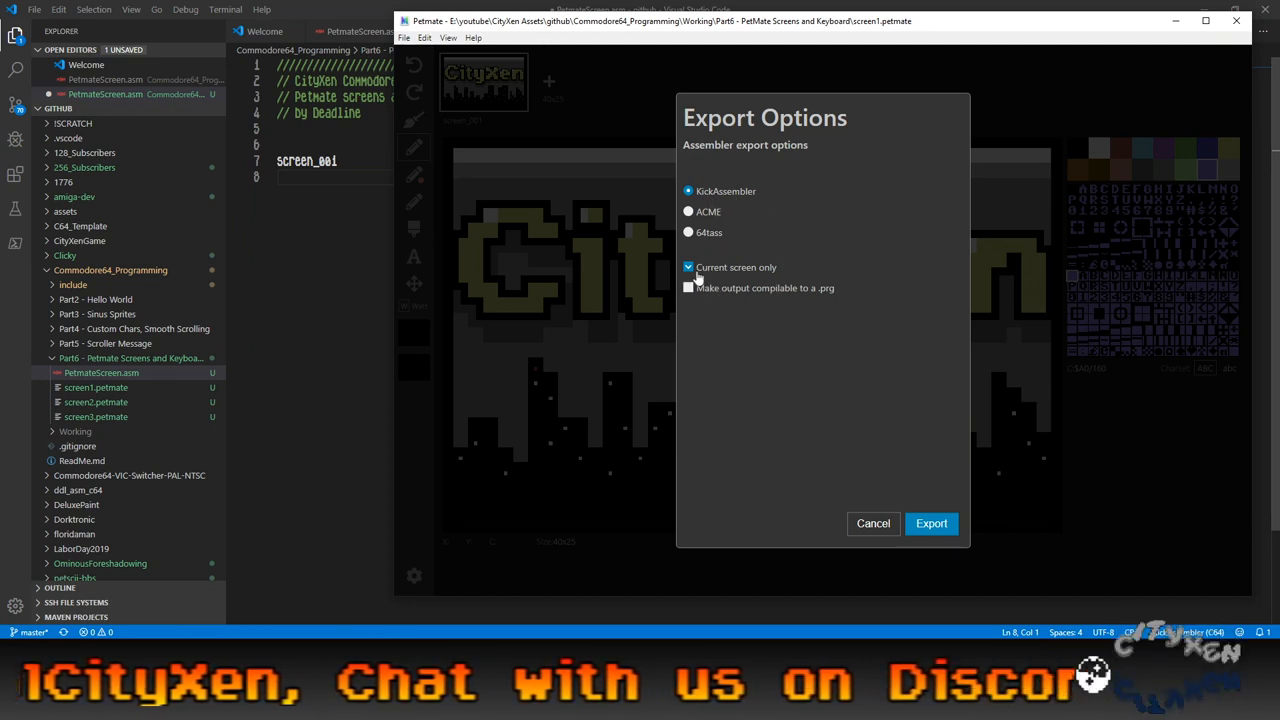
{"action": "left_click", "coordinate": [688, 267]}
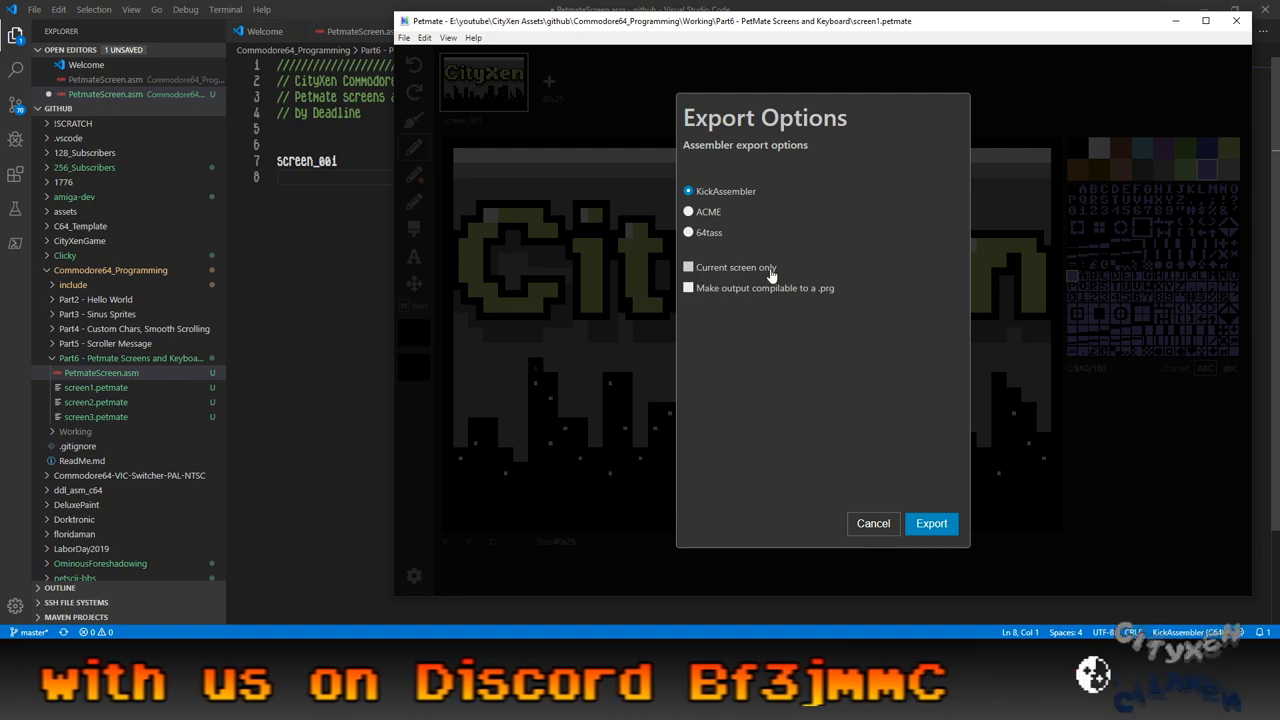
{"action": "left_click", "coordinate": [688, 267]}
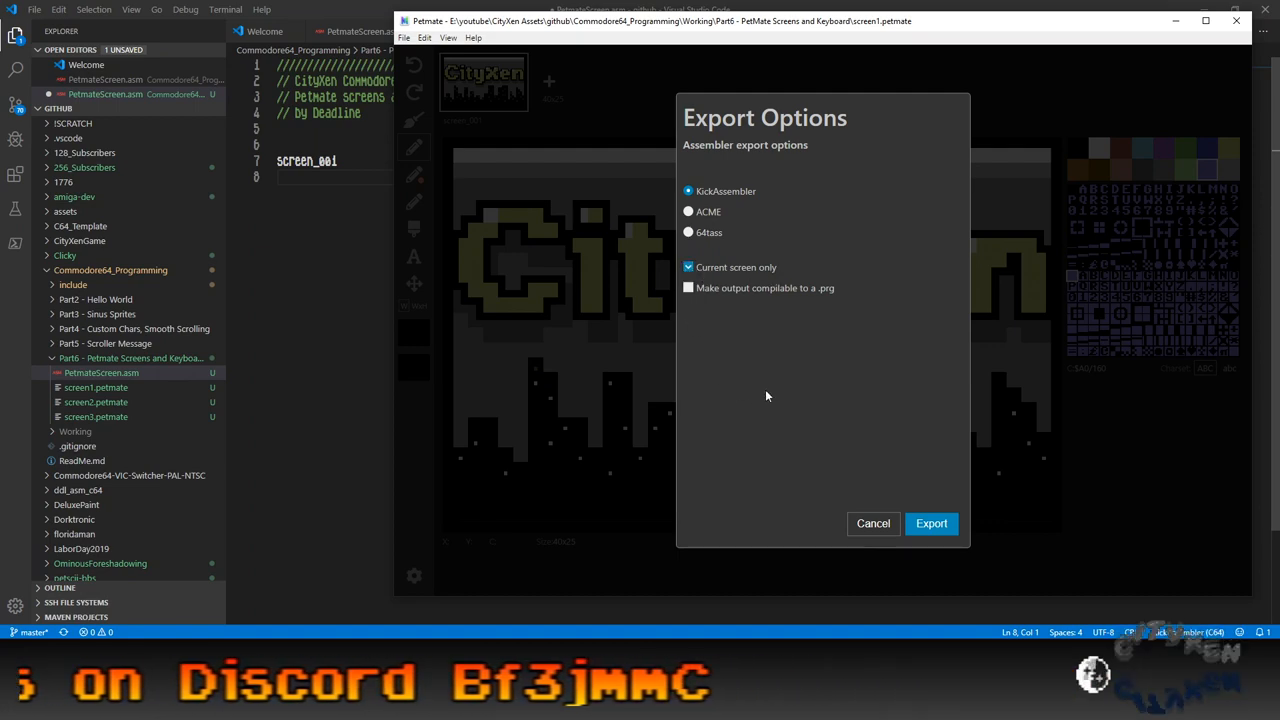
{"action": "left_click", "coordinate": [872, 523]}
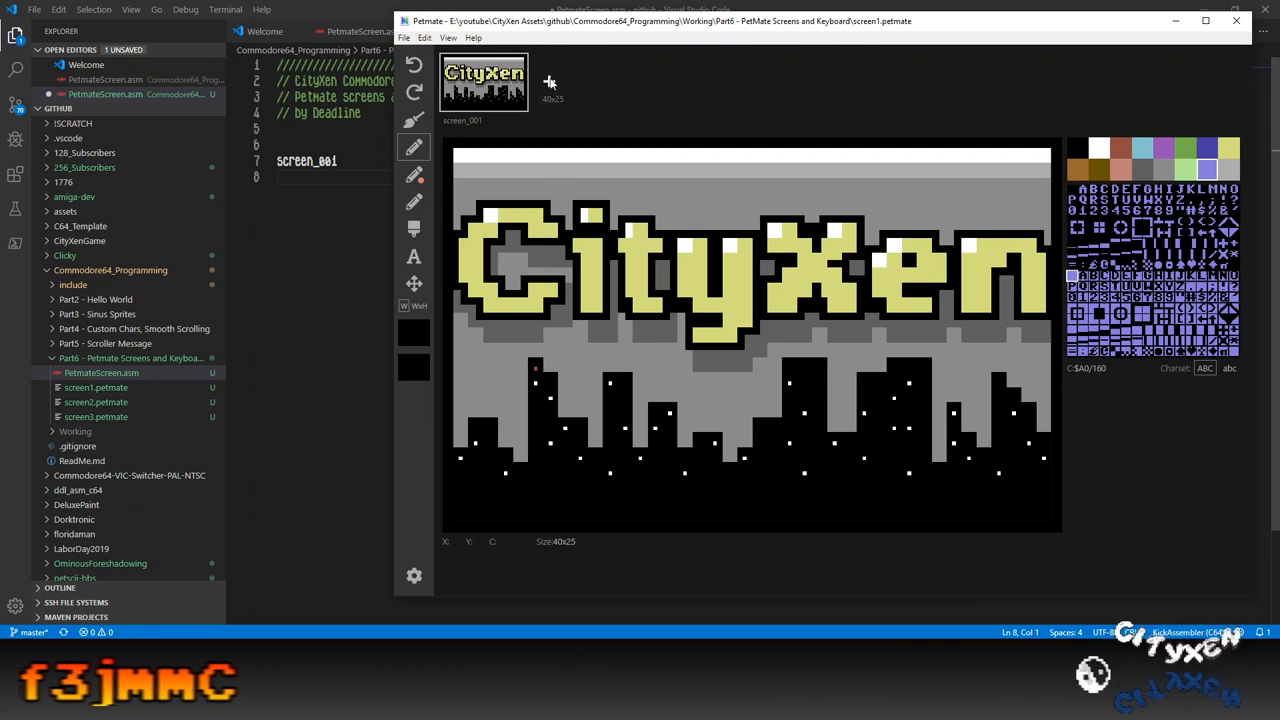
Add two blank test screens, then remove the extra blank screens.
{"action": "left_click", "coordinate": [549, 82]}
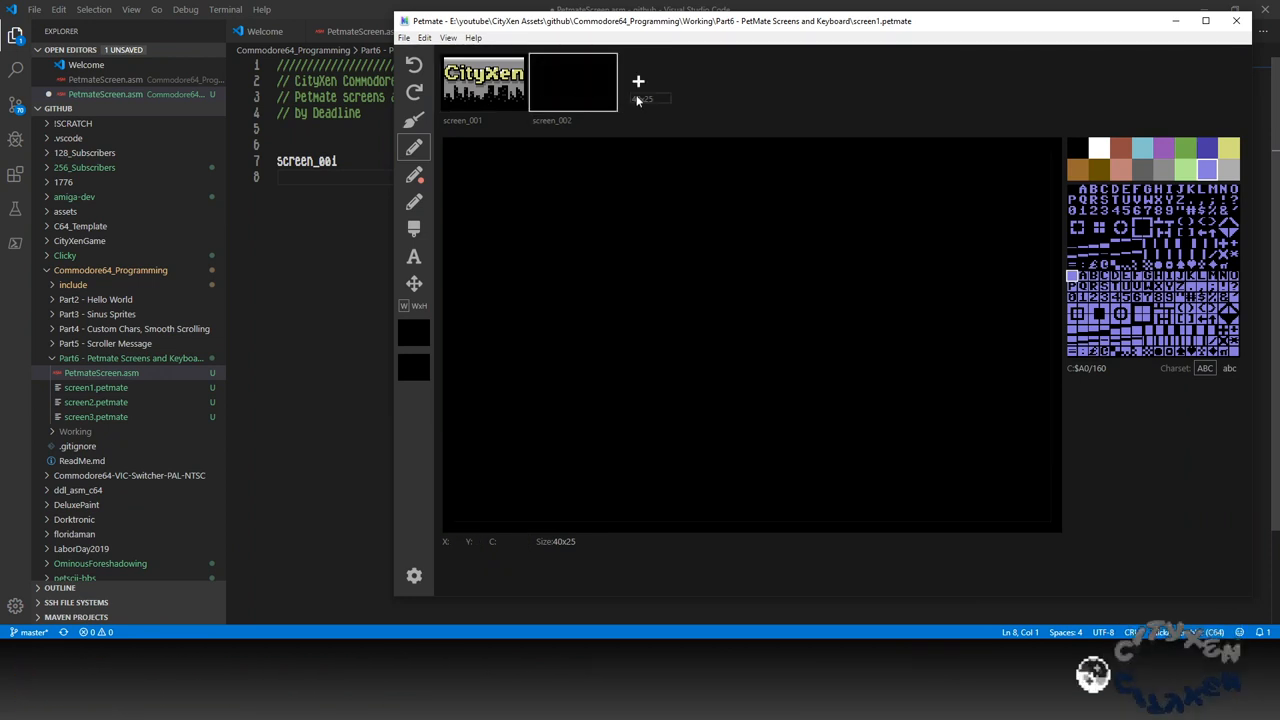
{"action": "left_click", "coordinate": [638, 81]}
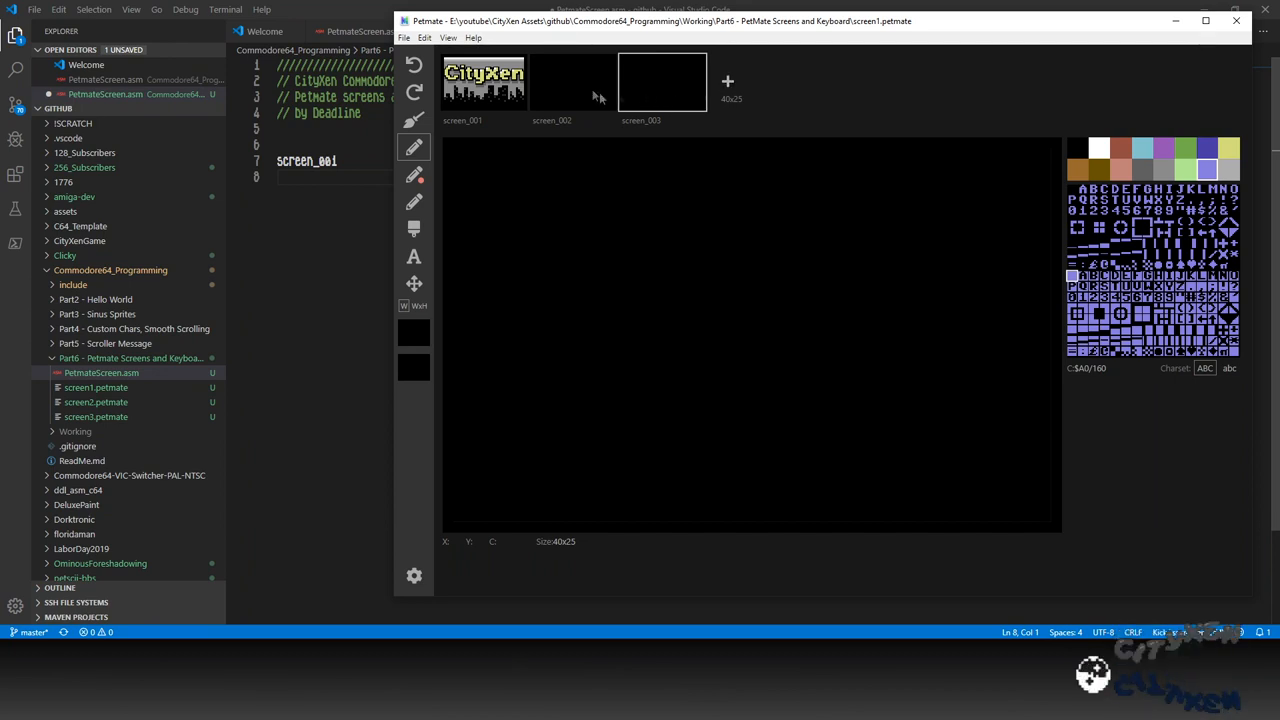
{"action": "left_click", "coordinate": [572, 82]}
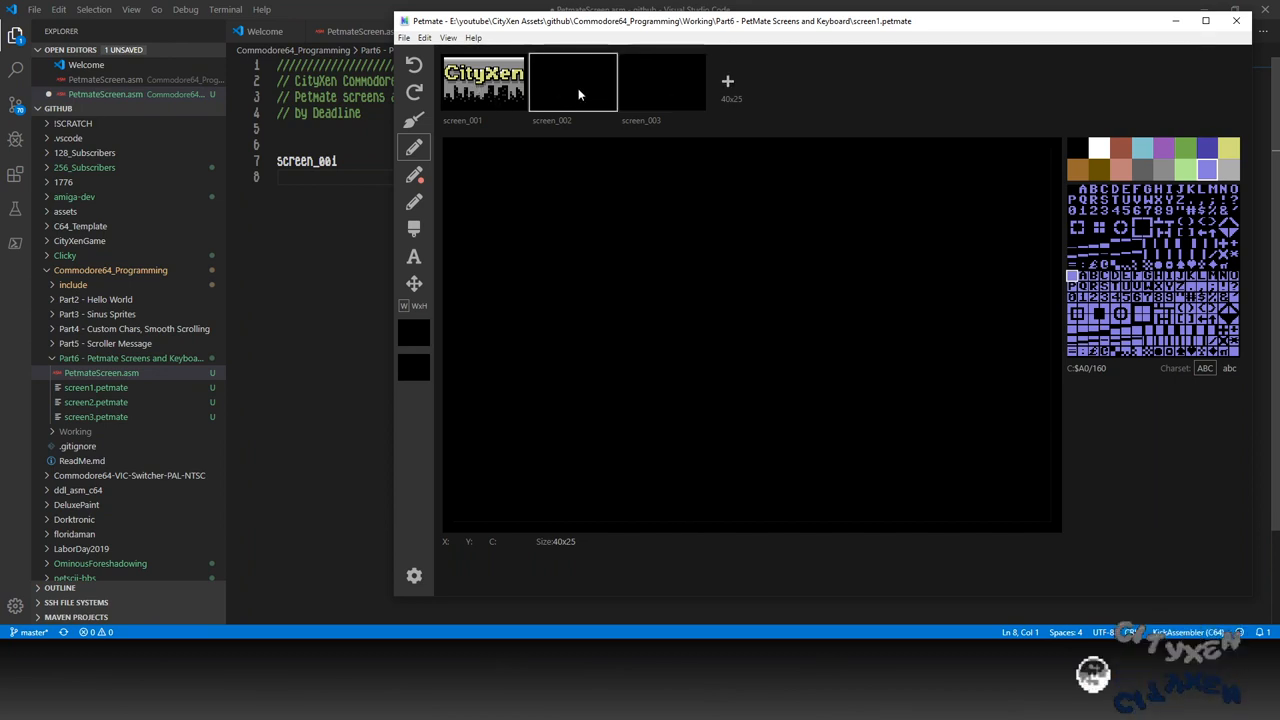
{"action": "right_click", "coordinate": [662, 82]}
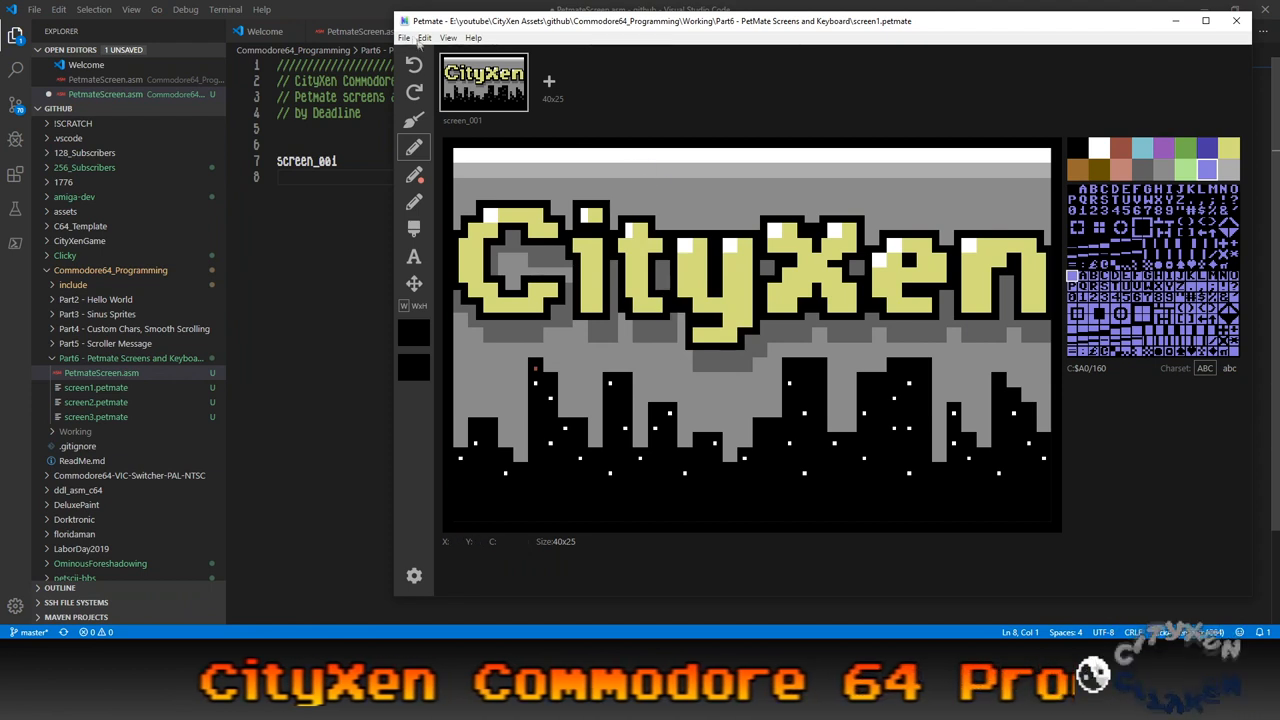
Export the current screen as KickAssembler source, replacing screen1.asm.
{"action": "left_click", "coordinate": [404, 37]}
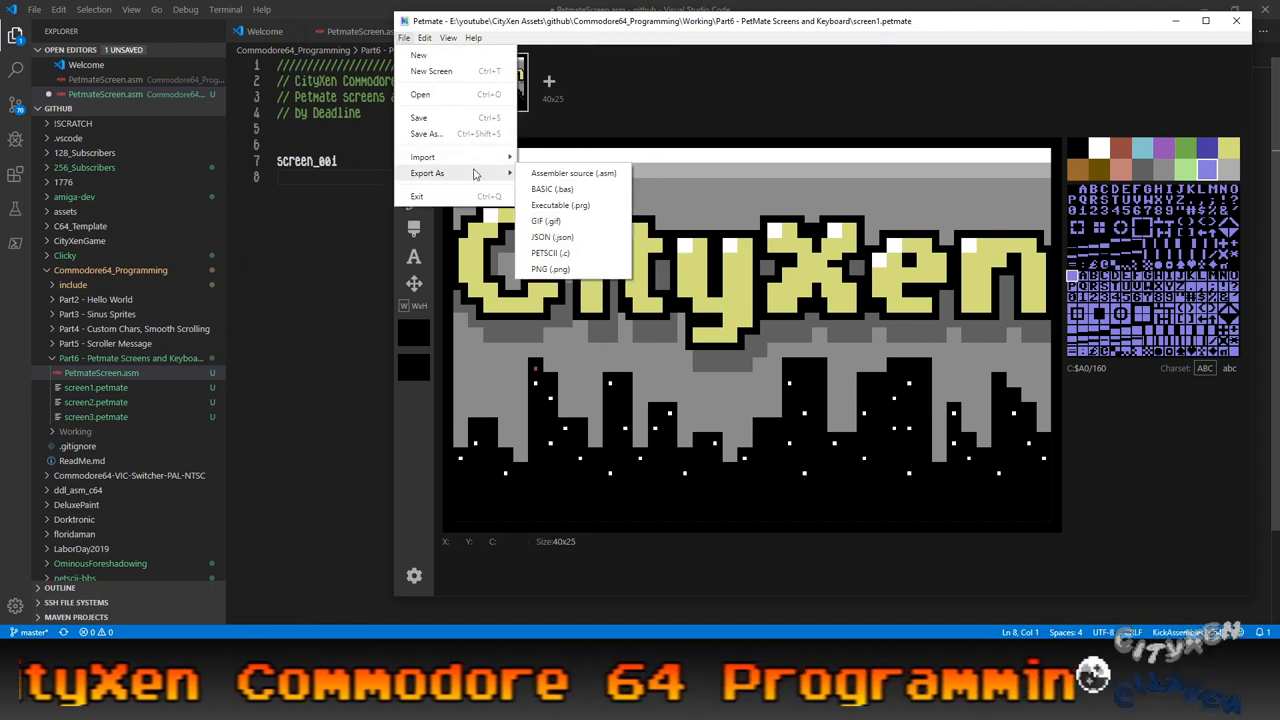
{"action": "left_click", "coordinate": [573, 173]}
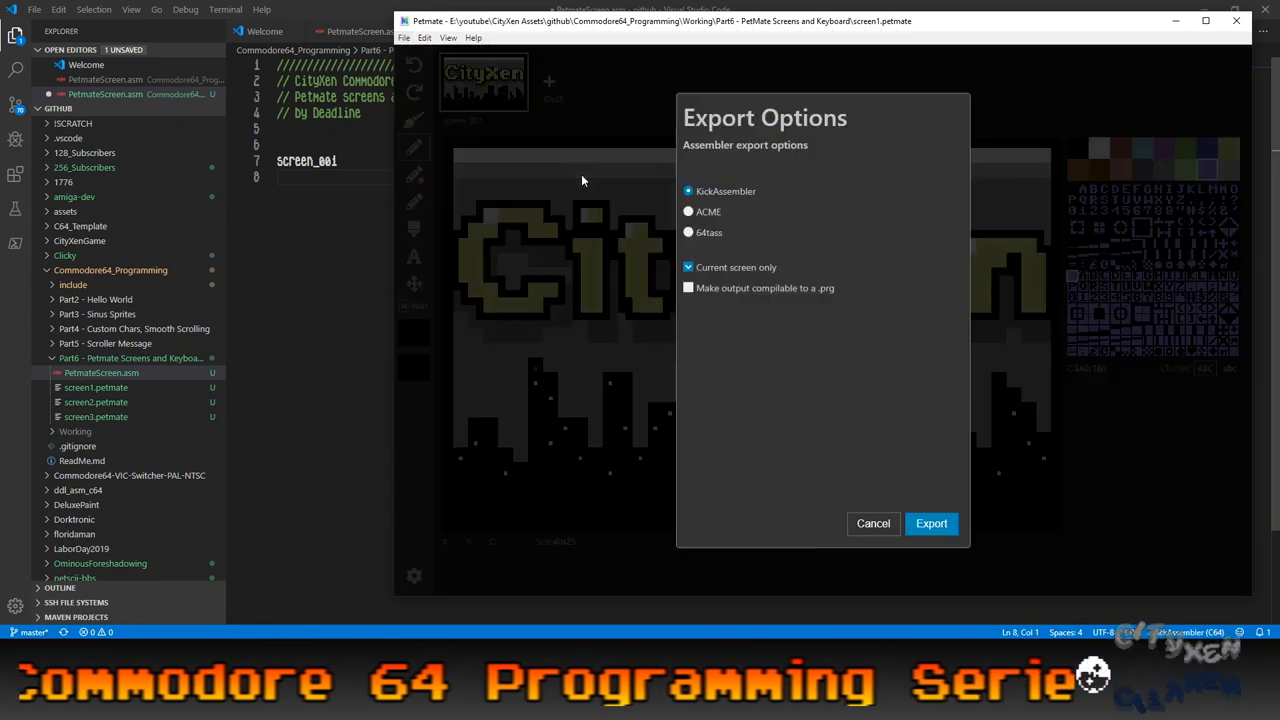
{"action": "mouse_move", "coordinate": [740, 280]}
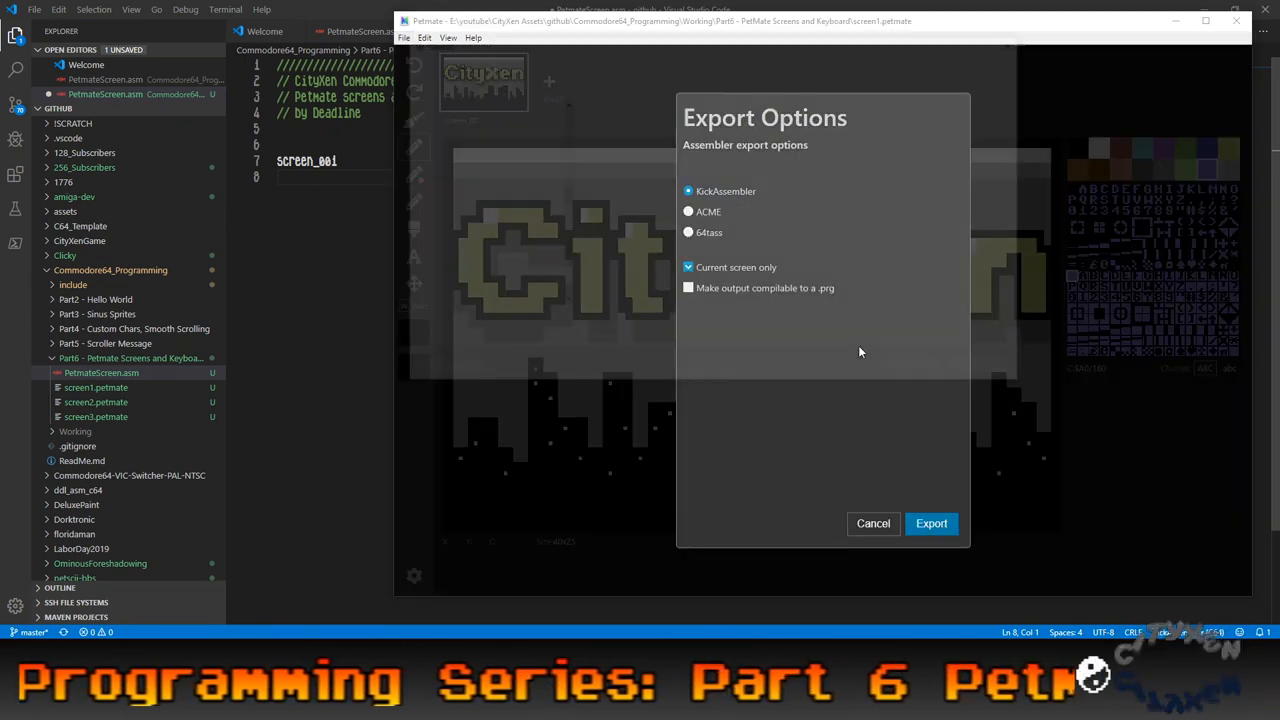
{"action": "left_click", "coordinate": [930, 523]}
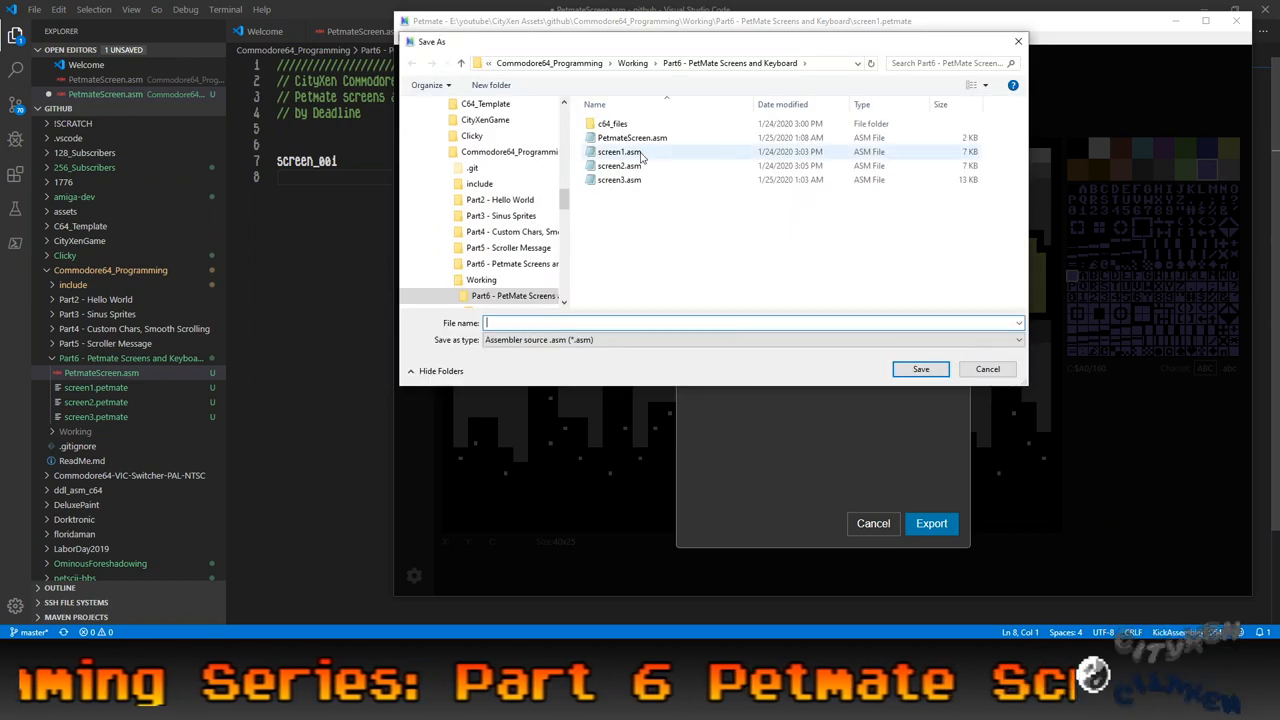
{"action": "left_click", "coordinate": [619, 151]}
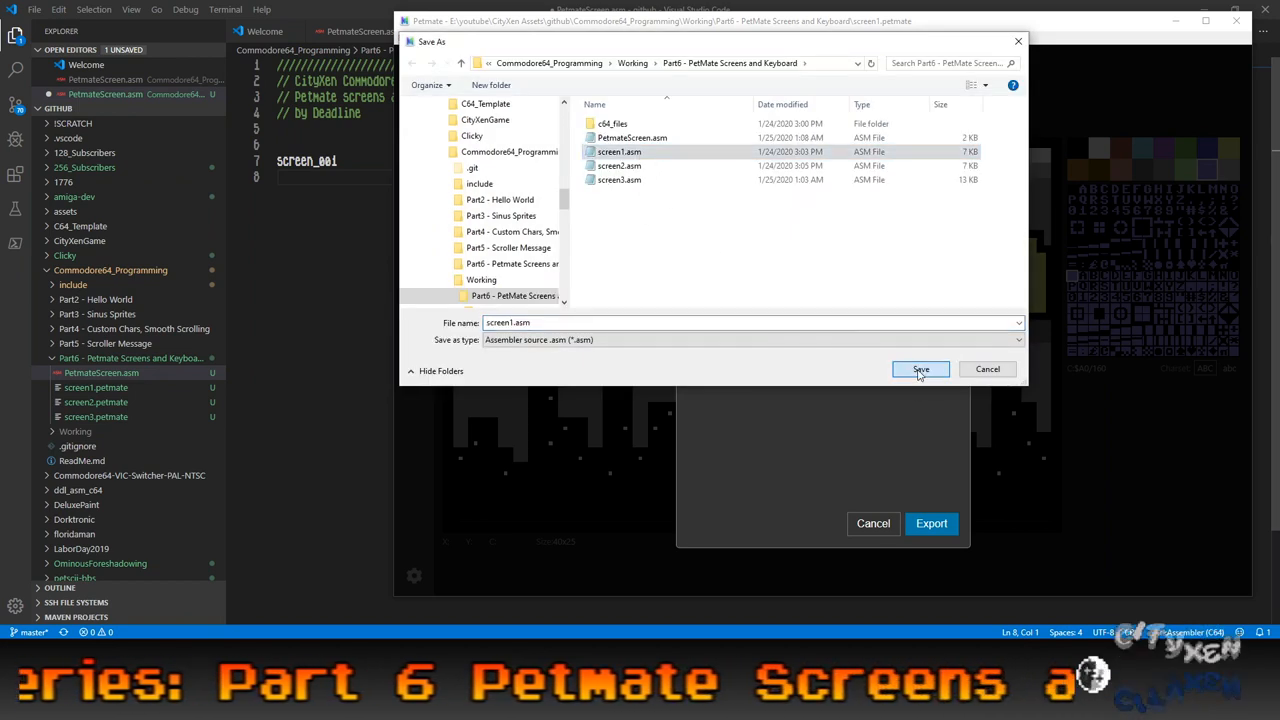
{"action": "left_click", "coordinate": [920, 369]}
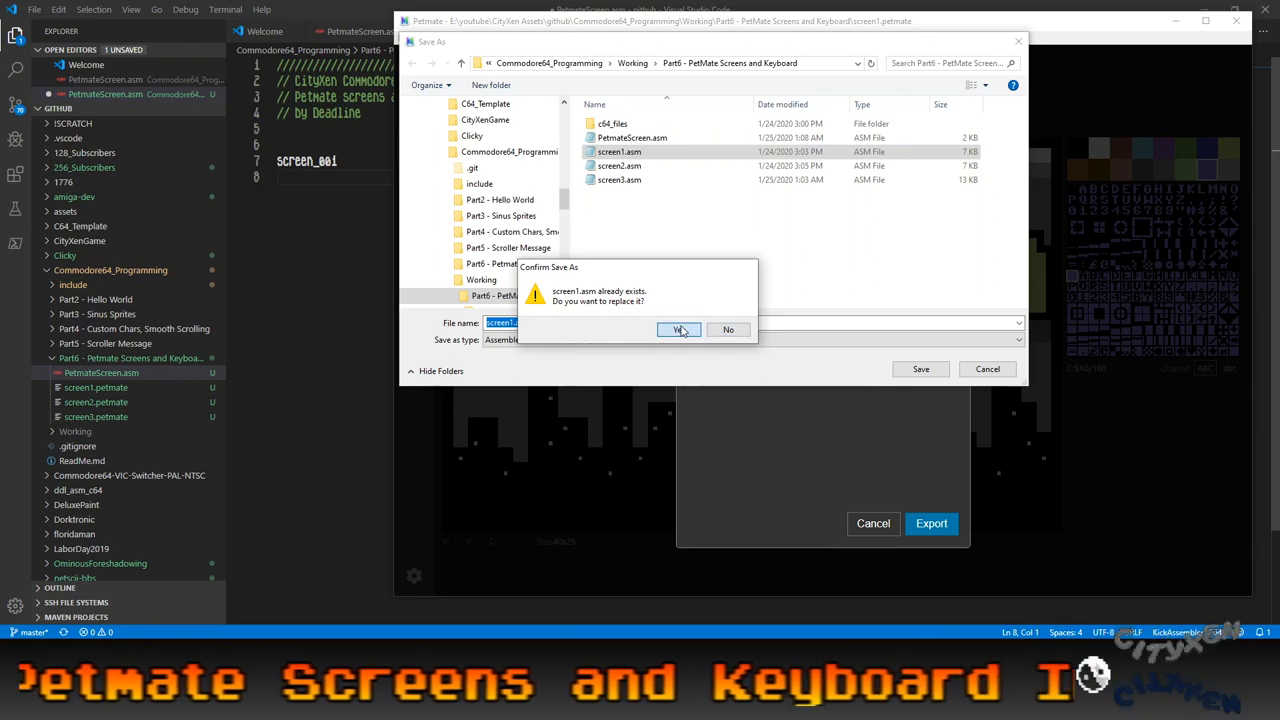
{"action": "left_click", "coordinate": [678, 330]}
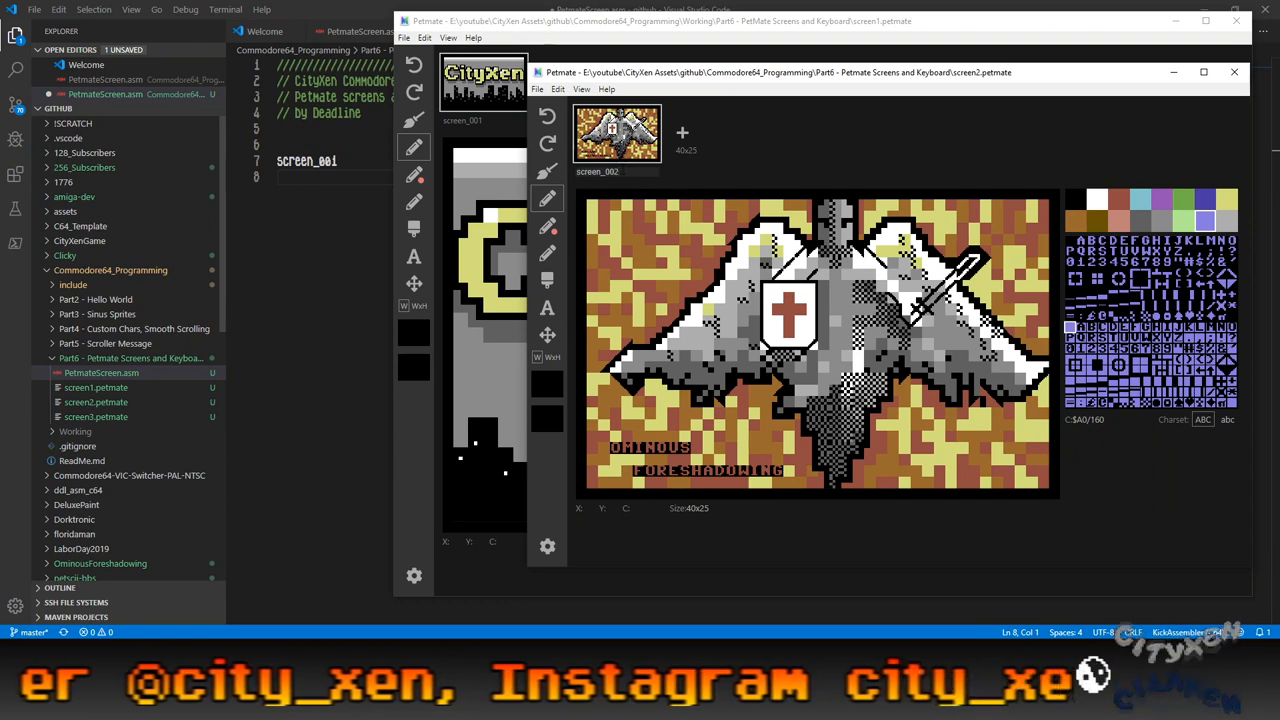
Export screen2's Ominous Foreshadowing screen as KickAssembler source, current screen only.
{"action": "left_click", "coordinate": [539, 89]}
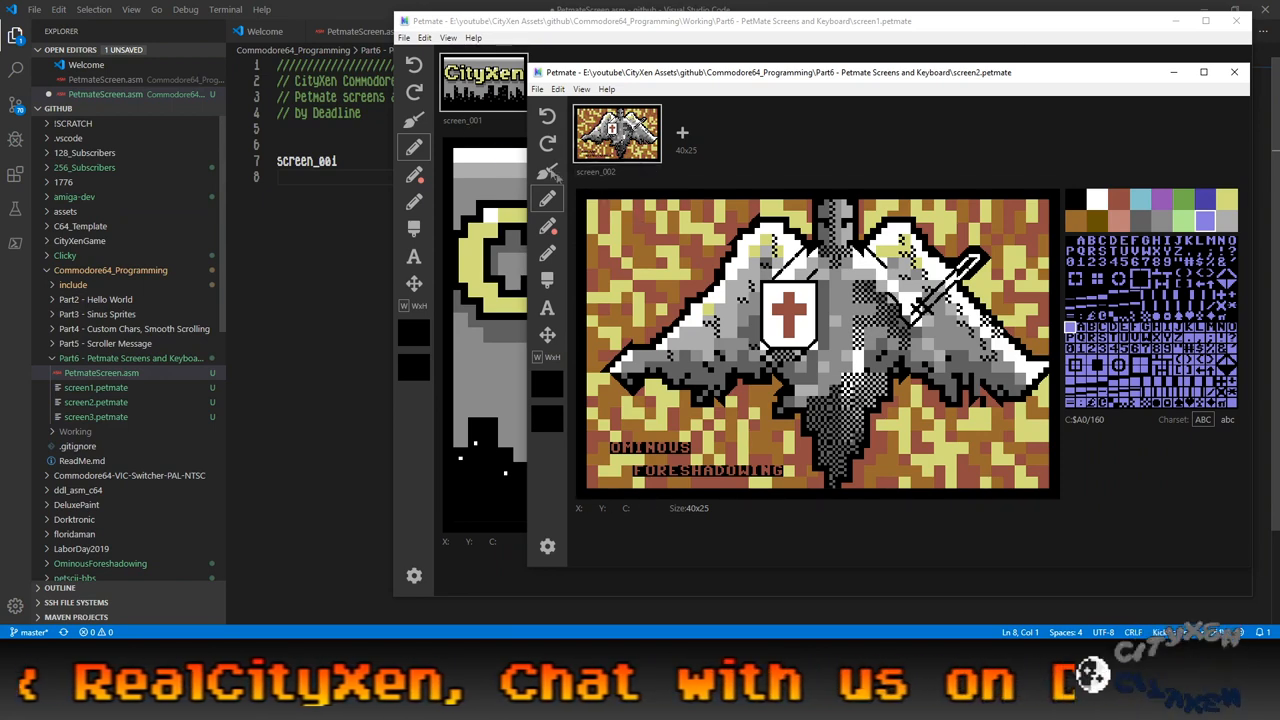
{"action": "left_click", "coordinate": [538, 89]}
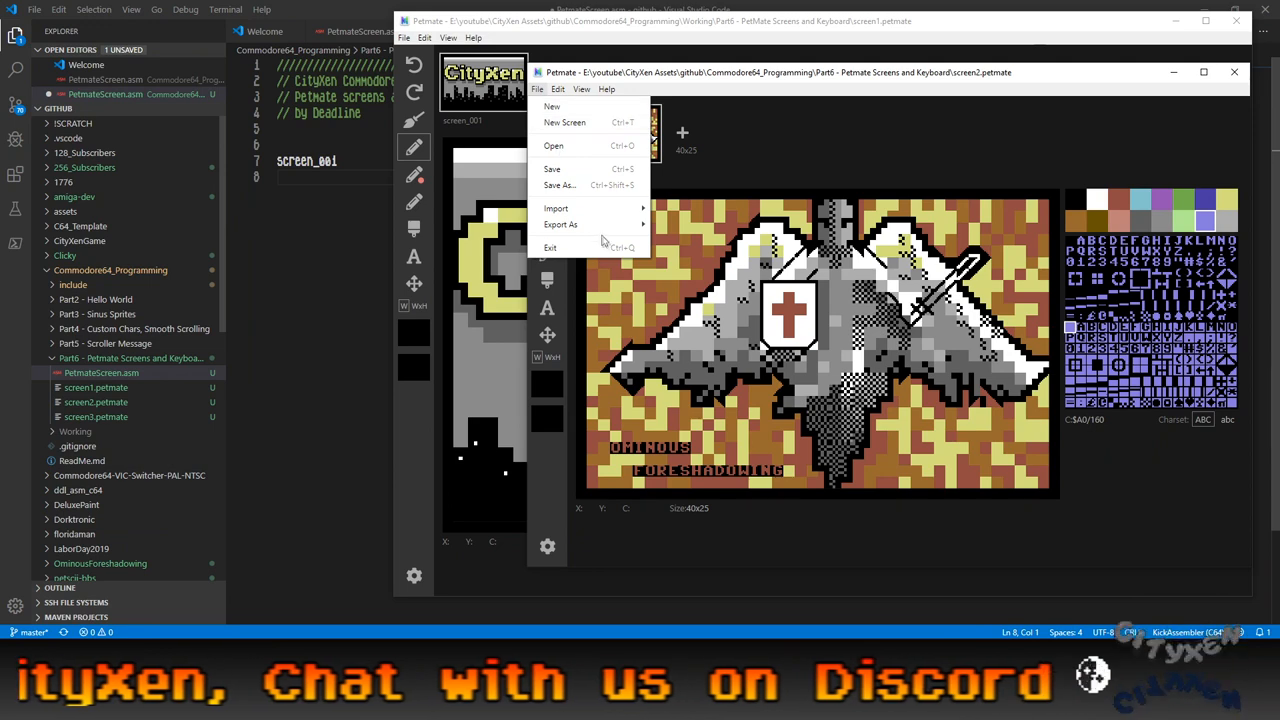
{"action": "left_click", "coordinate": [561, 224]}
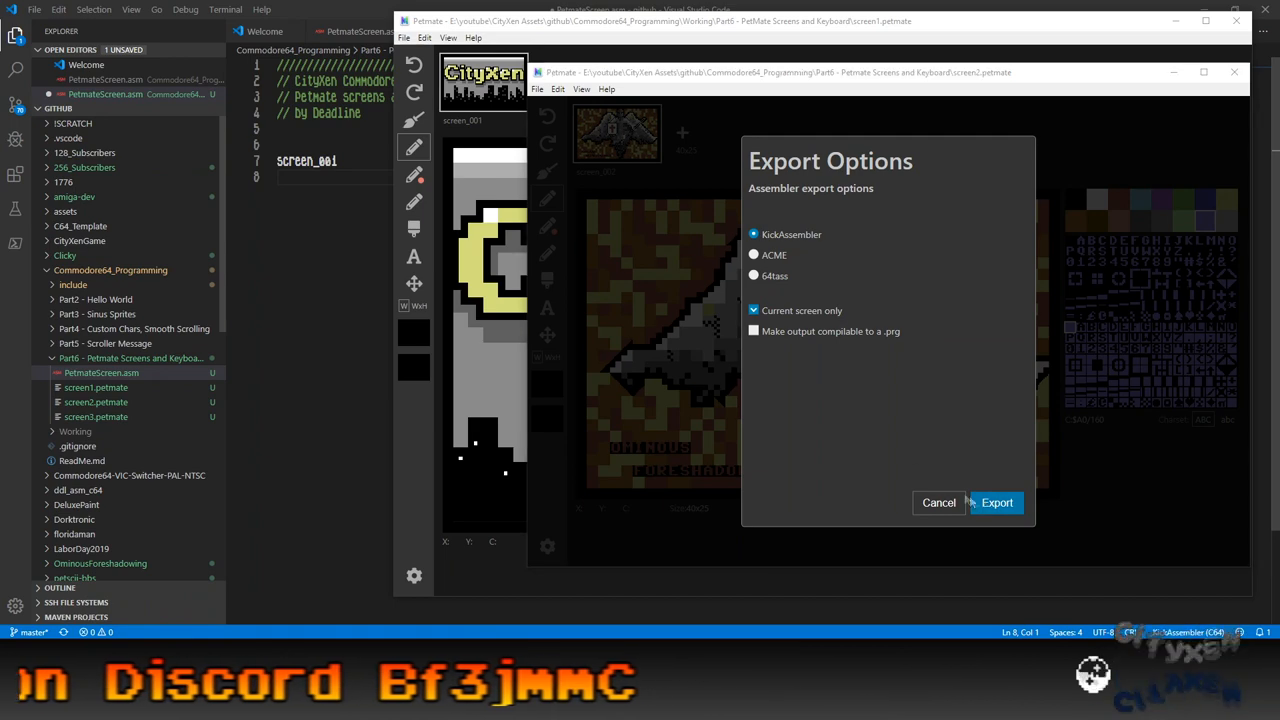
{"action": "left_click", "coordinate": [996, 502]}
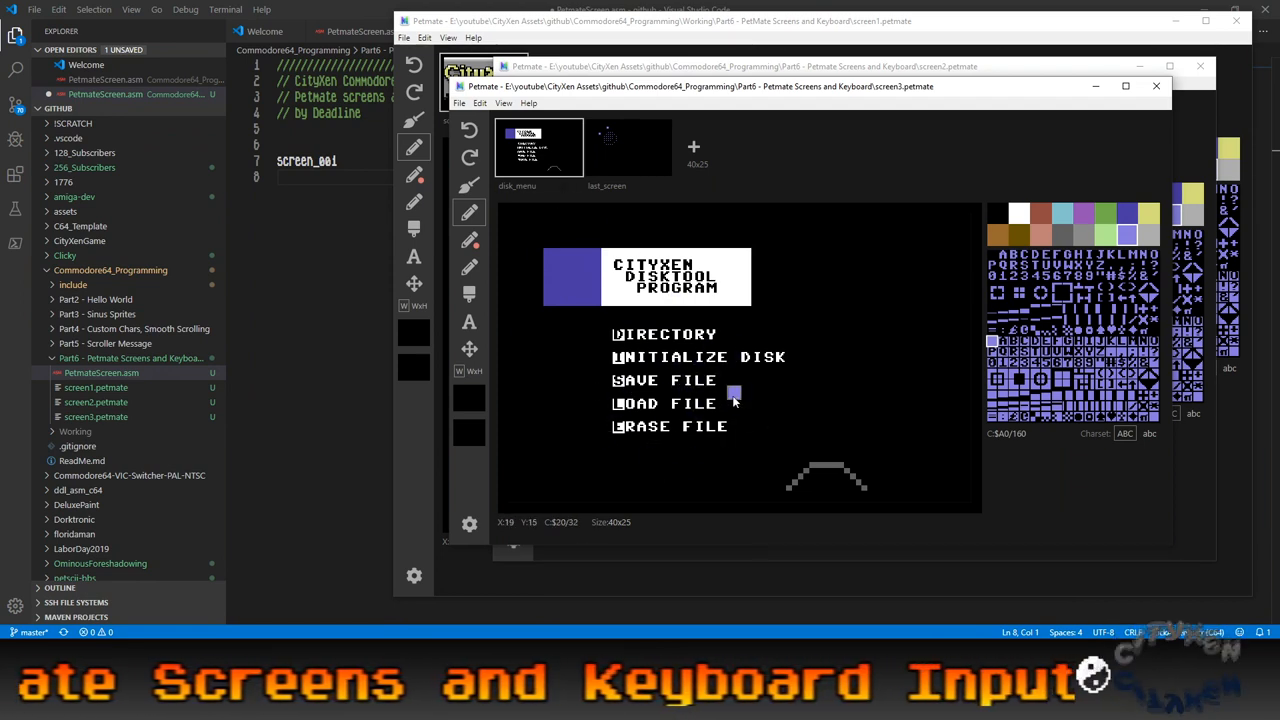
{"action": "mouse_move", "coordinate": [700, 288]}
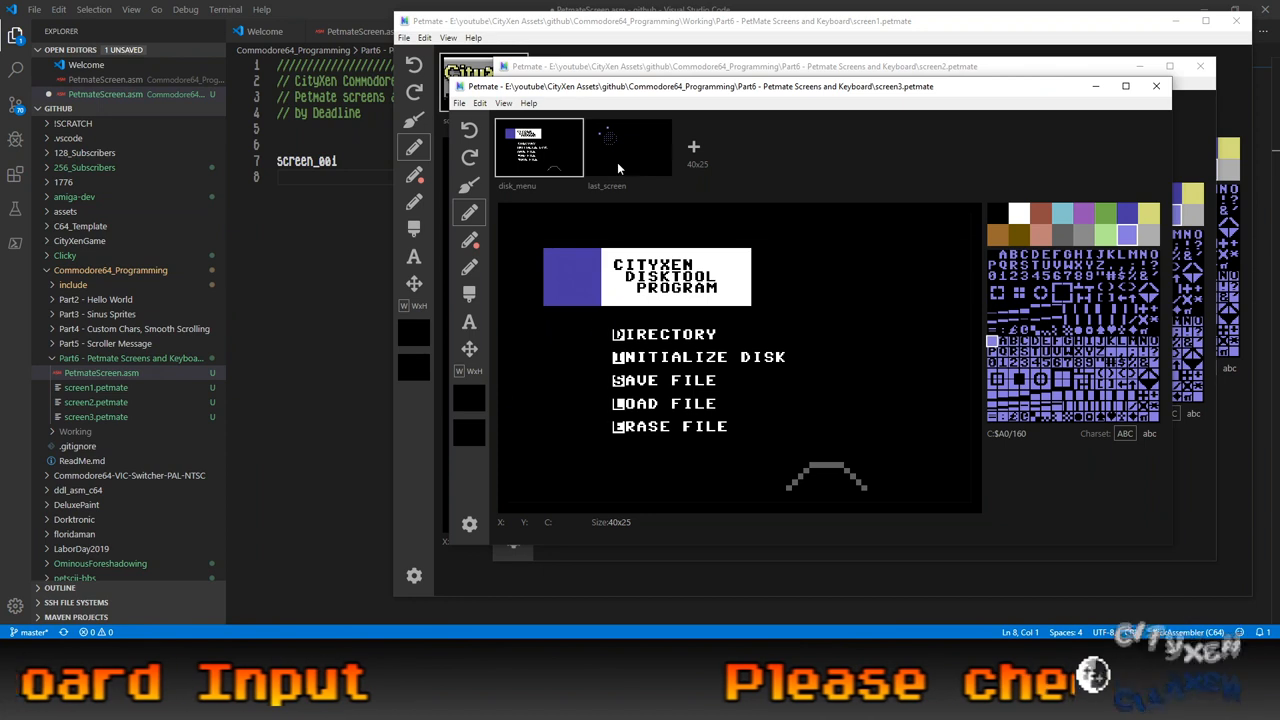
Switch to the last_screen thumbnail in screen3.petmate.
{"action": "left_click", "coordinate": [628, 147]}
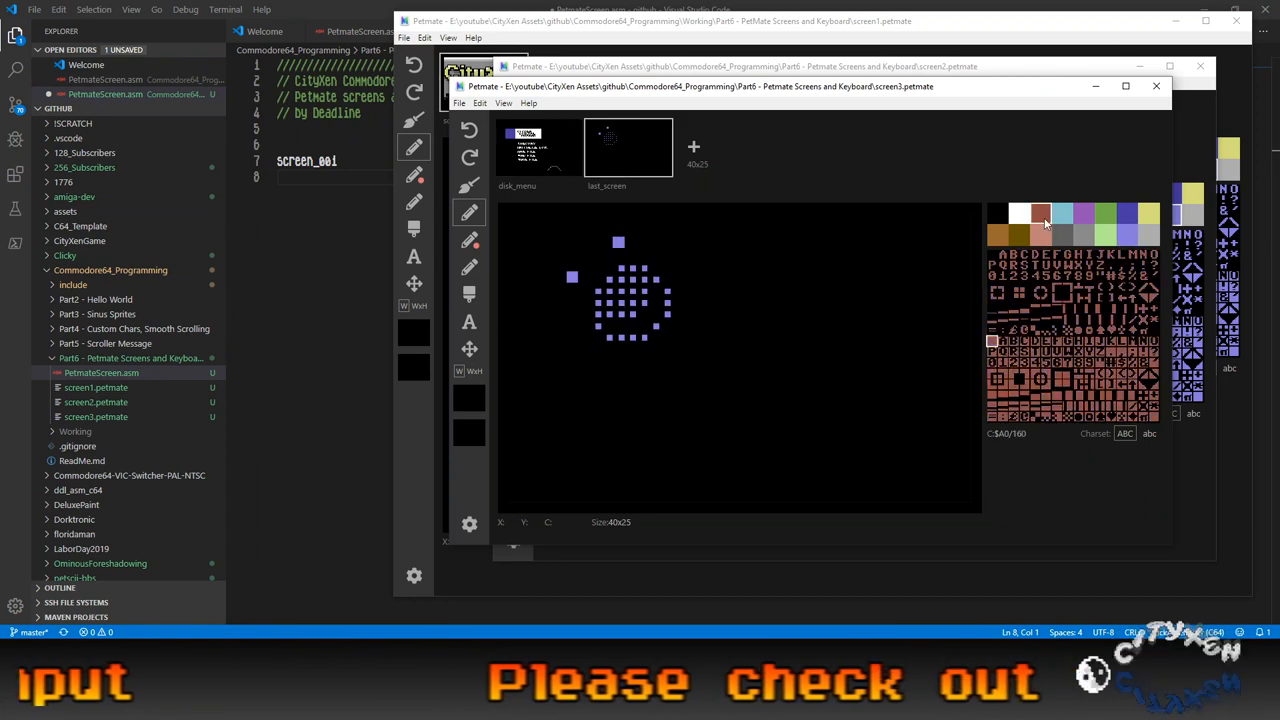
Draw a brown diamond character, then switch the drawing colour to purple.
{"action": "left_click", "coordinate": [1023, 340]}
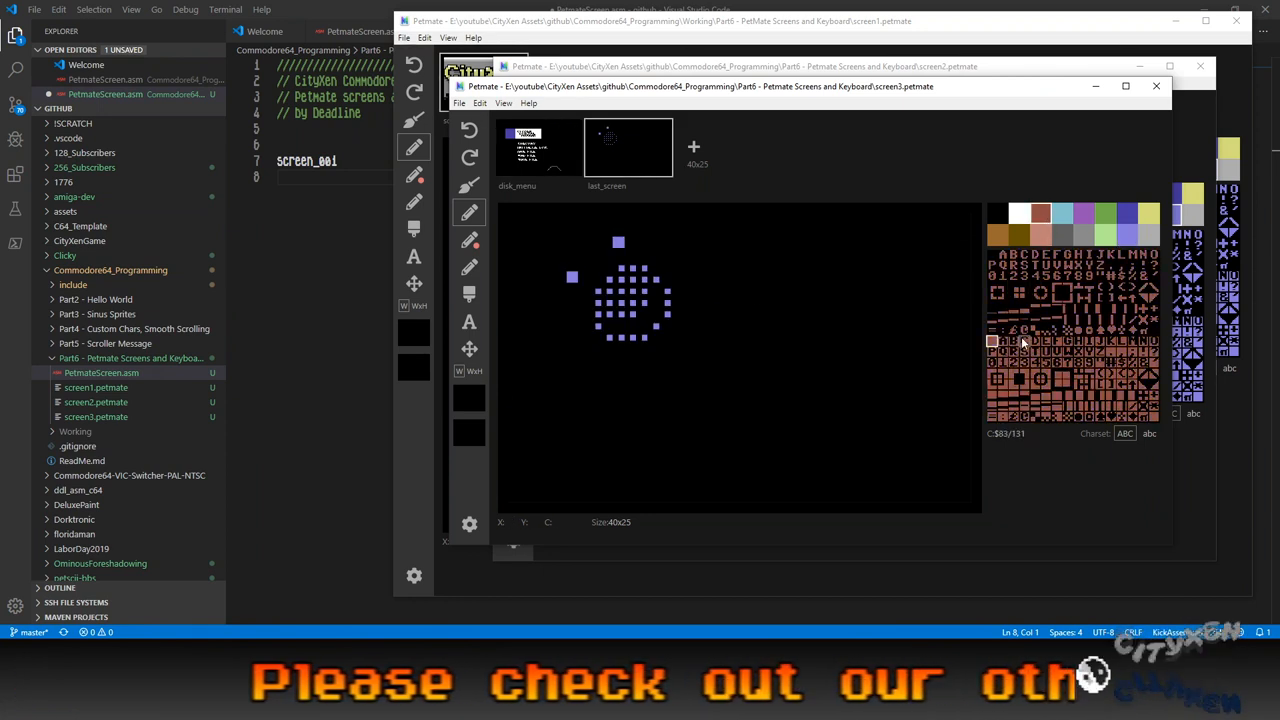
{"action": "left_click", "coordinate": [1025, 315]}
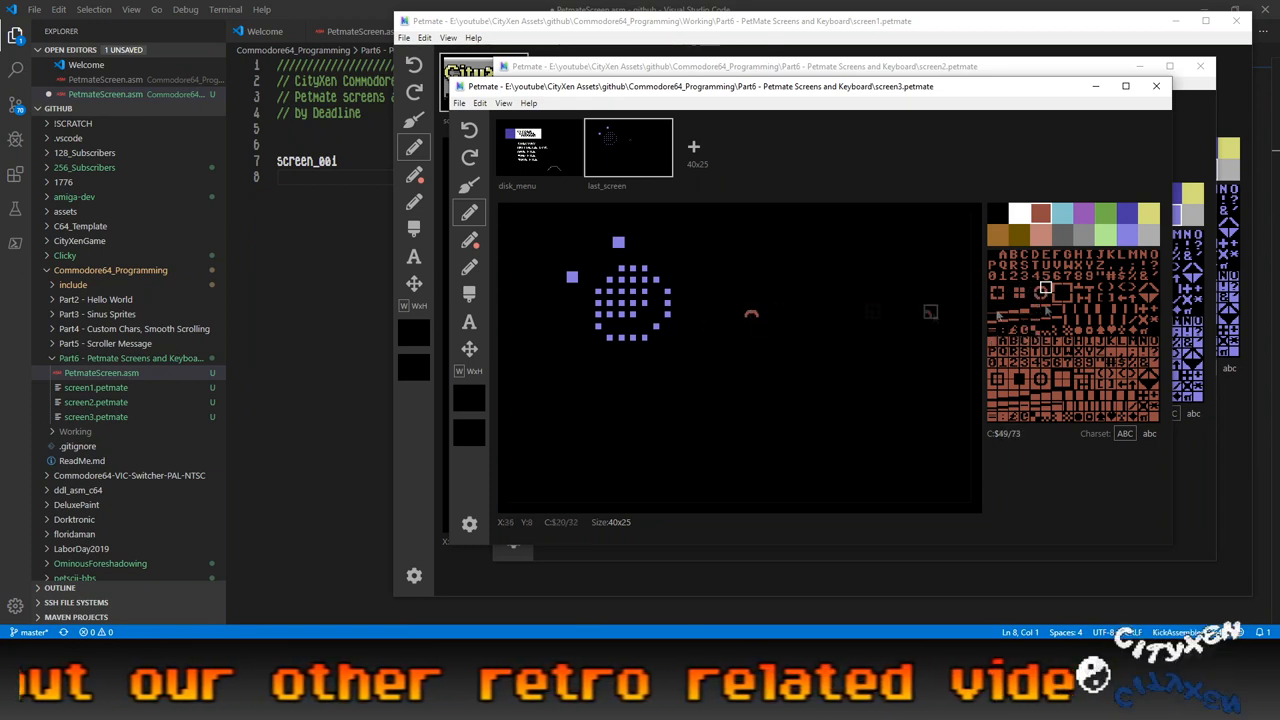
{"action": "mouse_move", "coordinate": [745, 327]}
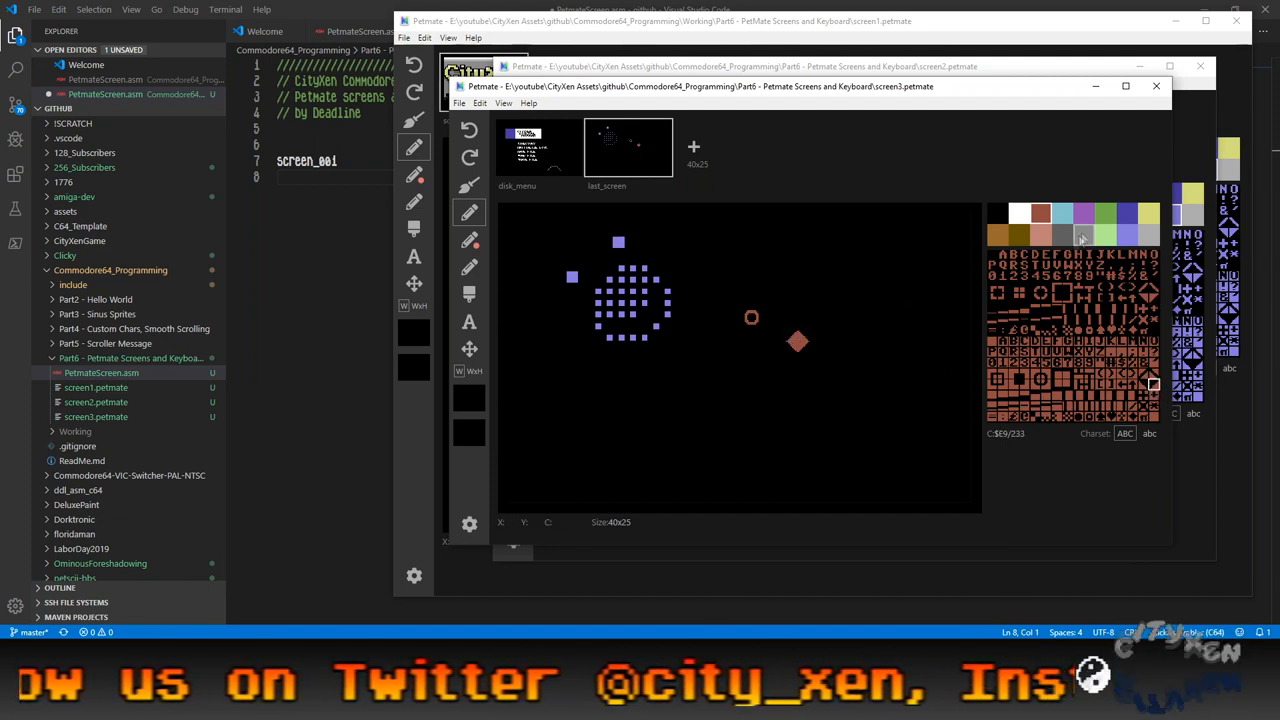
{"action": "left_click", "coordinate": [1083, 213]}
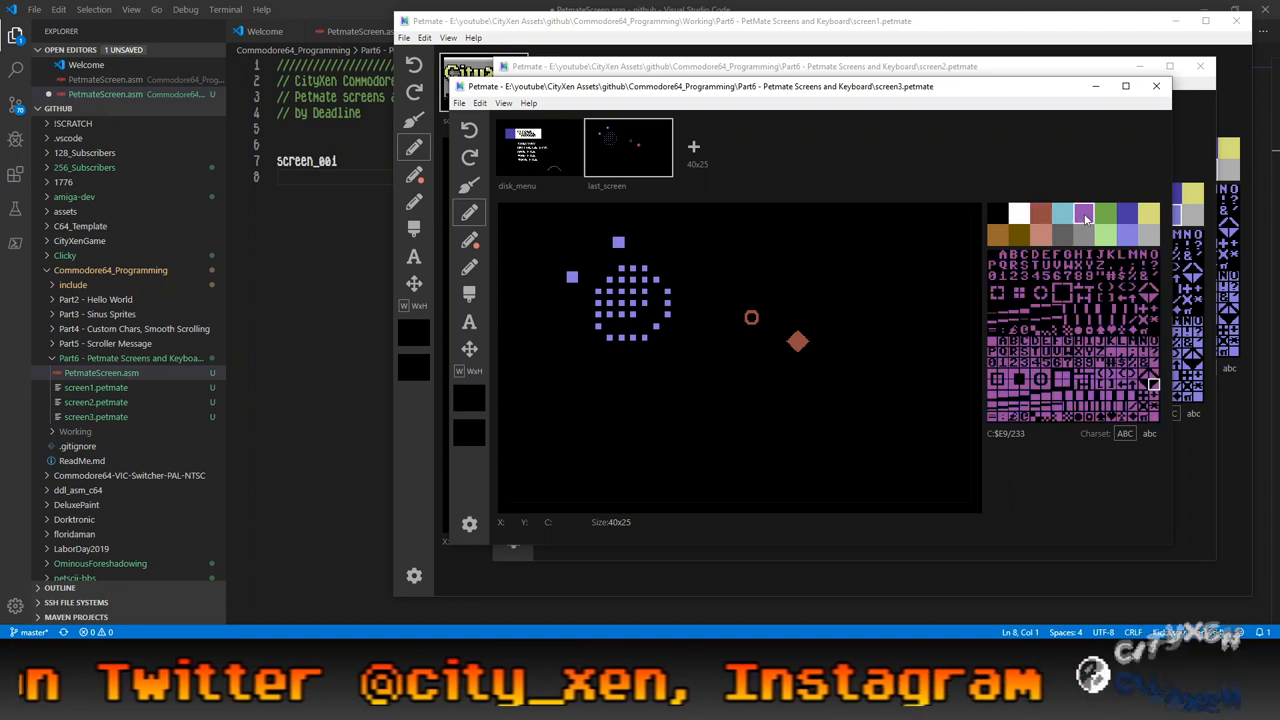
{"action": "mouse_move", "coordinate": [470, 240]}
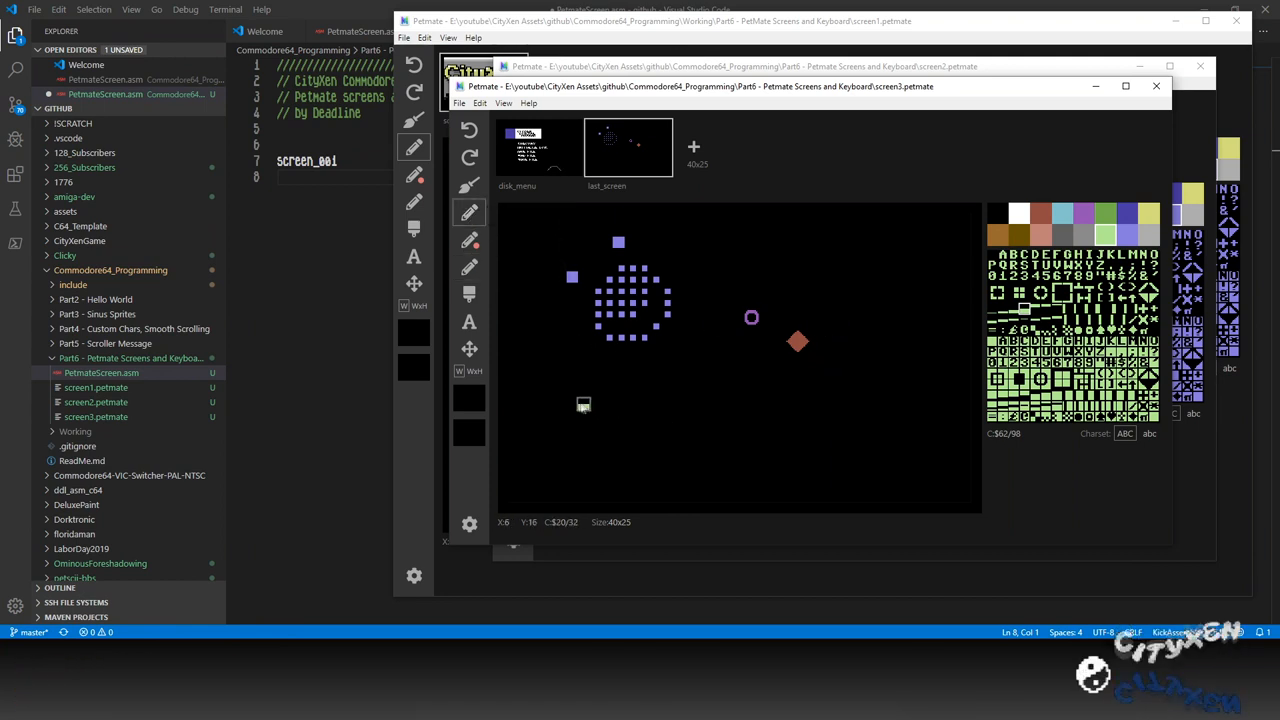
Paint the green land strip across the lower screen and add white cloud blocks.
{"action": "left_click_drag", "start_coordinate": [583, 404], "coordinate": [943, 393]}
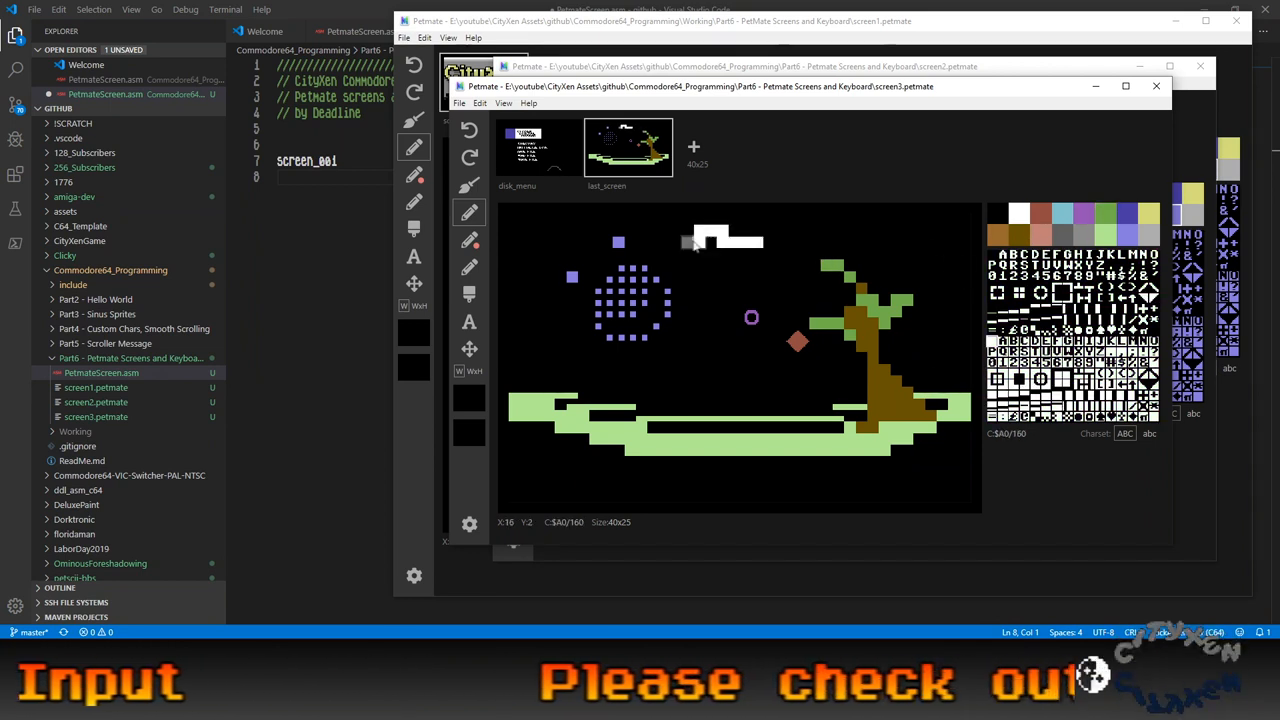
{"action": "left_click", "coordinate": [678, 293]}
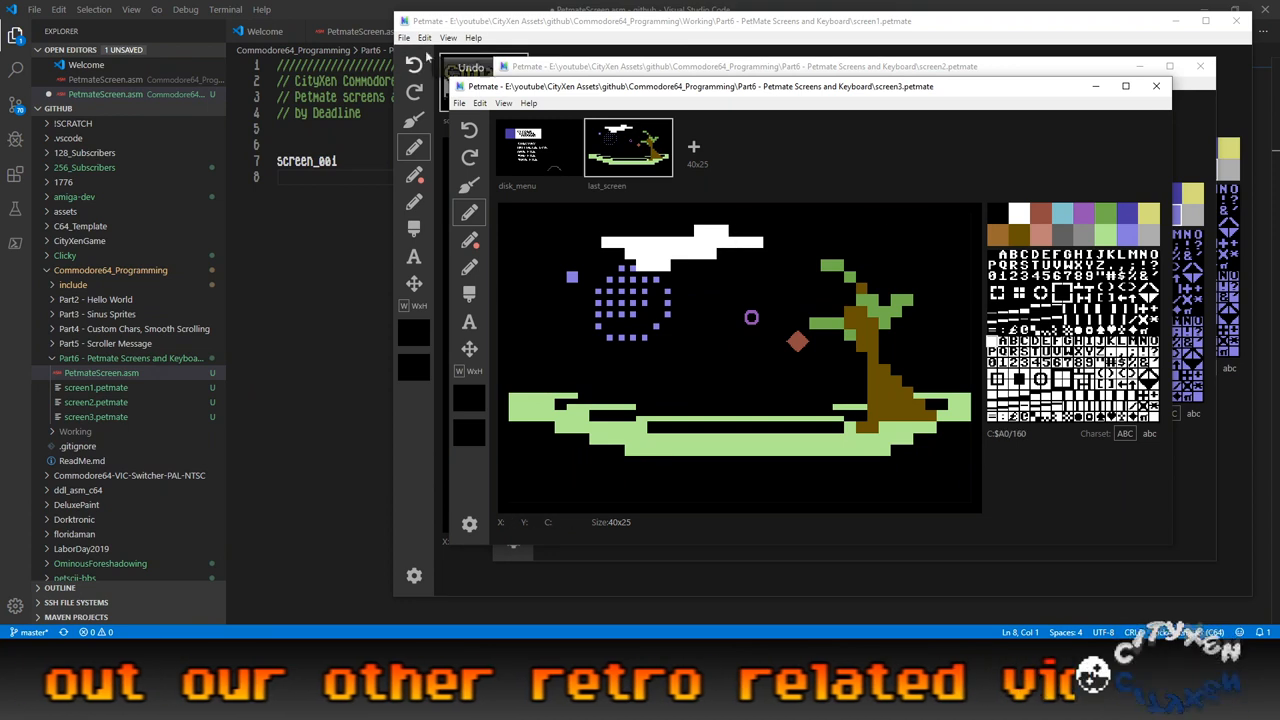
Export all screens as KickAssembler source with 'Current screen only' unchecked.
{"action": "left_click", "coordinate": [459, 103]}
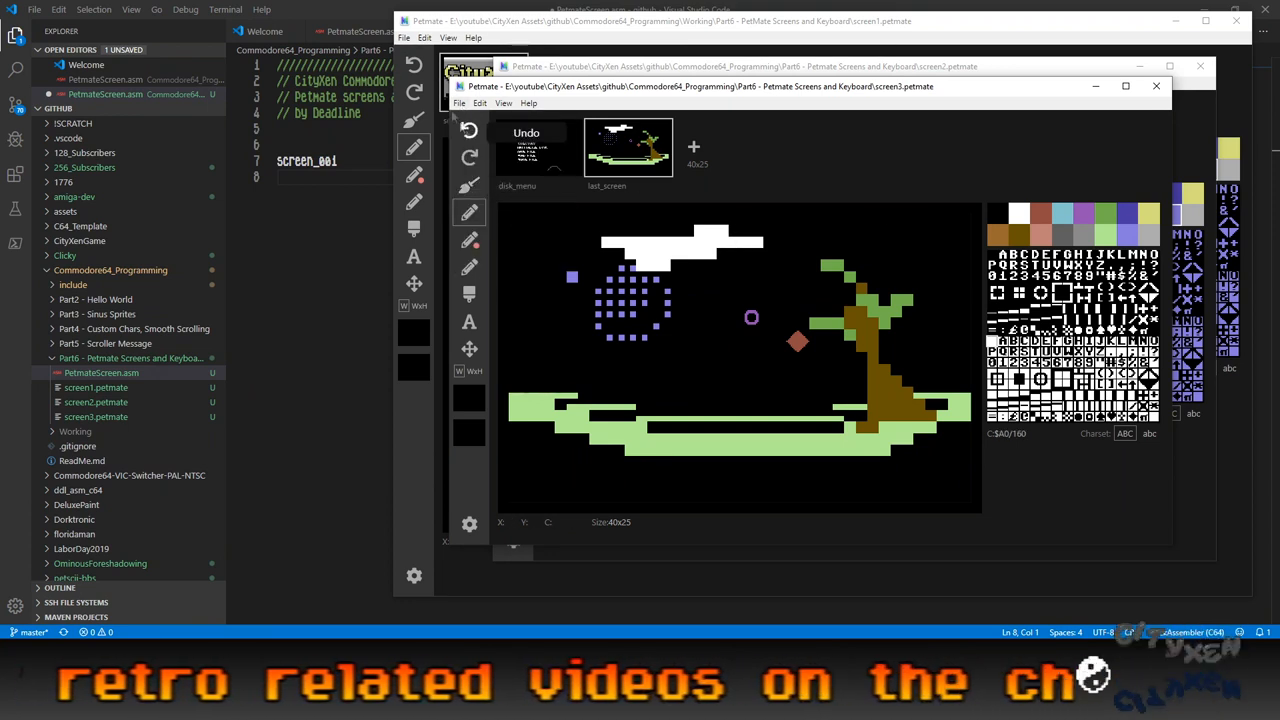
{"action": "left_click", "coordinate": [459, 103]}
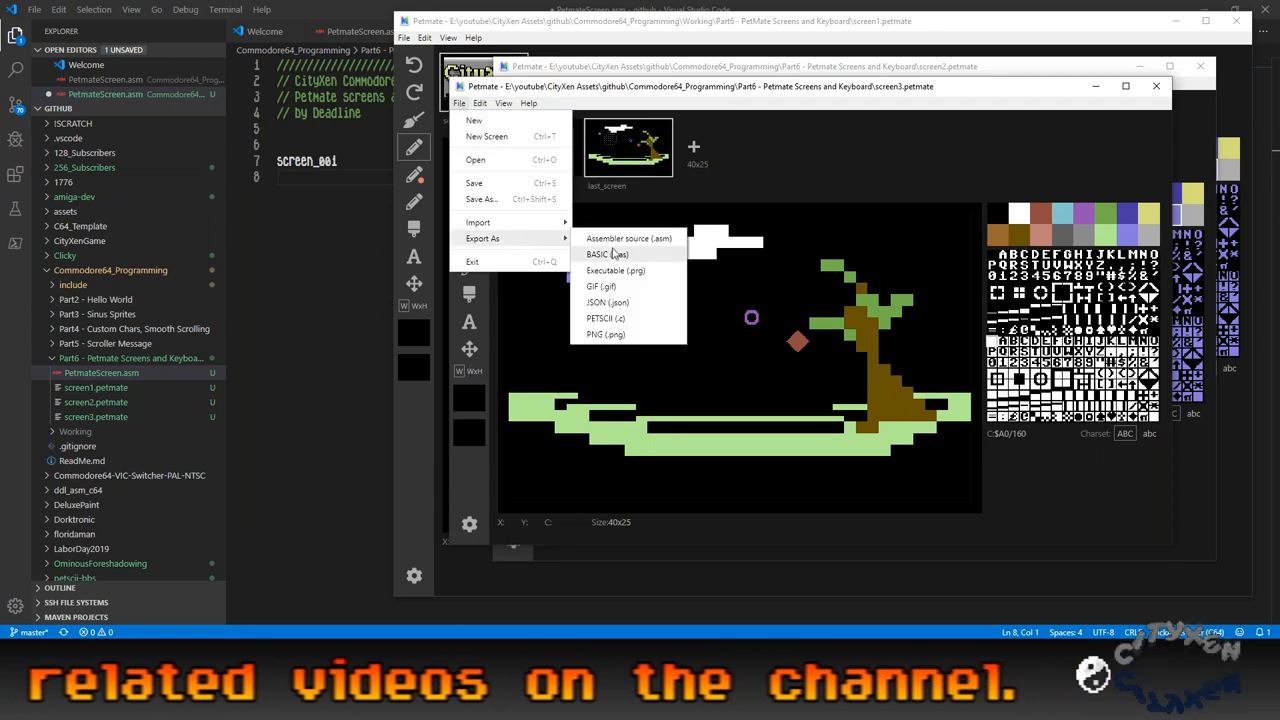
{"action": "left_click", "coordinate": [628, 238]}
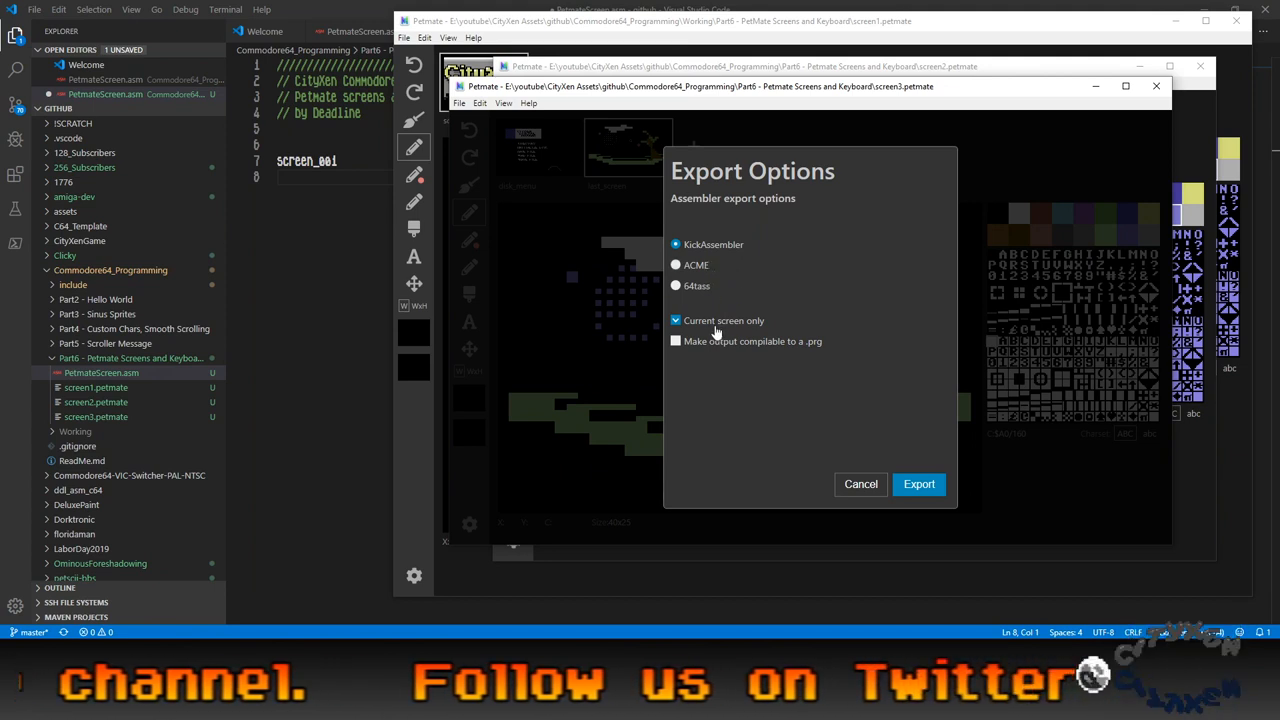
{"action": "left_click", "coordinate": [676, 320]}
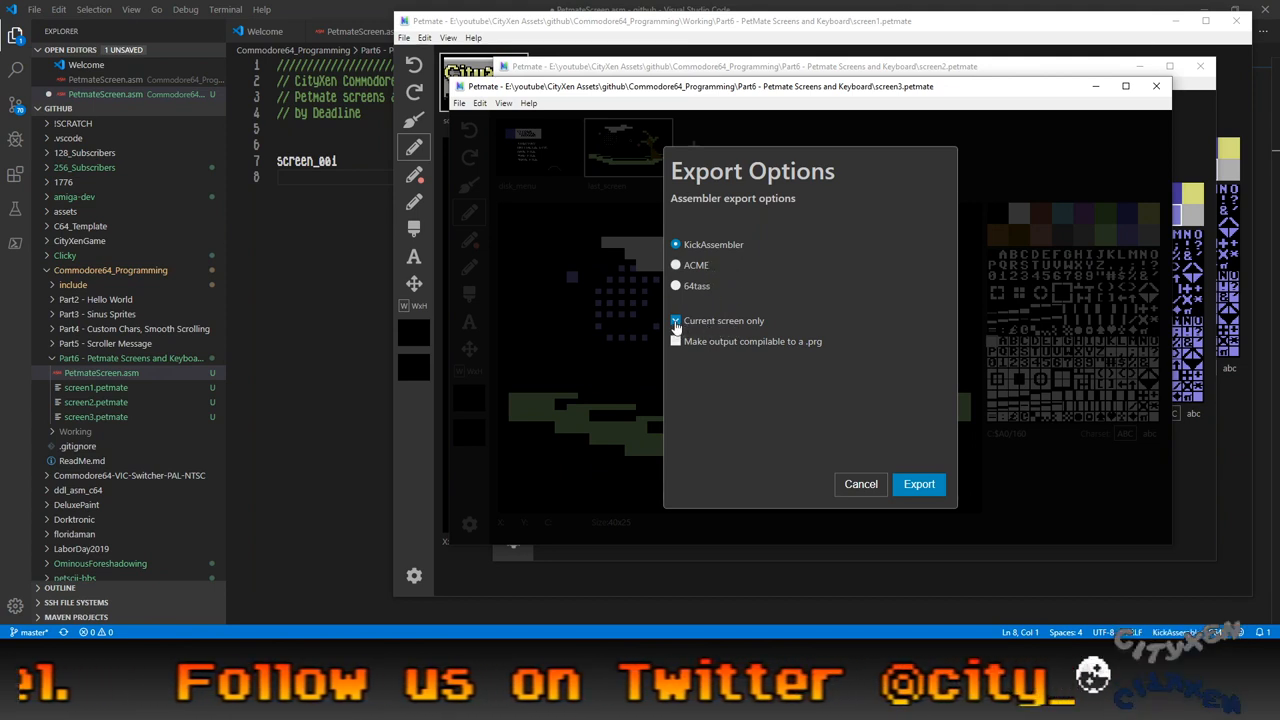
{"action": "left_click", "coordinate": [675, 320]}
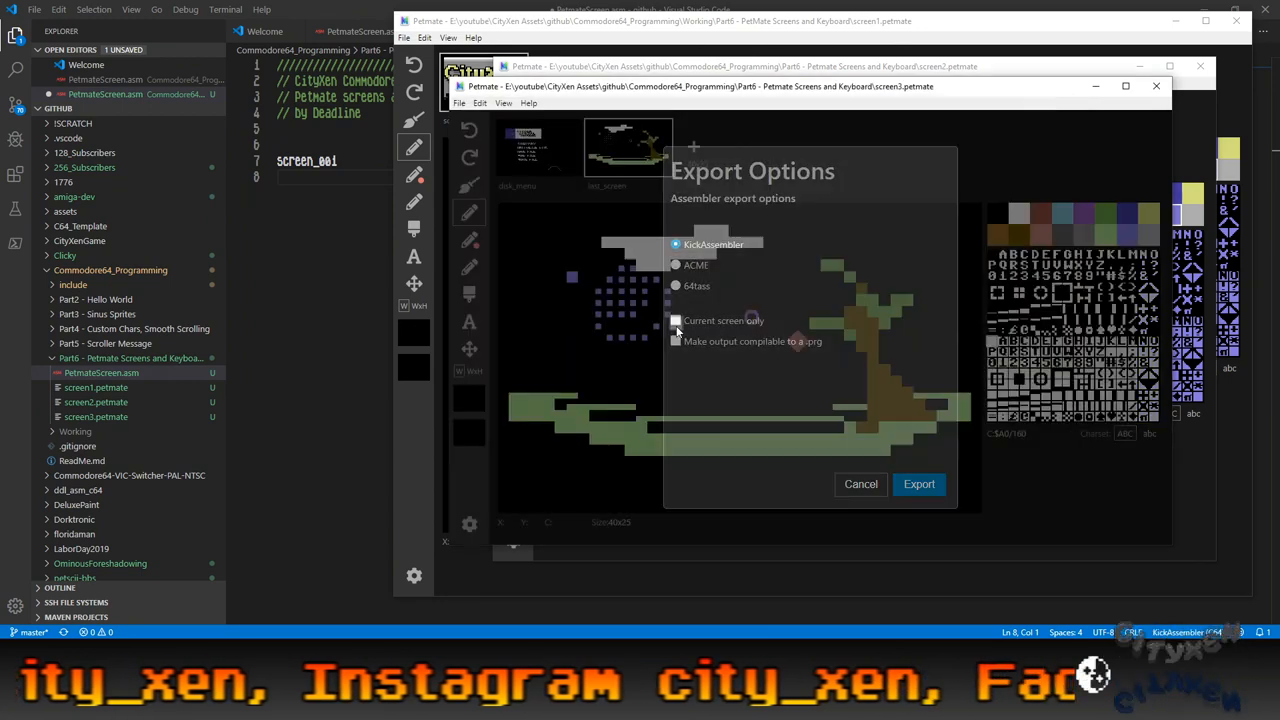
{"action": "left_click", "coordinate": [860, 484]}
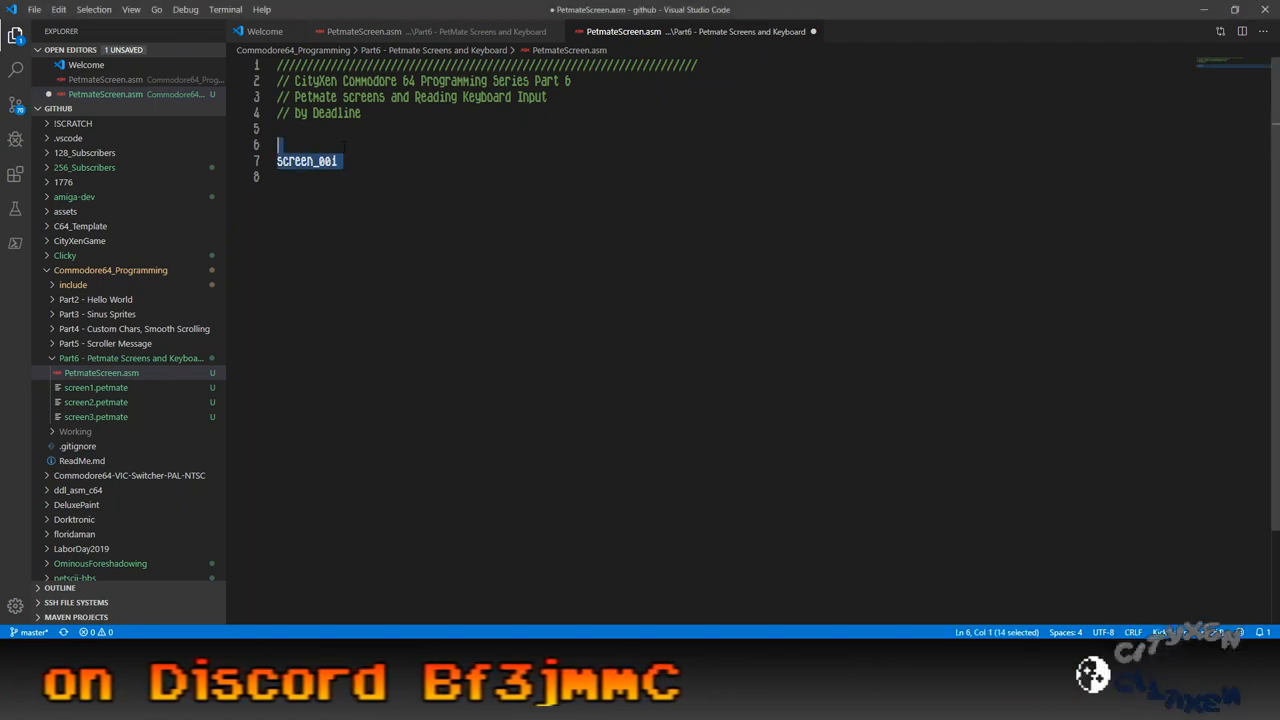
Delete the screen_001 placeholder line and open screen1.asm from the Explorer.
{"action": "key", "text": "Delete"}
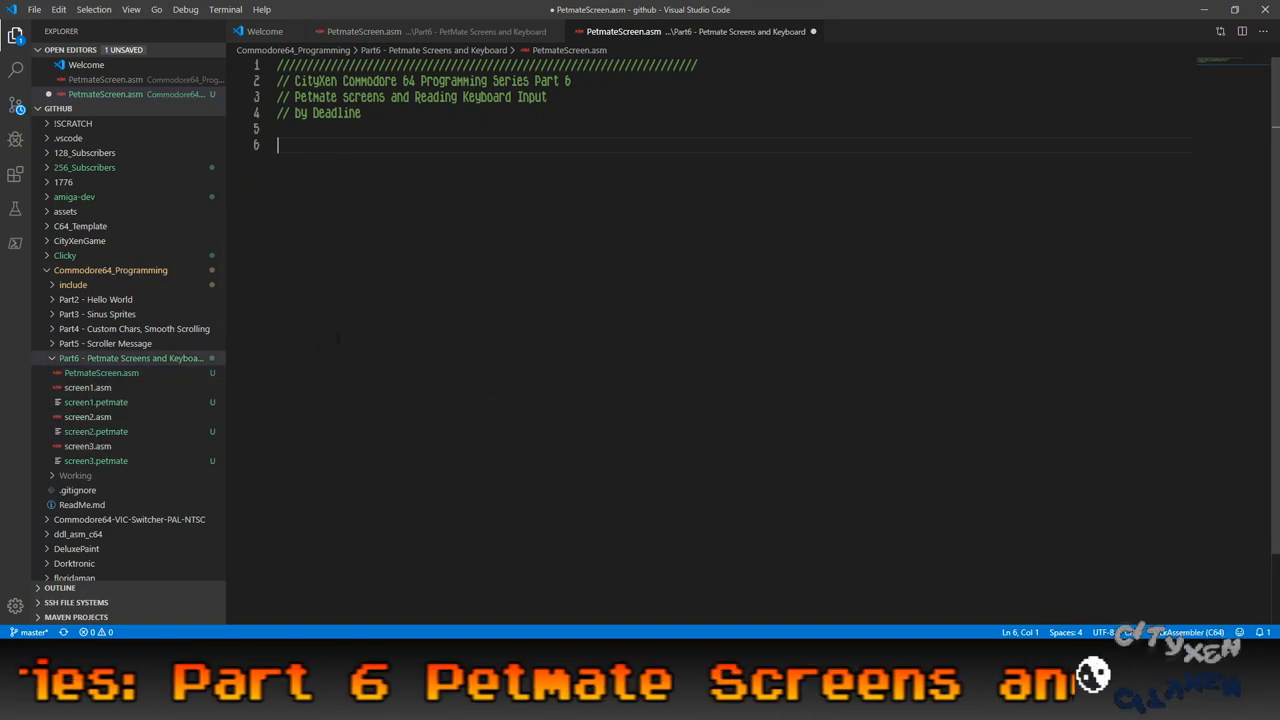
{"action": "left_click", "coordinate": [88, 387]}
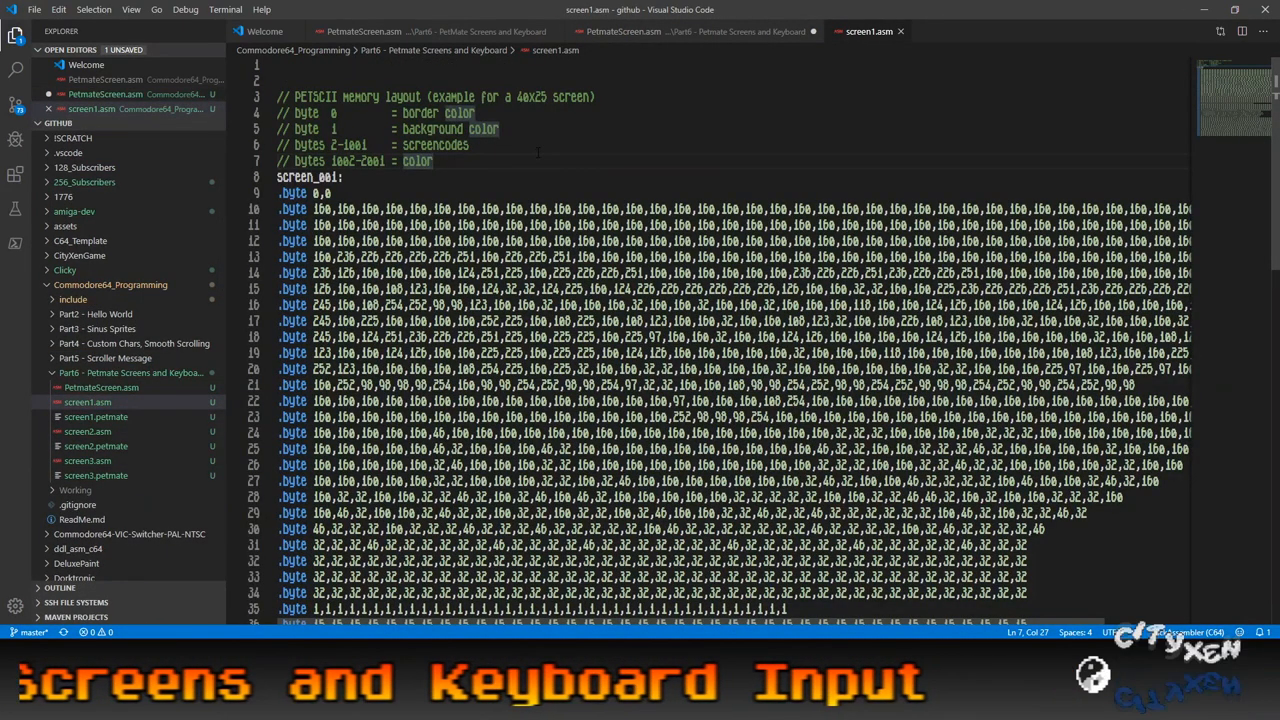
{"action": "double_click", "coordinate": [525, 96]}
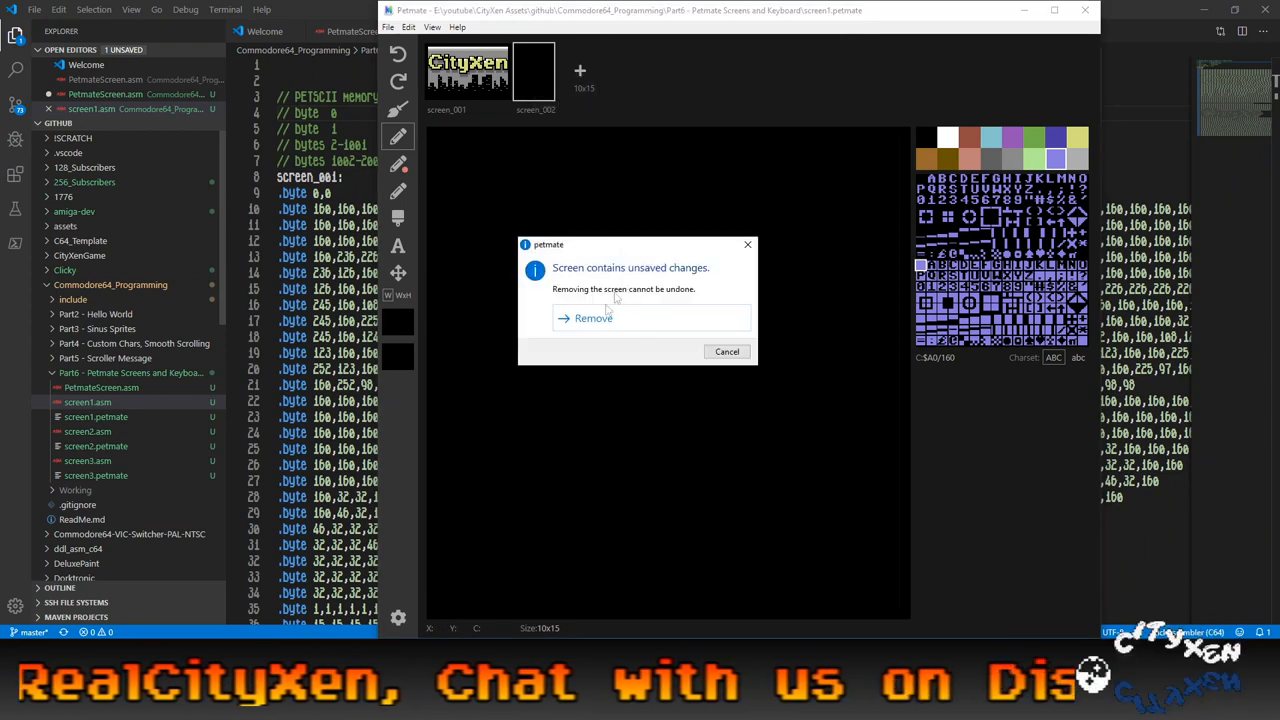
Confirm Remove for the empty 10x15 screen_002.
{"action": "left_click", "coordinate": [593, 318]}
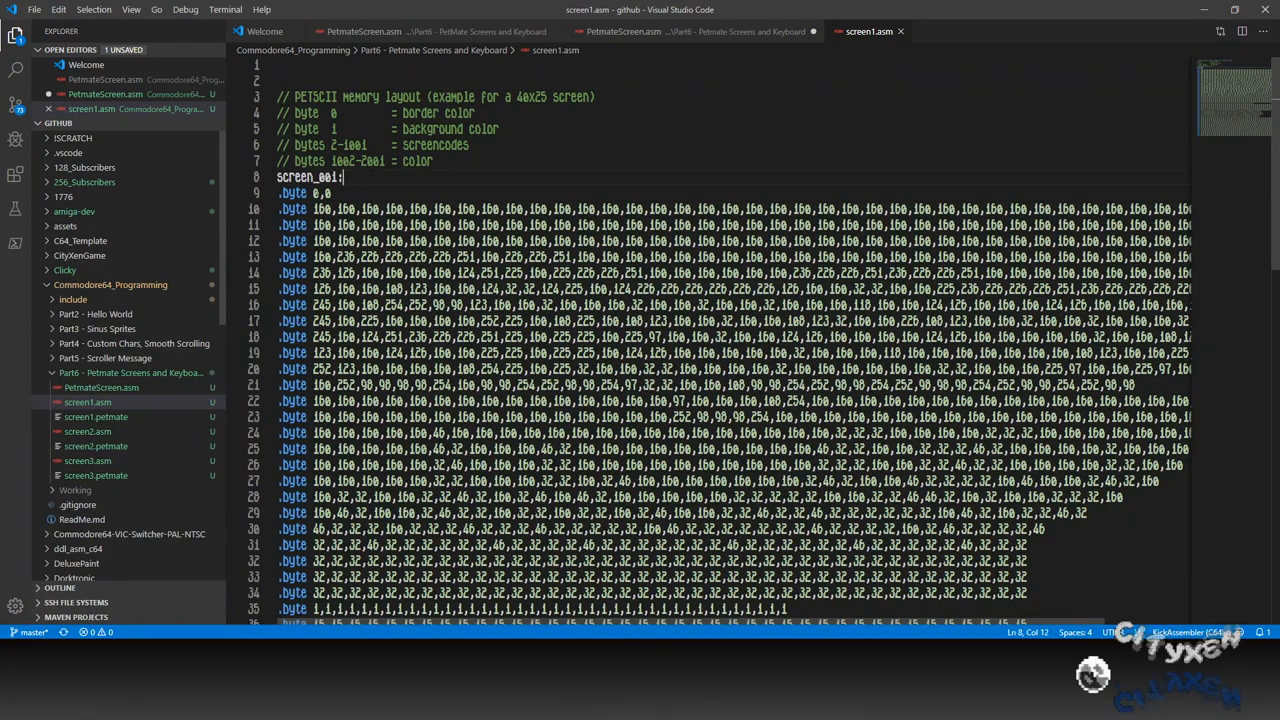
Inspect the screen_001 label in screen1.asm, then bring up the exported screen2.asm.
{"action": "double_click", "coordinate": [300, 177]}
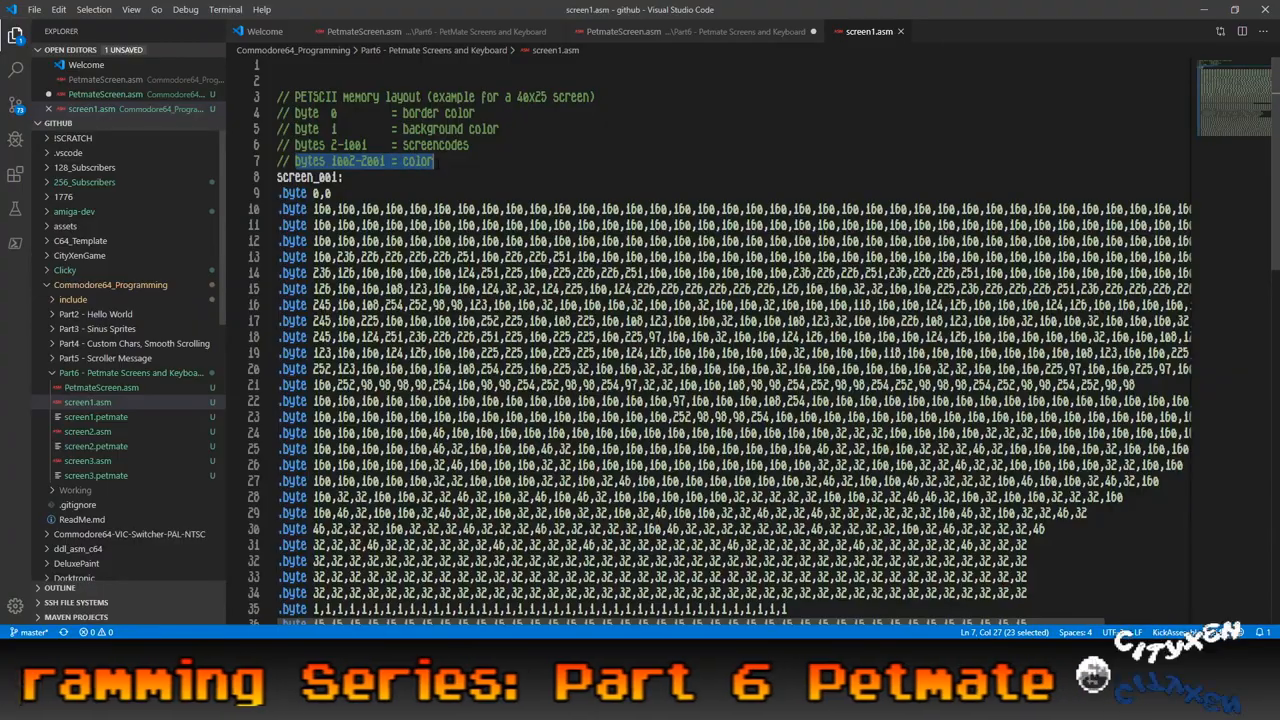
{"action": "scroll", "scroll_direction": "down", "scroll_amount": 3}
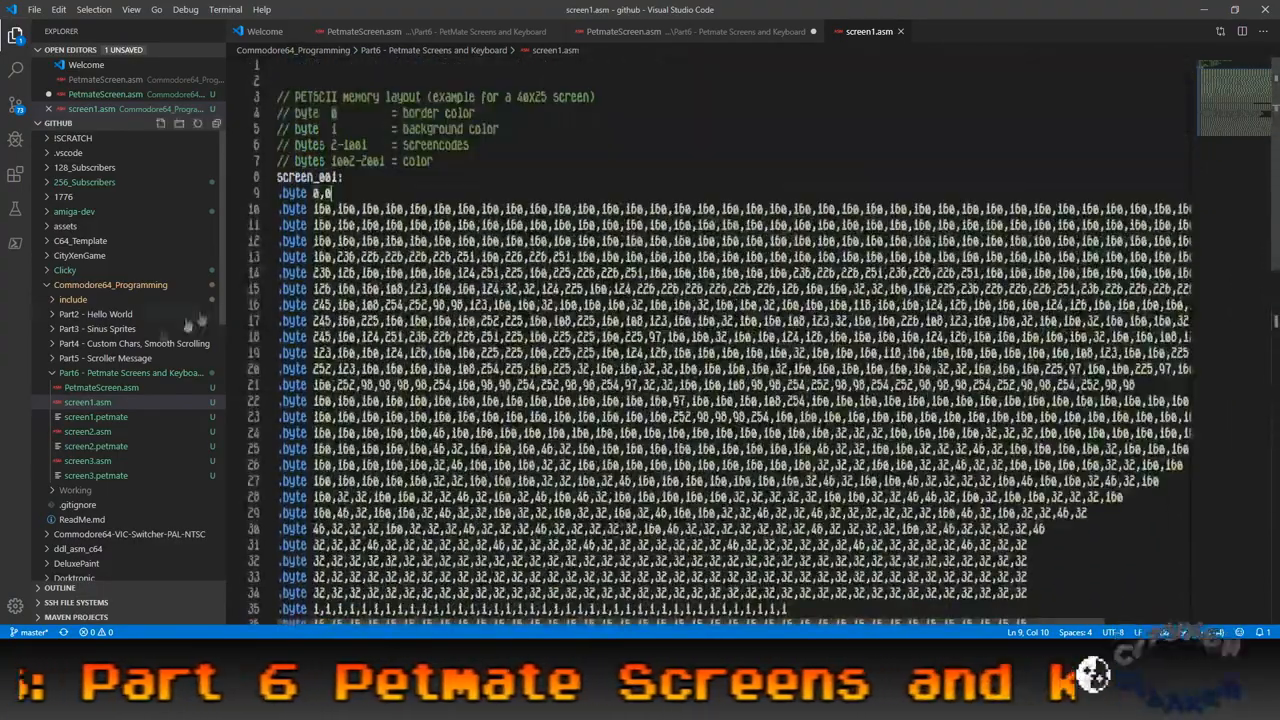
{"action": "left_click", "coordinate": [88, 446]}
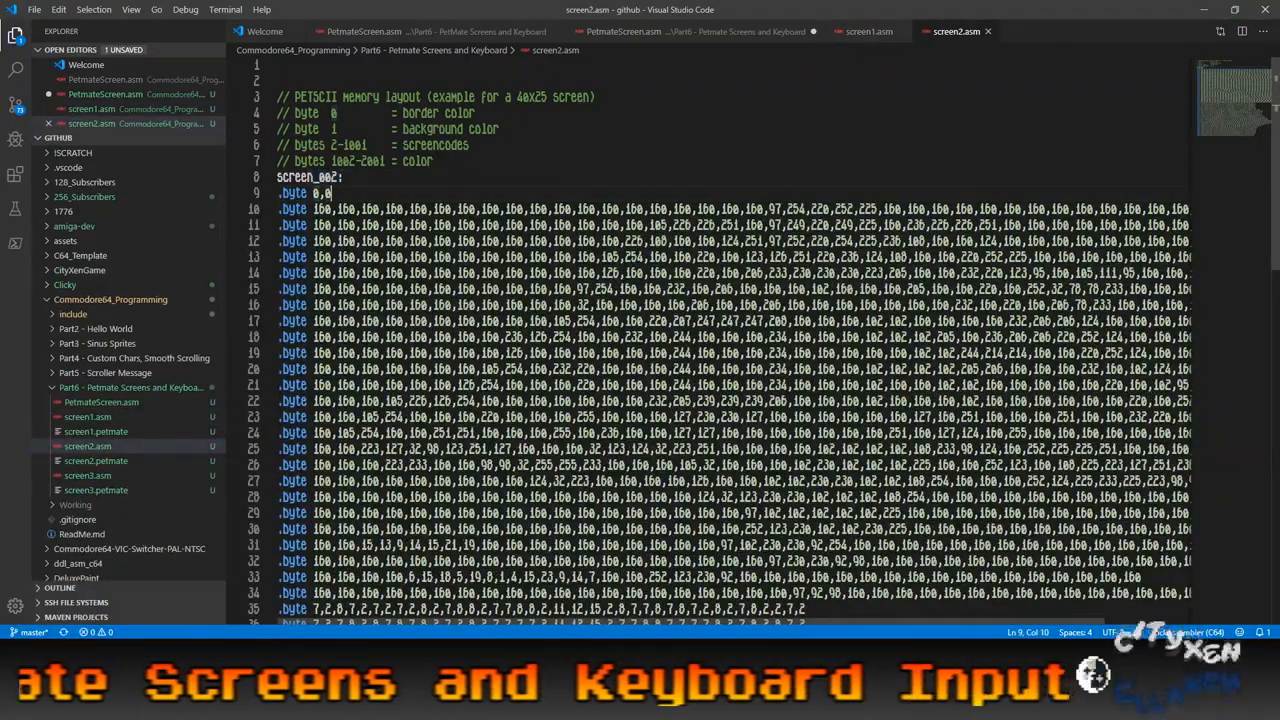
{"action": "scroll", "scroll_direction": "down", "scroll_amount": 3}
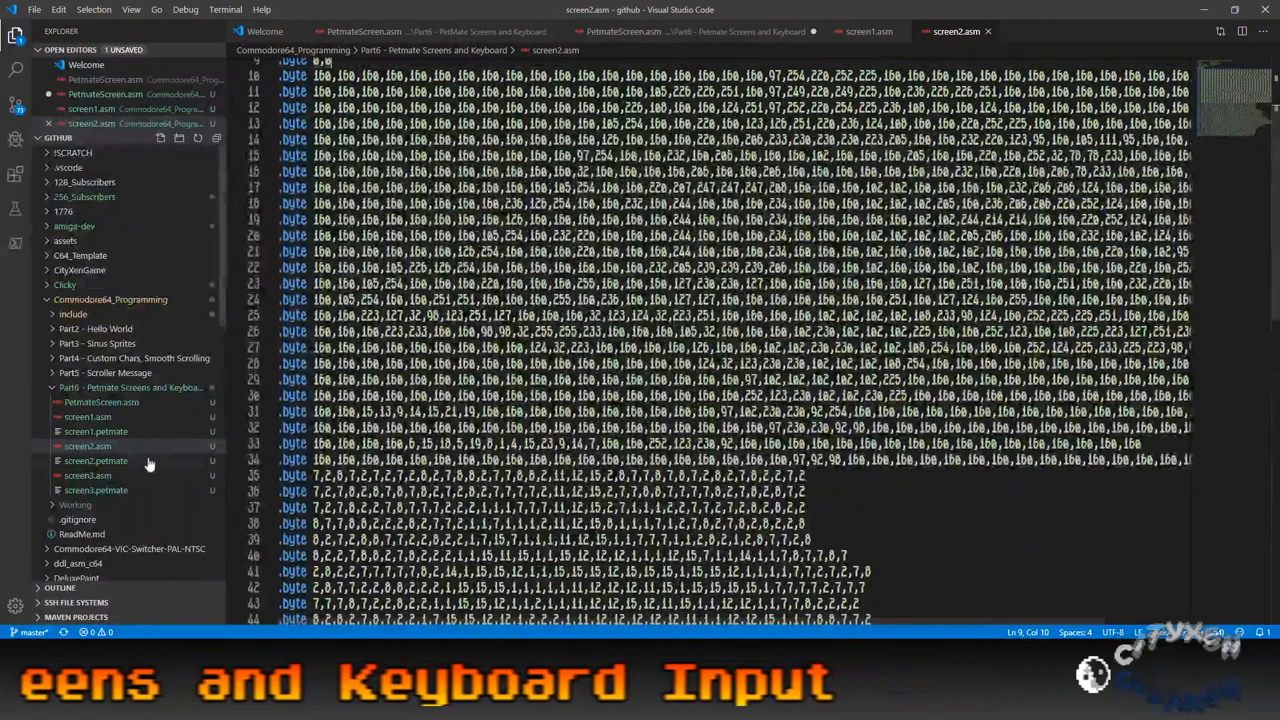
Browse screen3.asm's disk_menu label, then close the exported screen tabs.
{"action": "left_click", "coordinate": [87, 490]}
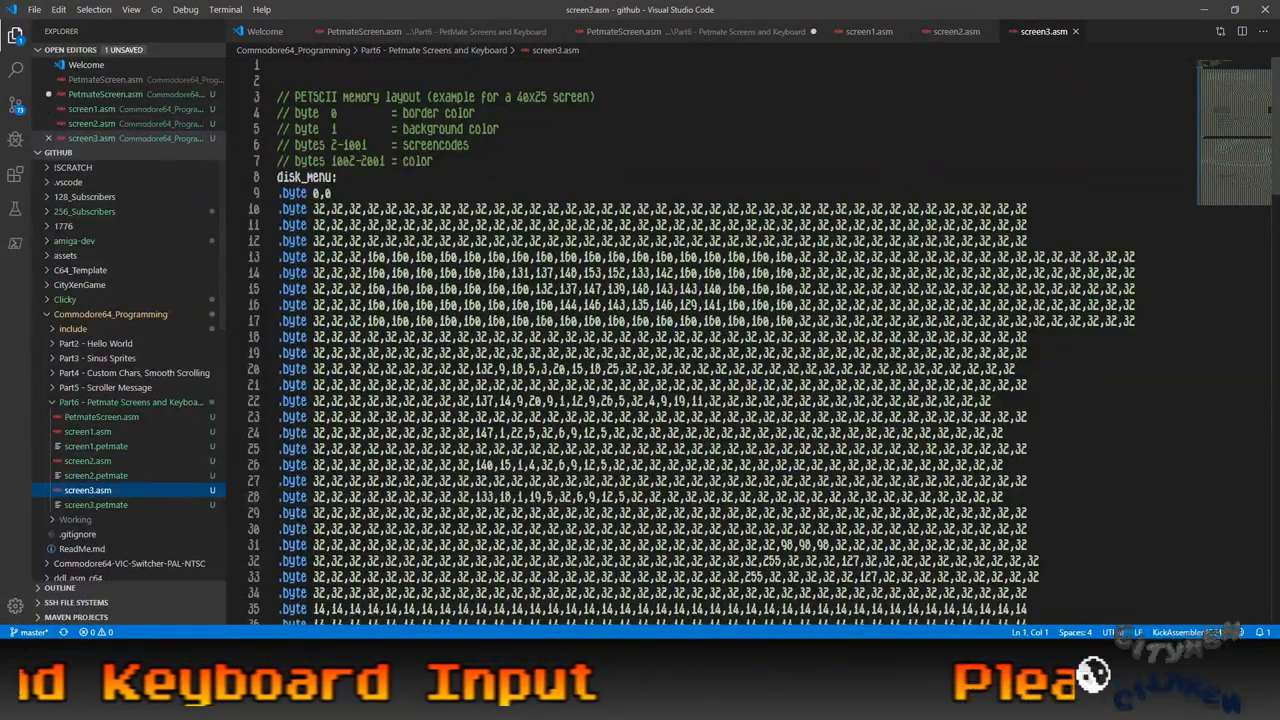
{"action": "double_click", "coordinate": [305, 177]}
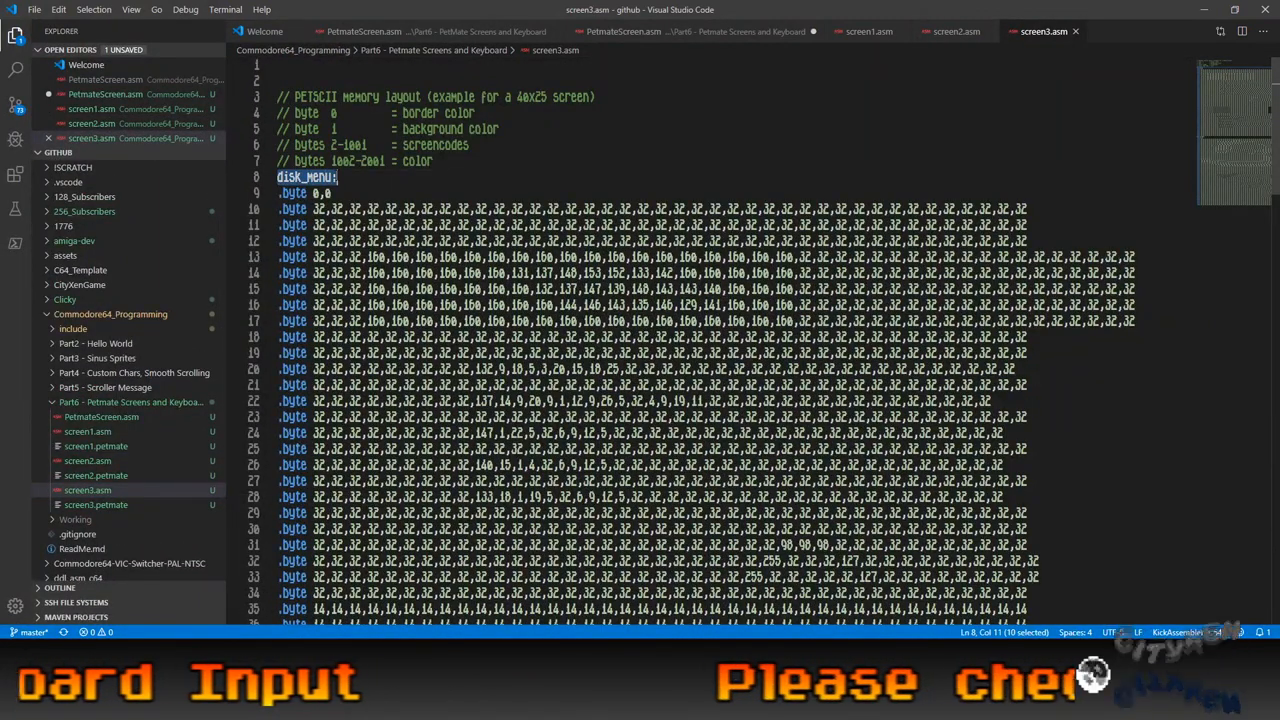
{"action": "scroll", "scroll_direction": "down", "scroll_amount": 3}
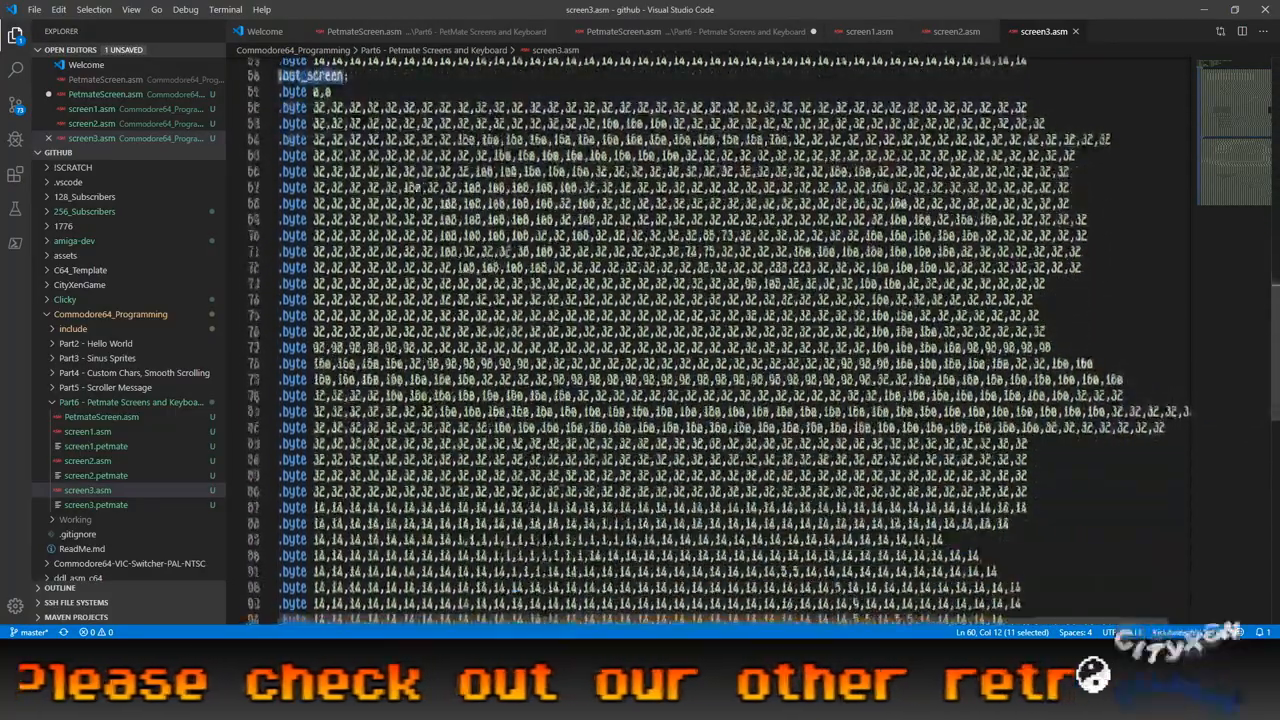
{"action": "scroll", "scroll_direction": "down", "scroll_amount": 3}
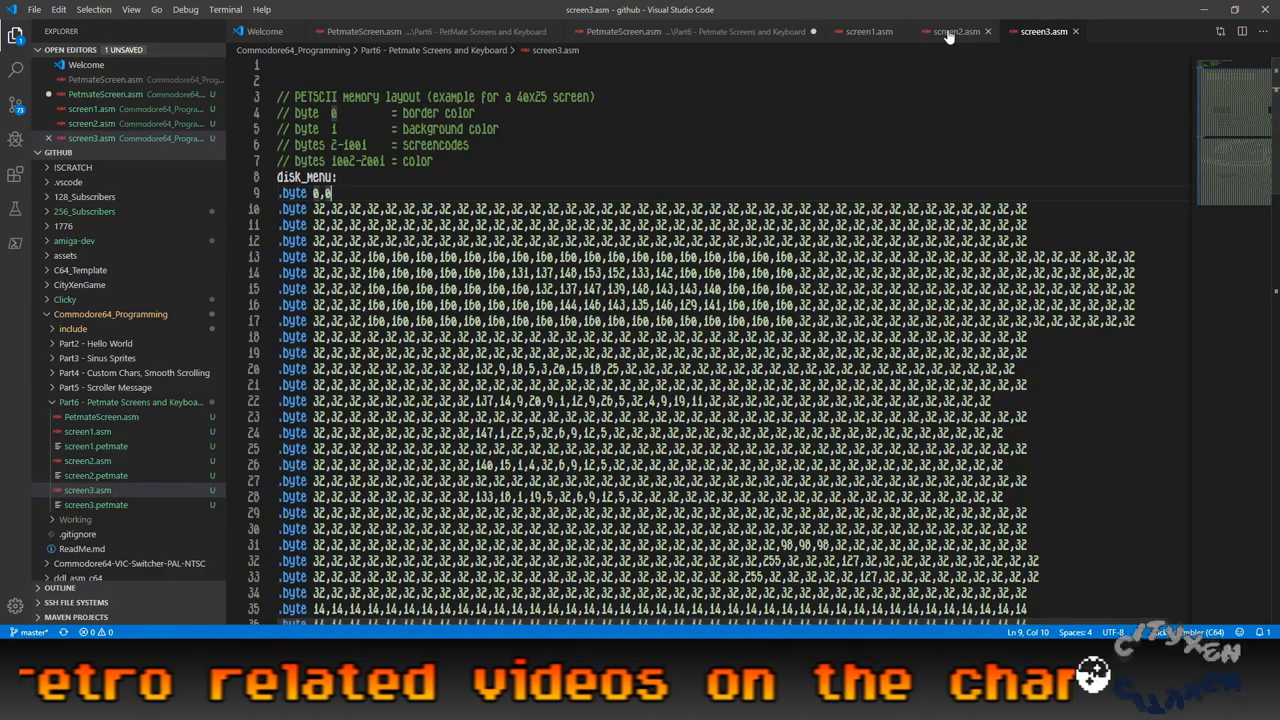
{"action": "left_click", "coordinate": [955, 31]}
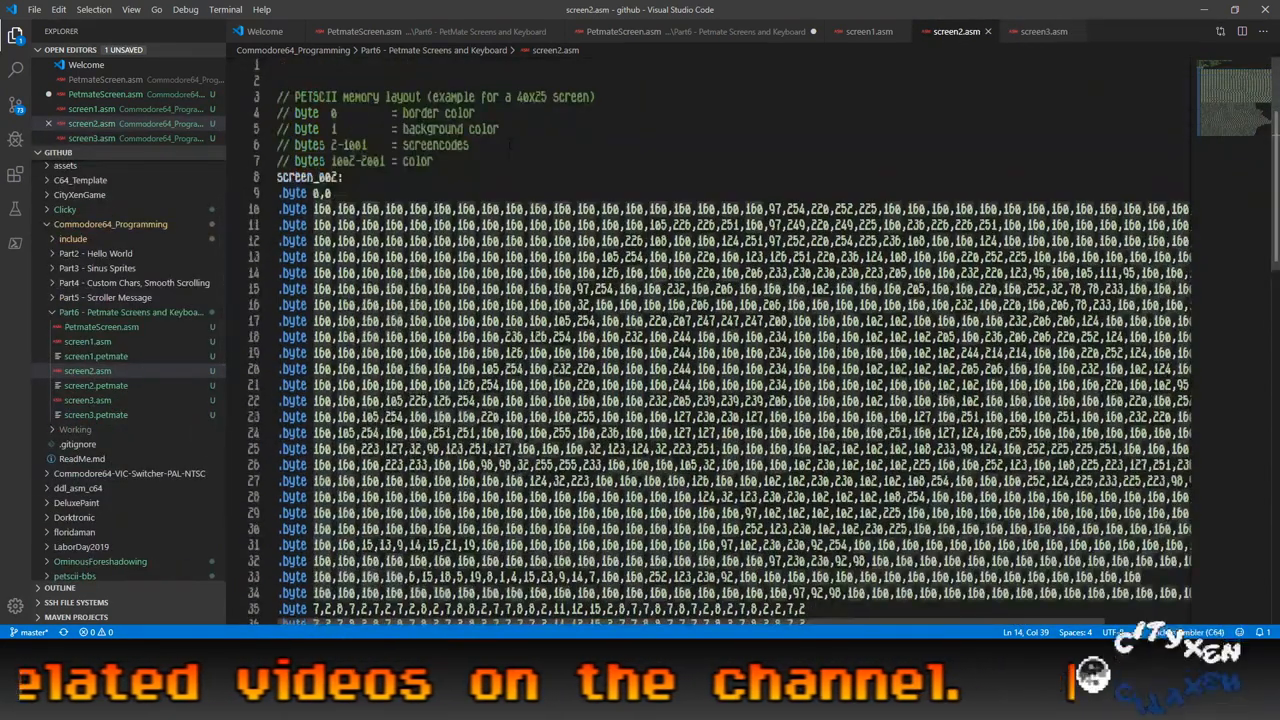
{"action": "left_click", "coordinate": [1043, 31]}
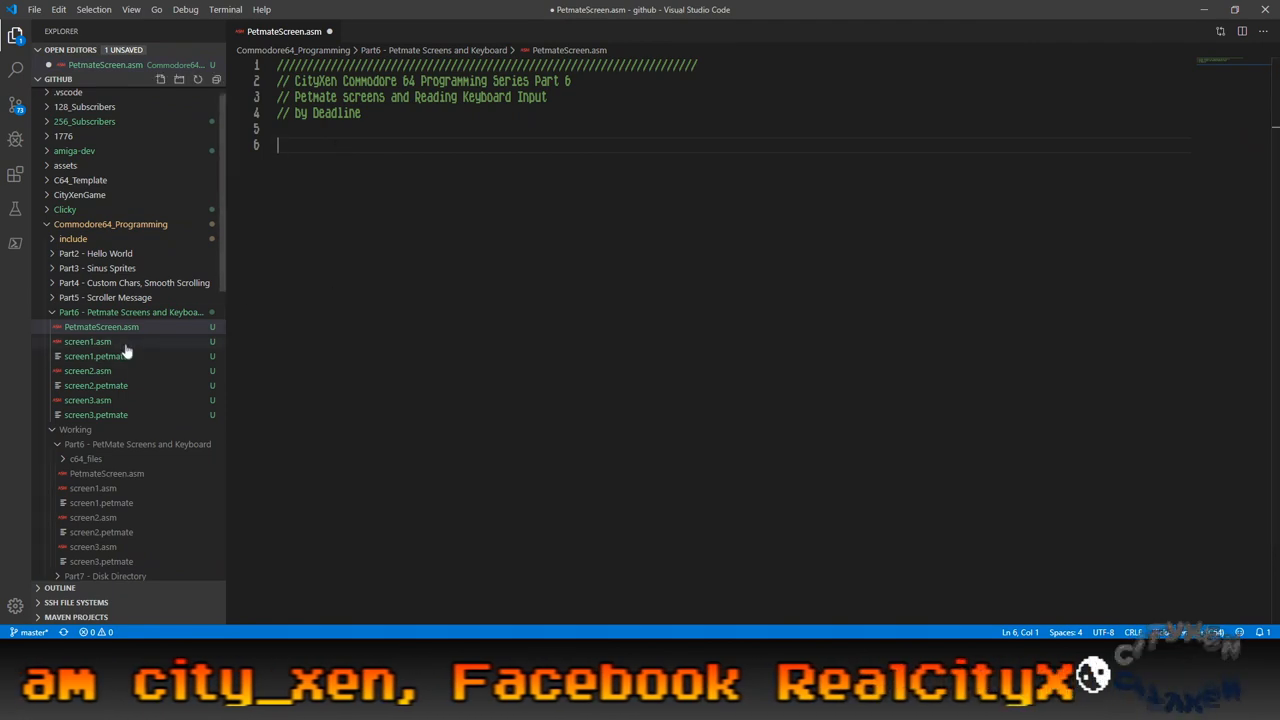
Add #import lines for ../include/Constants.asm, Macros.asm and DrawPetMateScreen.asm.
{"action": "left_click", "coordinate": [75, 429]}
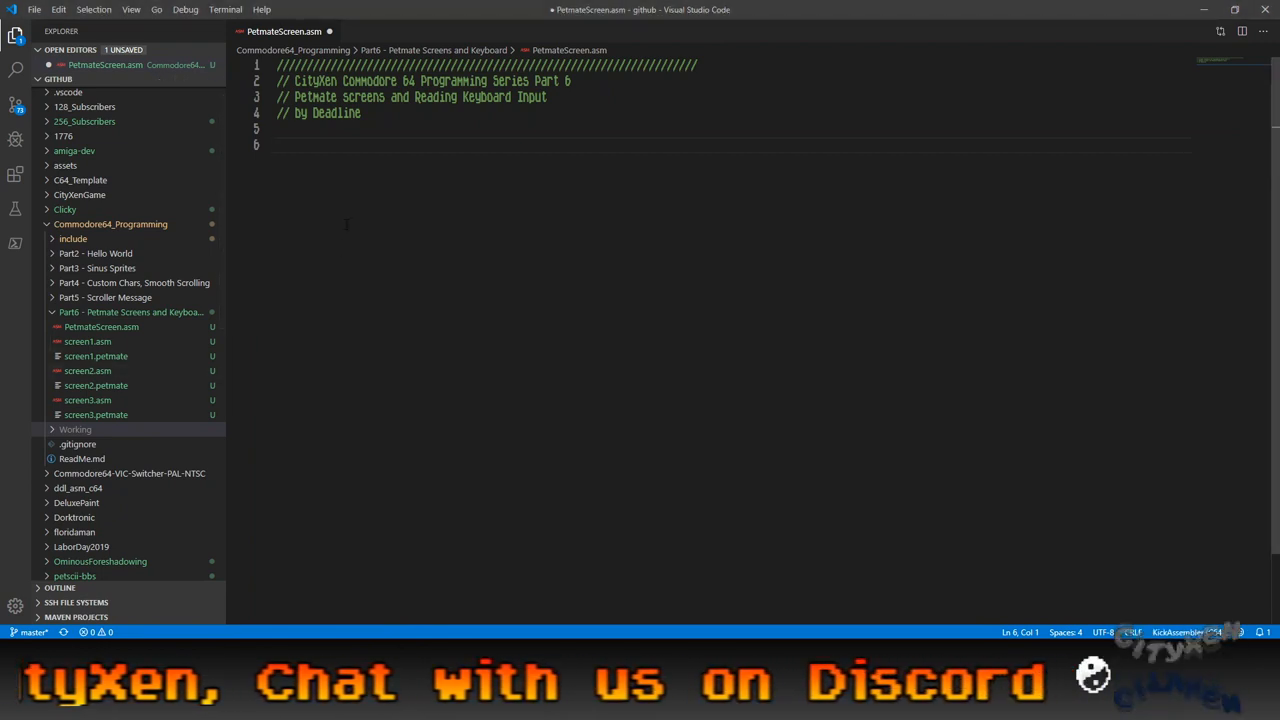
{"action": "type", "text": "#in"}
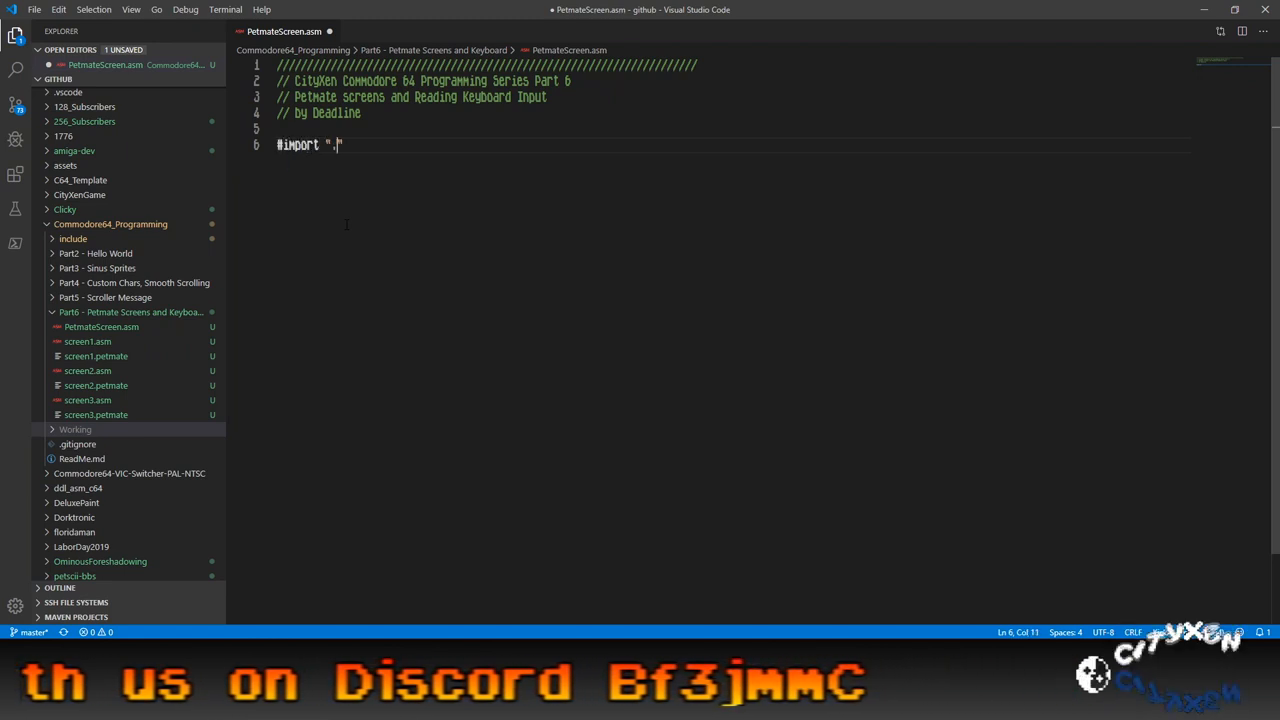
{"action": "type", "text": "./include/C"}
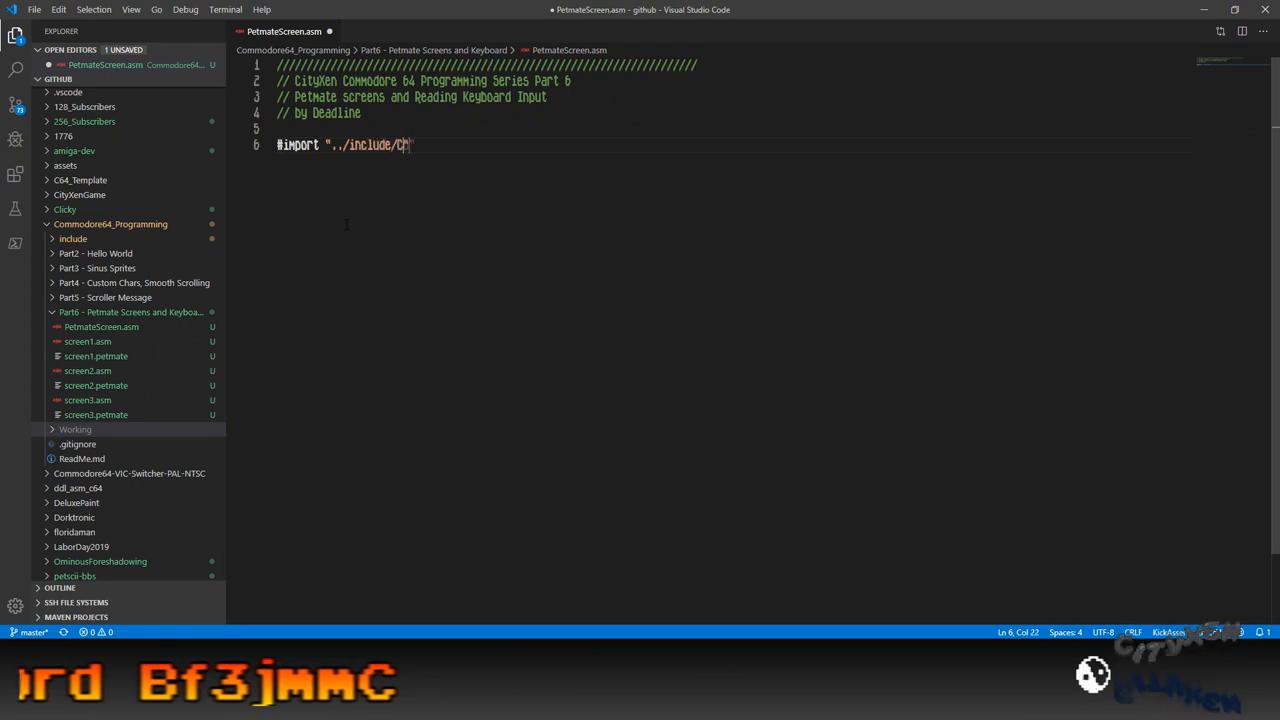
{"action": "type", "text": "onstants.asm"}
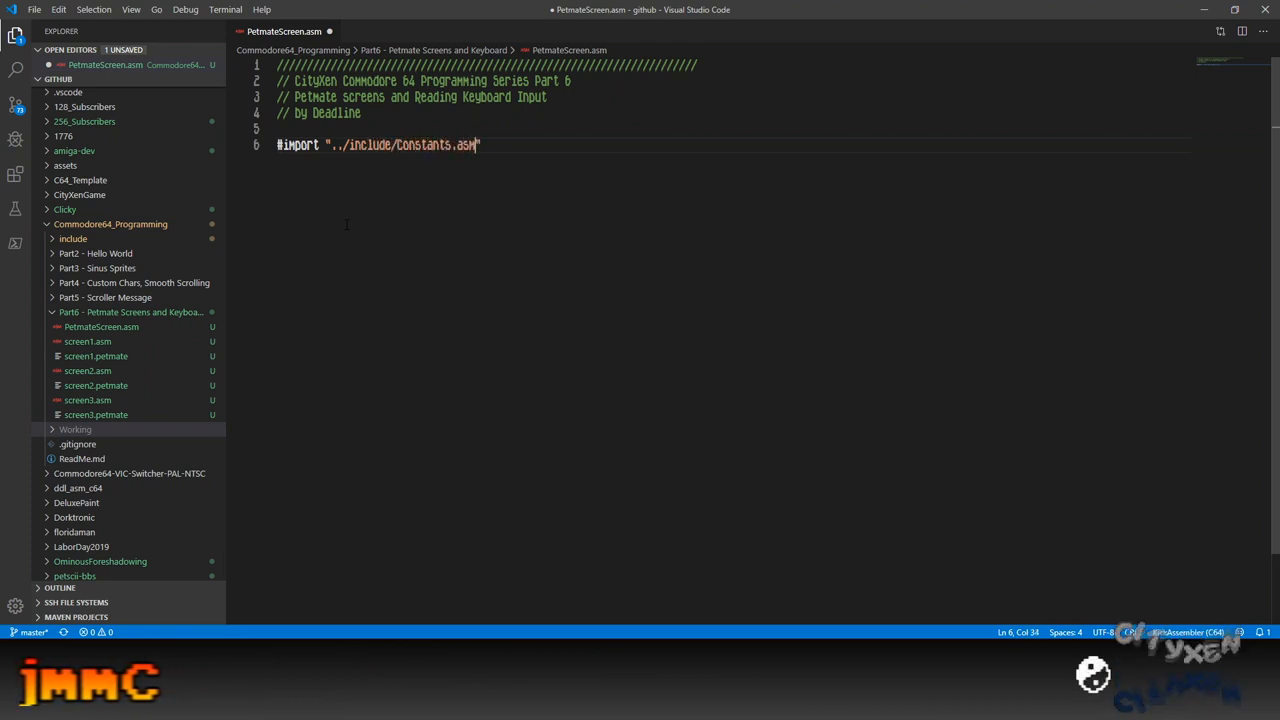
{"action": "type", "text": "#ui"}
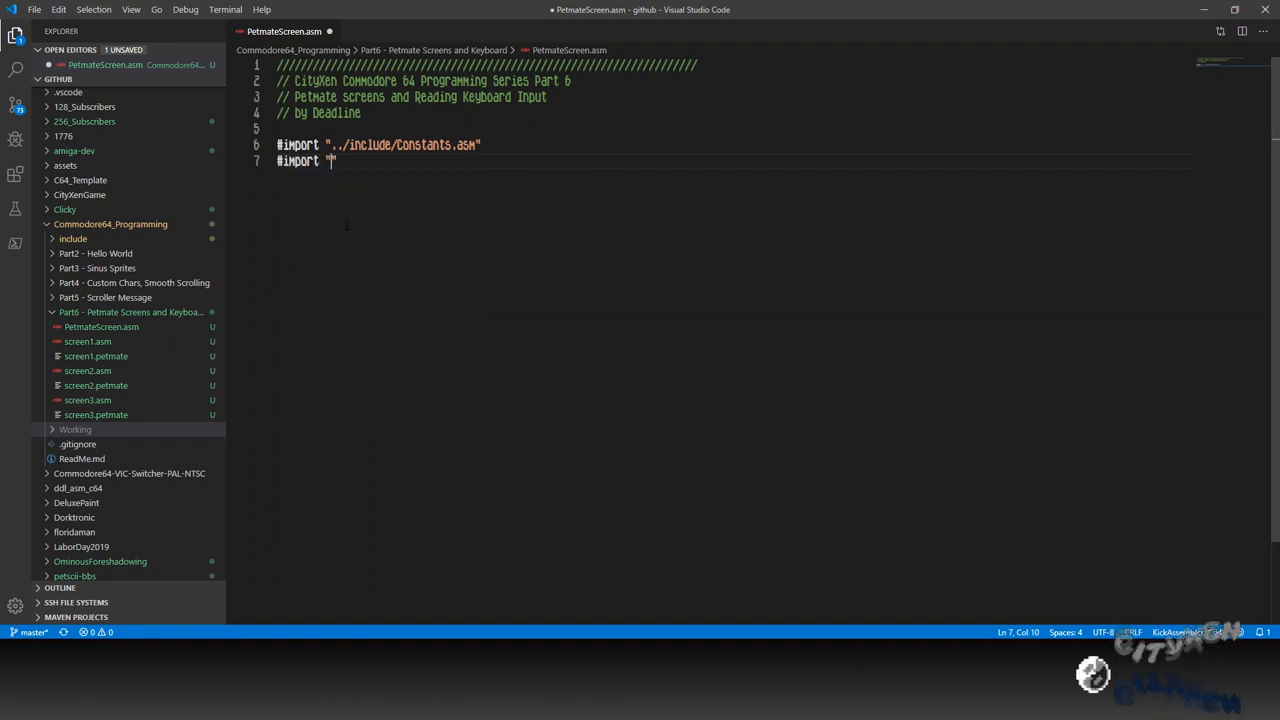
{"action": "type", "text": "../include/"}
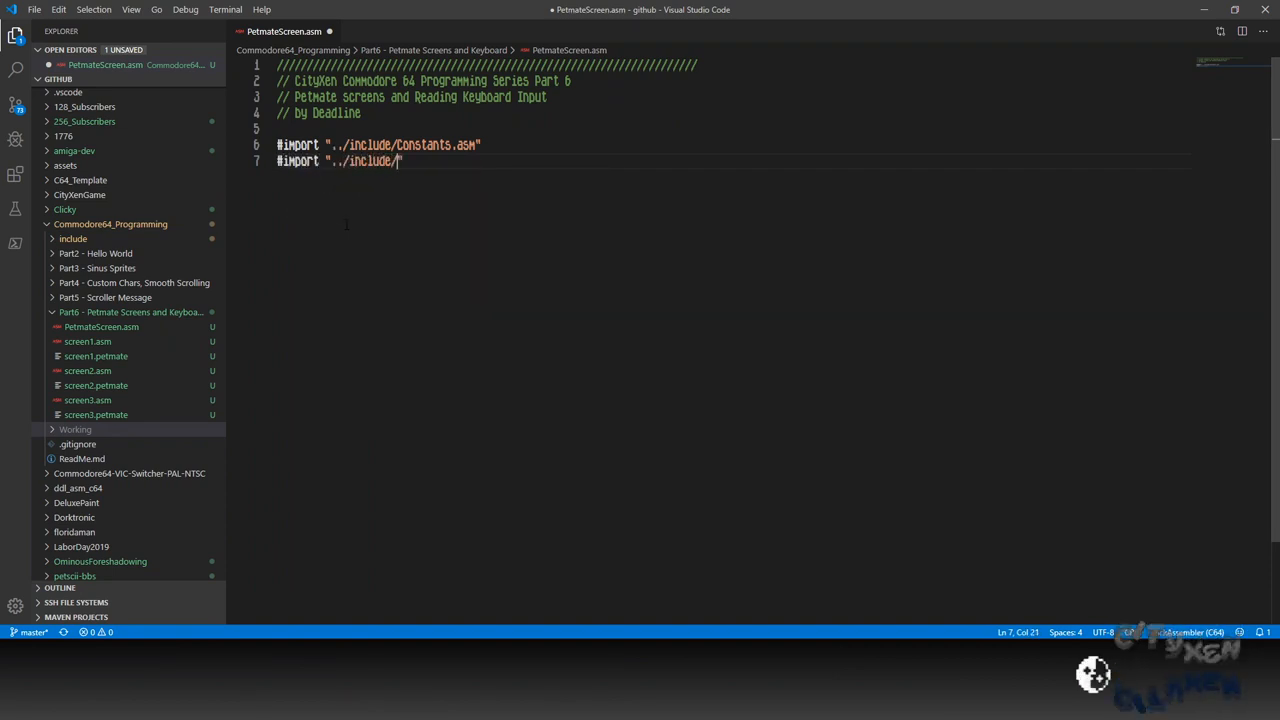
{"action": "type", "text": "Macros.asm"}
{"action": "type", "text": "#import \"../in"}
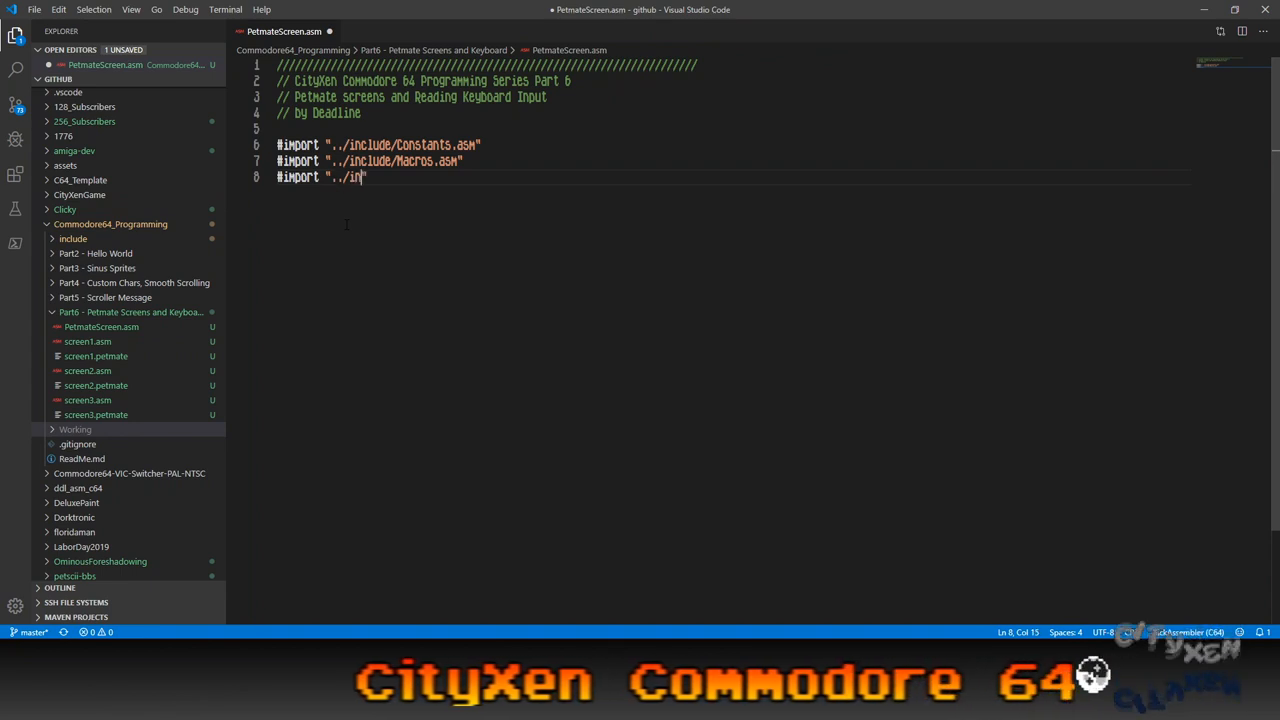
{"action": "type", "text": "clude"}
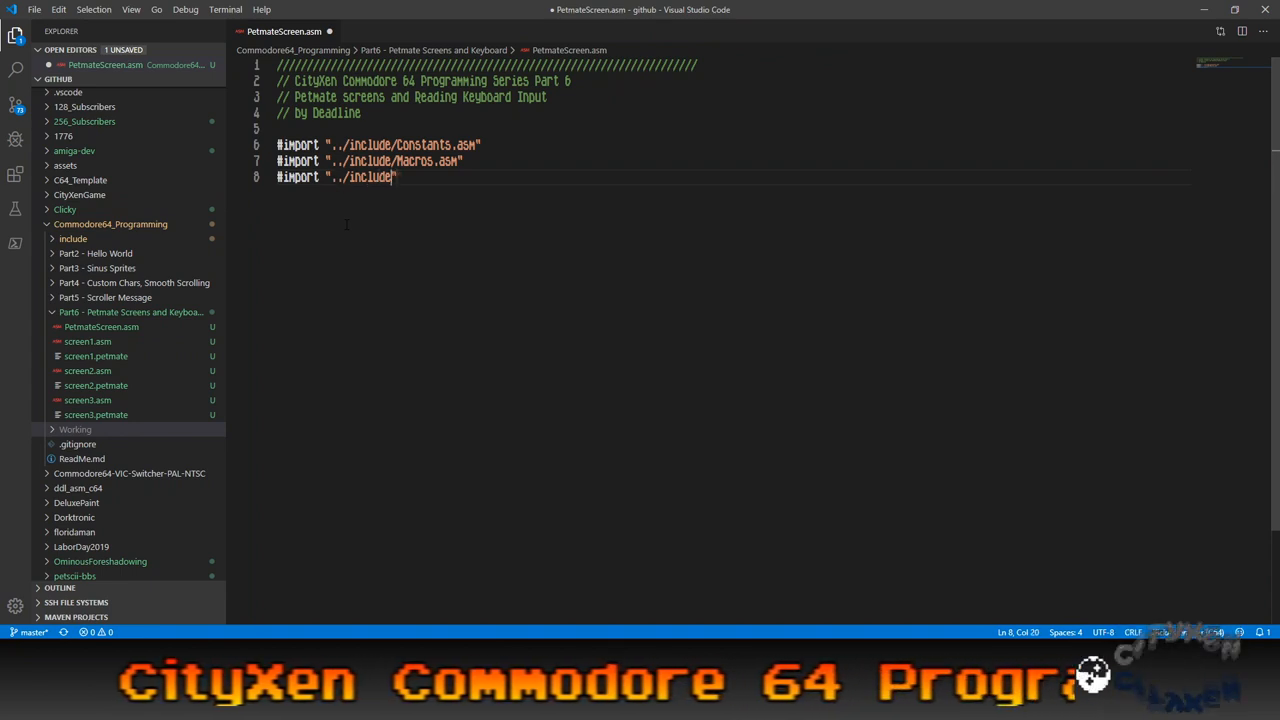
{"action": "type", "text": "Draw"}
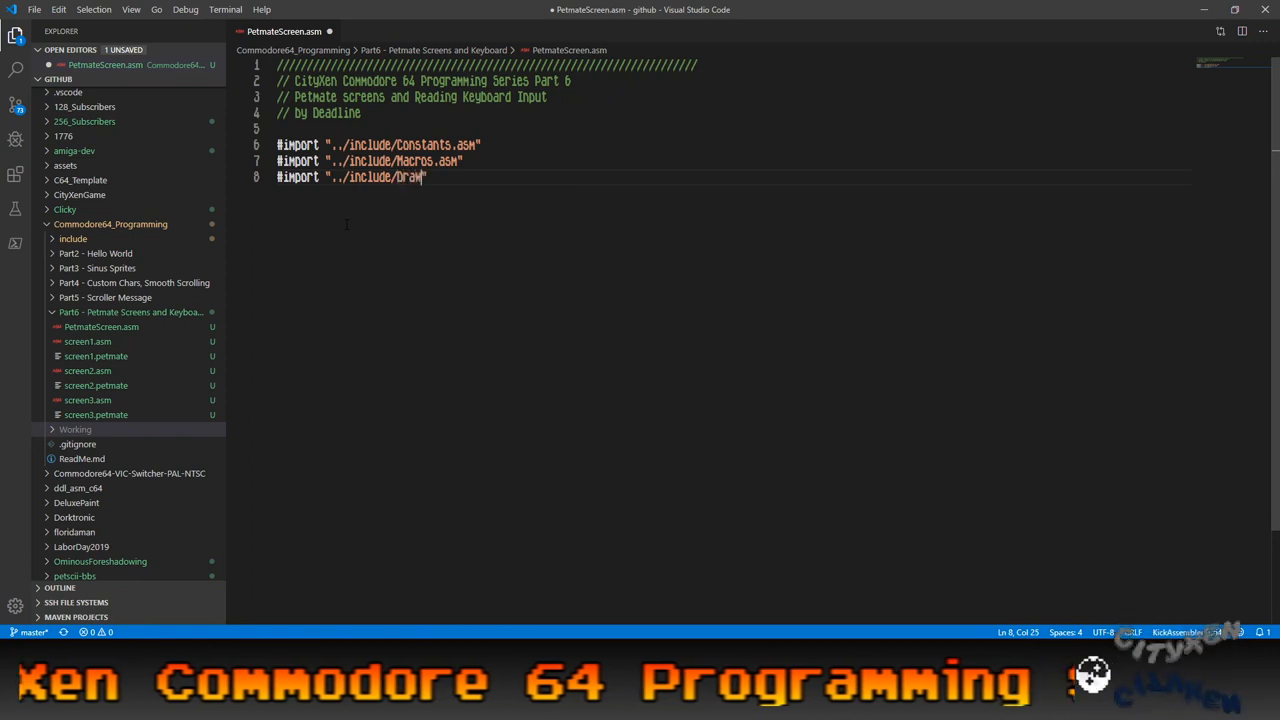
{"action": "type", "text": "PetMate"}
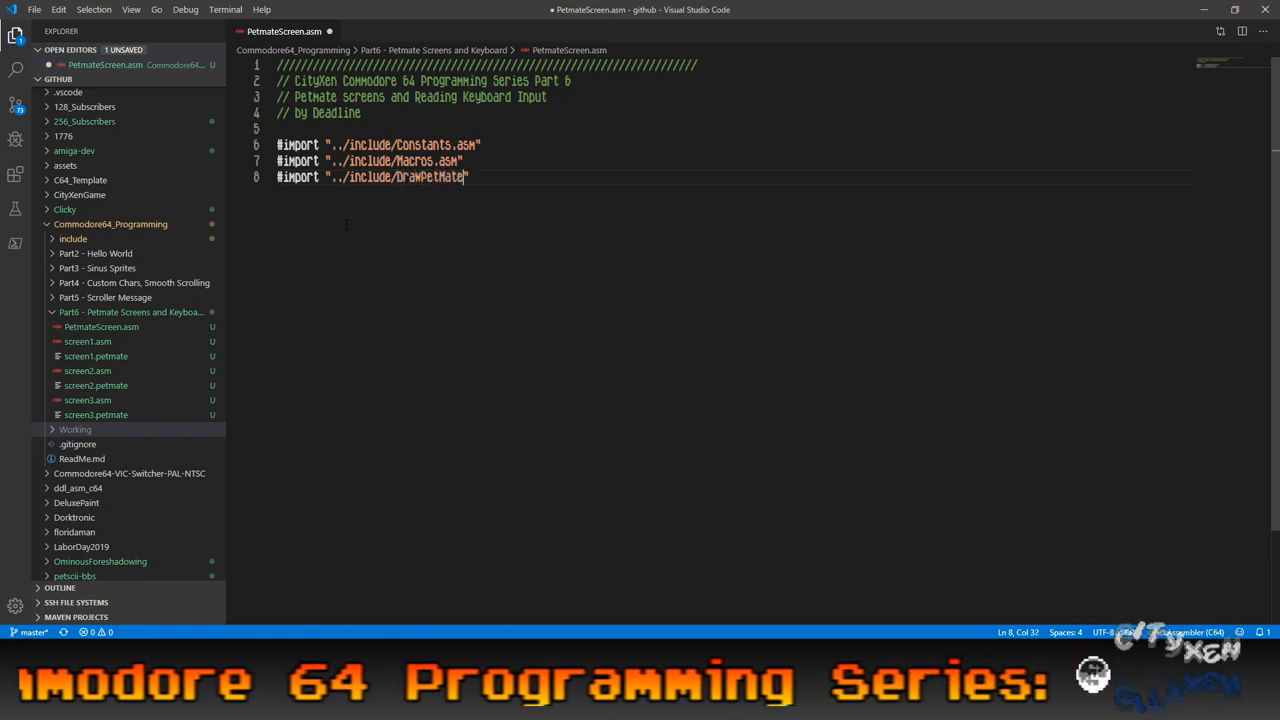
{"action": "type", "text": "sm"}
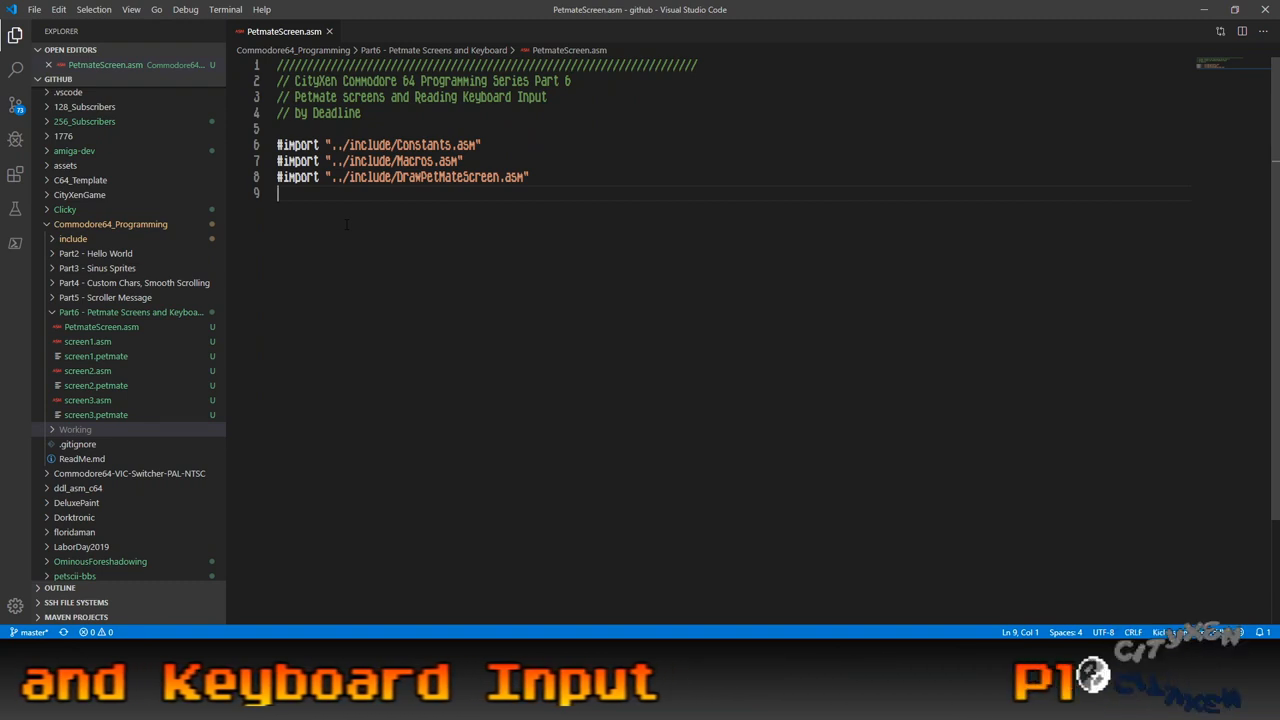
Add *=$0801 "BASIC", BasicUpstart($0810) and *=$0810 lines below the imports.
{"action": "key", "text": "enter"}
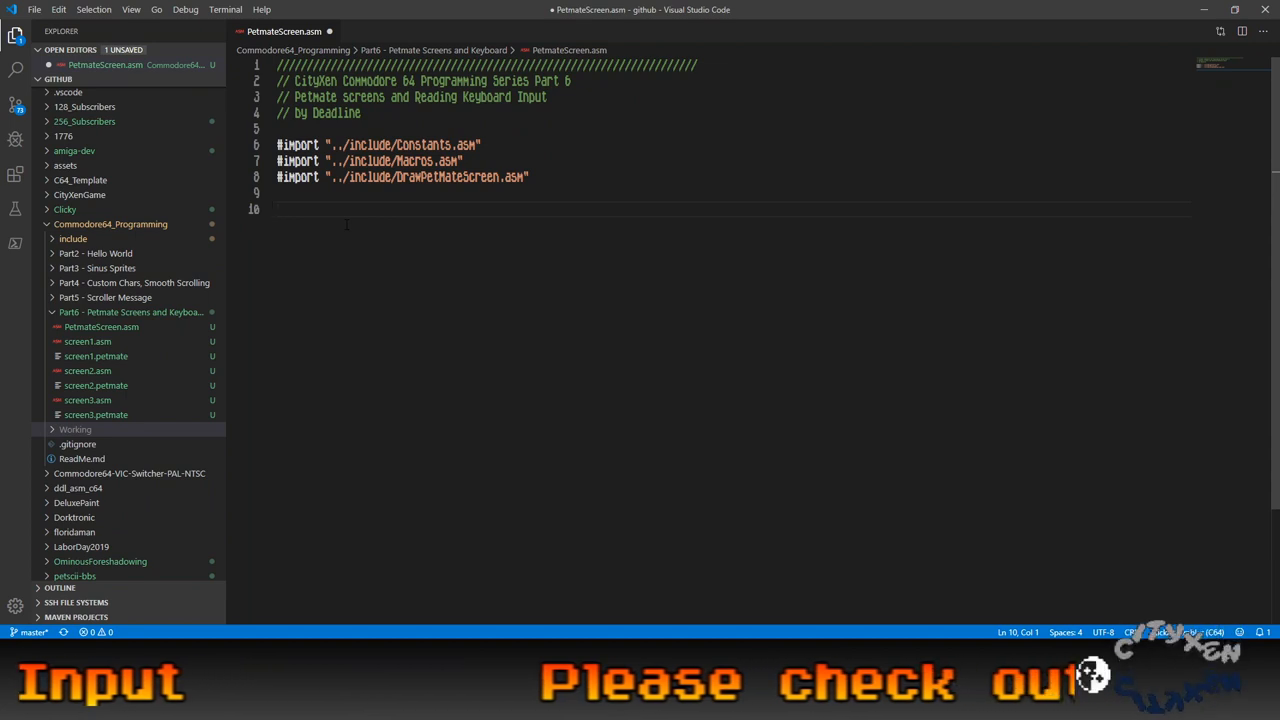
{"action": "type", "text": "#"}
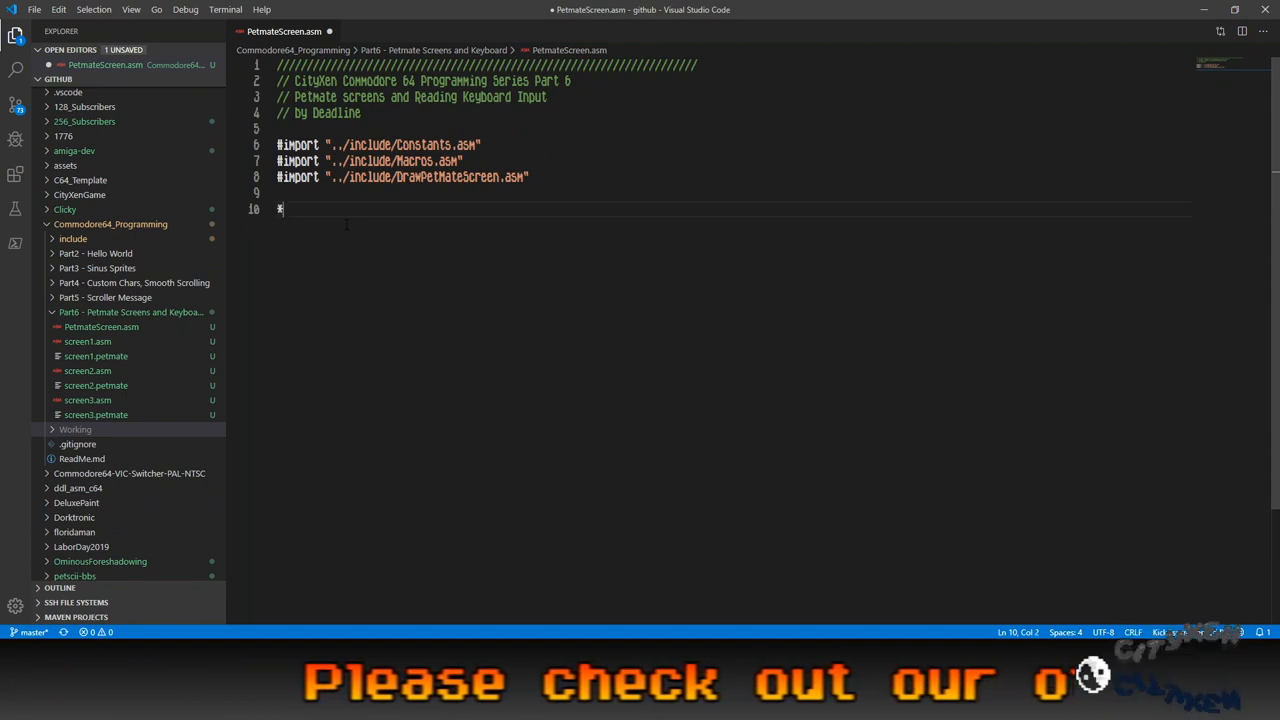
{"action": "type", "text": "=$0801 \""}
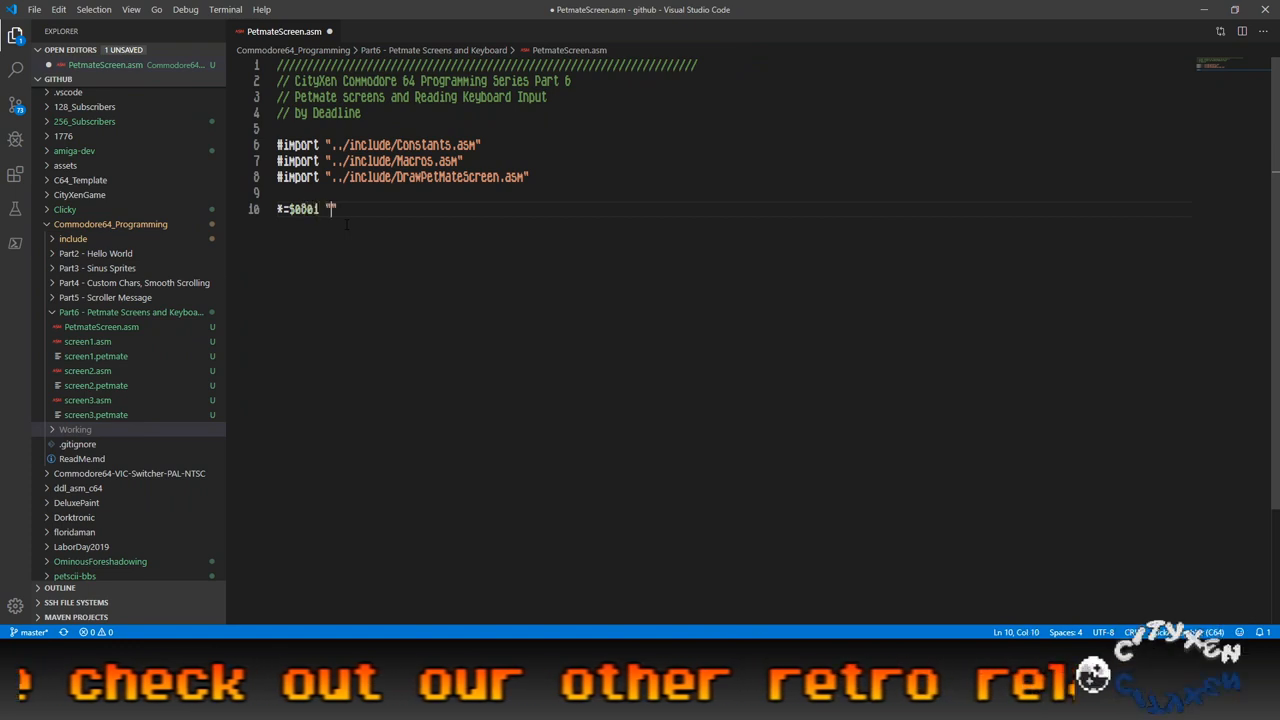
{"action": "type", "text": "BASIC\""}
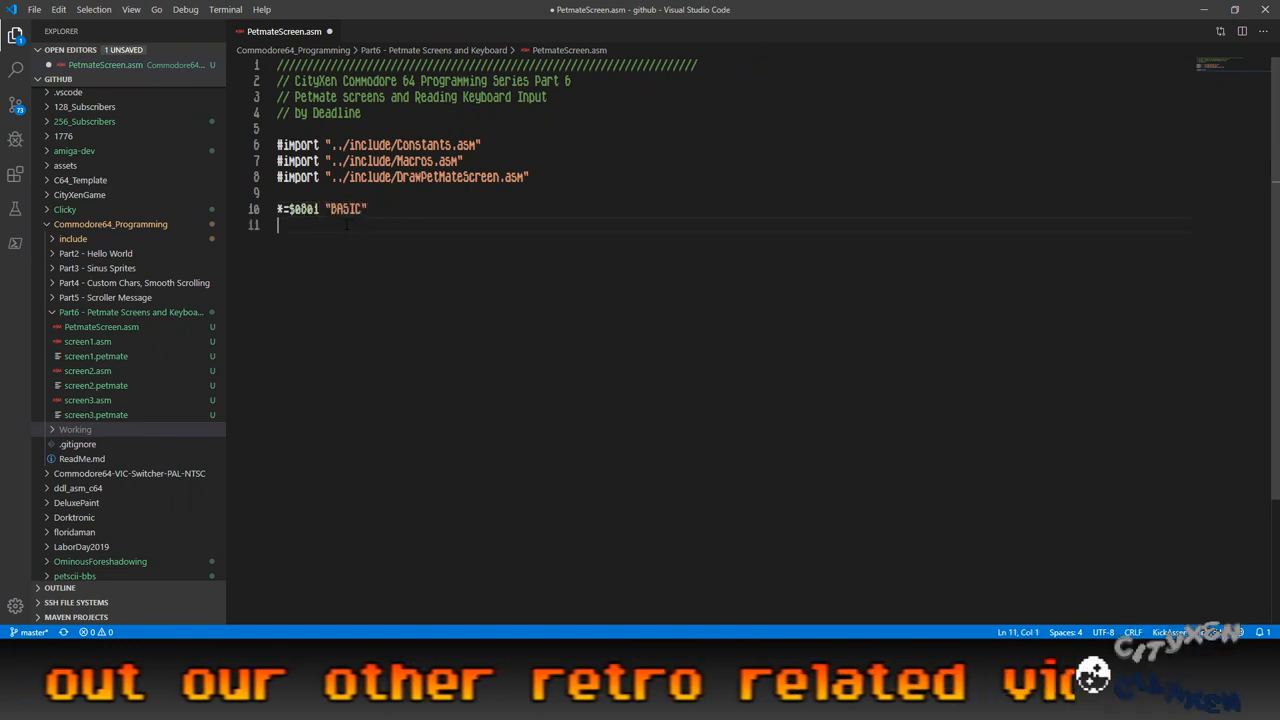
{"action": "type", "text": "BasicUpstart"}
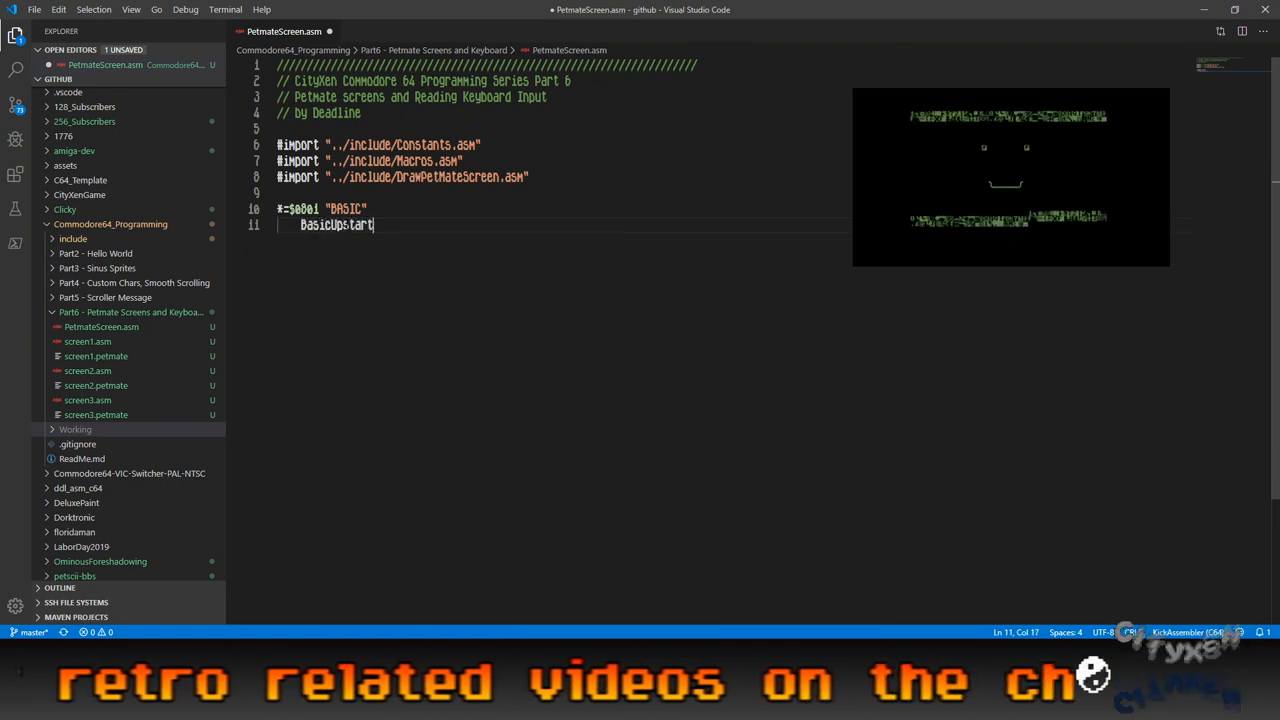
{"action": "type", "text": "($0810)"}
{"action": "type", "text": "*=$0810"}
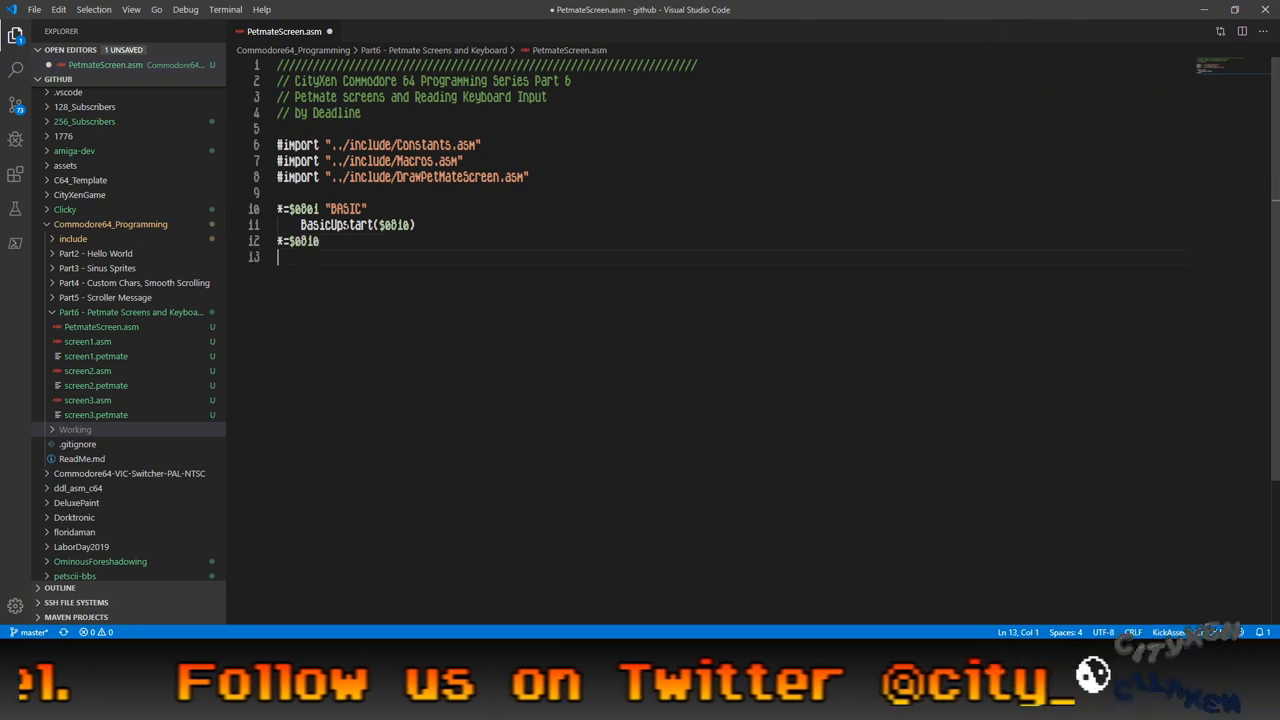
Add a ClearScreen(BLACK) call commented '// from Macros.asm'.
{"action": "key", "text": "enter"}
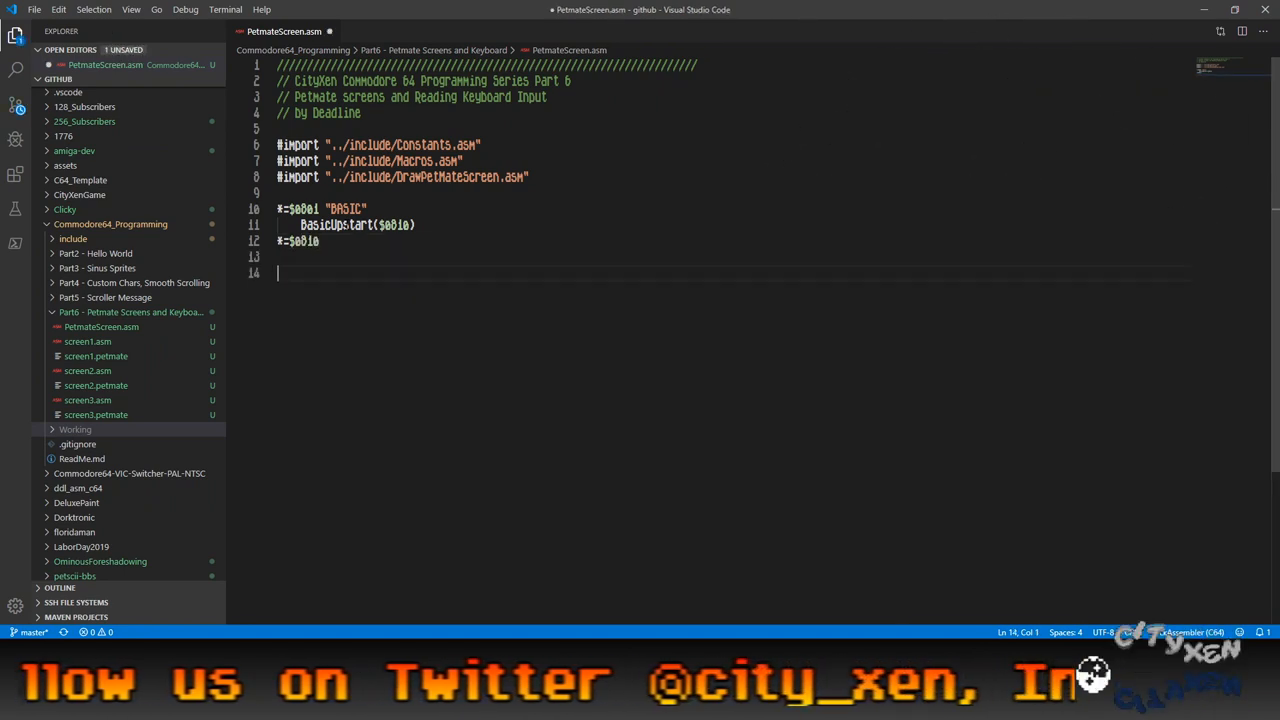
{"action": "type", "text": "C"}
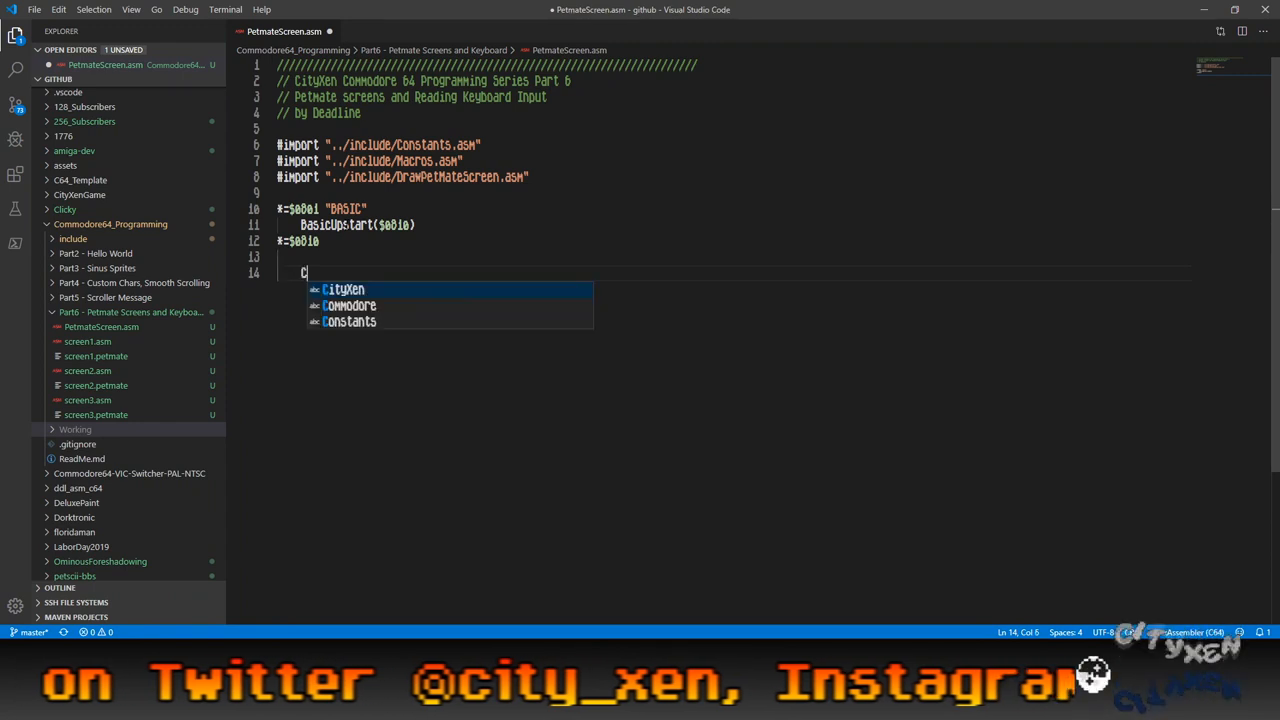
{"action": "type", "text": "learScreen"}
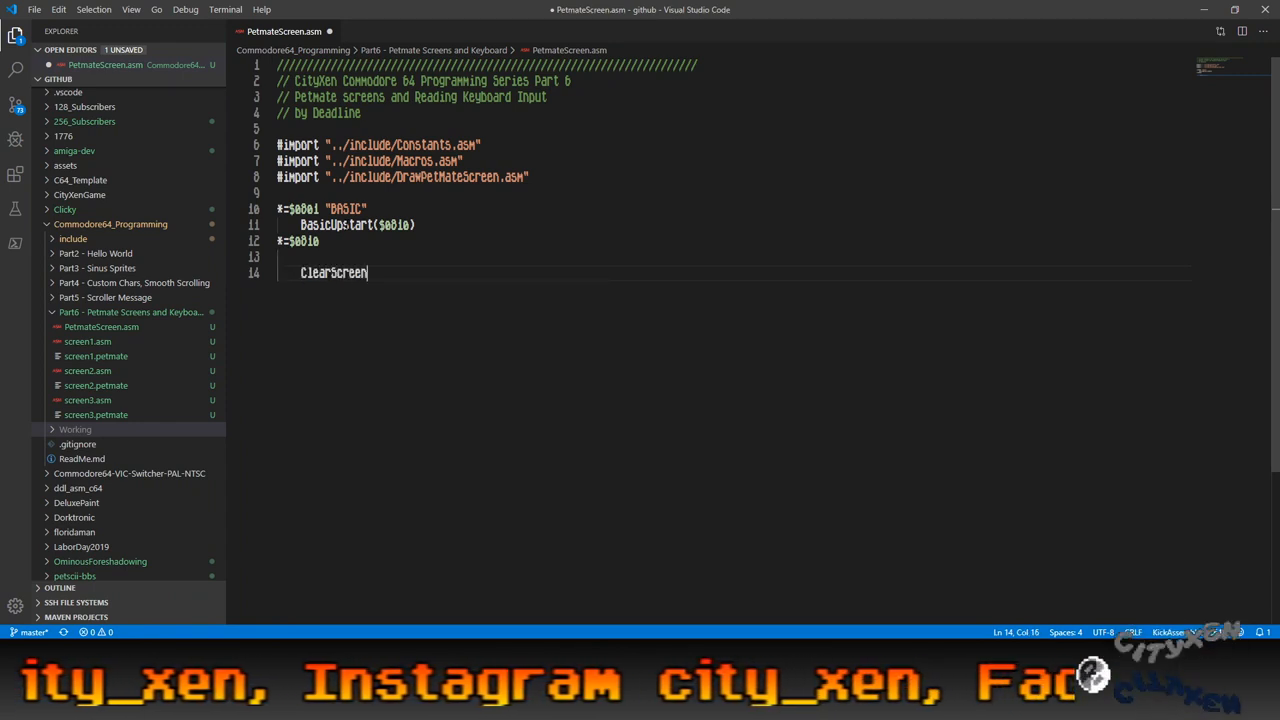
{"action": "type", "text": "(0)"}
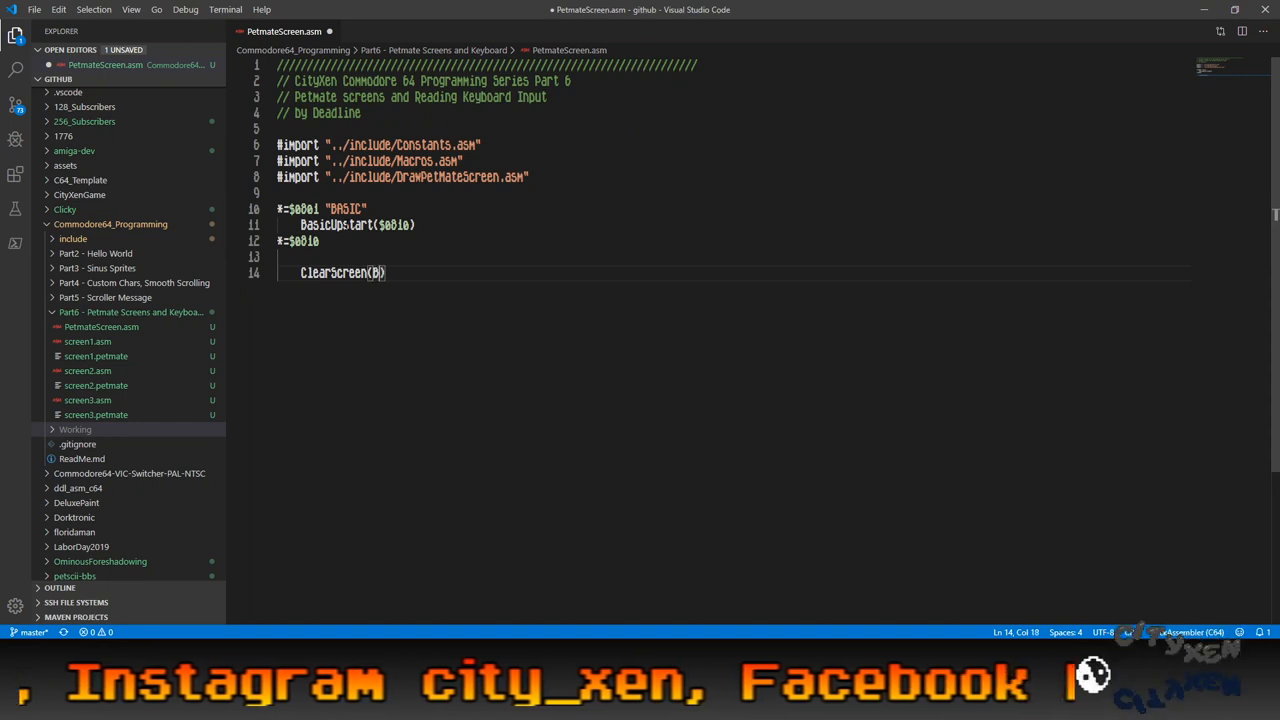
{"action": "type", "text": "LACK) /"}
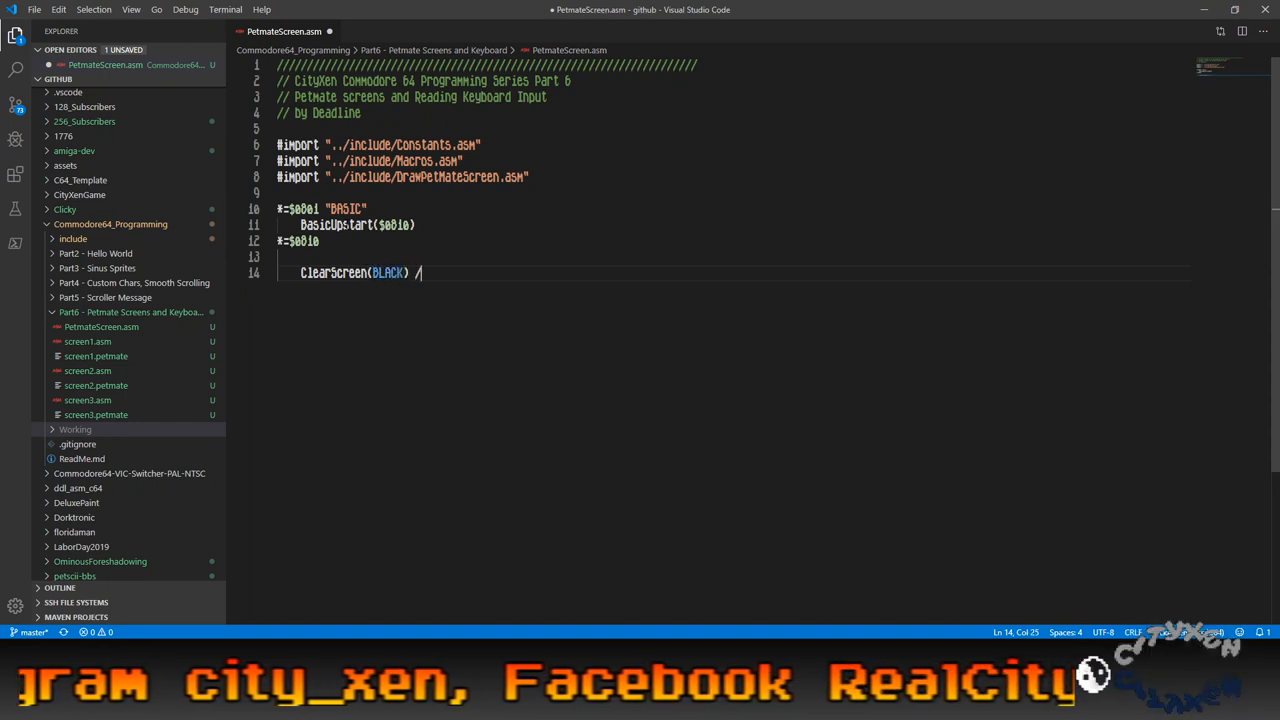
{"action": "type", "text": "/ from Macros.asm"}
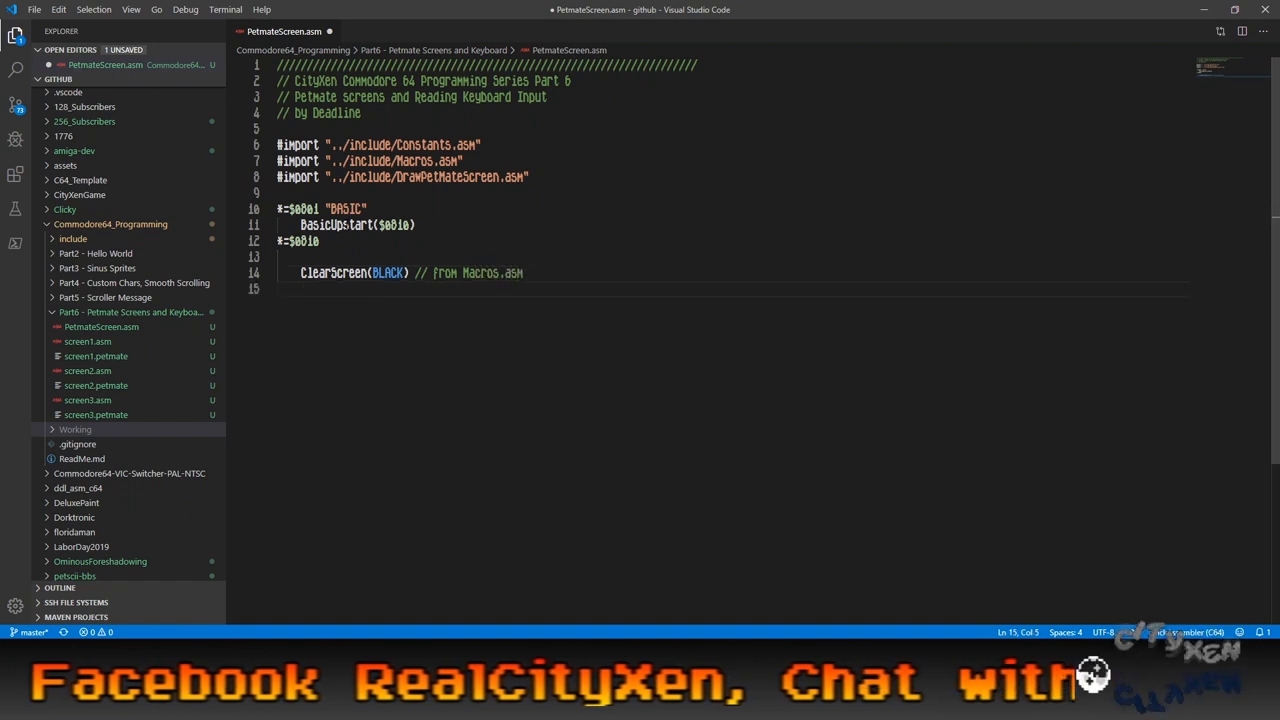
{"action": "type", "text": "K"}
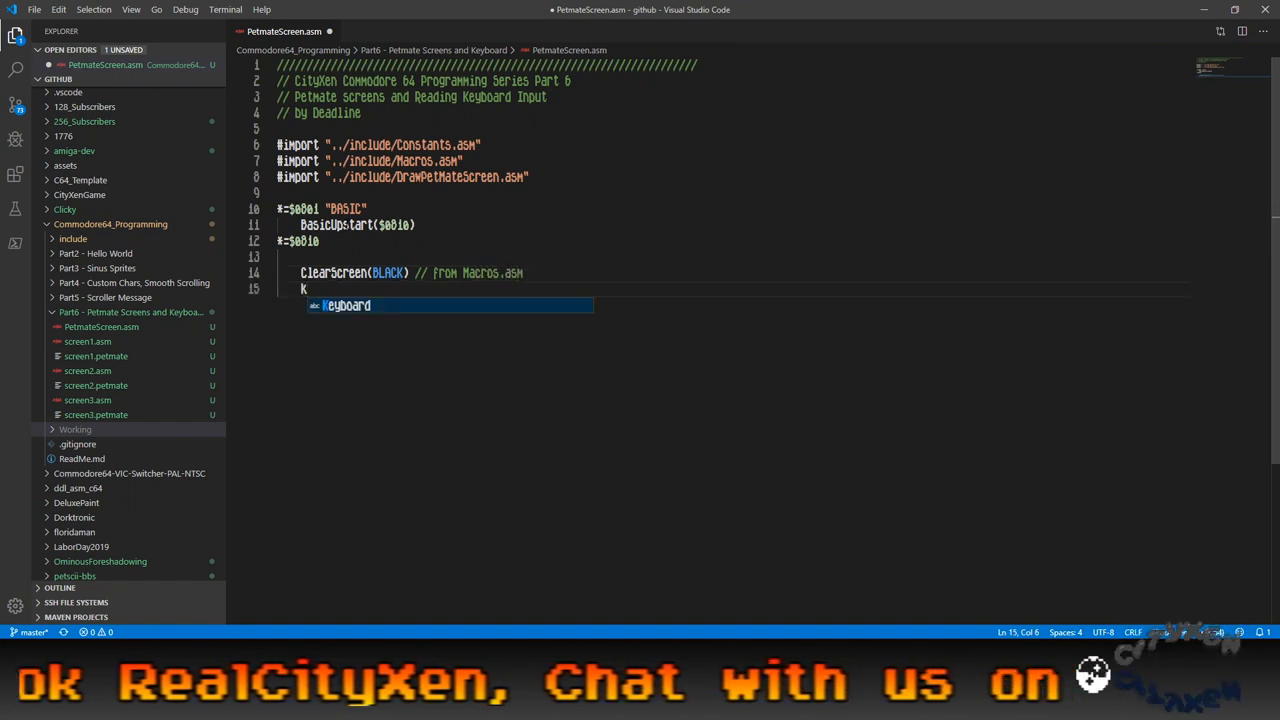
Add jsr write_instructions followed by a MainLoop: label.
{"action": "type", "text": "jsr"}
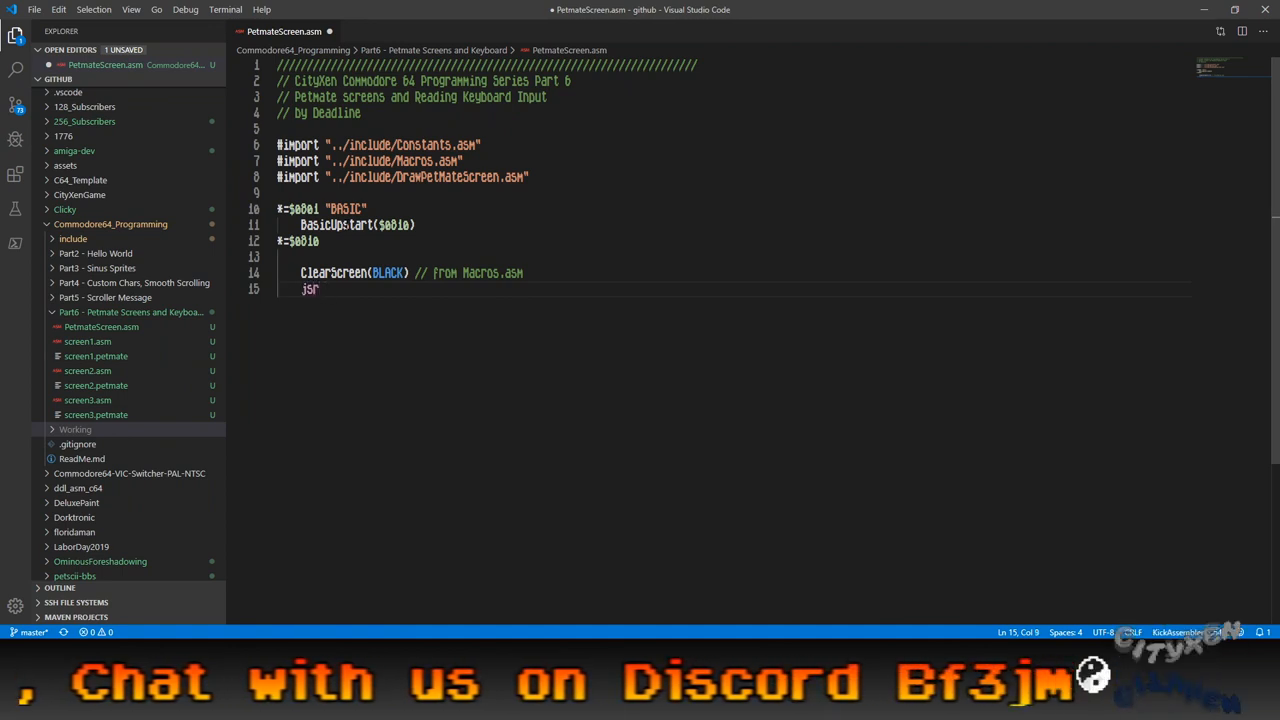
{"action": "type", "text": "write_instr"}
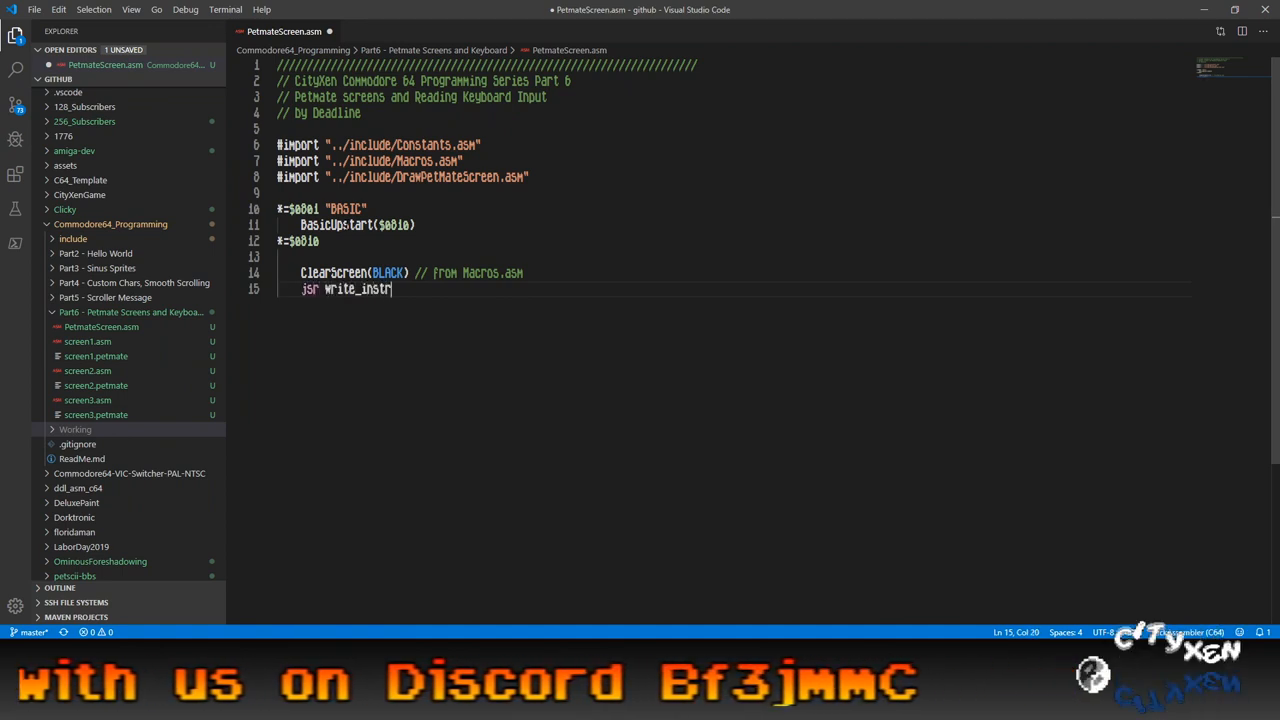
{"action": "type", "text": "unc"}
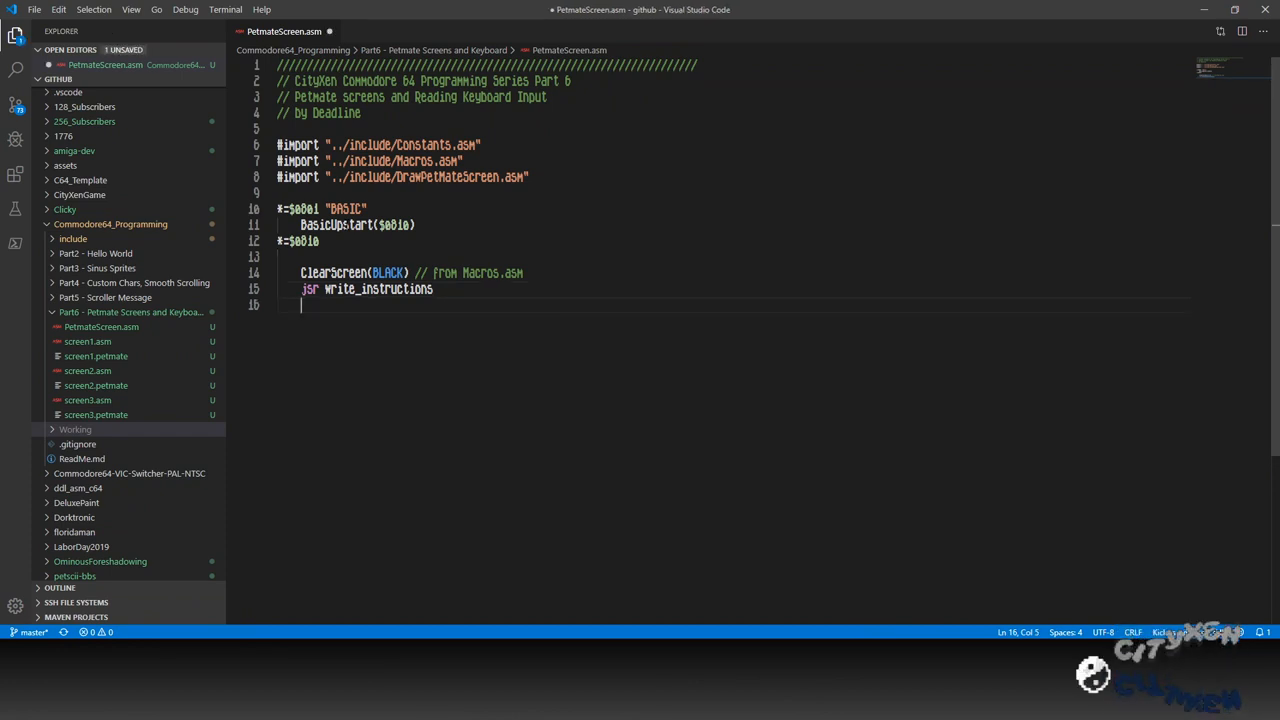
{"action": "type", "text": "Main"}
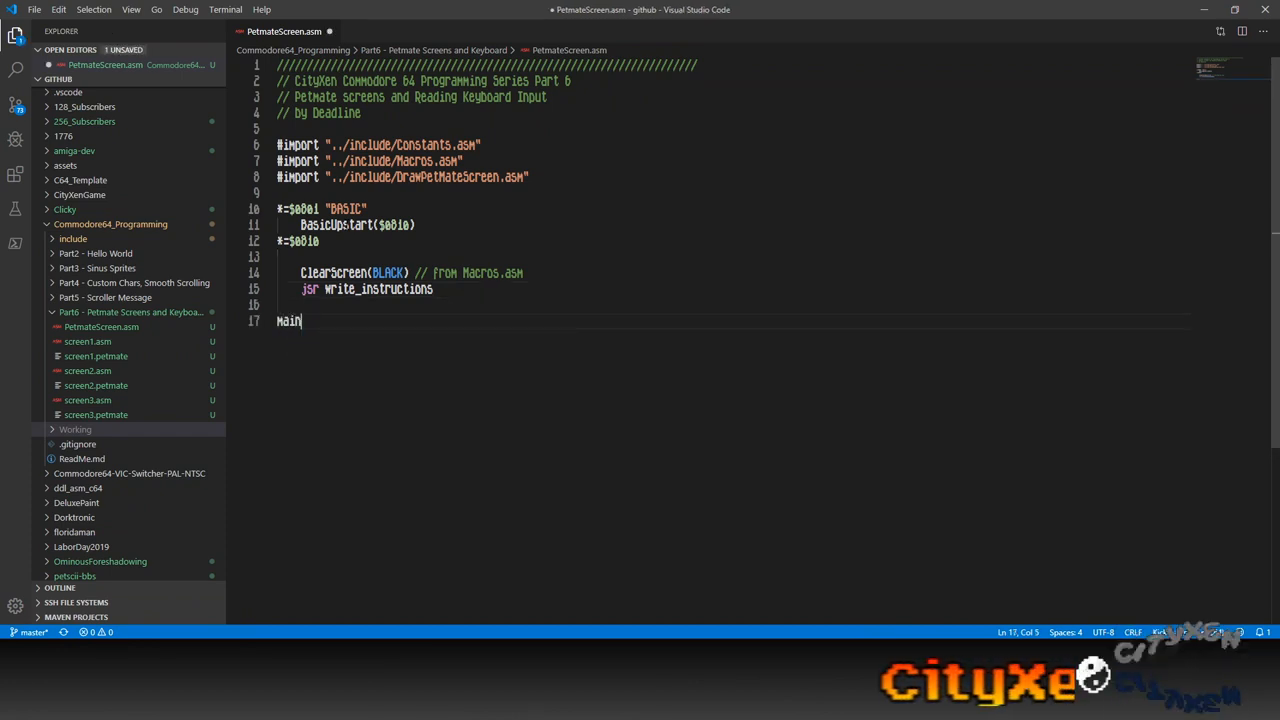
{"action": "type", "text": "loop"}
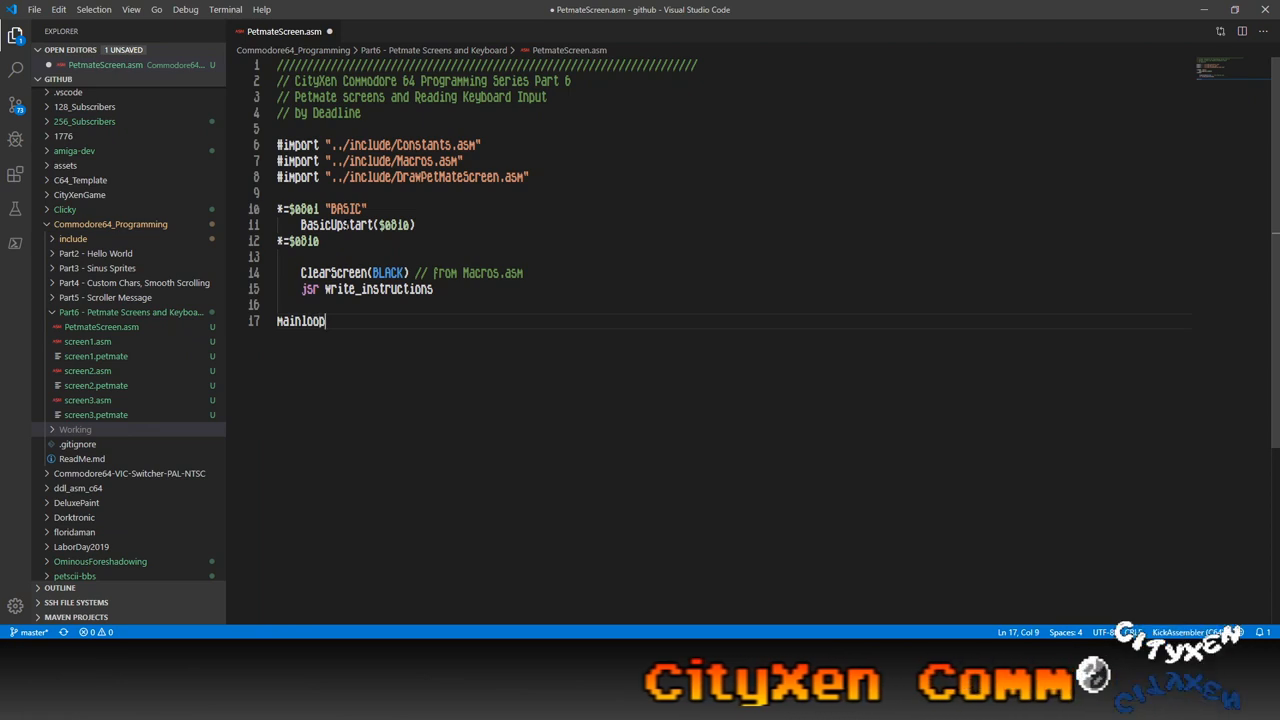
{"action": "type", "text": ":"}
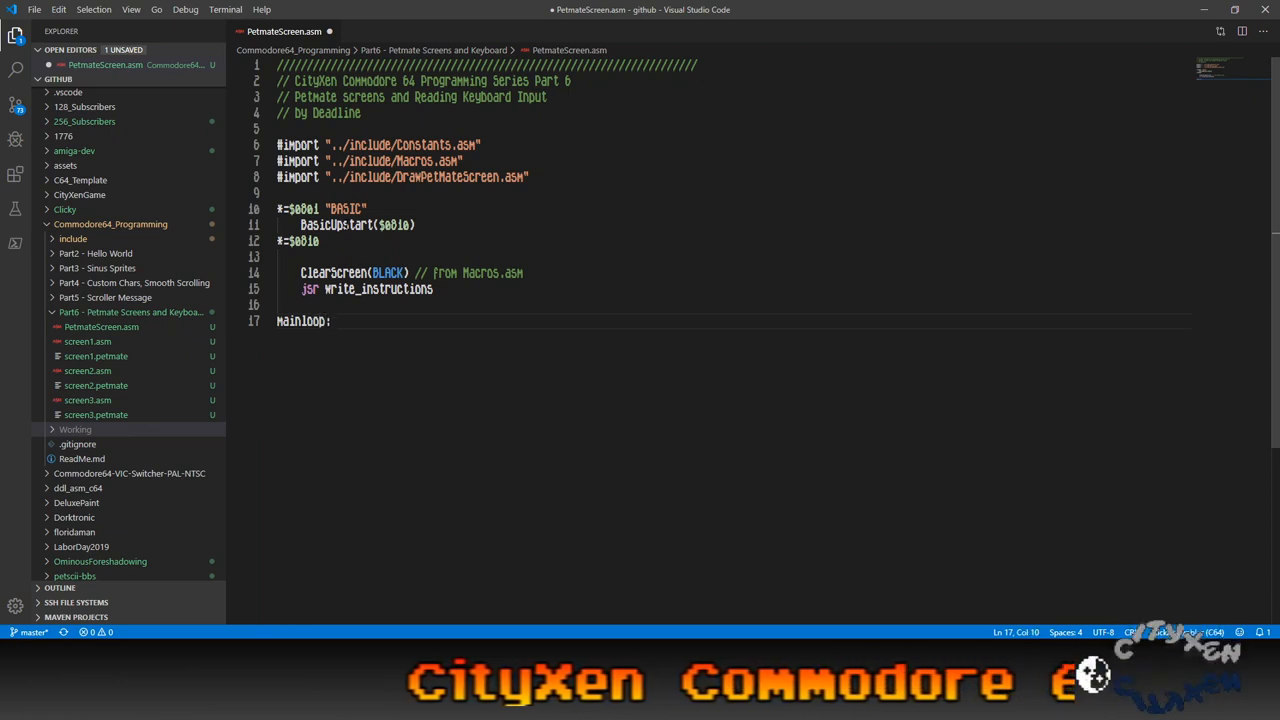
{"action": "key", "text": "enter"}
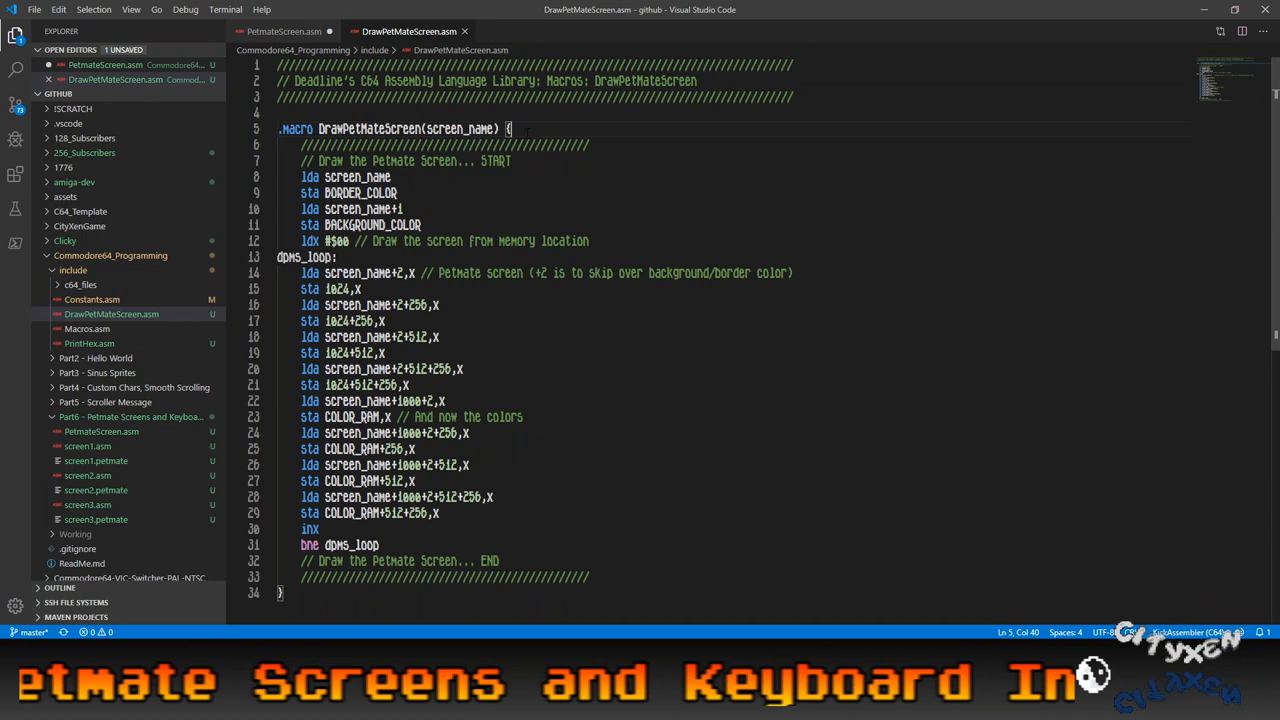
Review the DrawPetMateScreen macro, highlighting the 1024 screen memory address.
{"action": "double_click", "coordinate": [345, 128]}
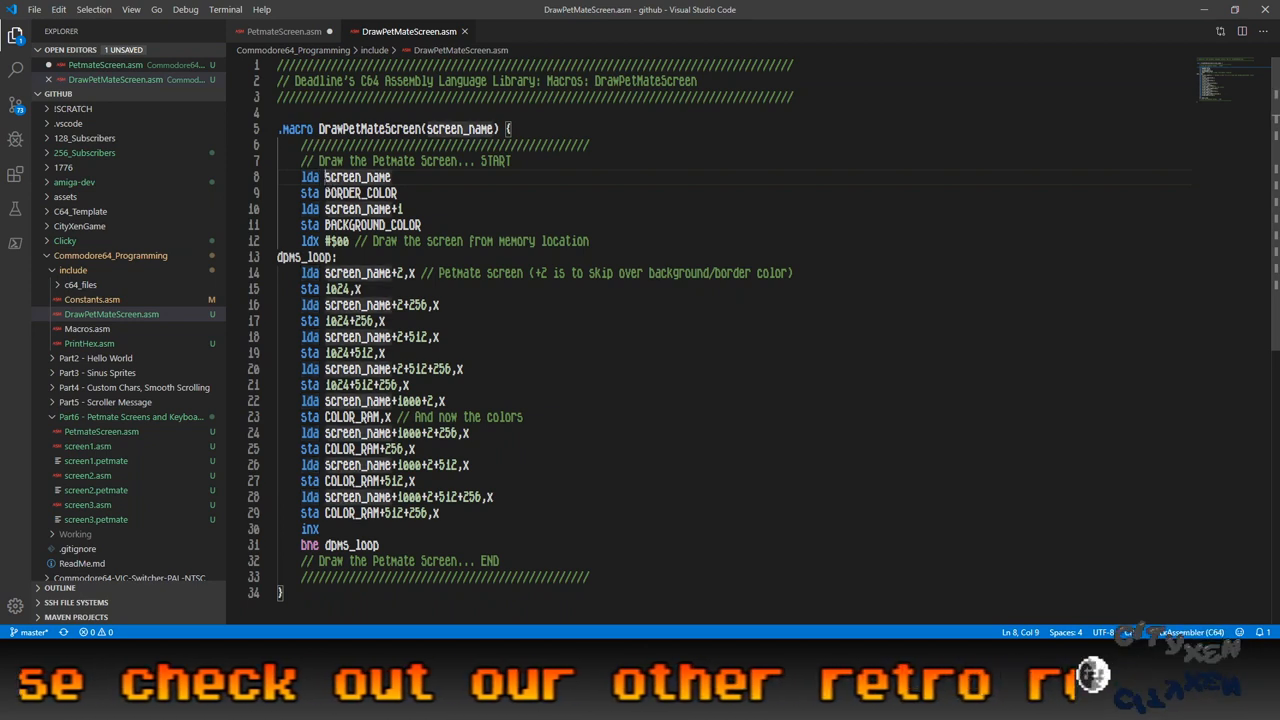
{"action": "double_click", "coordinate": [357, 177]}
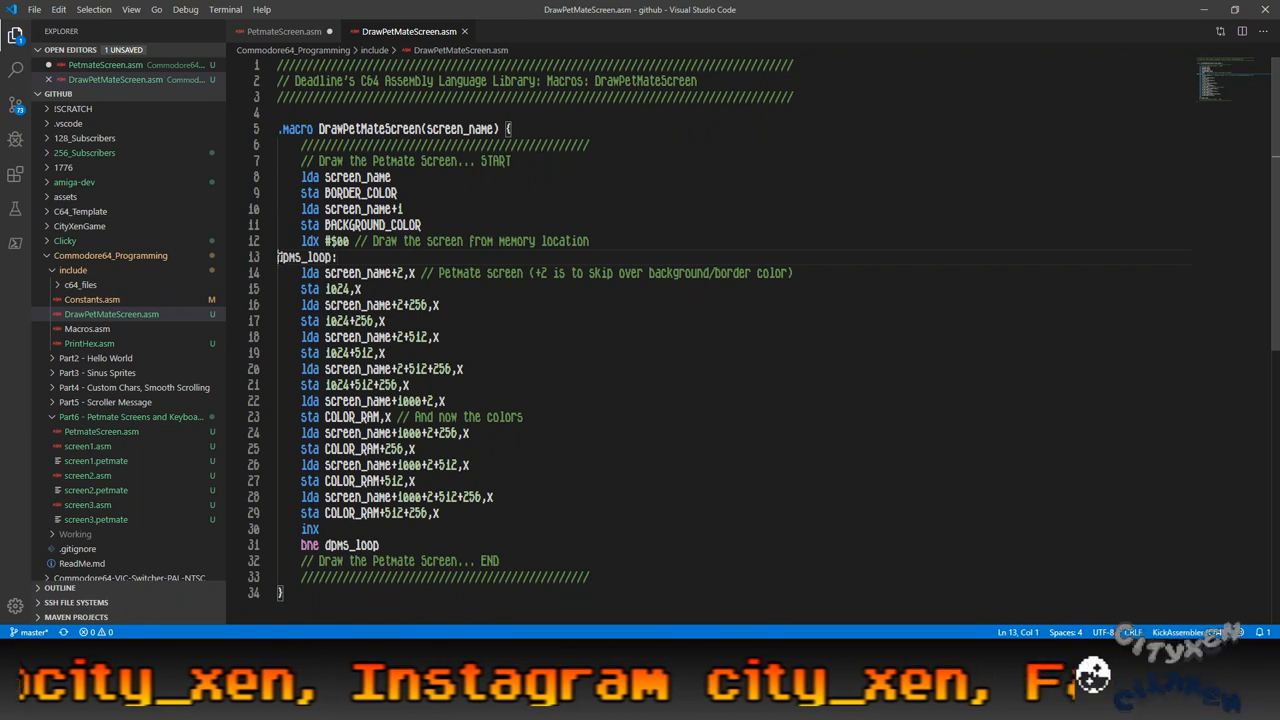
{"action": "double_click", "coordinate": [305, 257]}
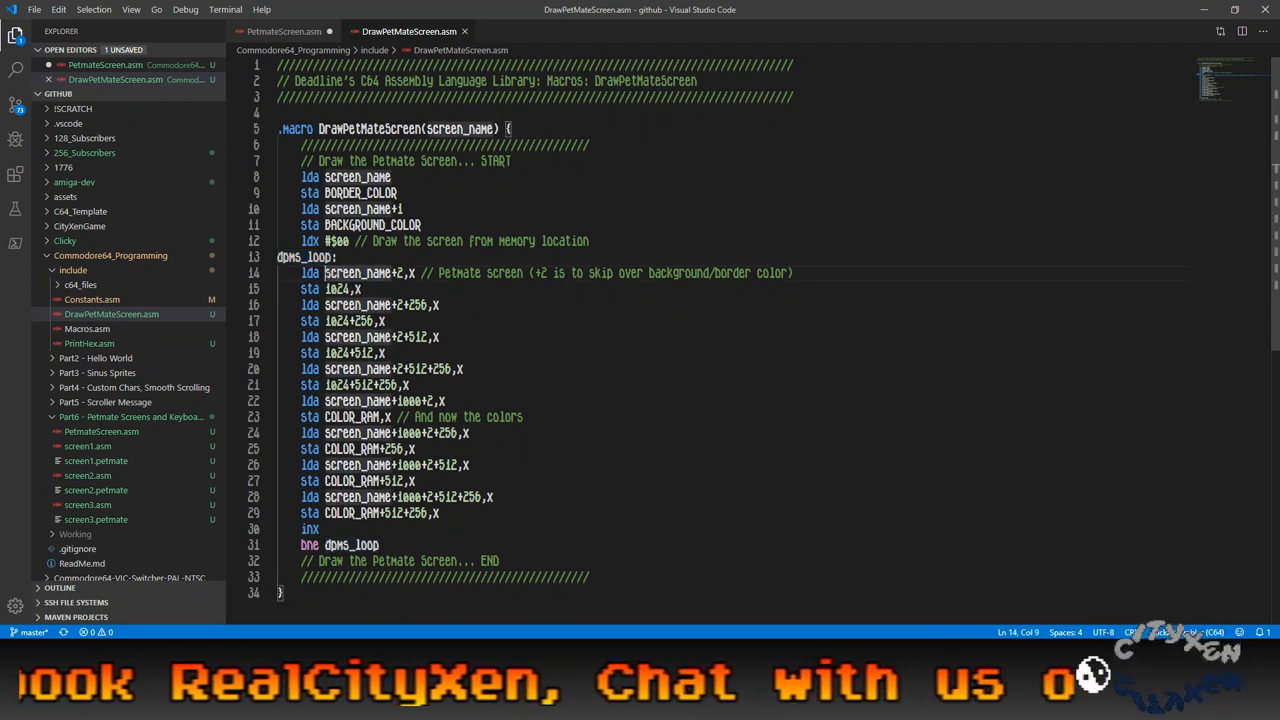
{"action": "double_click", "coordinate": [357, 272]}
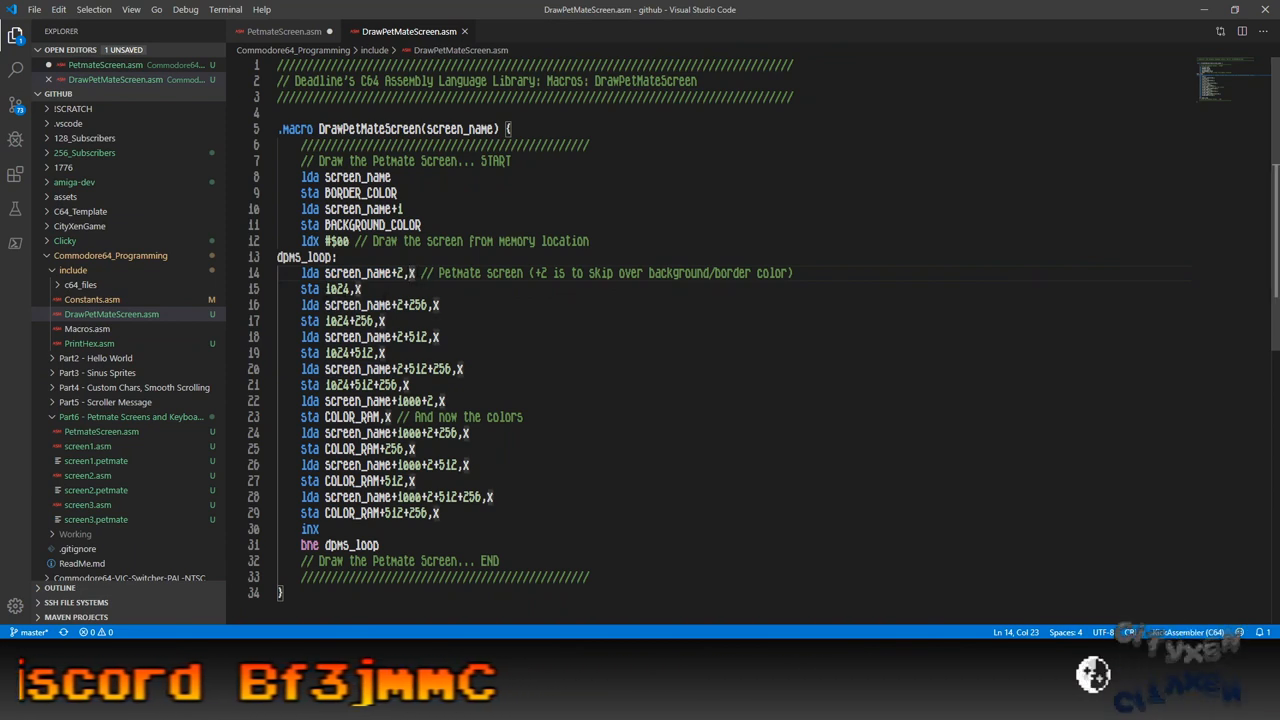
{"action": "double_click", "coordinate": [337, 289]}
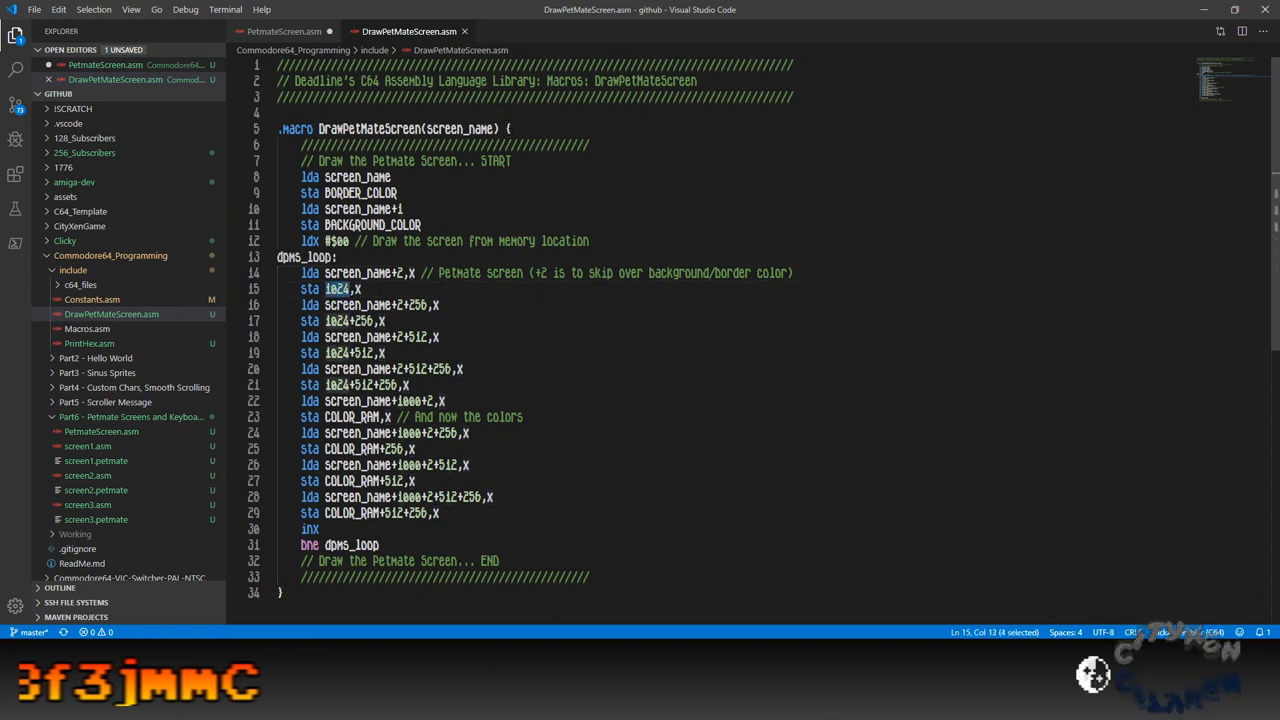
{"action": "left_click", "coordinate": [362, 289]}
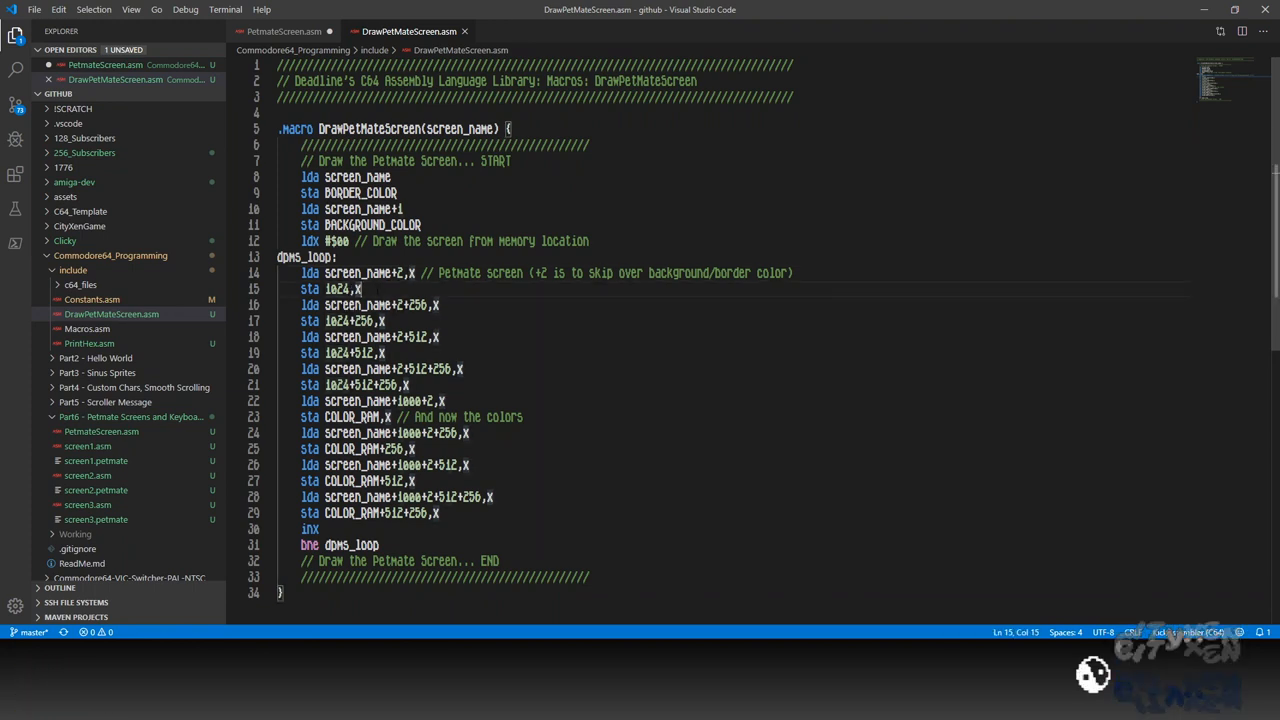
{"action": "left_click_drag", "start_coordinate": [300, 305], "coordinate": [365, 305]}
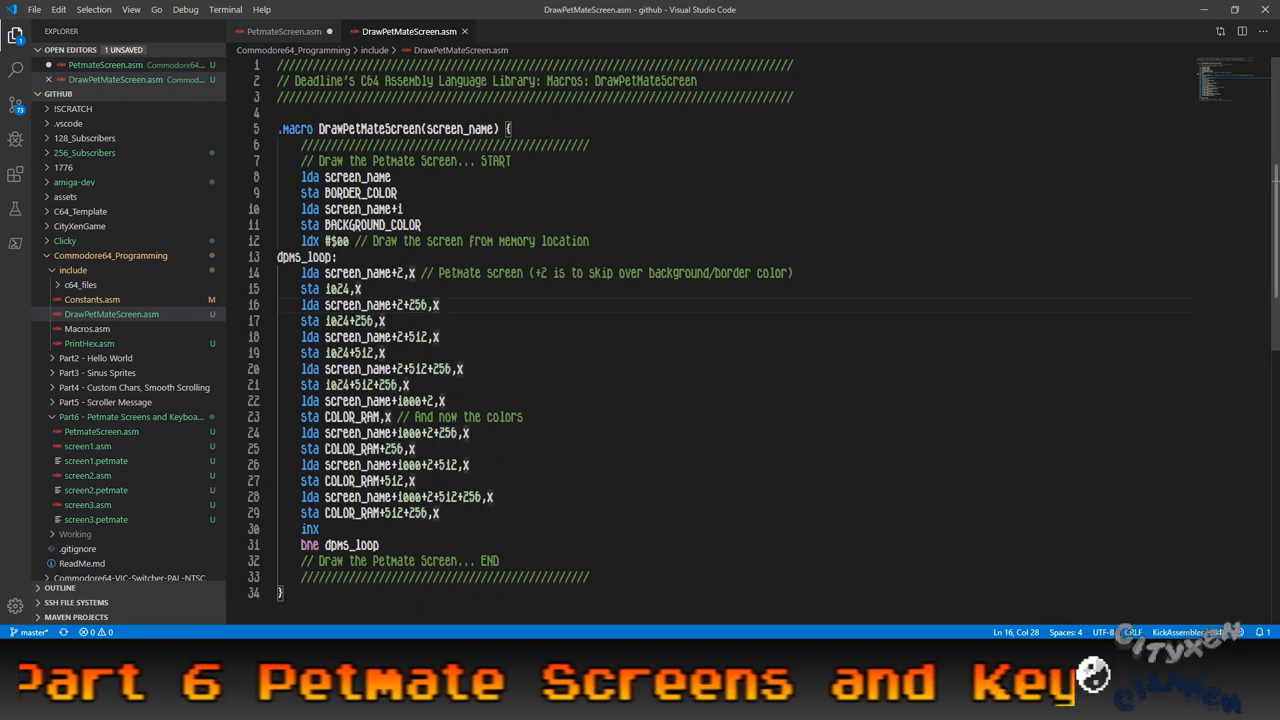
Highlight the macro lines storing into 1024+256 that copy the screen characters.
{"action": "double_click", "coordinate": [348, 321]}
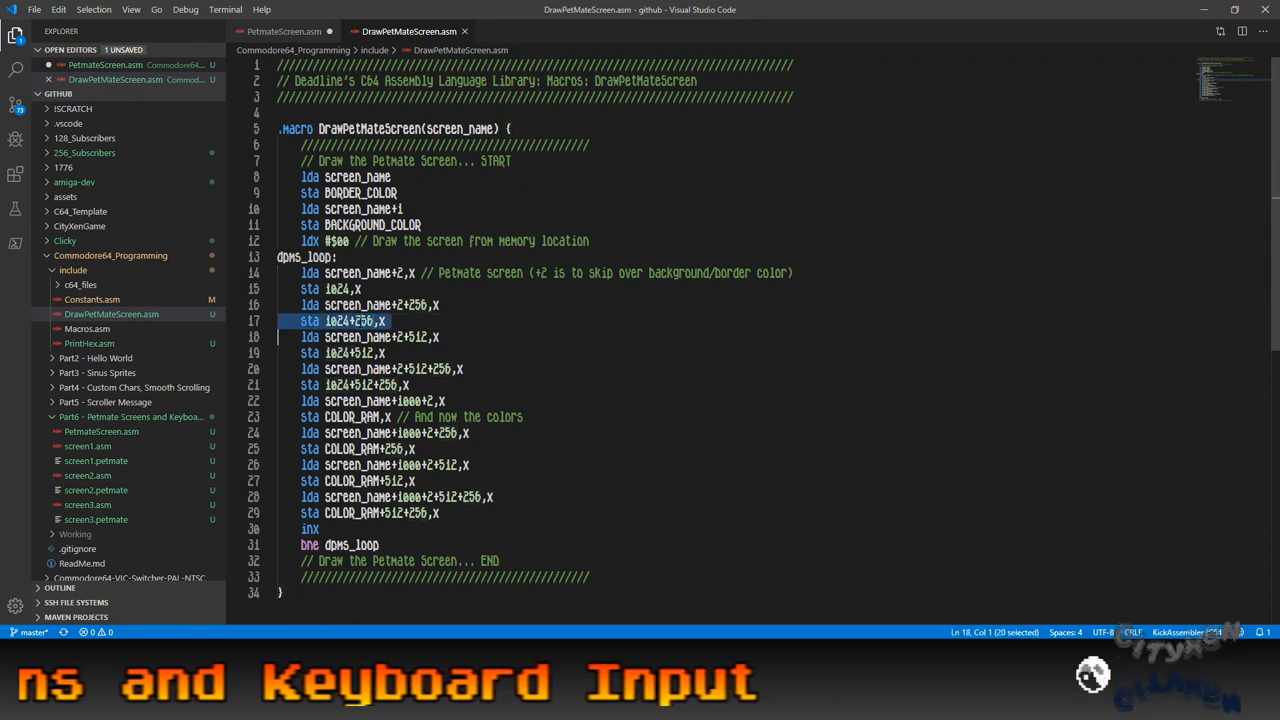
{"action": "left_click", "coordinate": [388, 321]}
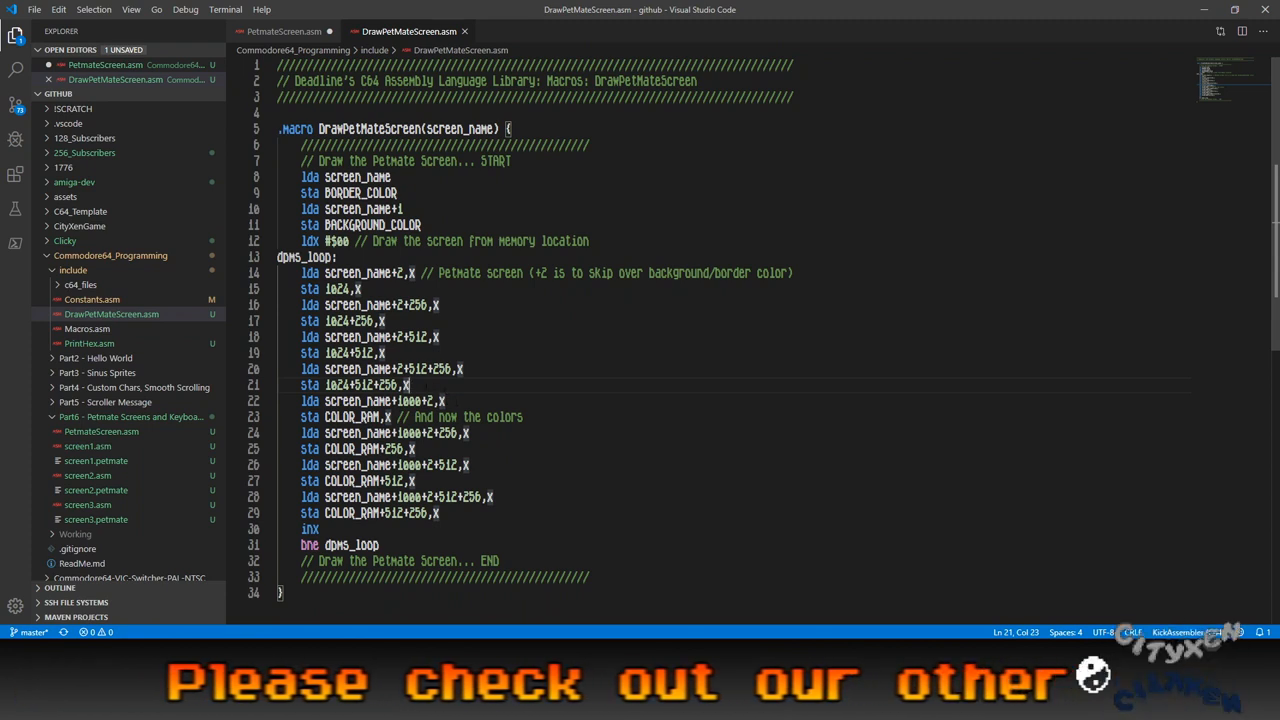
{"action": "left_click_drag", "start_coordinate": [303, 272], "coordinate": [410, 385]}
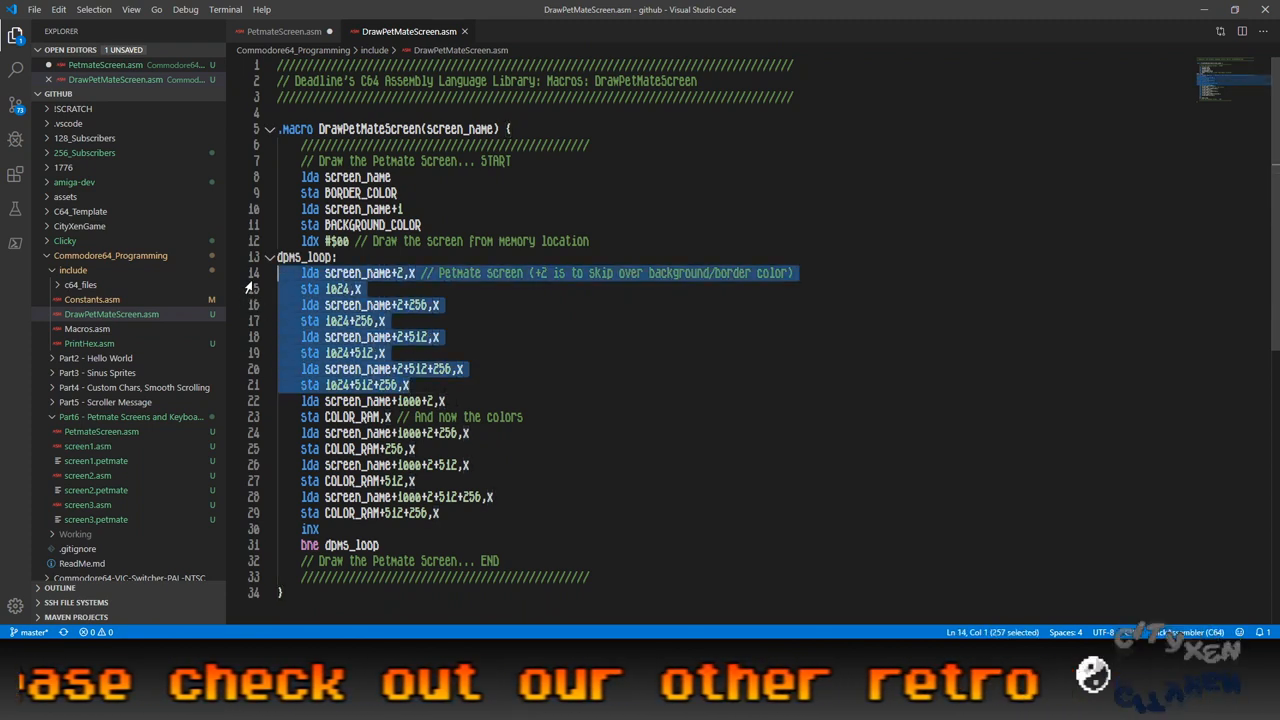
{"action": "scroll", "scroll_direction": "down", "scroll_amount": 3}
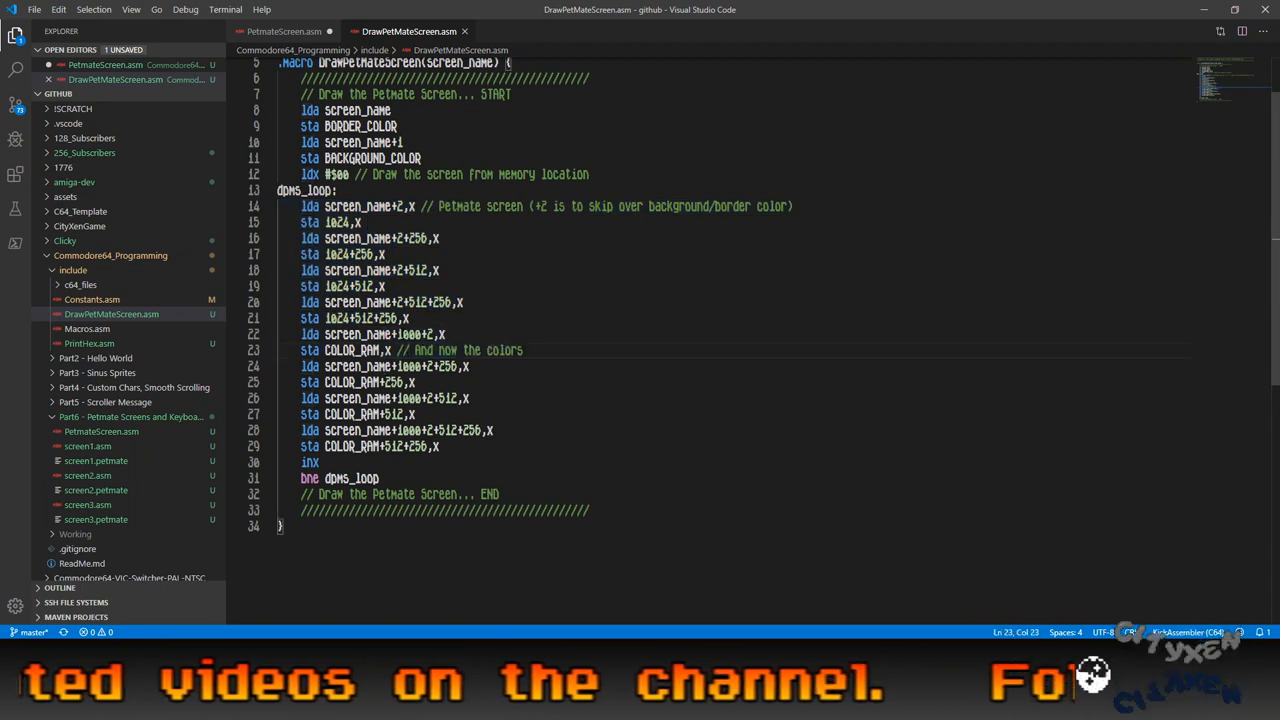
{"action": "double_click", "coordinate": [409, 334]}
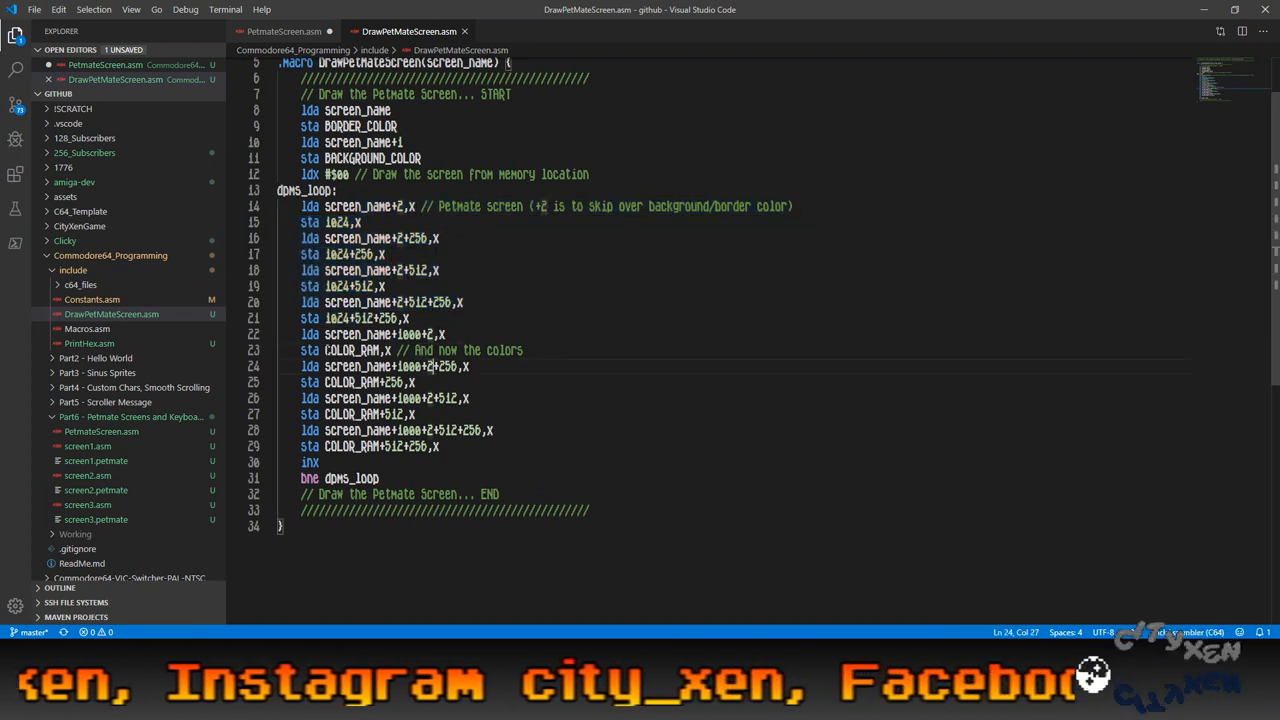
{"action": "double_click", "coordinate": [350, 350]}
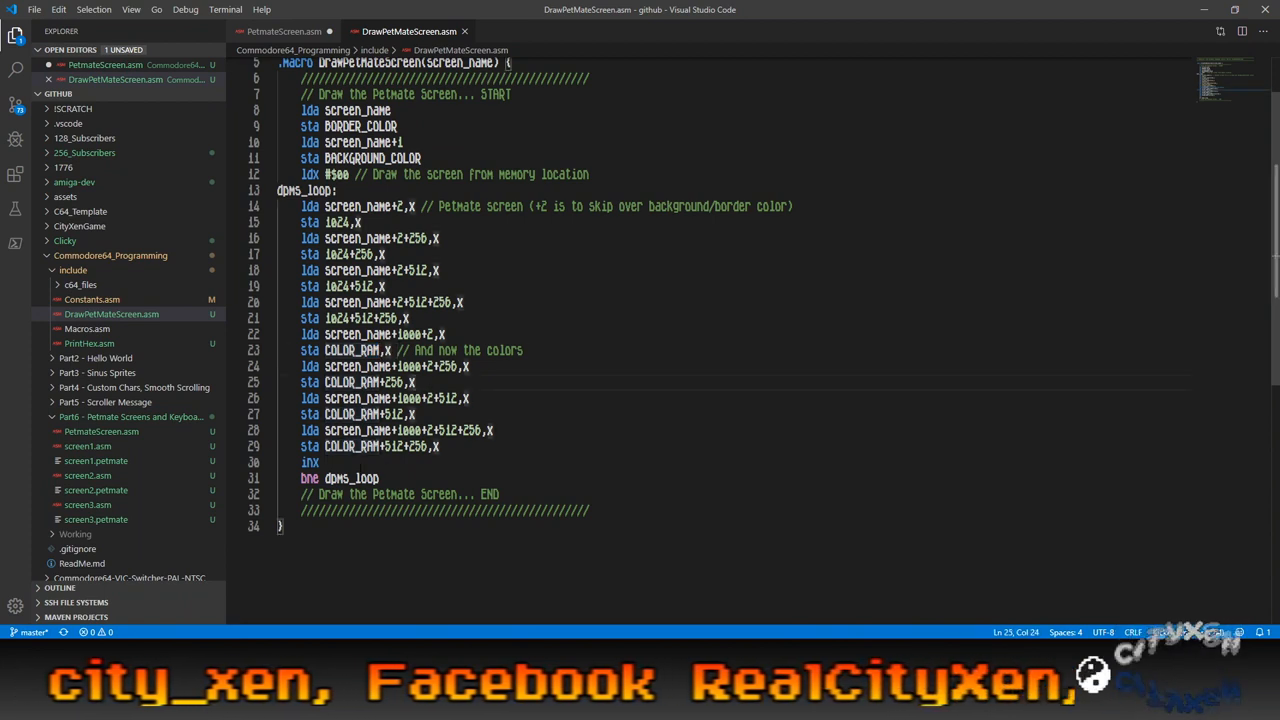
{"action": "double_click", "coordinate": [308, 462]}
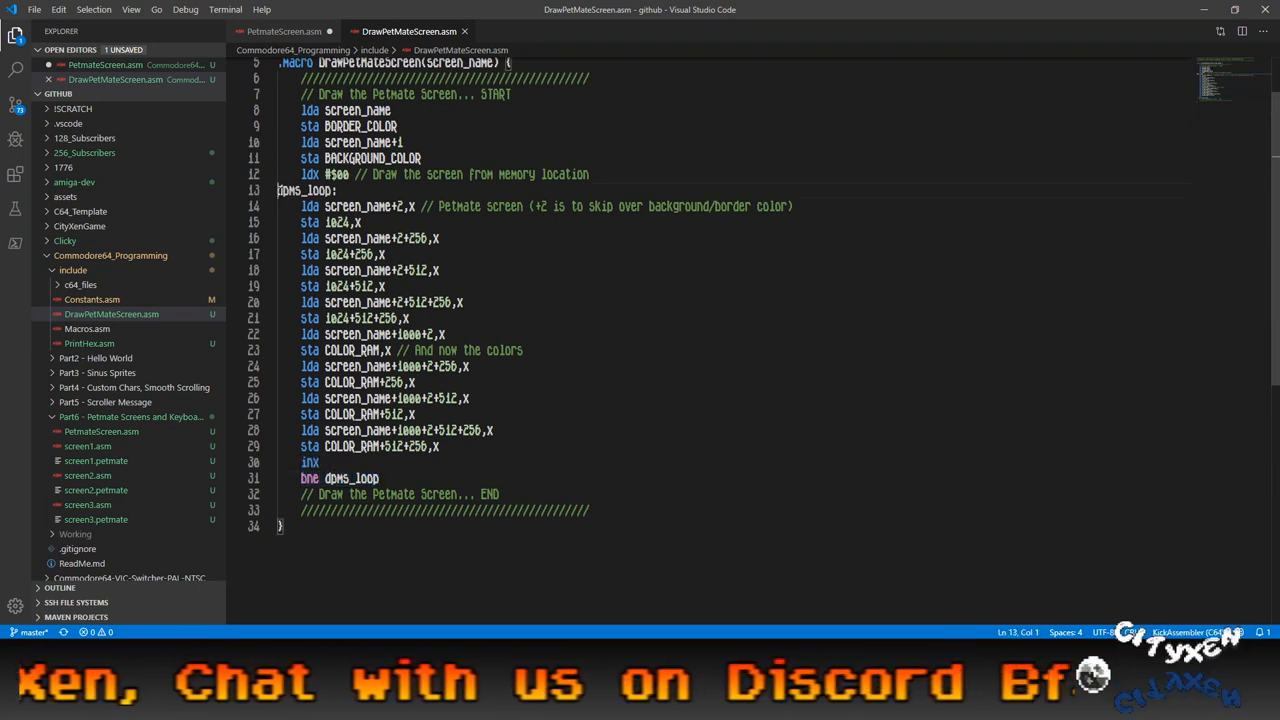
{"action": "double_click", "coordinate": [302, 190]}
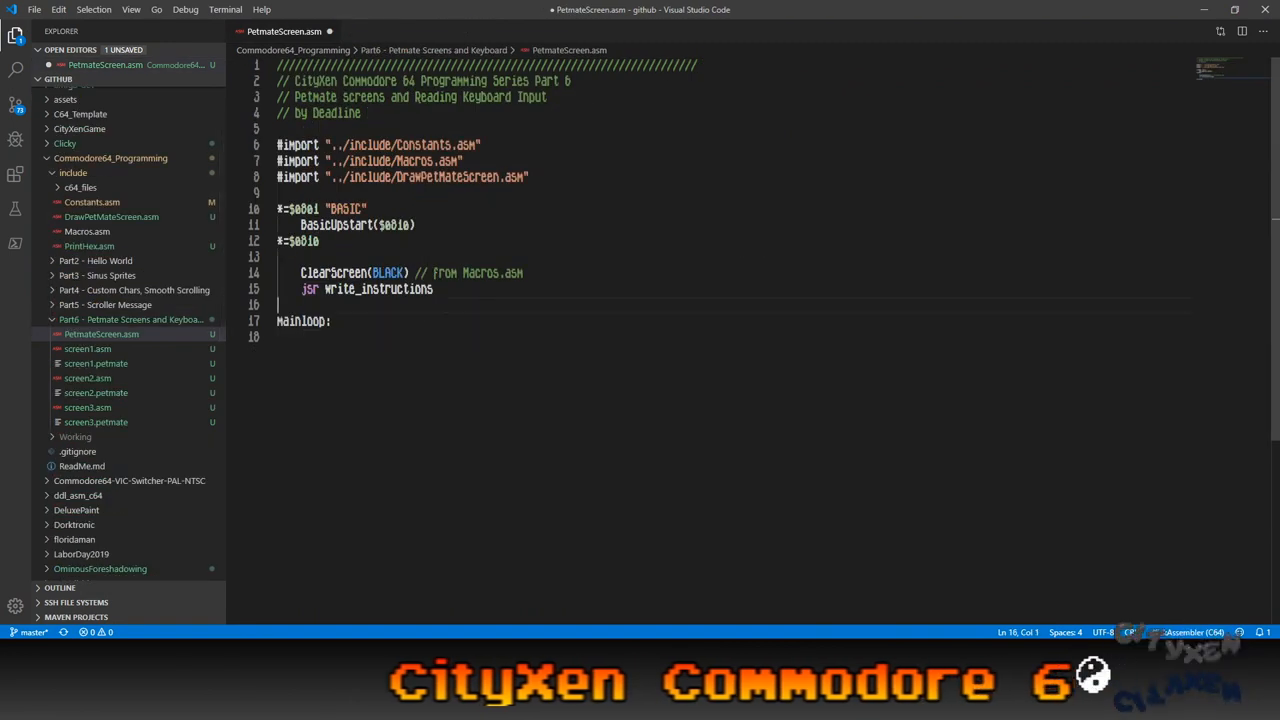
Type a jsr KERNAL_GETIN call on a new line under Mainloop.
{"action": "key", "text": "enter"}
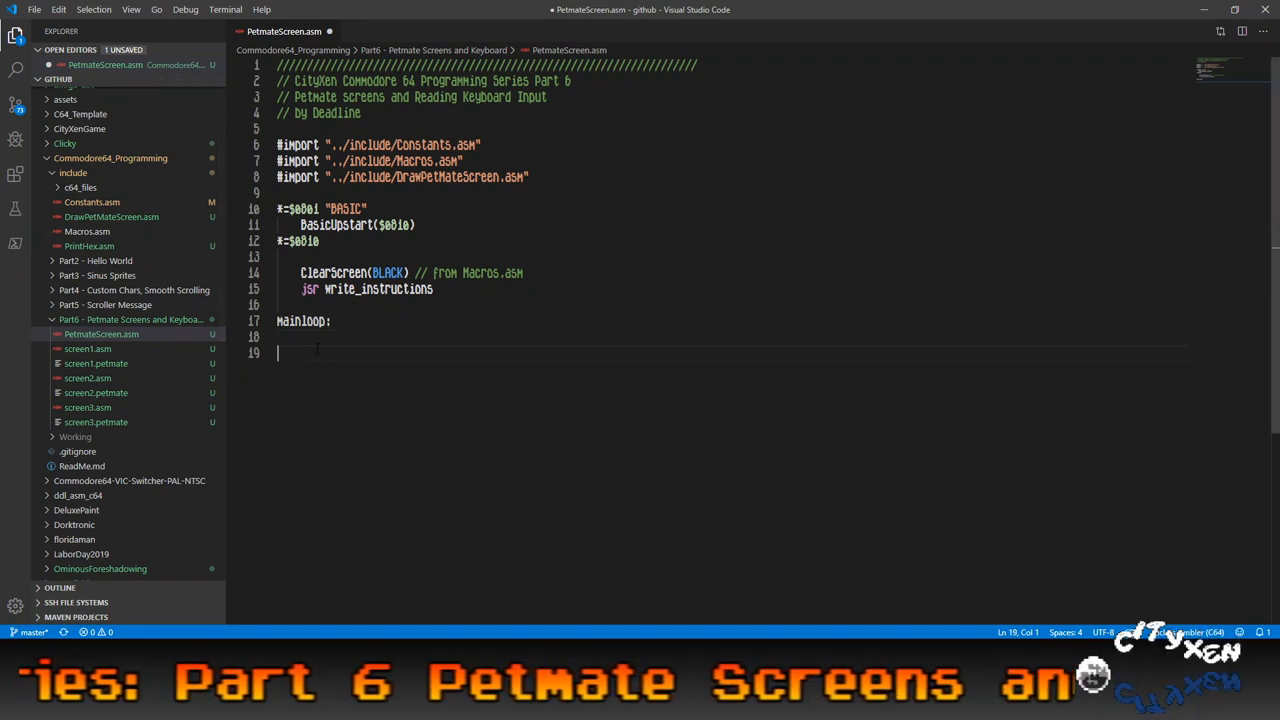
{"action": "type", "text": "jsr"}
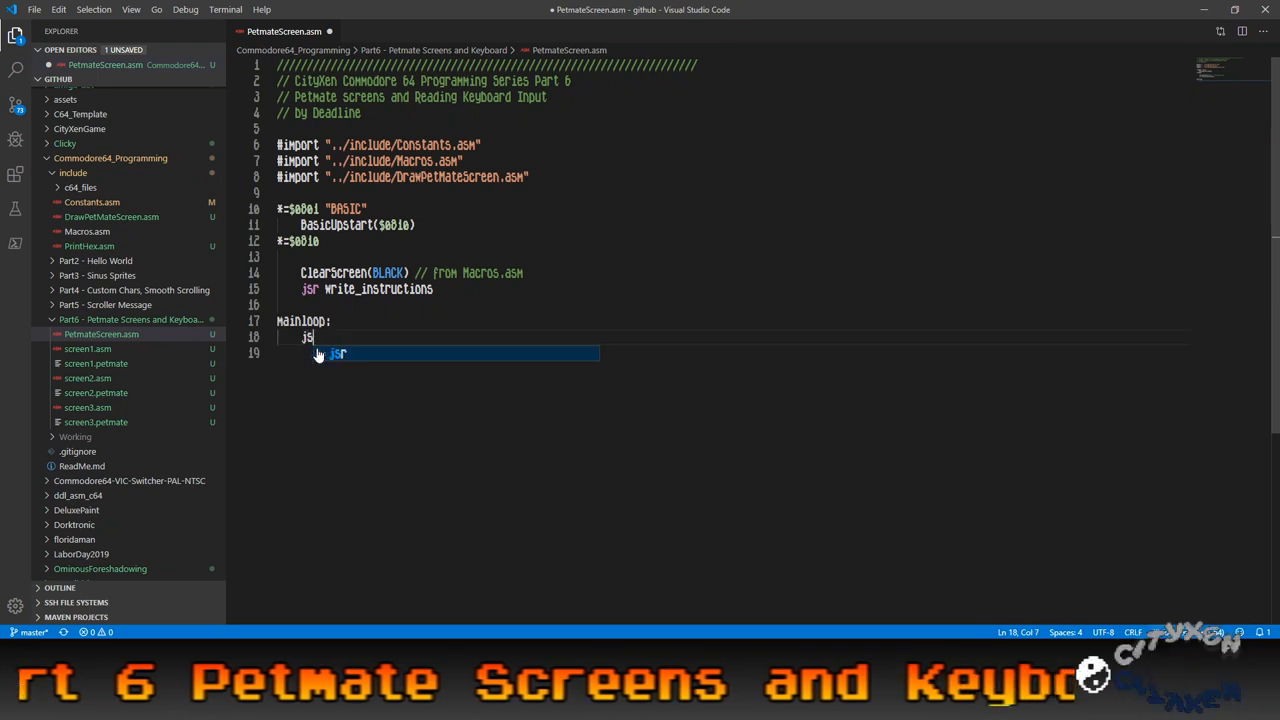
{"action": "type", "text": "KERNAL"}
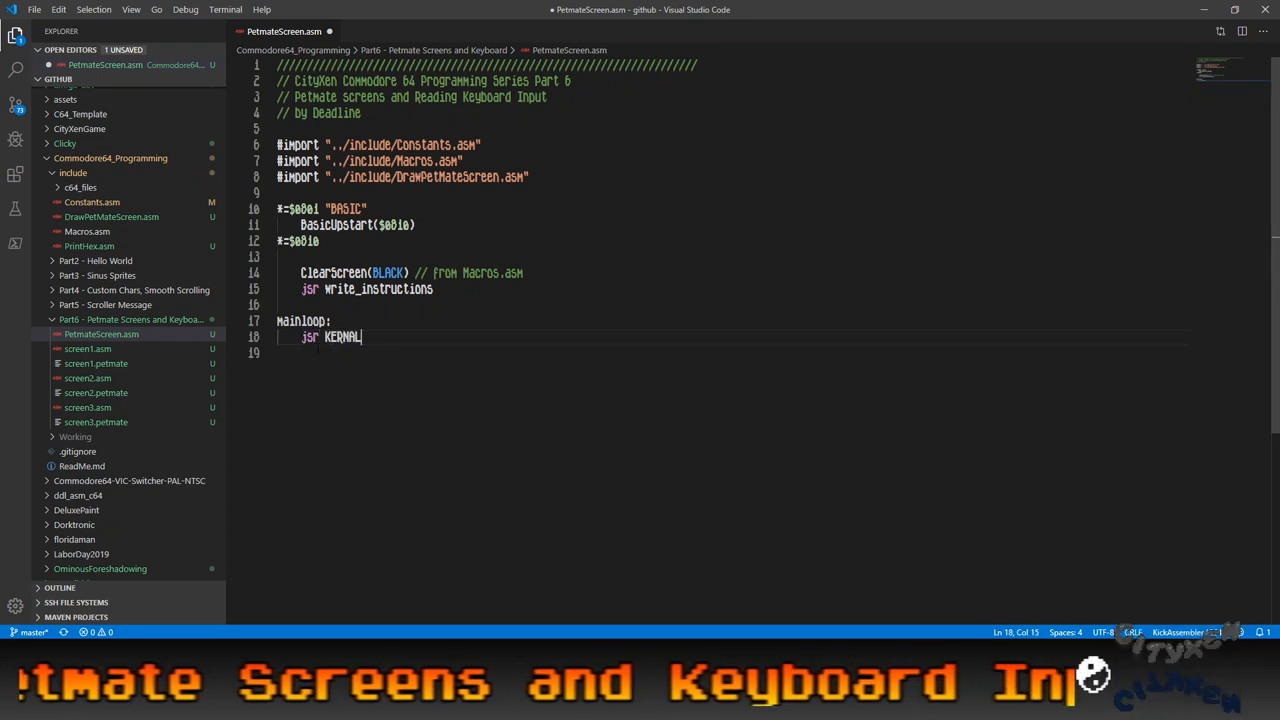
{"action": "type", "text": "_GETIN"}
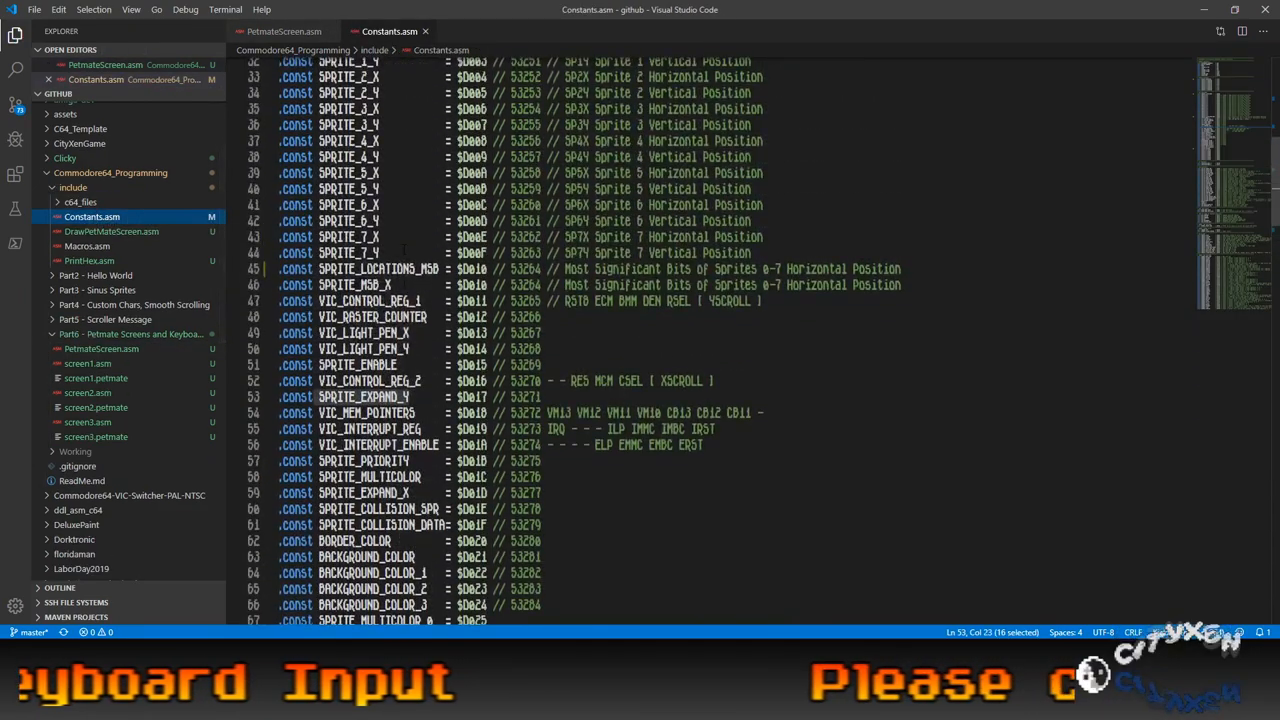
Find and select the KERNAL_GETIN routine name in Constants.asm.
{"action": "scroll", "scroll_direction": "down", "scroll_amount": 3}
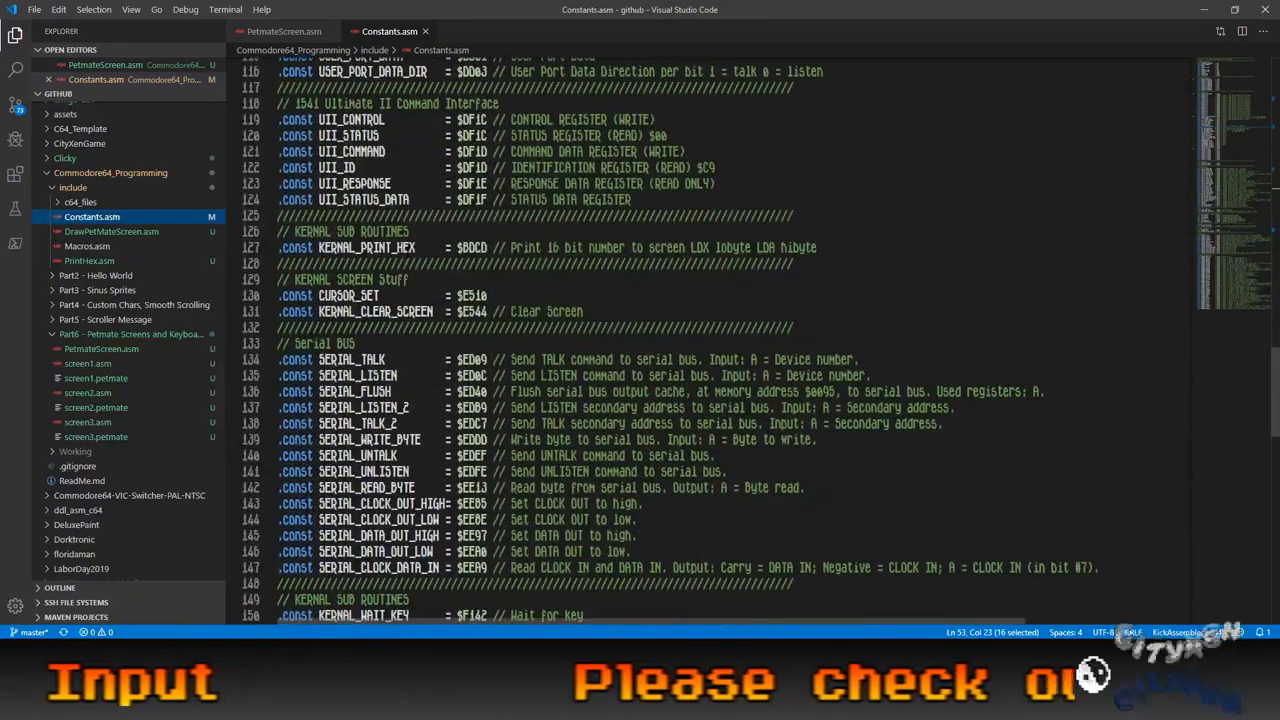
{"action": "scroll", "scroll_direction": "down", "scroll_amount": 3}
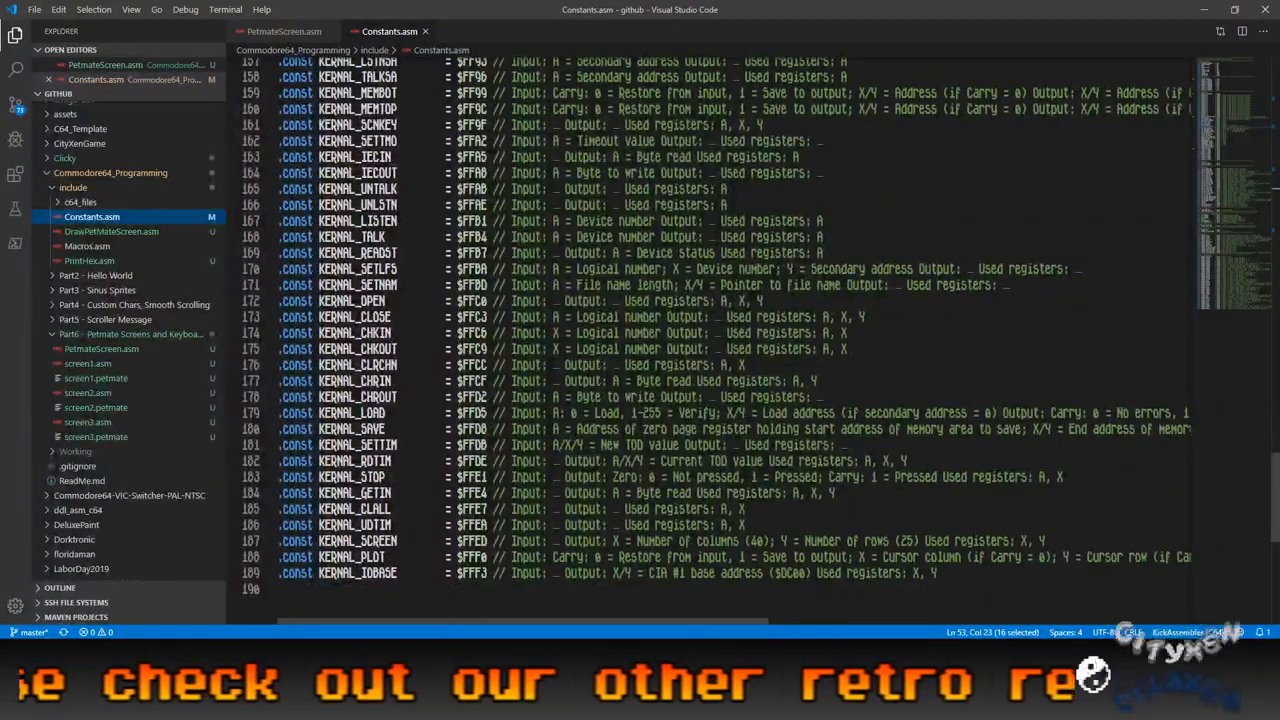
{"action": "double_click", "coordinate": [360, 492]}
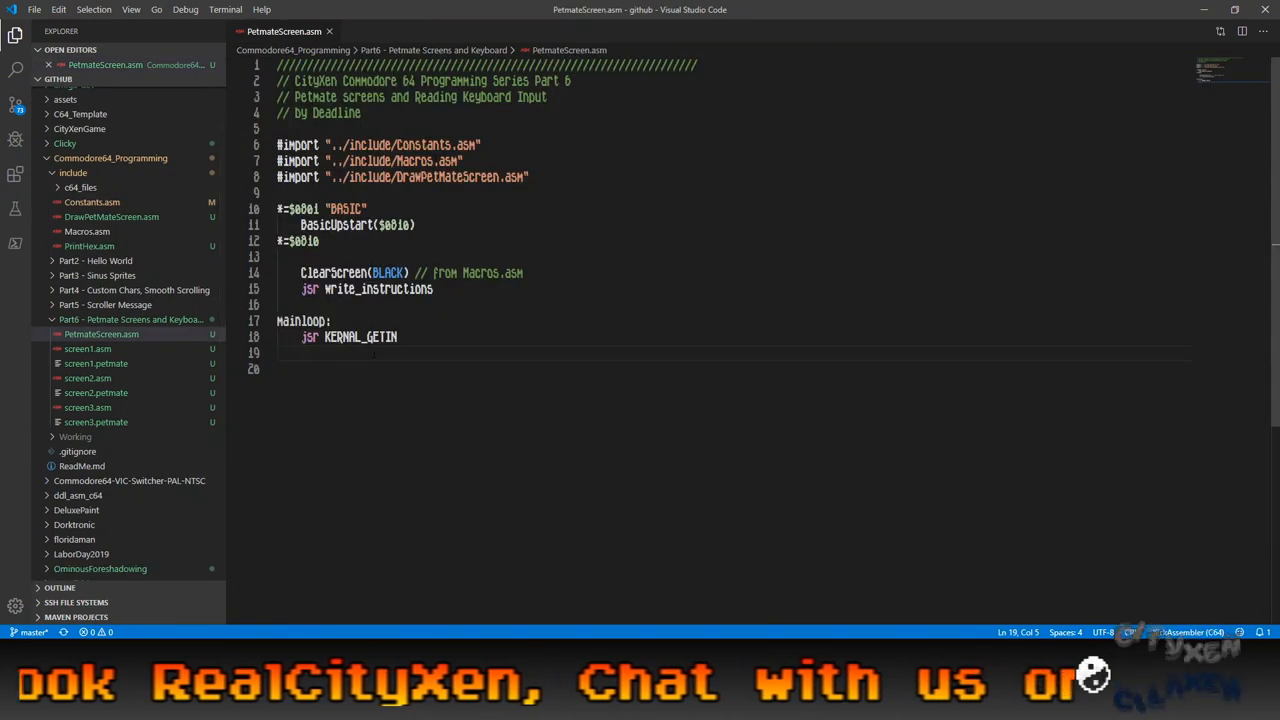
Add a check_1_hit label comparing #$31 and branching to check_2_hit.
{"action": "key", "text": "enter"}
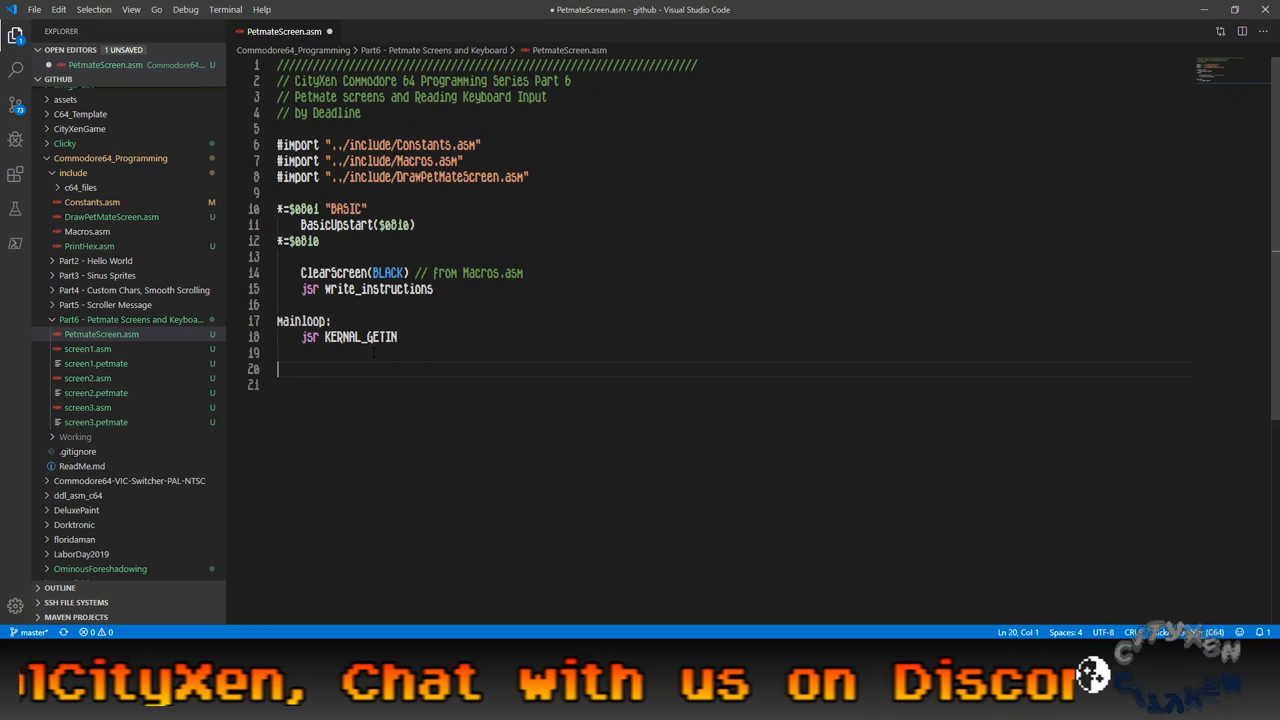
{"action": "type", "text": "check_"}
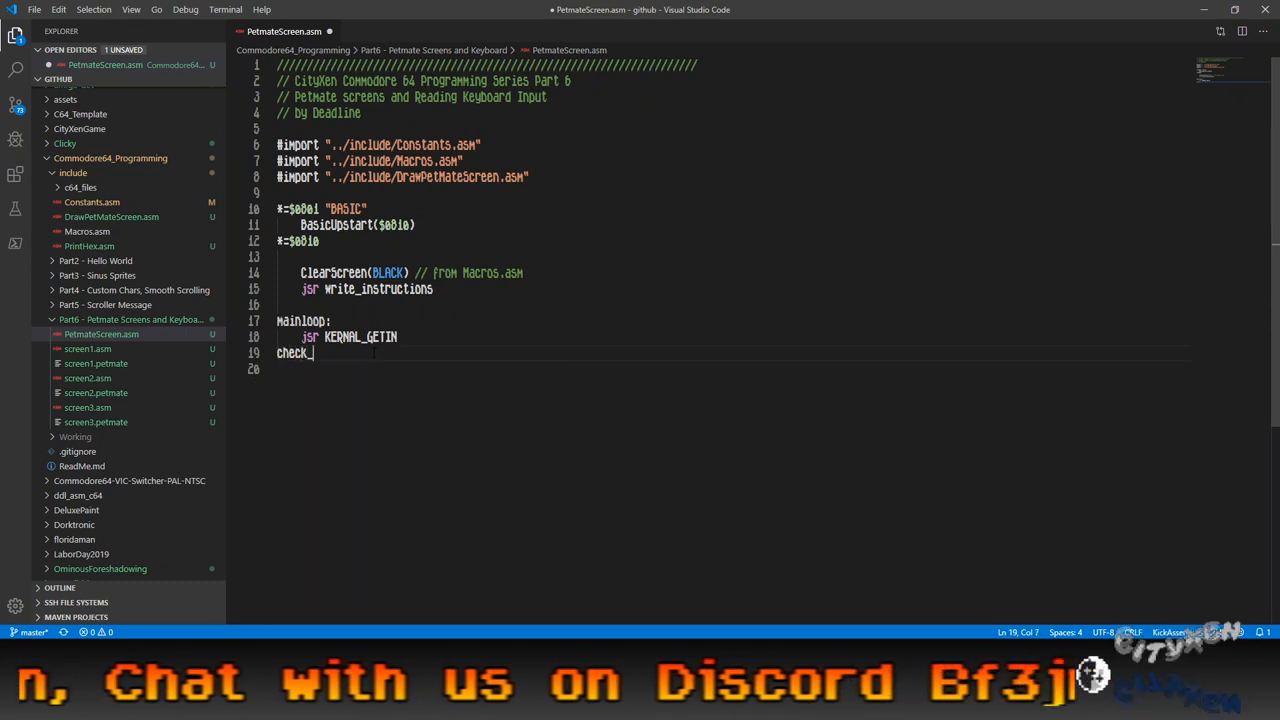
{"action": "type", "text": "i_hit:"}
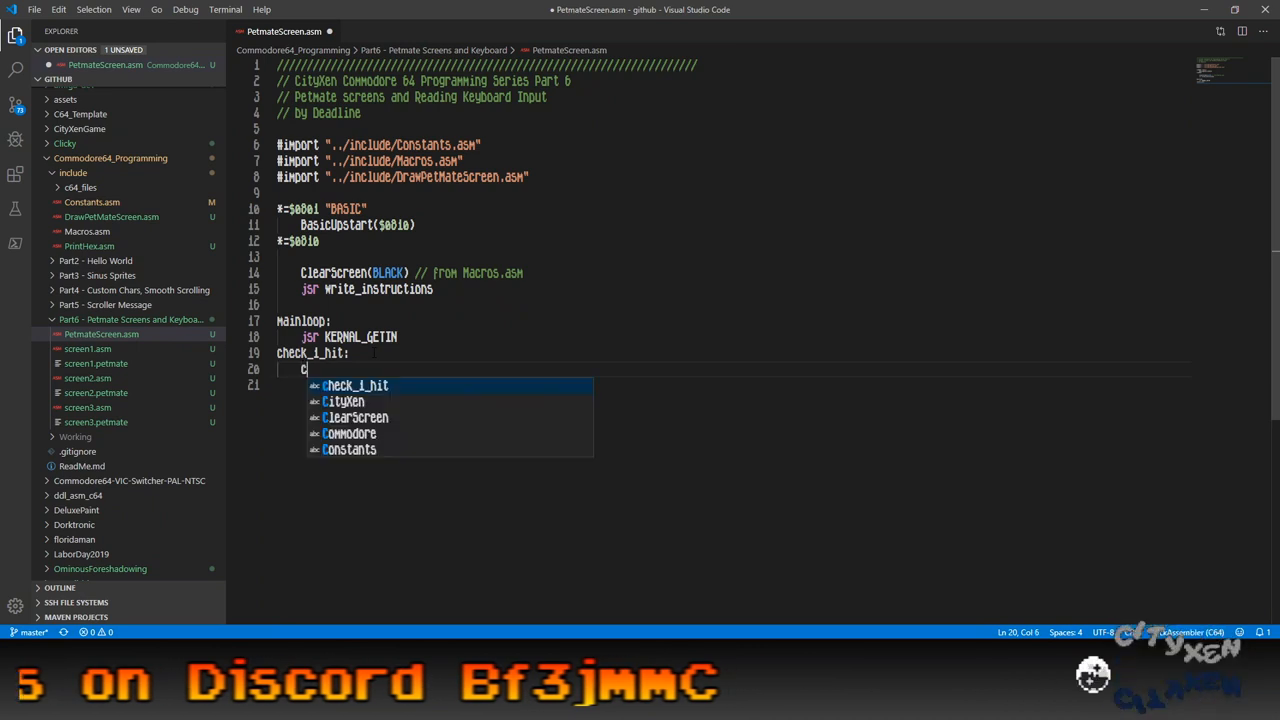
{"action": "type", "text": "CMP #$31"}
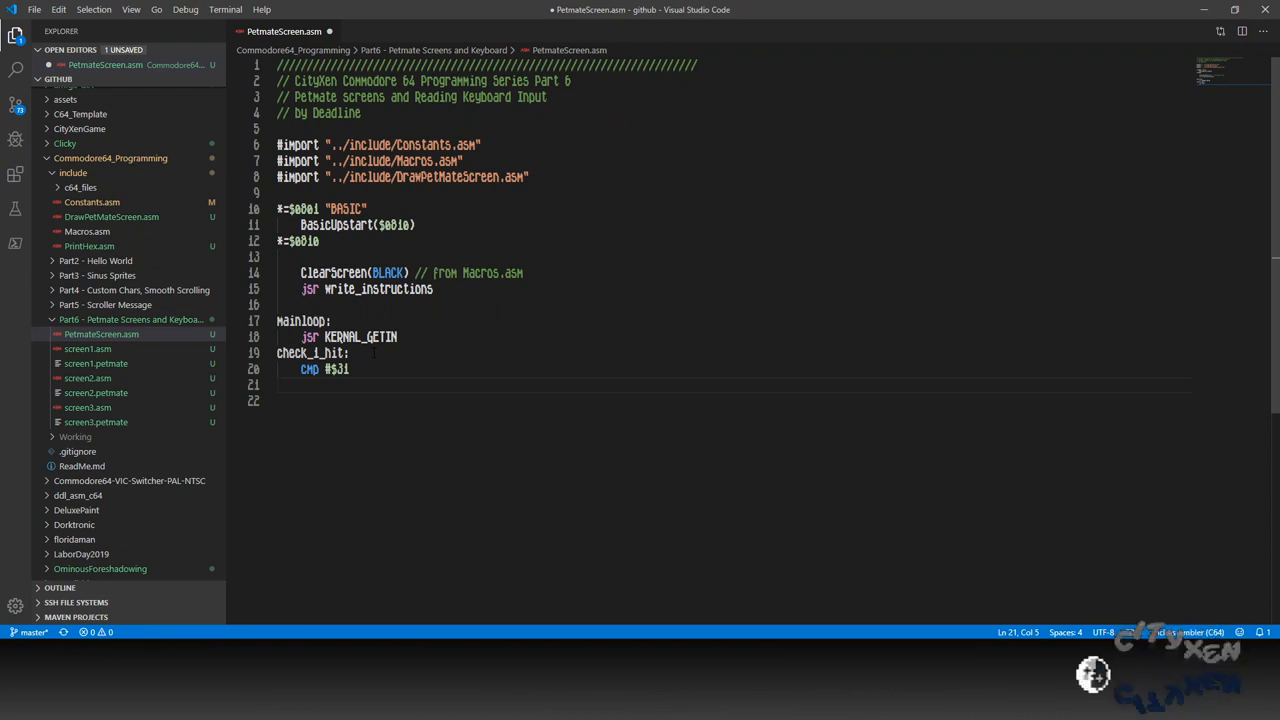
{"action": "type", "text": "bne ch"}
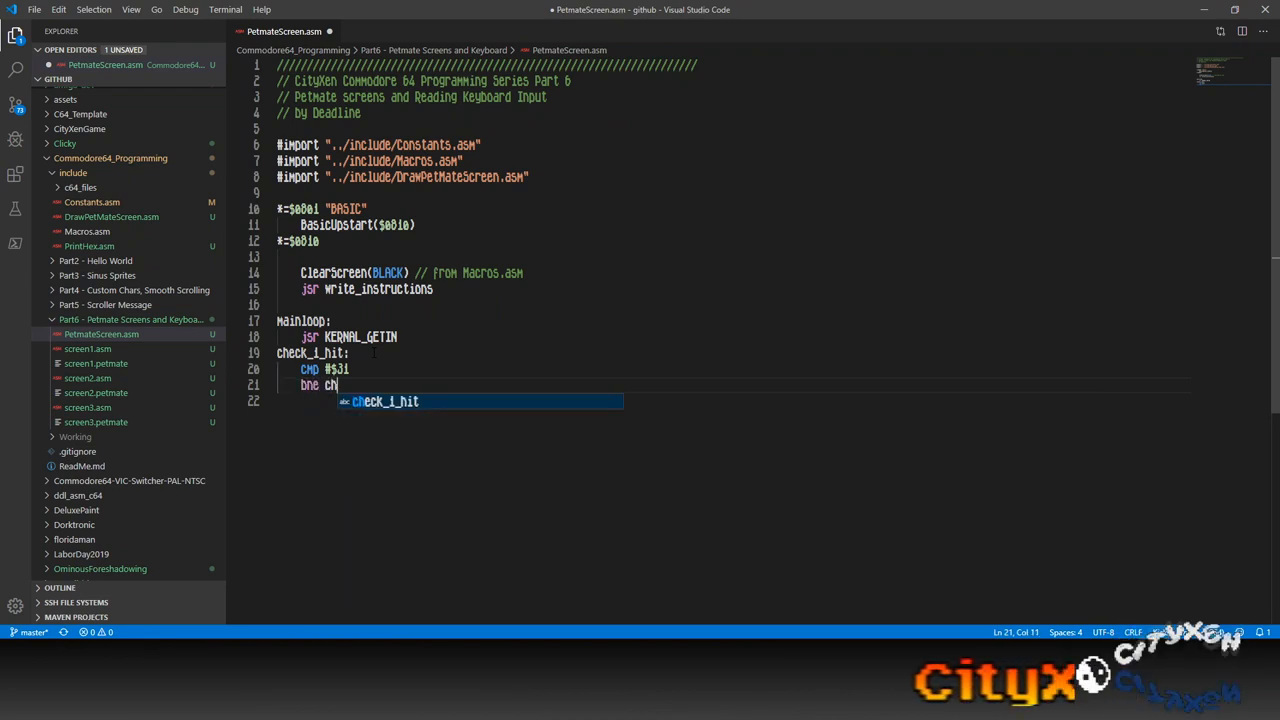
{"action": "type", "text": "eck_2_hit"}
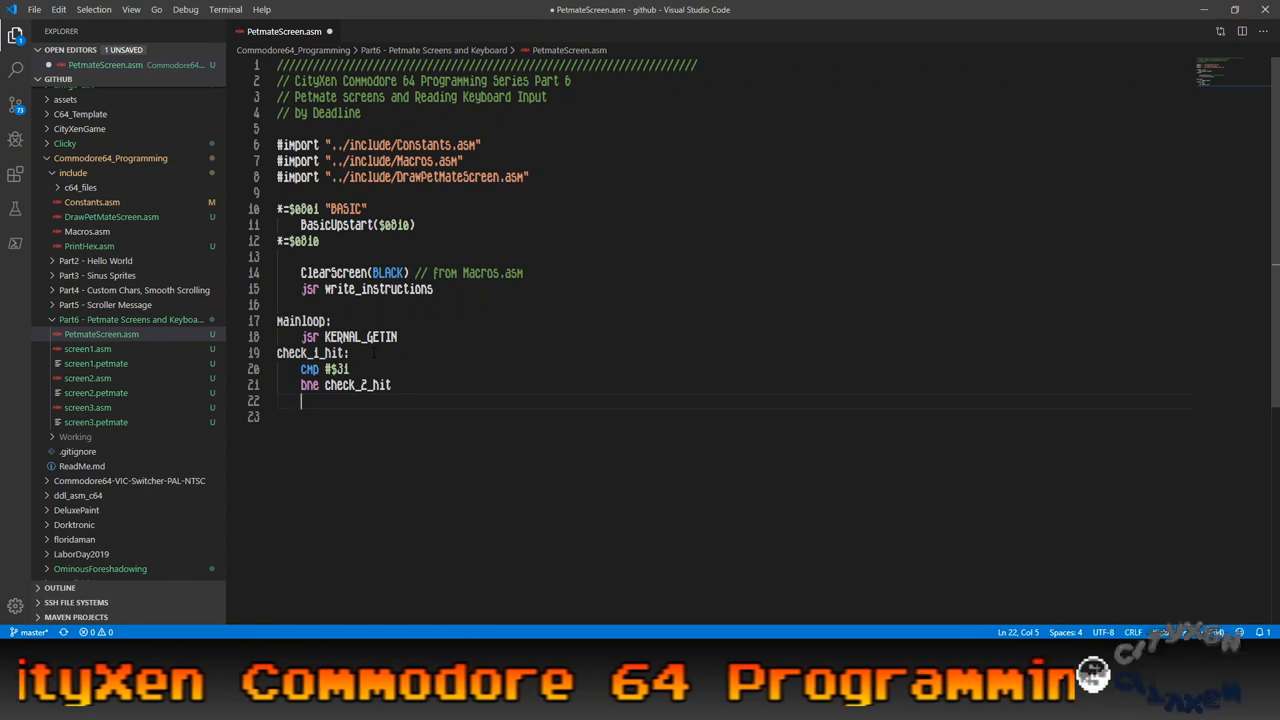
Draw screen_001, call write_instructions and jump back to mainloop.
{"action": "type", "text": "DrawPetMateScre"}
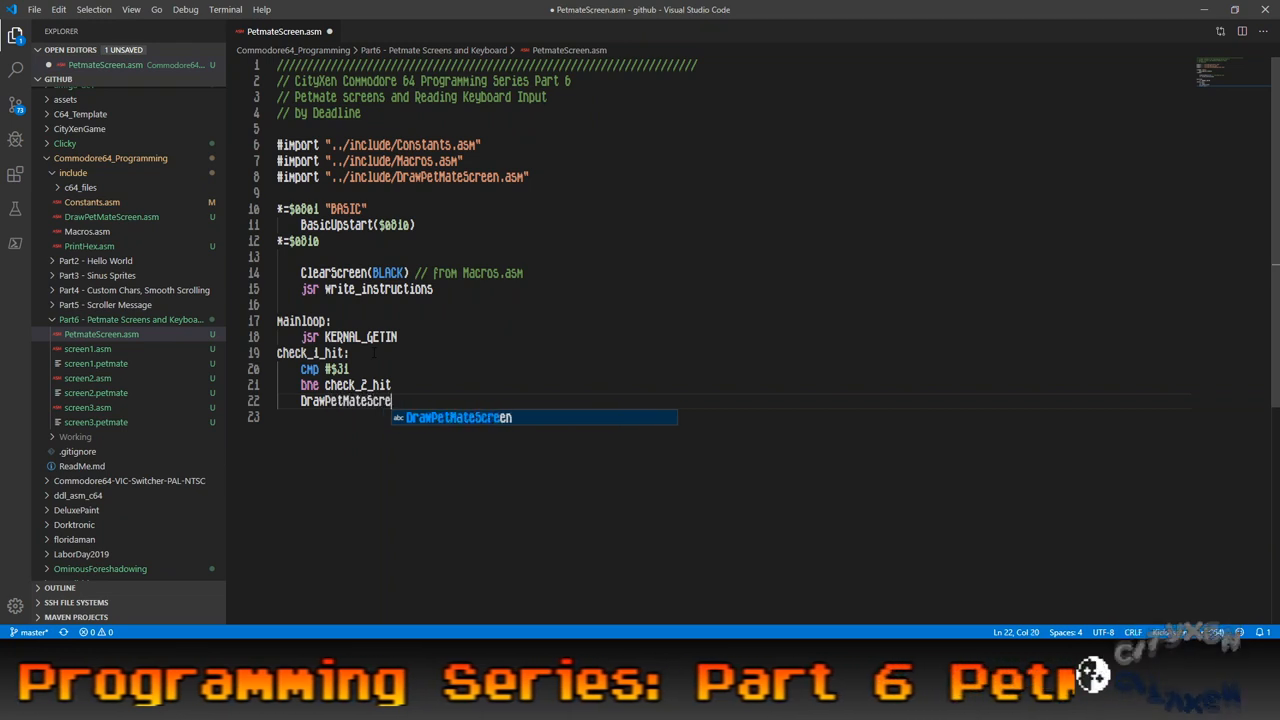
{"action": "type", "text": "(screen_001"}
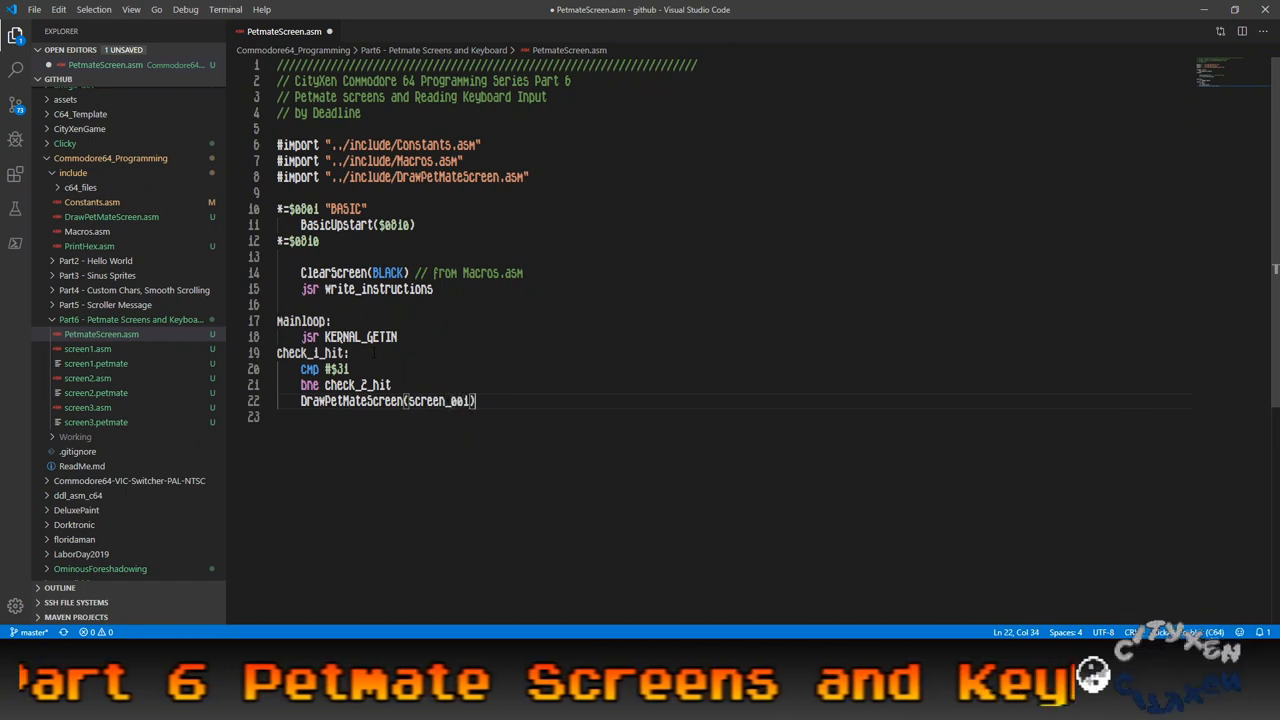
{"action": "type", "text": "jsr"}
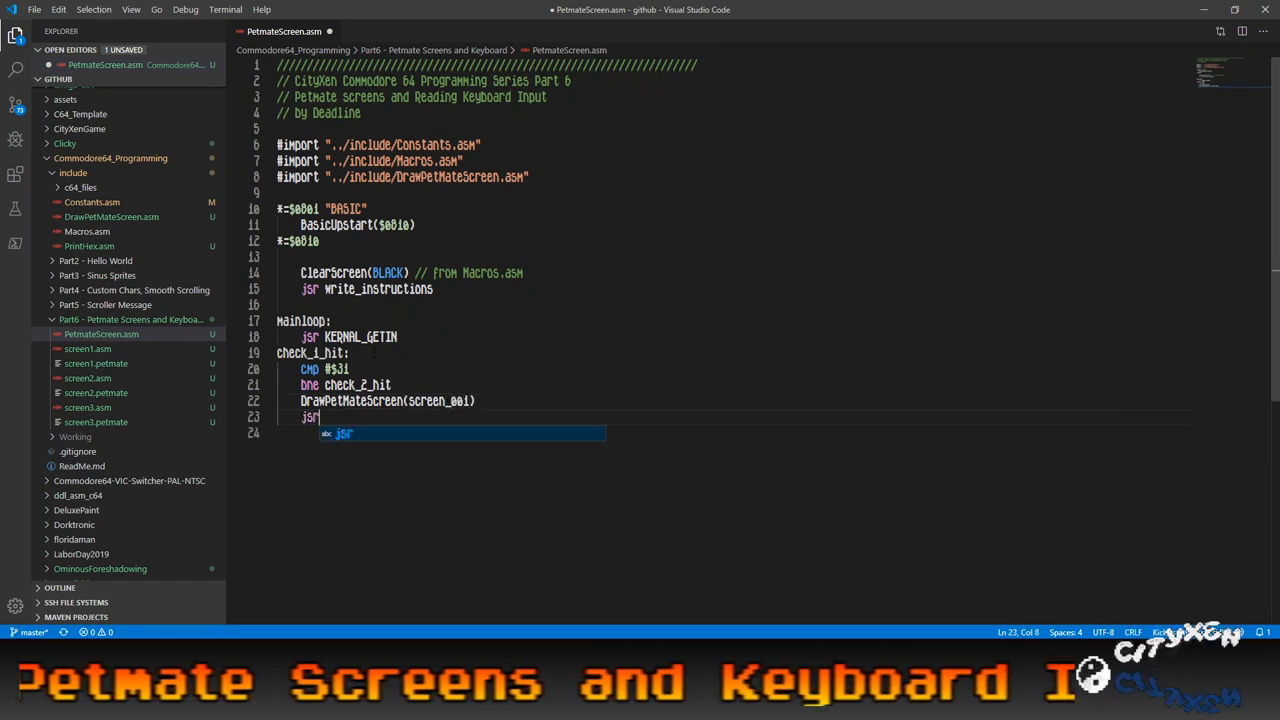
{"action": "type", "text": "write_instructions"}
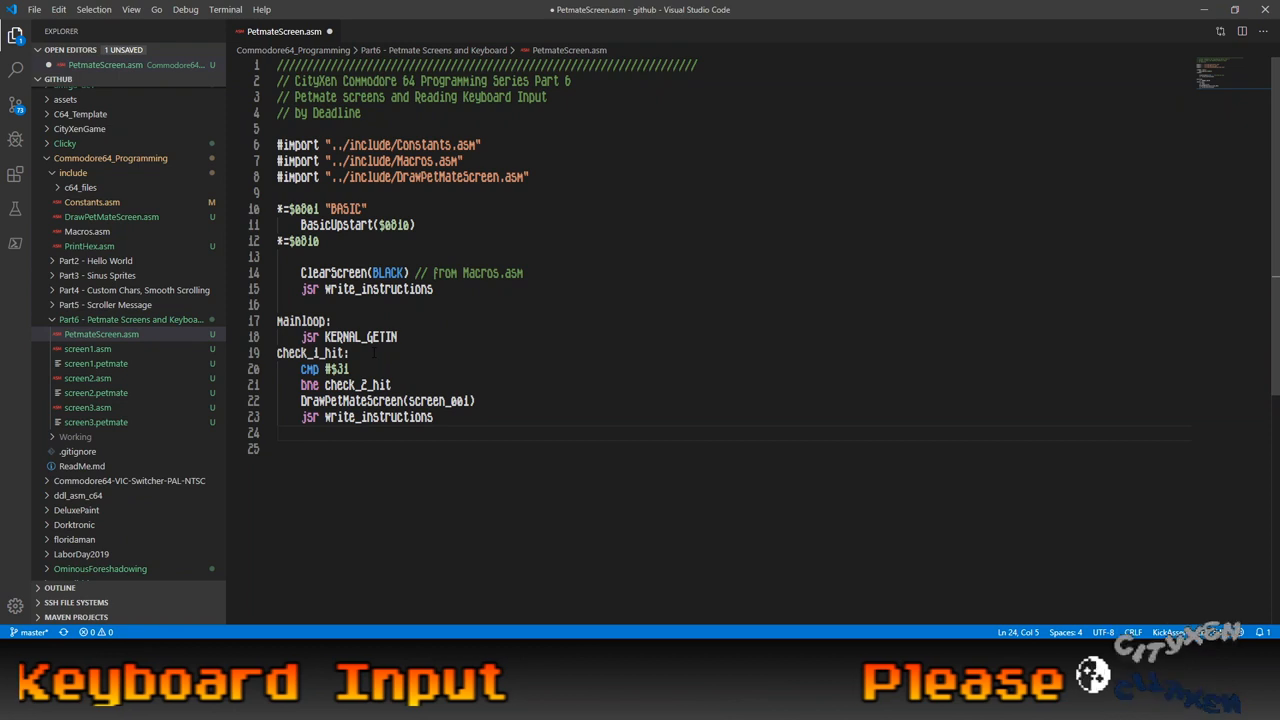
{"action": "type", "text": "jmp mainloop"}
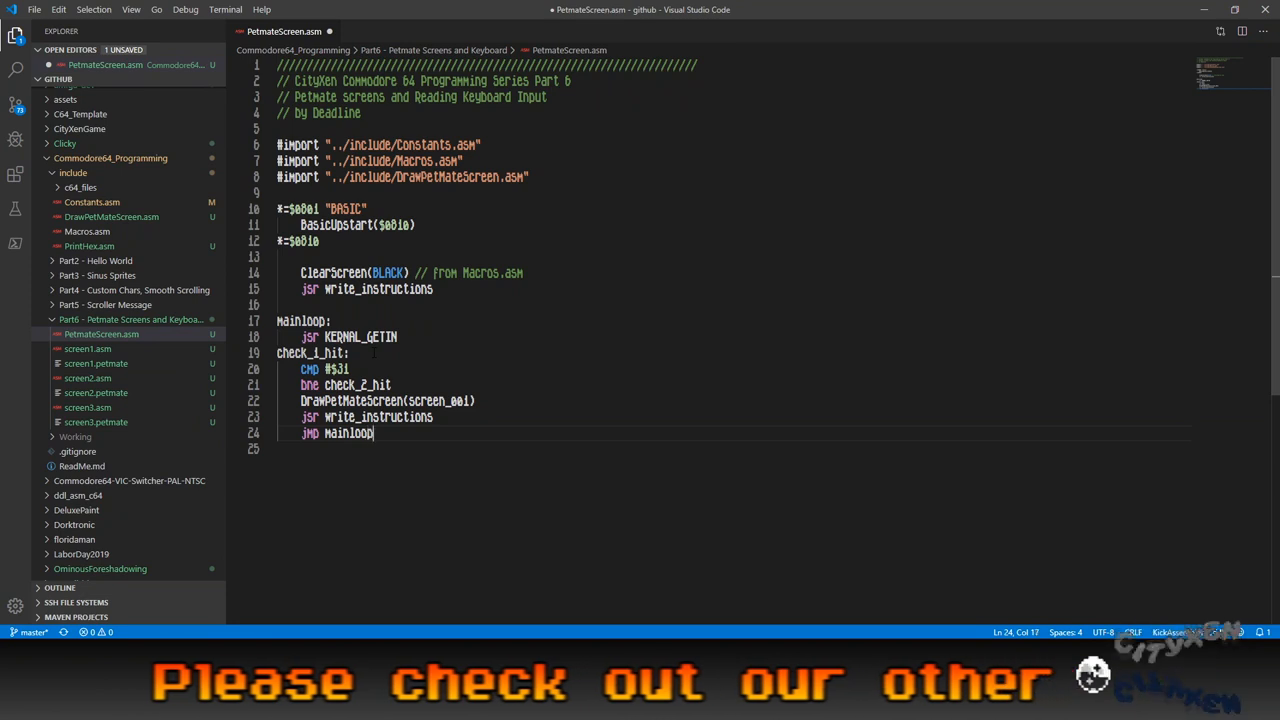
{"action": "key", "text": "enter"}
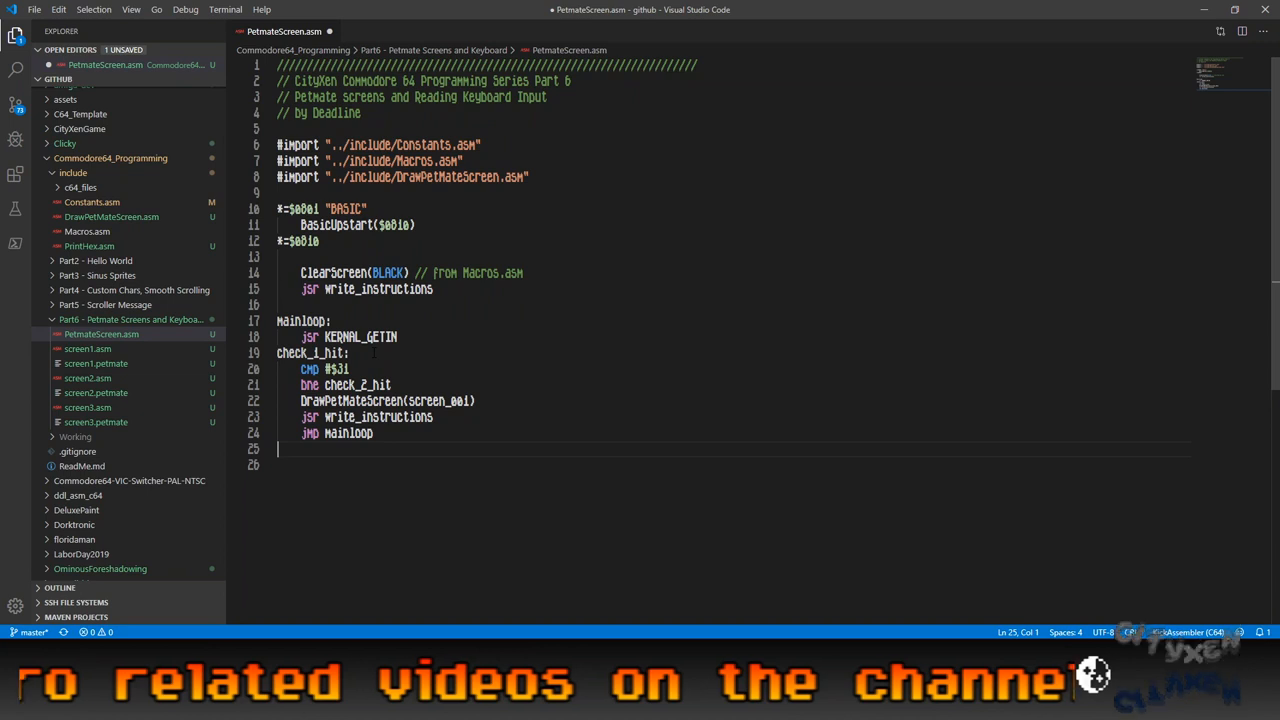
Add a check_2_hit label comparing $32 and branching to the next check.
{"action": "type", "text": "c"}
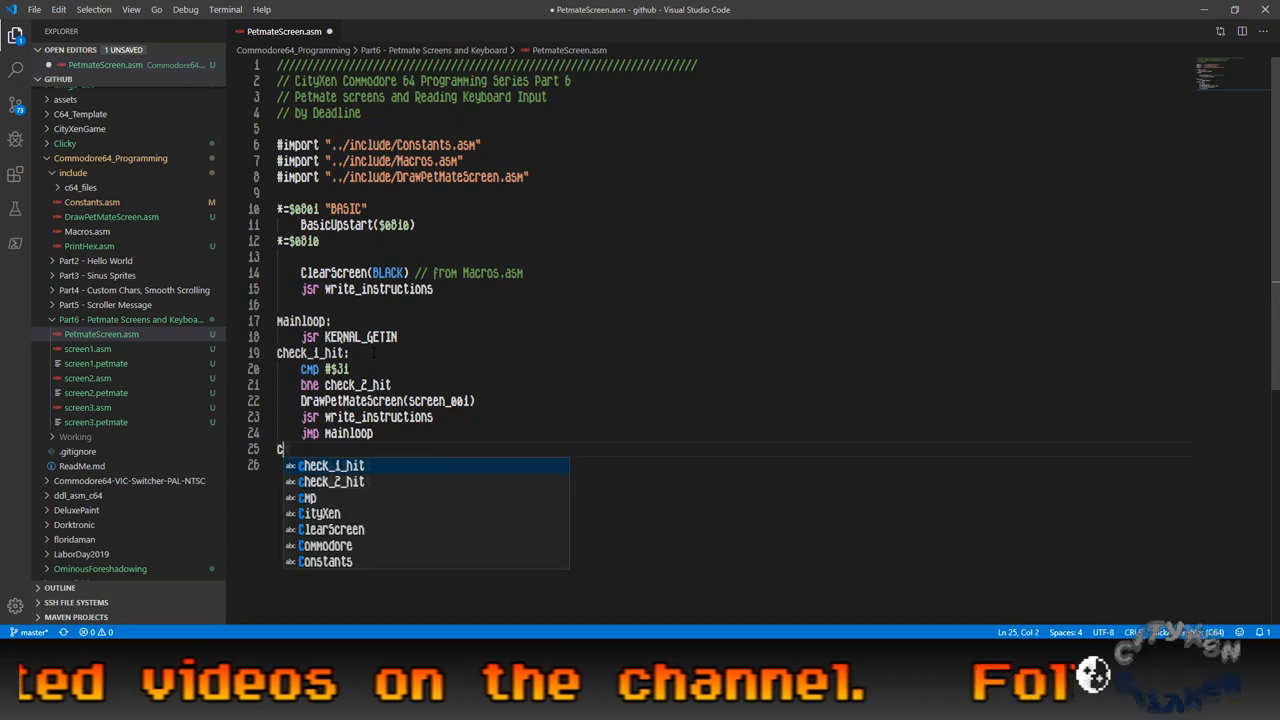
{"action": "type", "text": "heck_2_hit"}
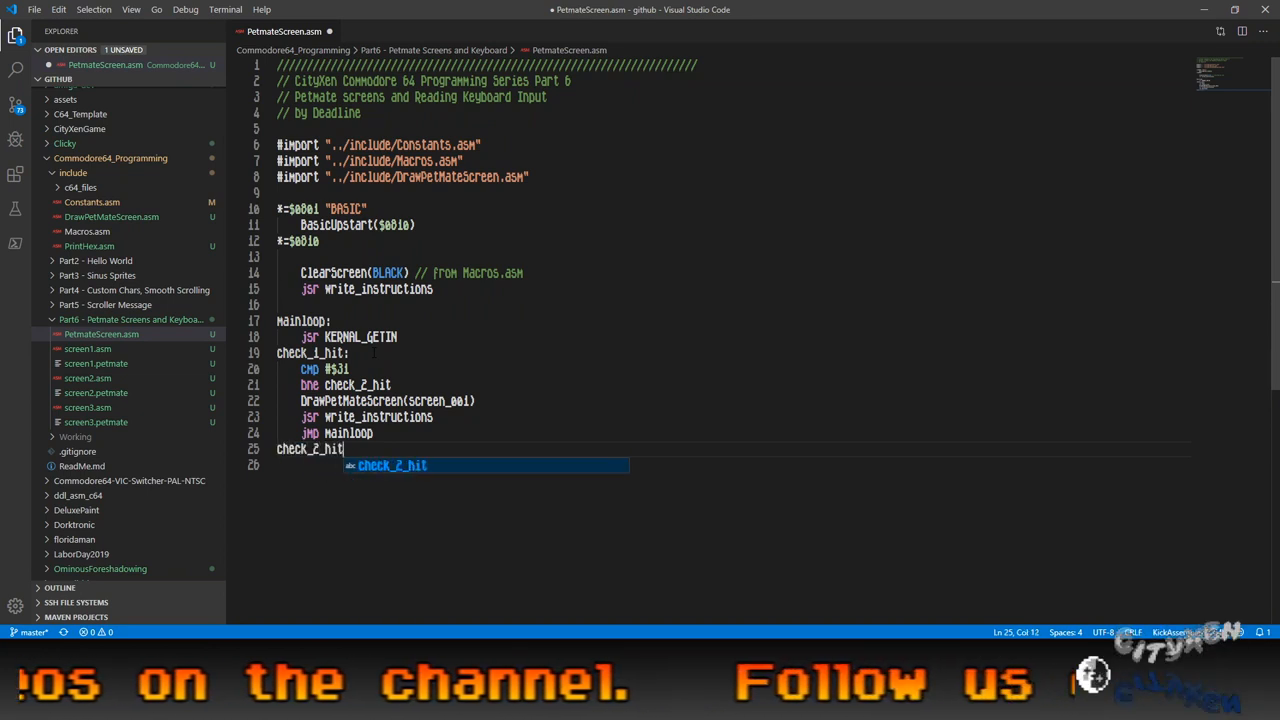
{"action": "type", "text": ":"}
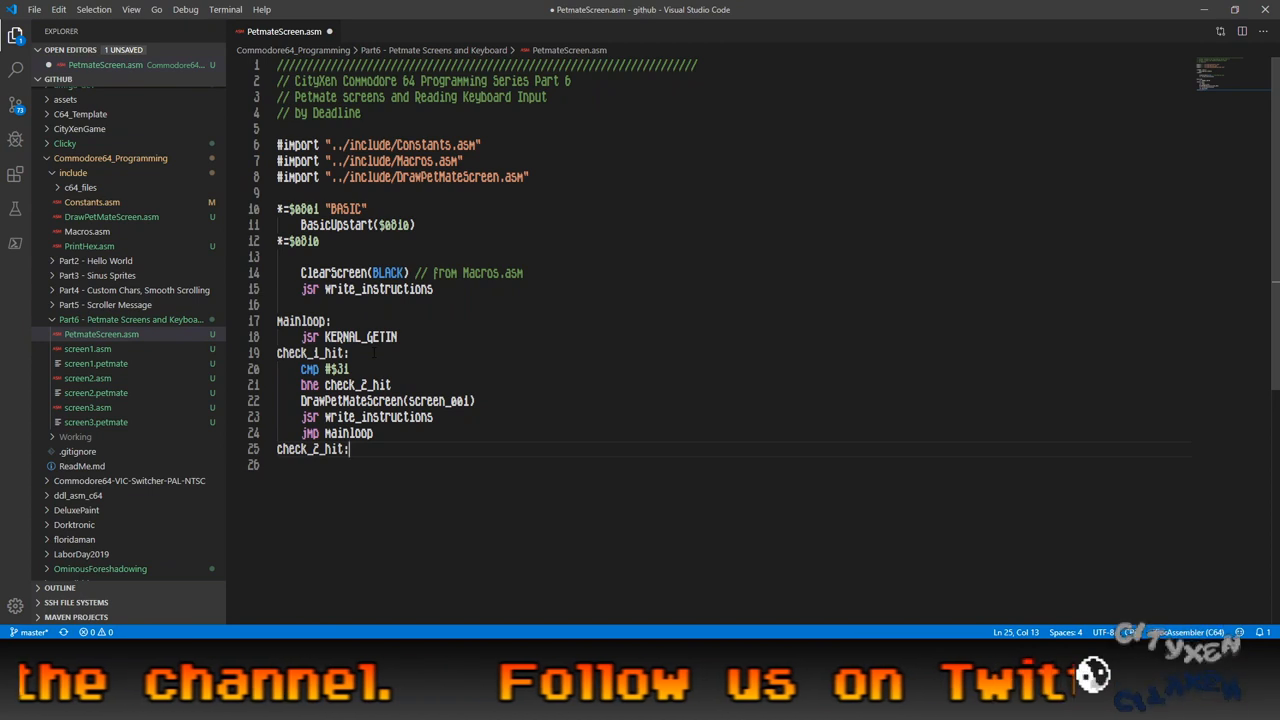
{"action": "type", "text": "CMP #$"}
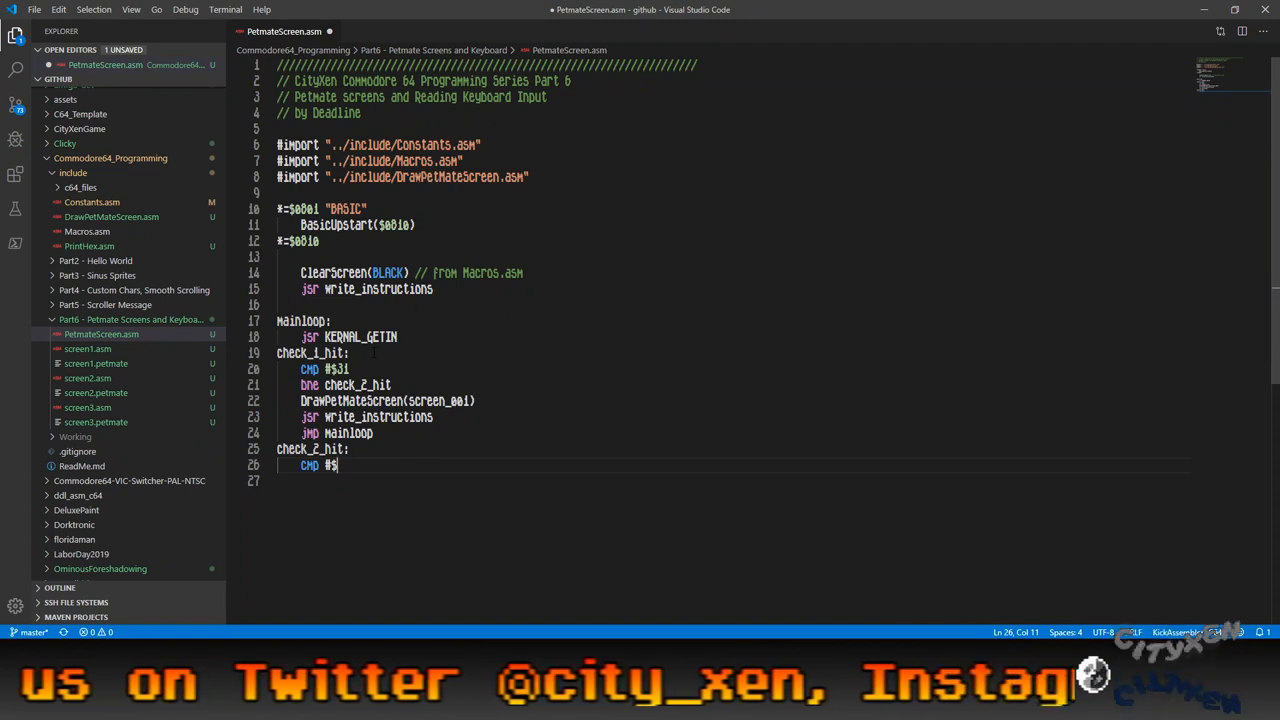
{"action": "type", "text": "32"}
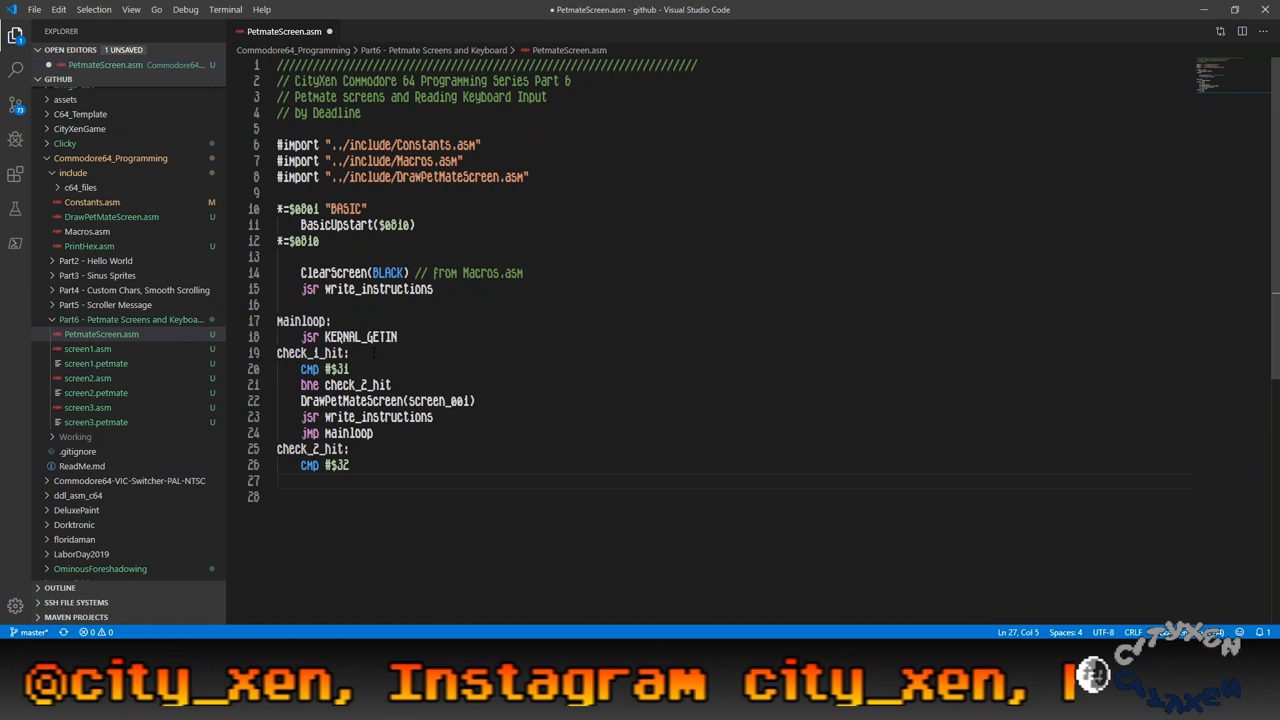
{"action": "type", "text": "bne"}
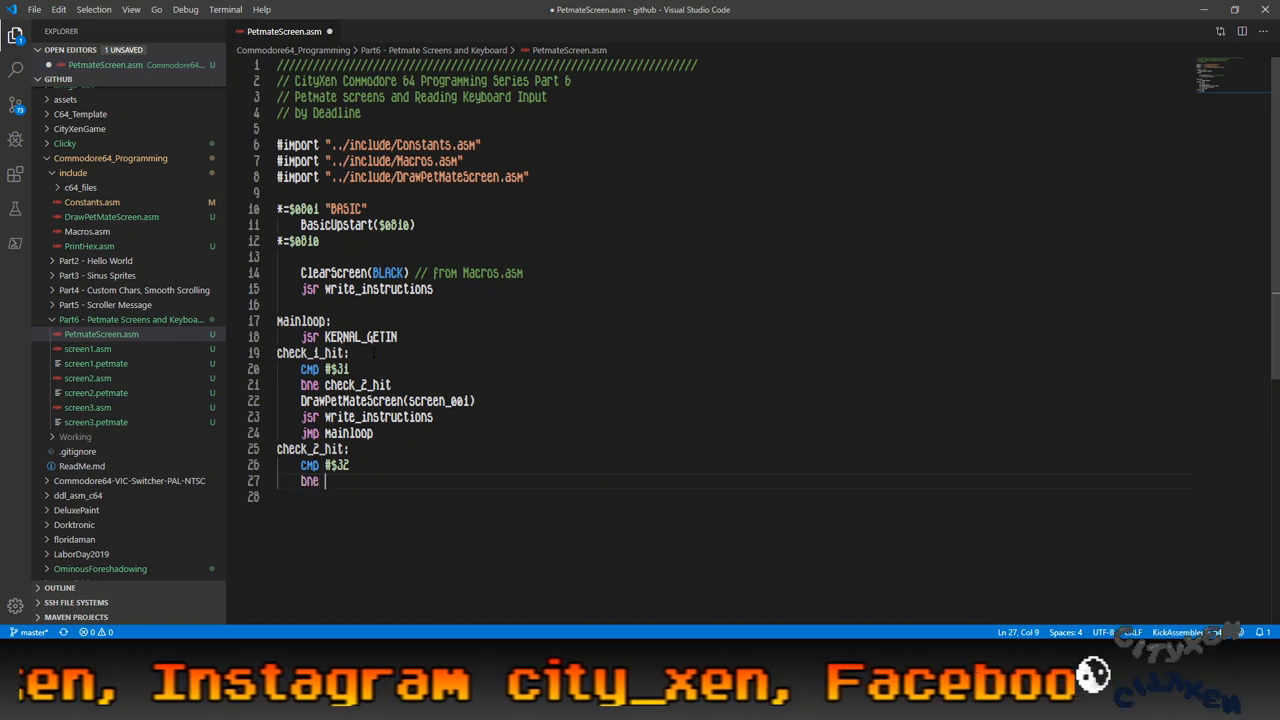
{"action": "type", "text": "check_2"}
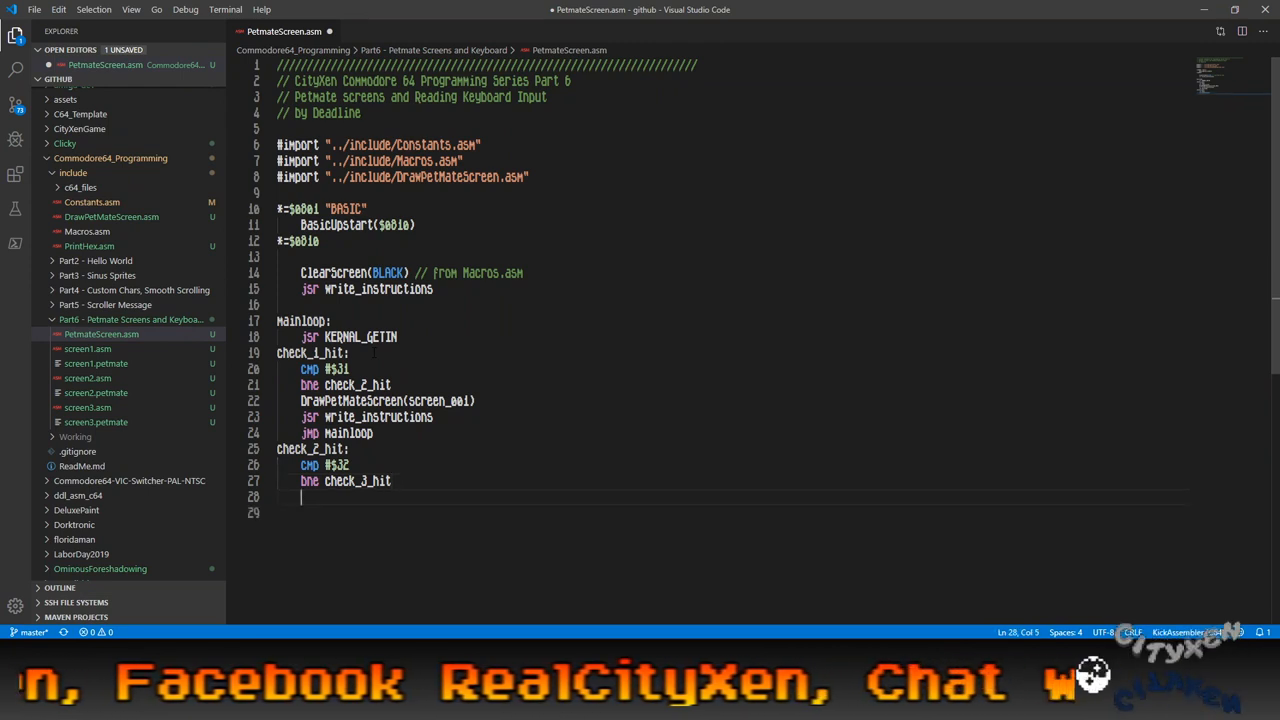
Make check_2_hit draw screen_002, call write_instructions and jump to mainloop.
{"action": "type", "text": "Draw"}
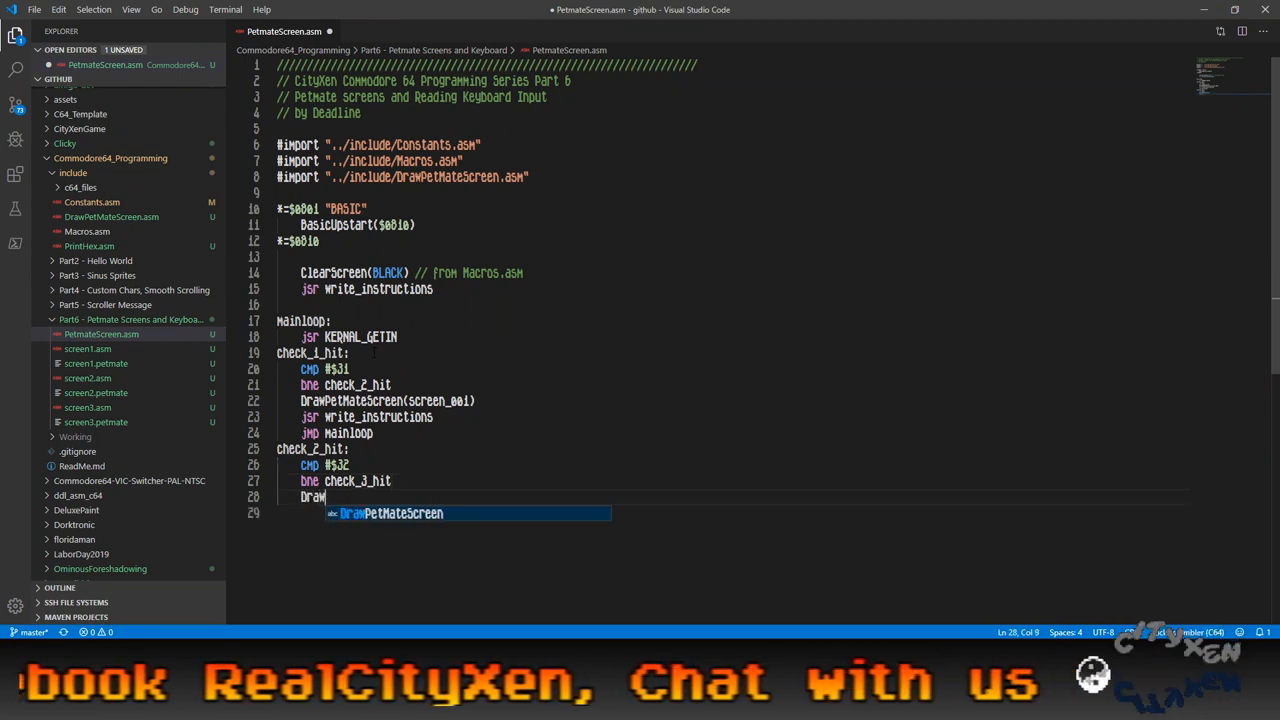
{"action": "type", "text": "PetMateScreen"}
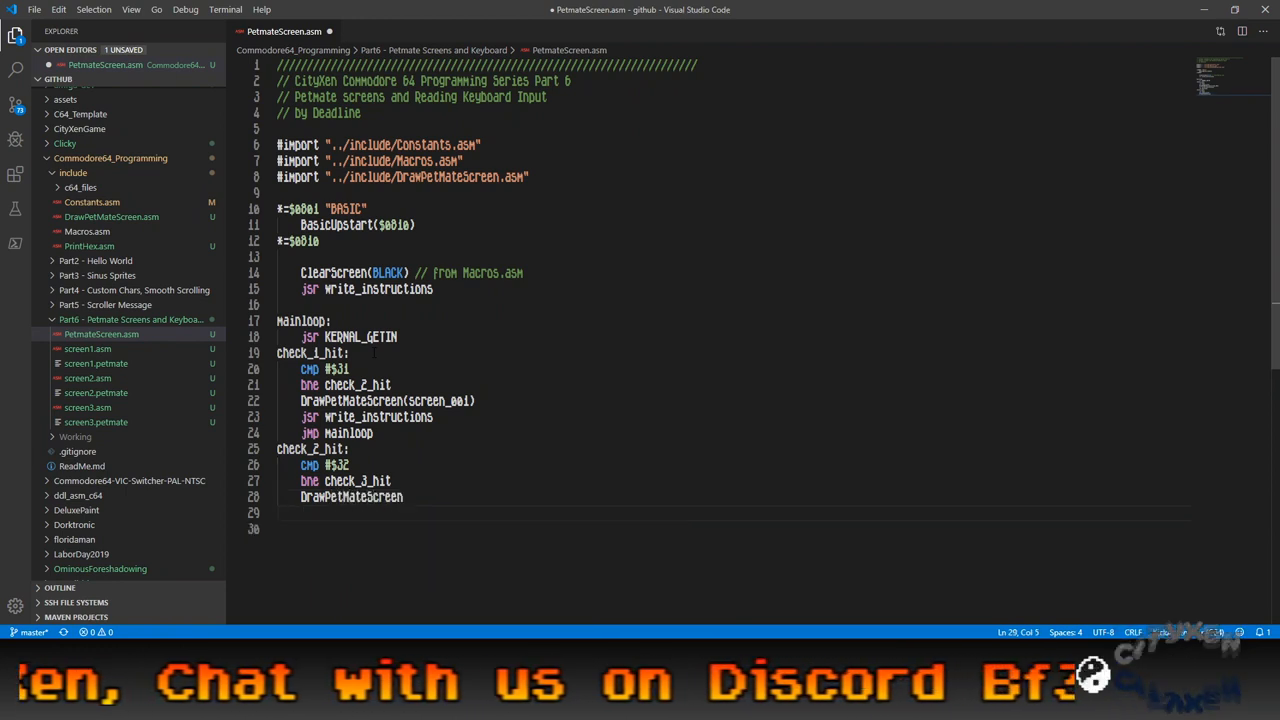
{"action": "type", "text": "screen_002)"}
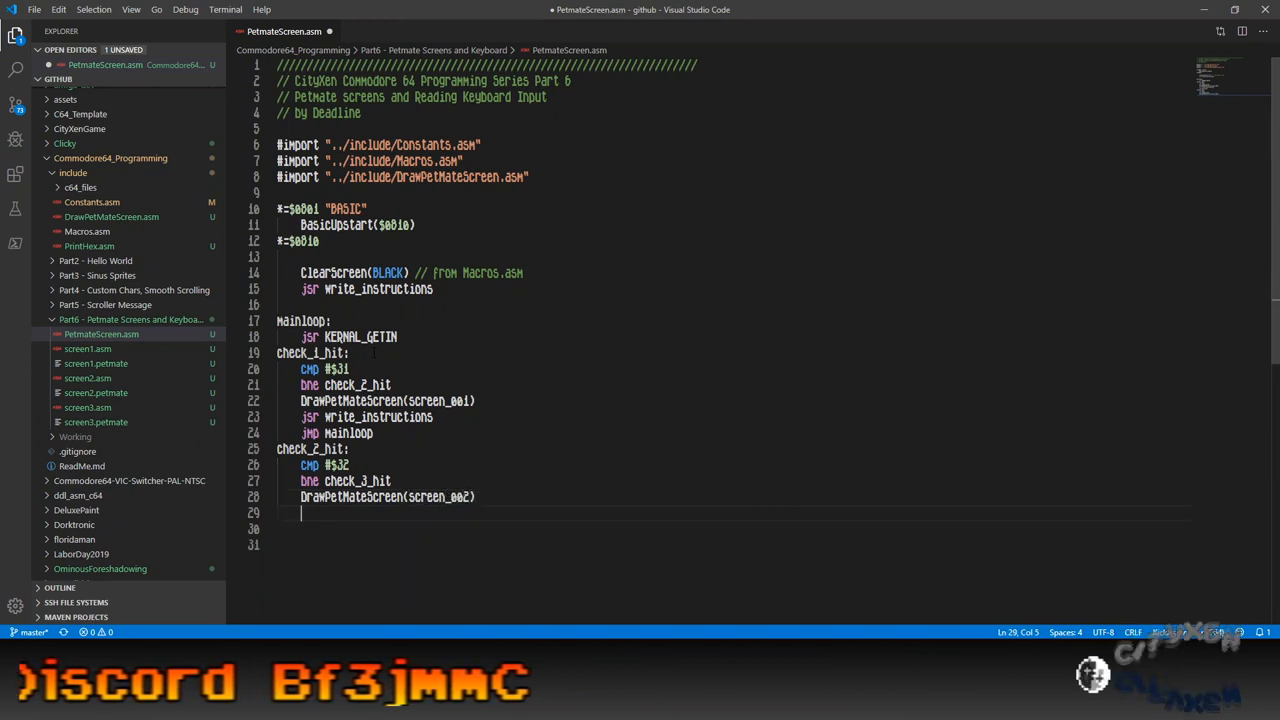
{"action": "type", "text": "jsr"}
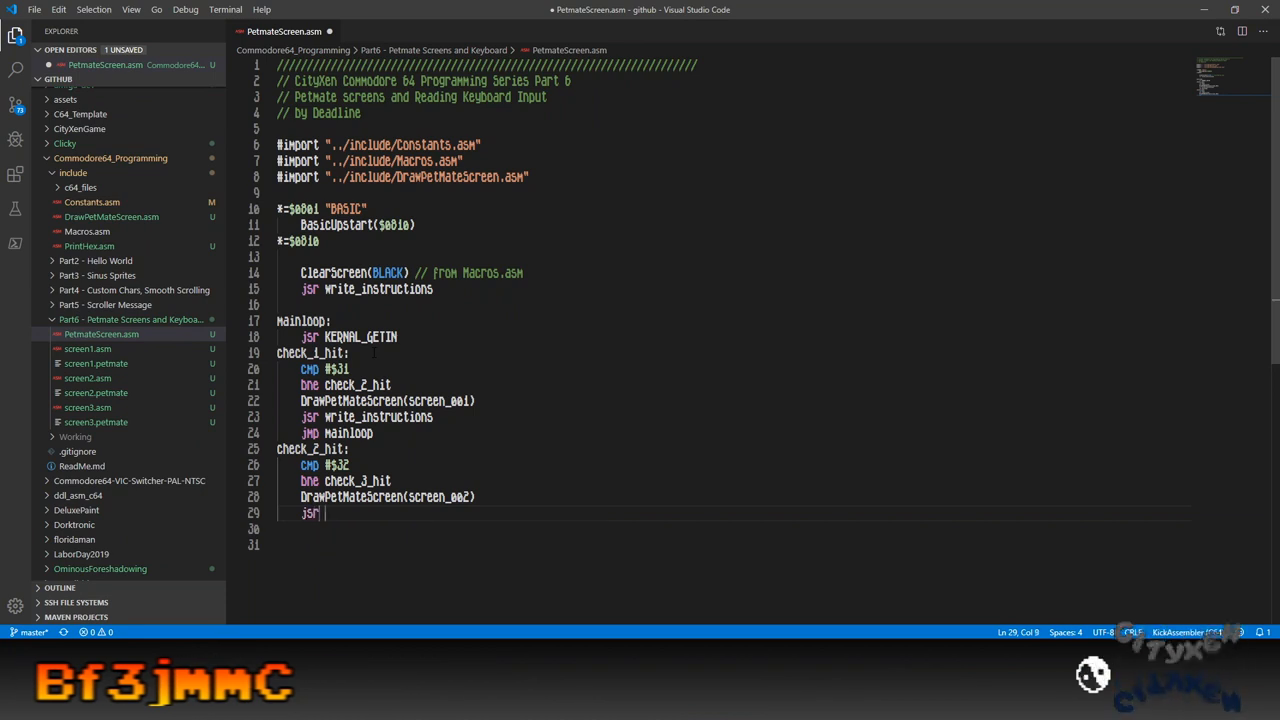
{"action": "type", "text": "write_ins"}
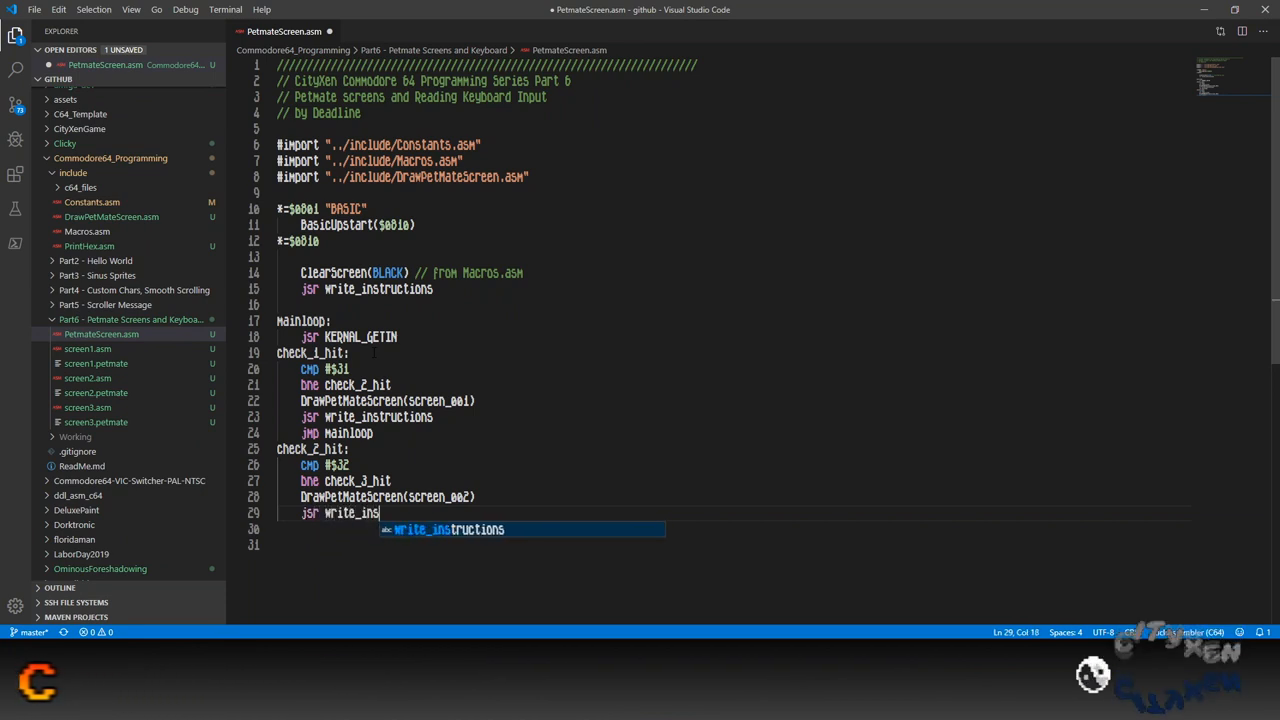
{"action": "type", "text": "tructions"}
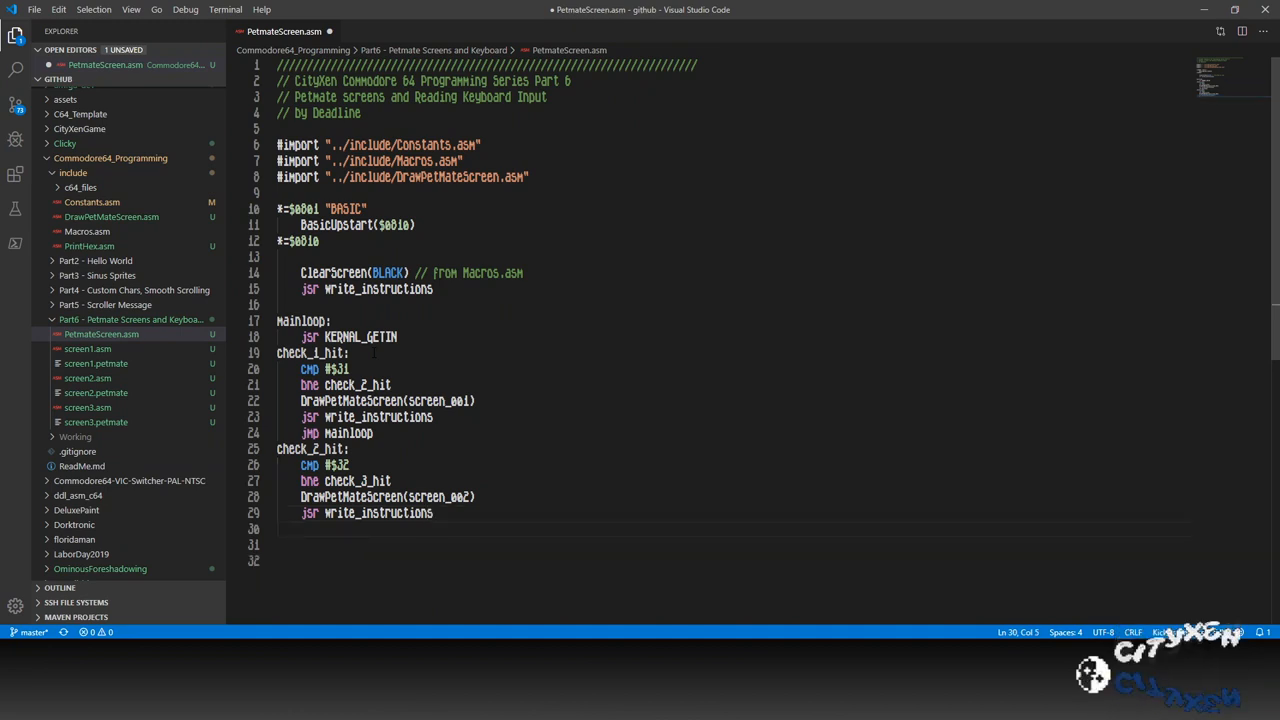
{"action": "type", "text": "jmp h"}
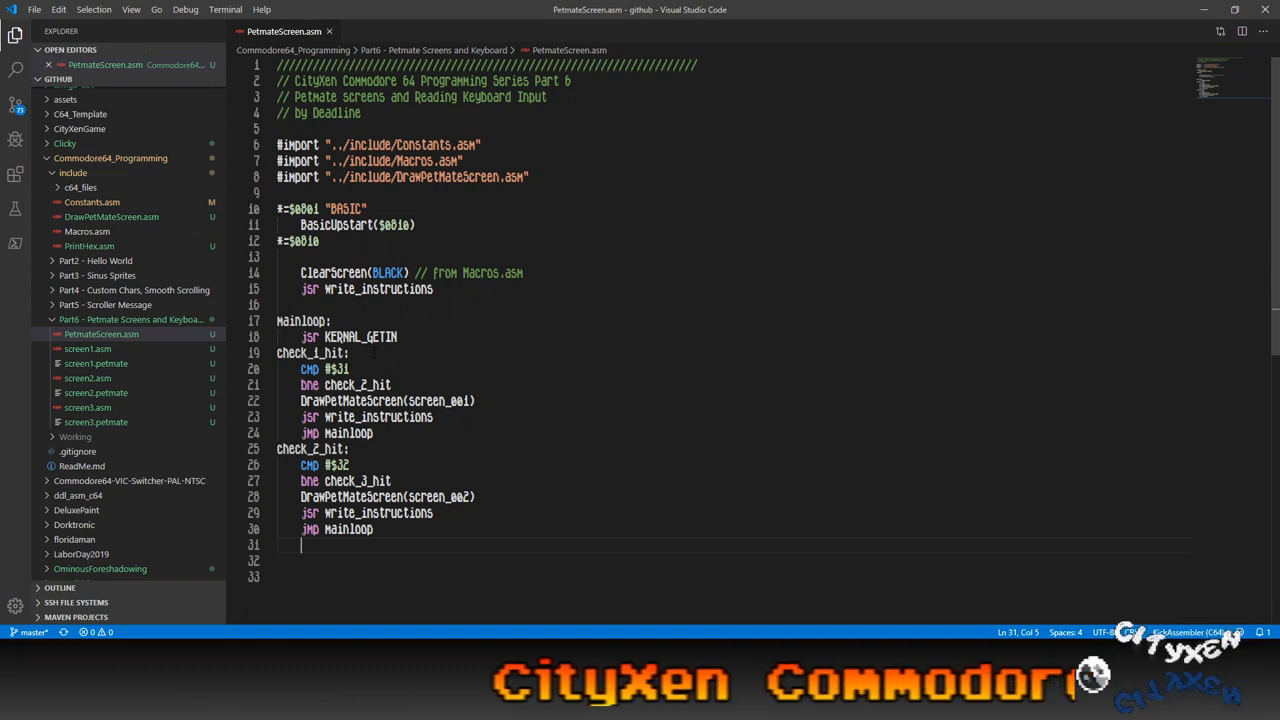
Add a check_3_hit label comparing #$33 and branching to check_4_hit.
{"action": "type", "text": "check_"}
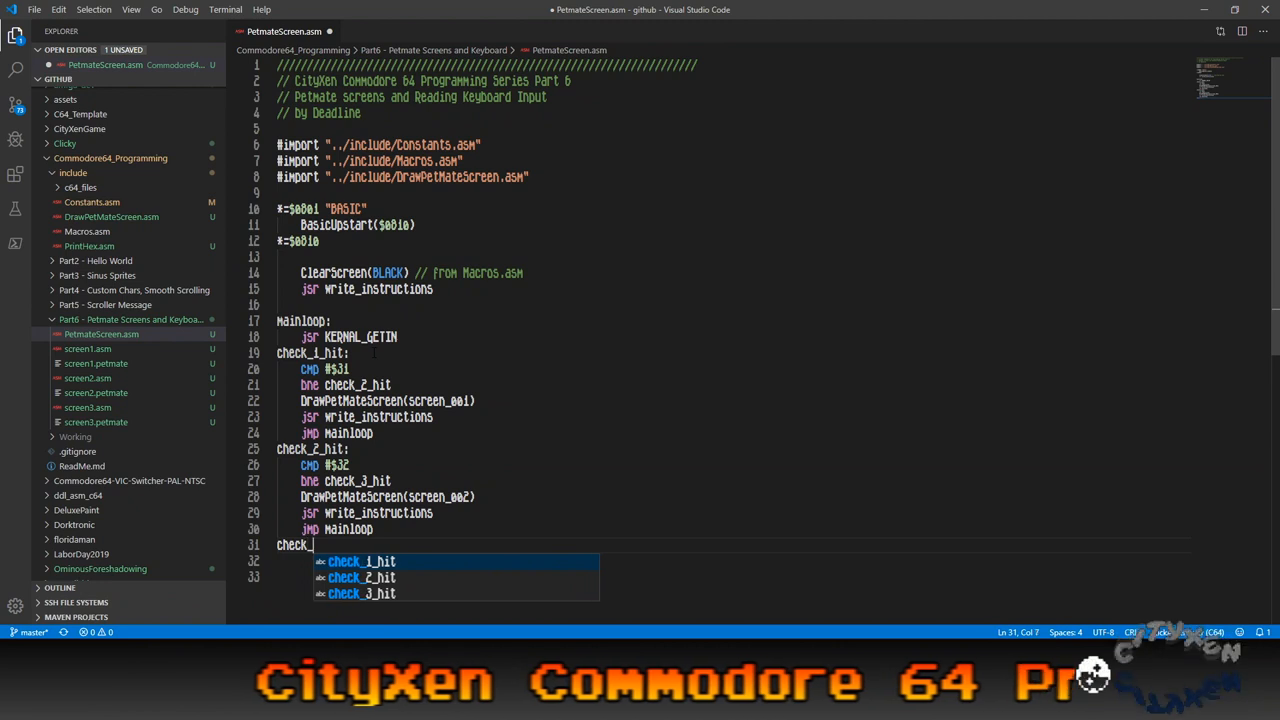
{"action": "type", "text": "3_hit:"}
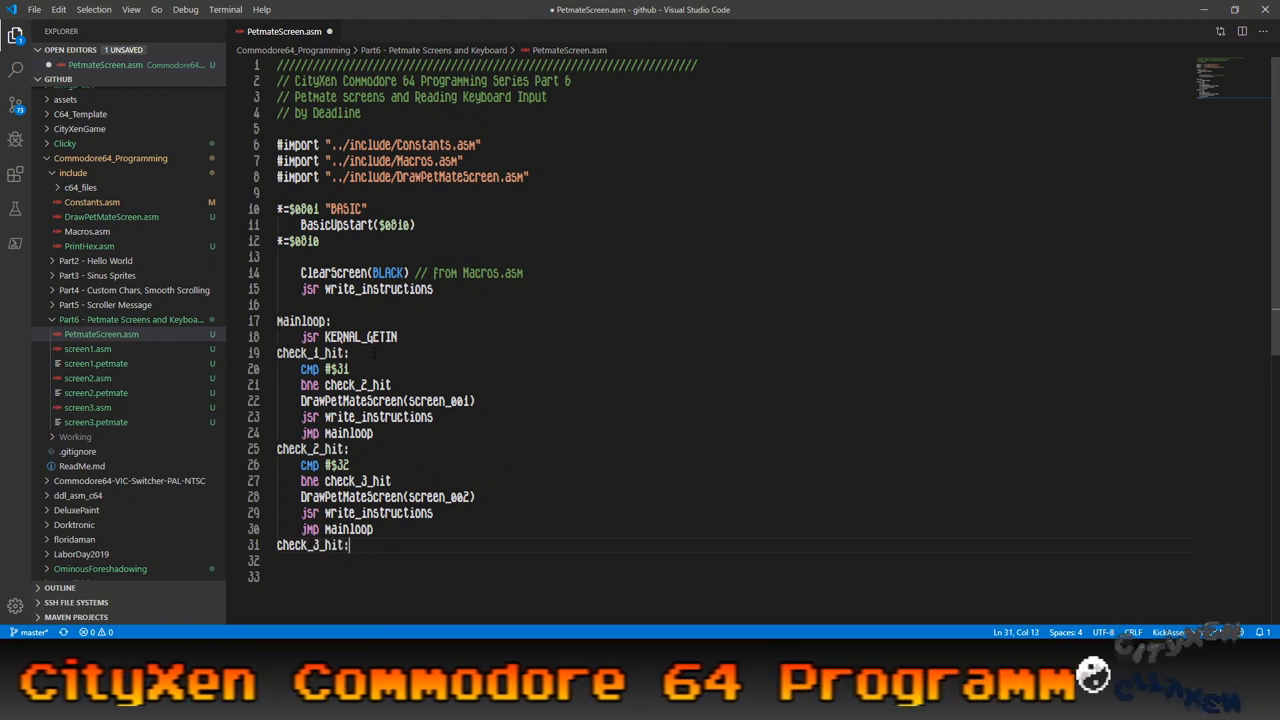
{"action": "type", "text": "CMD3"}
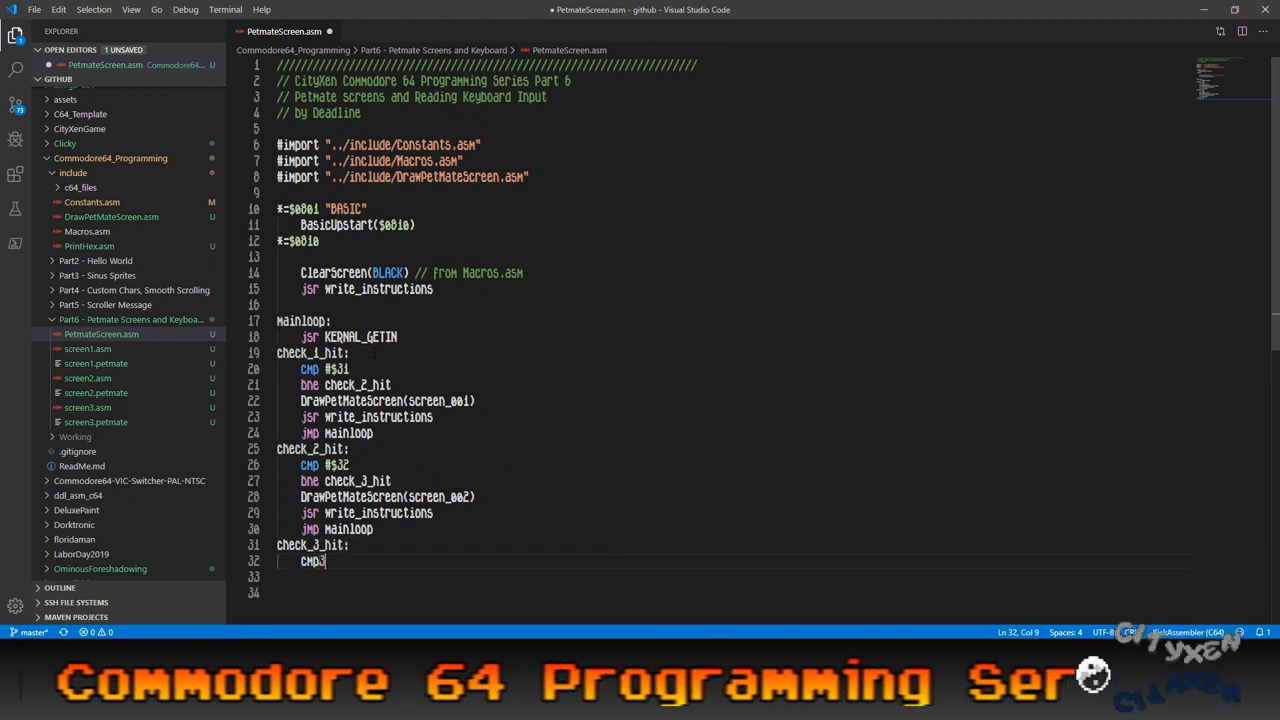
{"action": "type", "text": "#$33"}
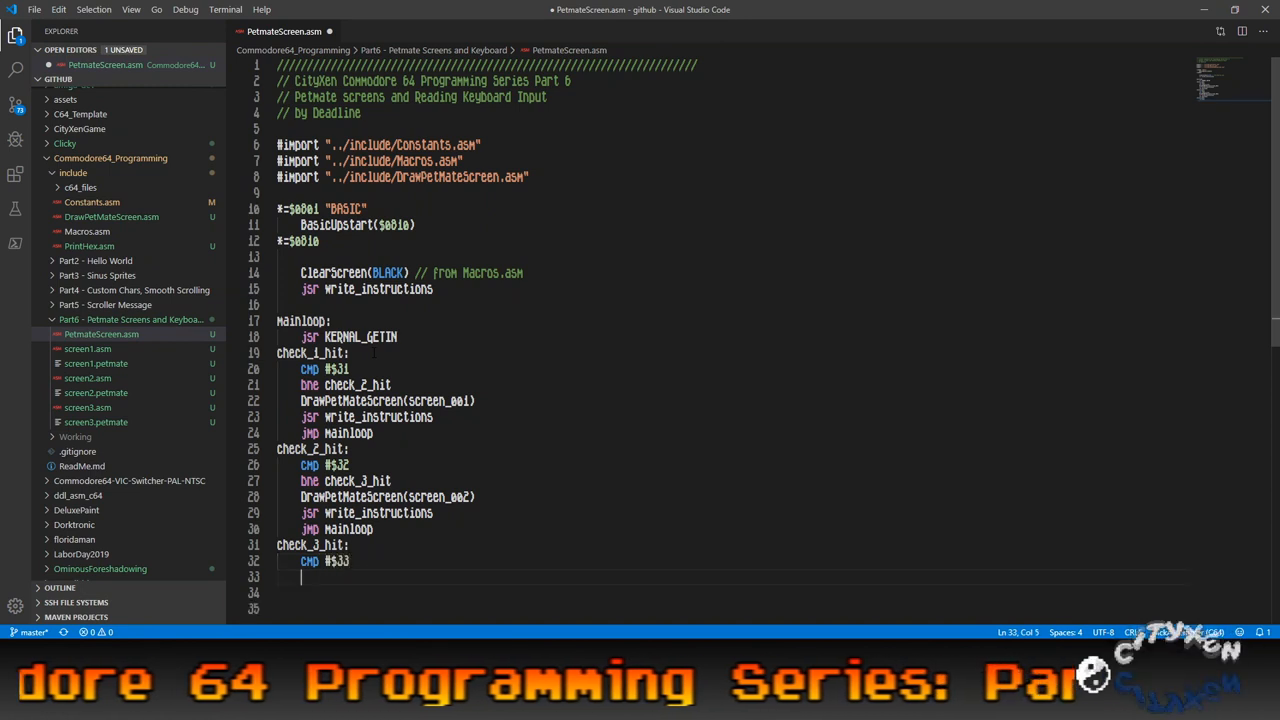
{"action": "type", "text": "bne"}
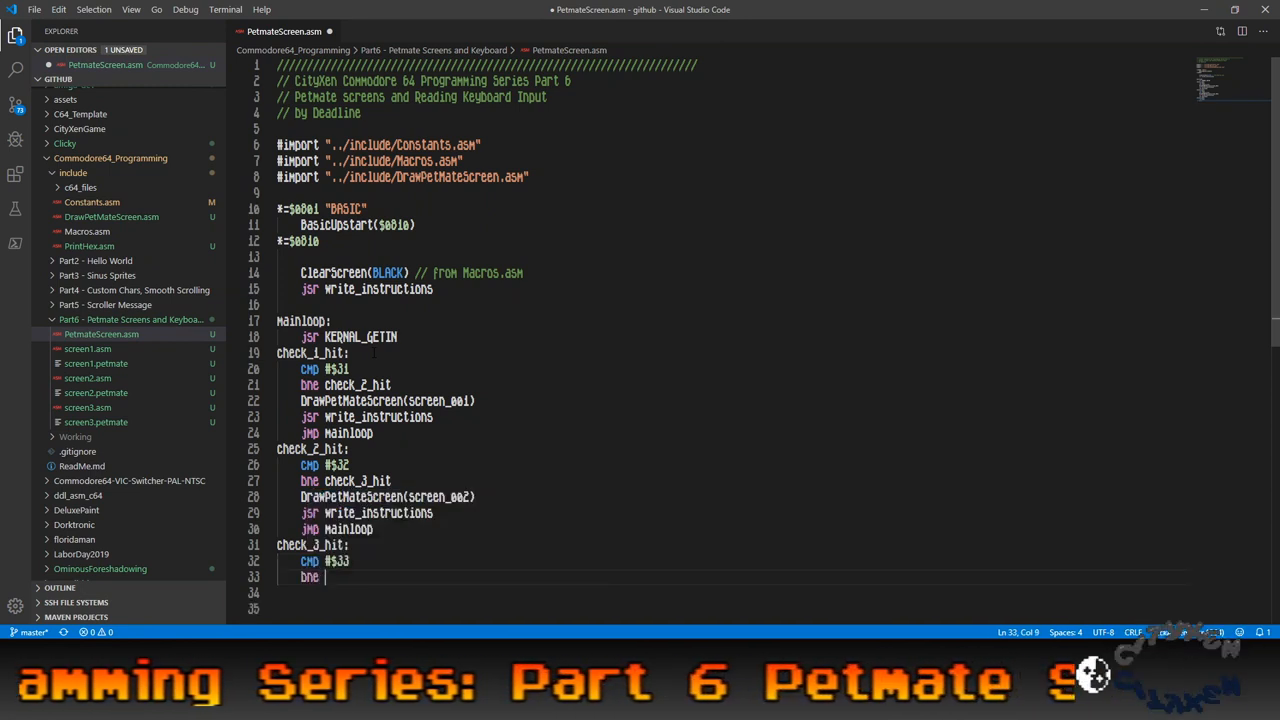
{"action": "type", "text": "check_4_hit"}
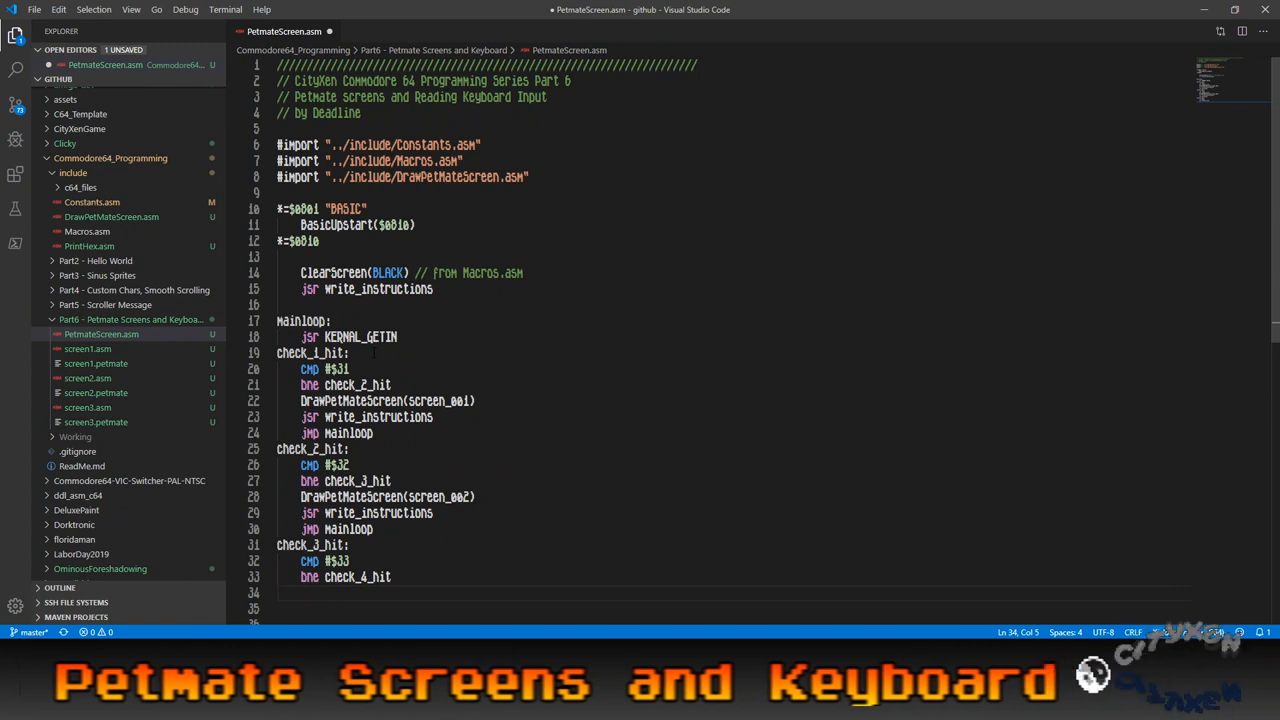
Make check_3_hit draw disk_menu, call write_instructions and jump to mainloop.
{"action": "type", "text": "DrawPetMateScreen("}
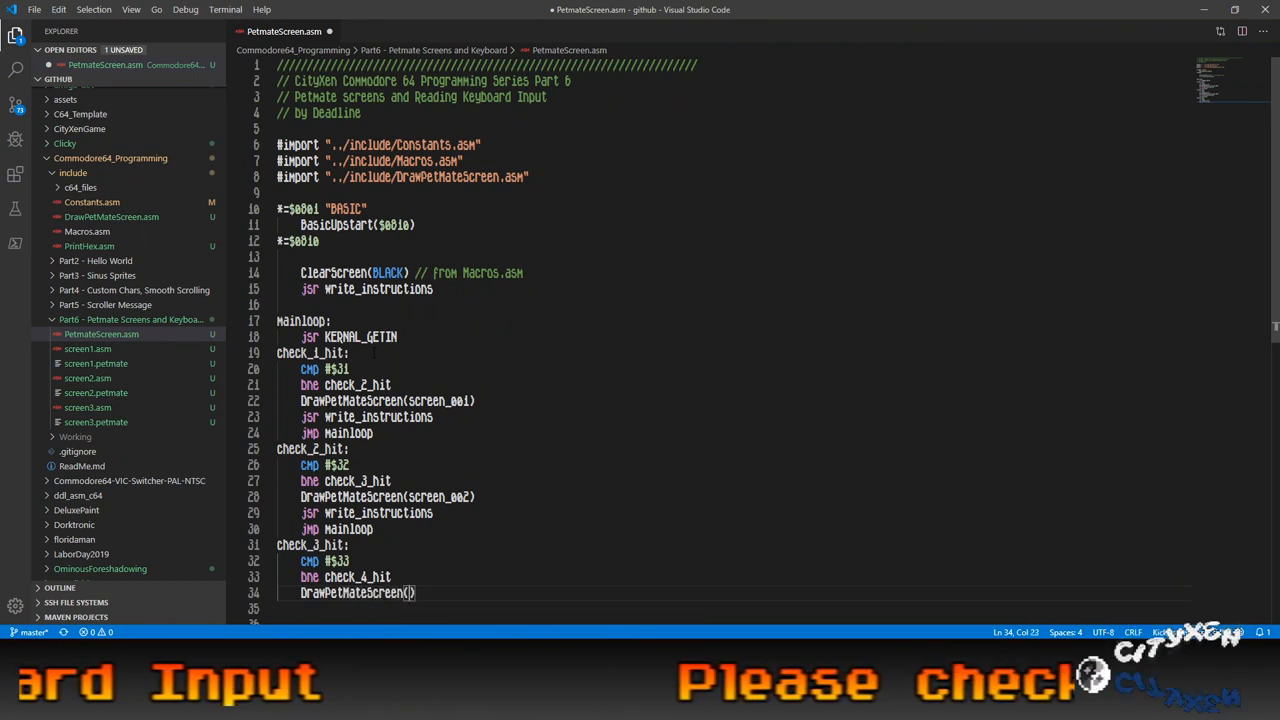
{"action": "type", "text": "d"}
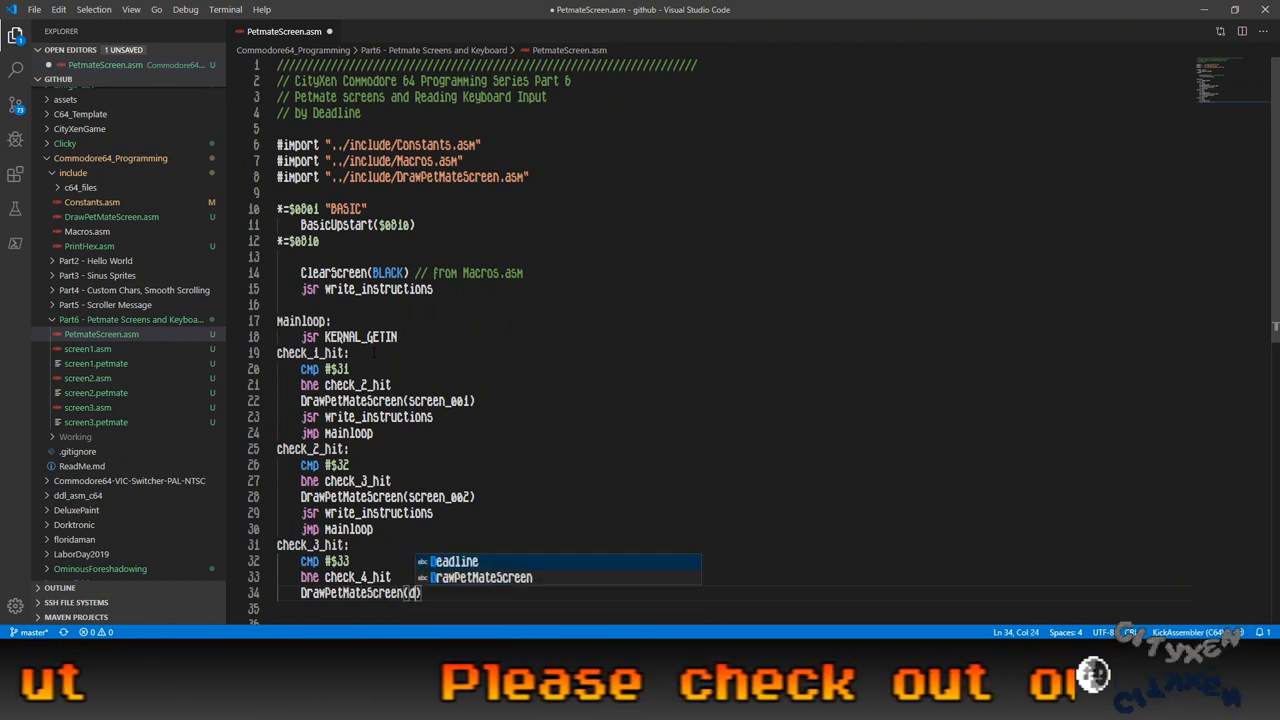
{"action": "type", "text": "disk_menu"}
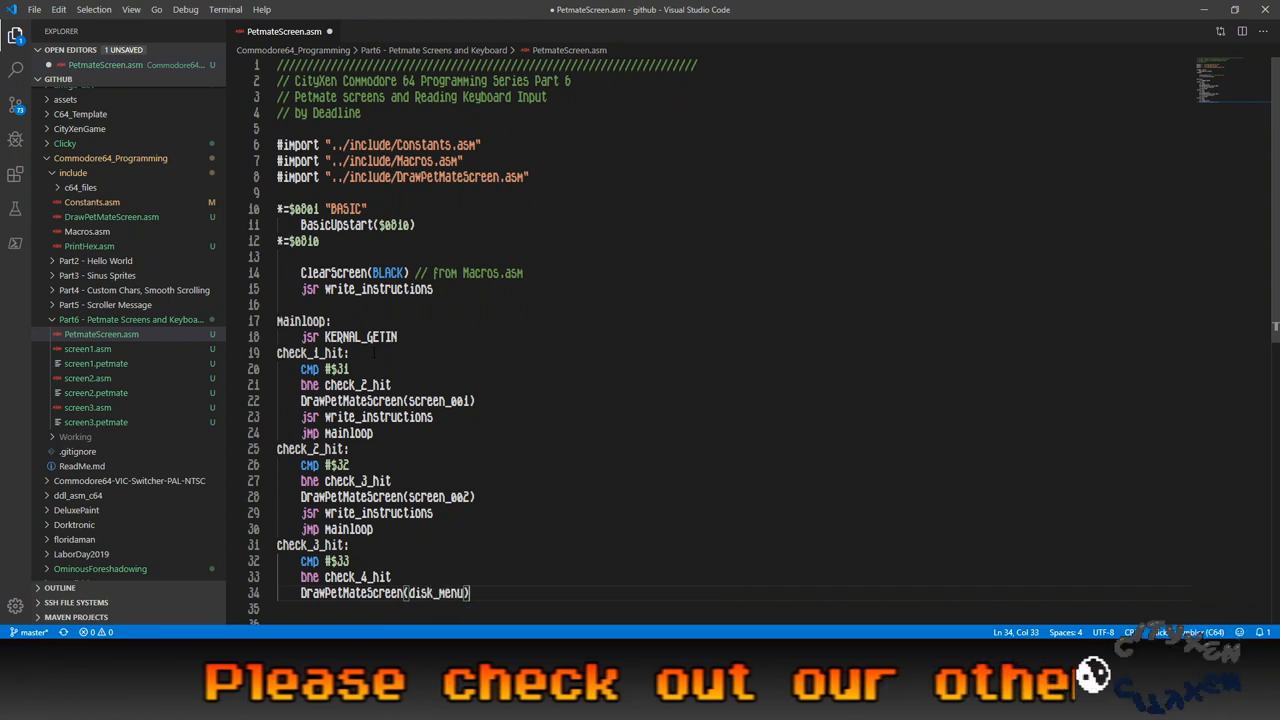
{"action": "type", "text": "jsr"}
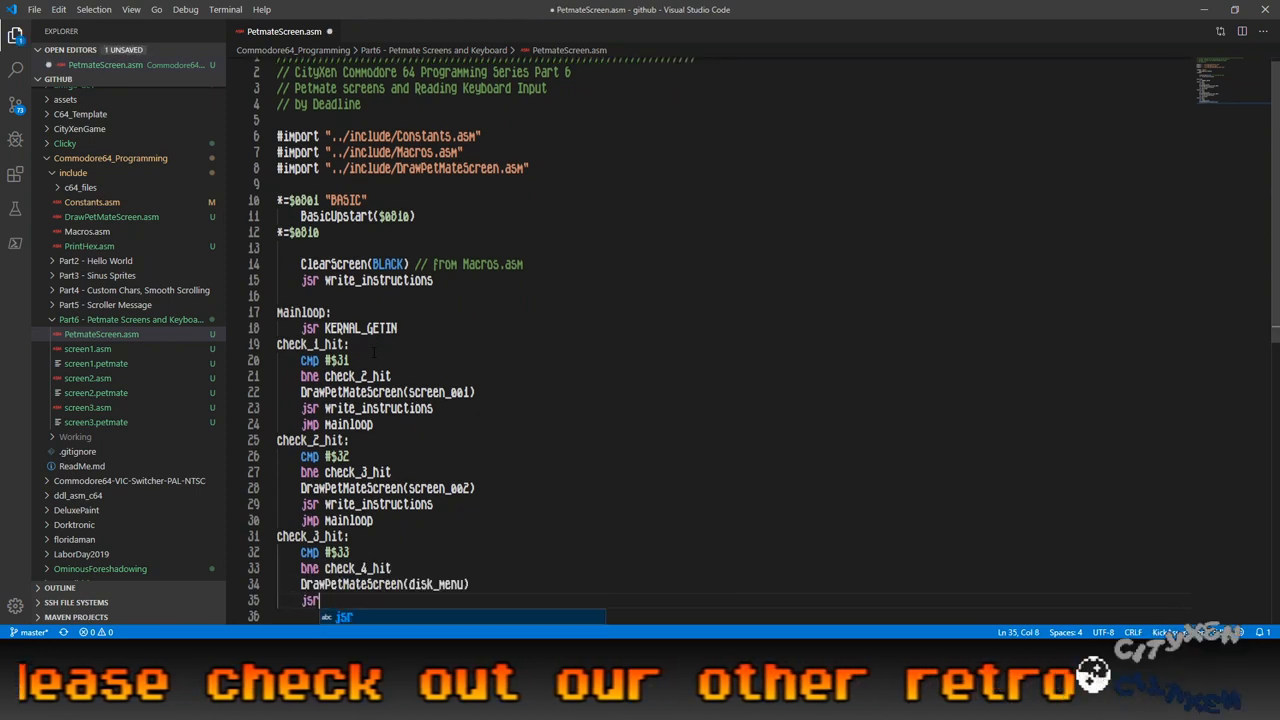
{"action": "type", "text": "write_instructions"}
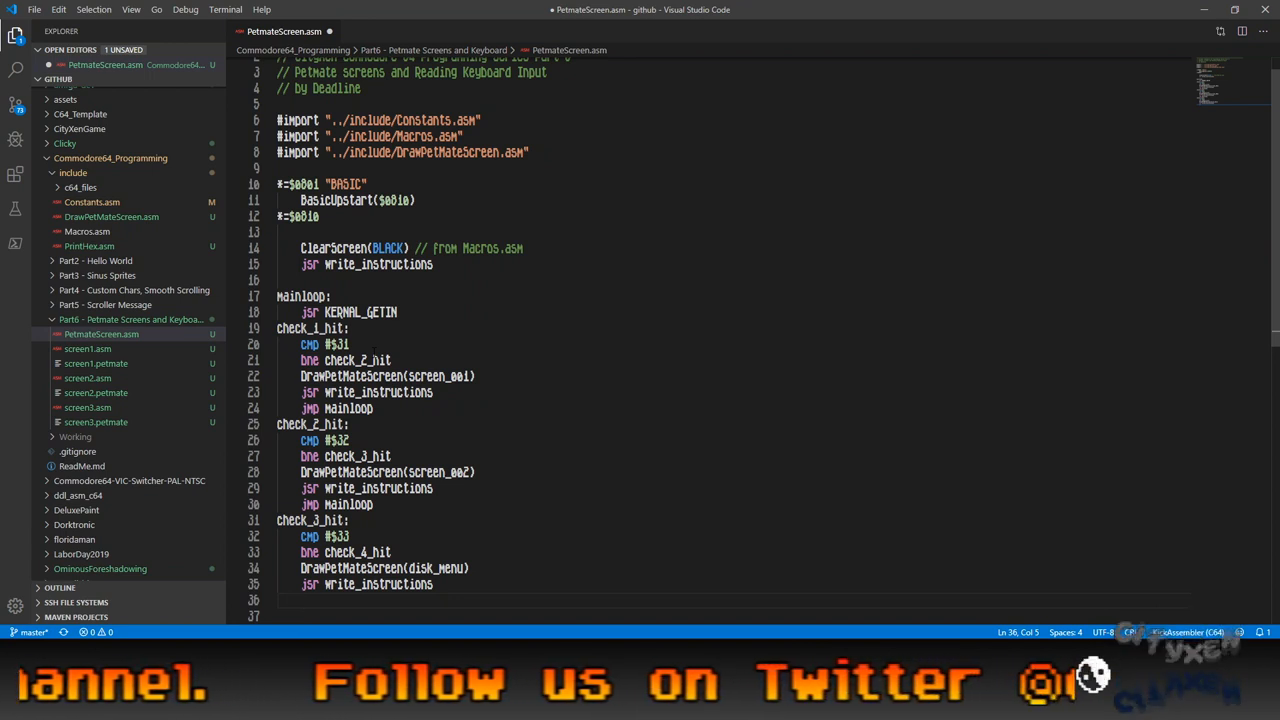
{"action": "type", "text": "Mainloop"}
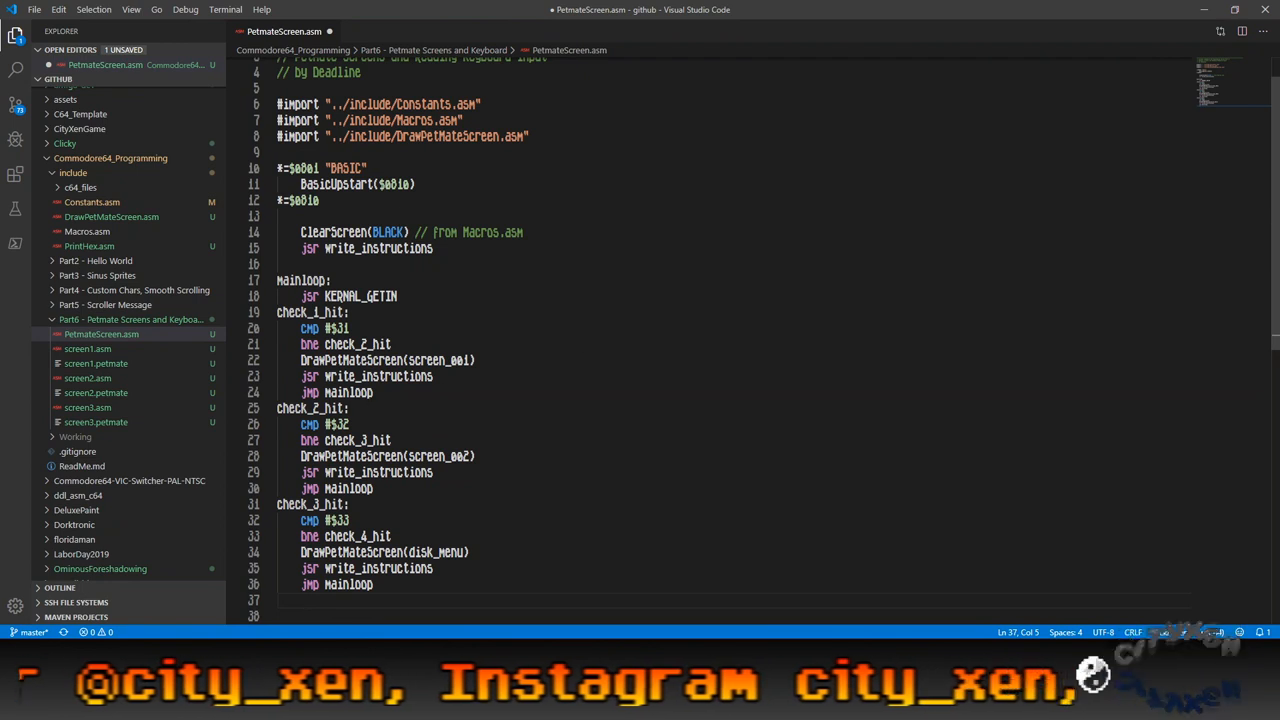
{"action": "scroll", "scroll_direction": "down", "scroll_amount": 3}
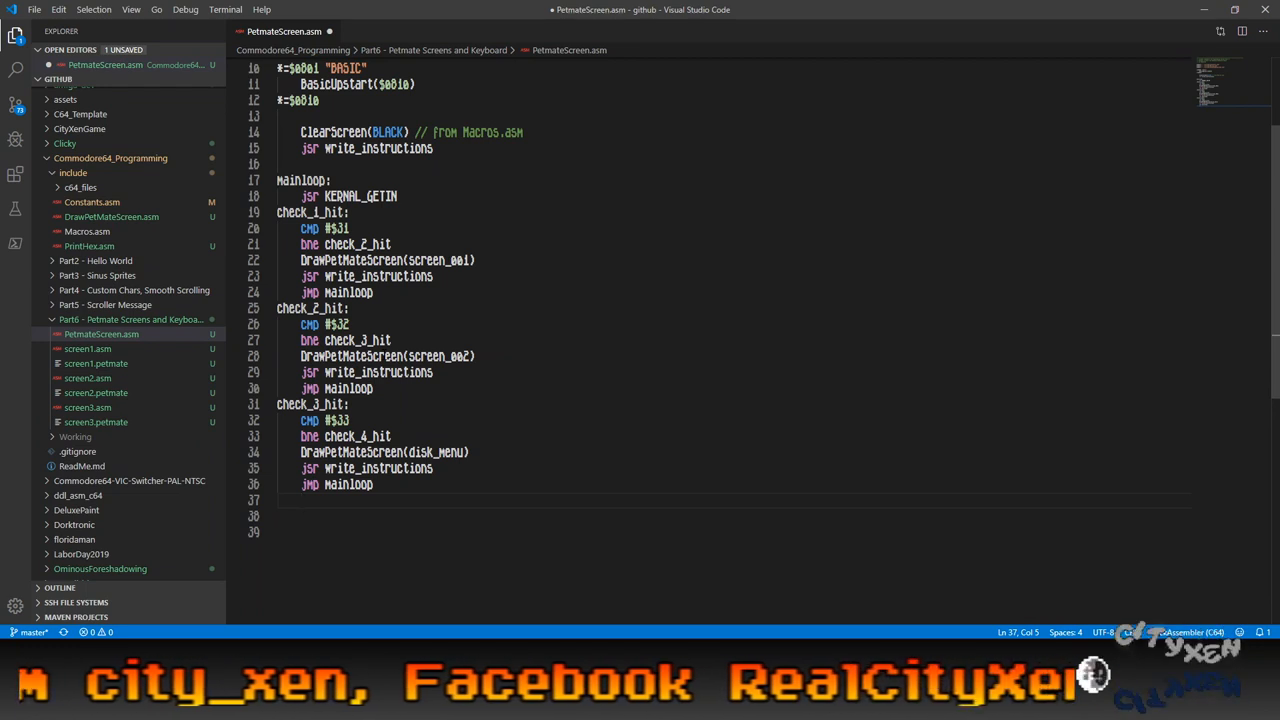
Add a check_4_hit label comparing #$34 and branching to check_next_key.
{"action": "type", "text": "check_4"}
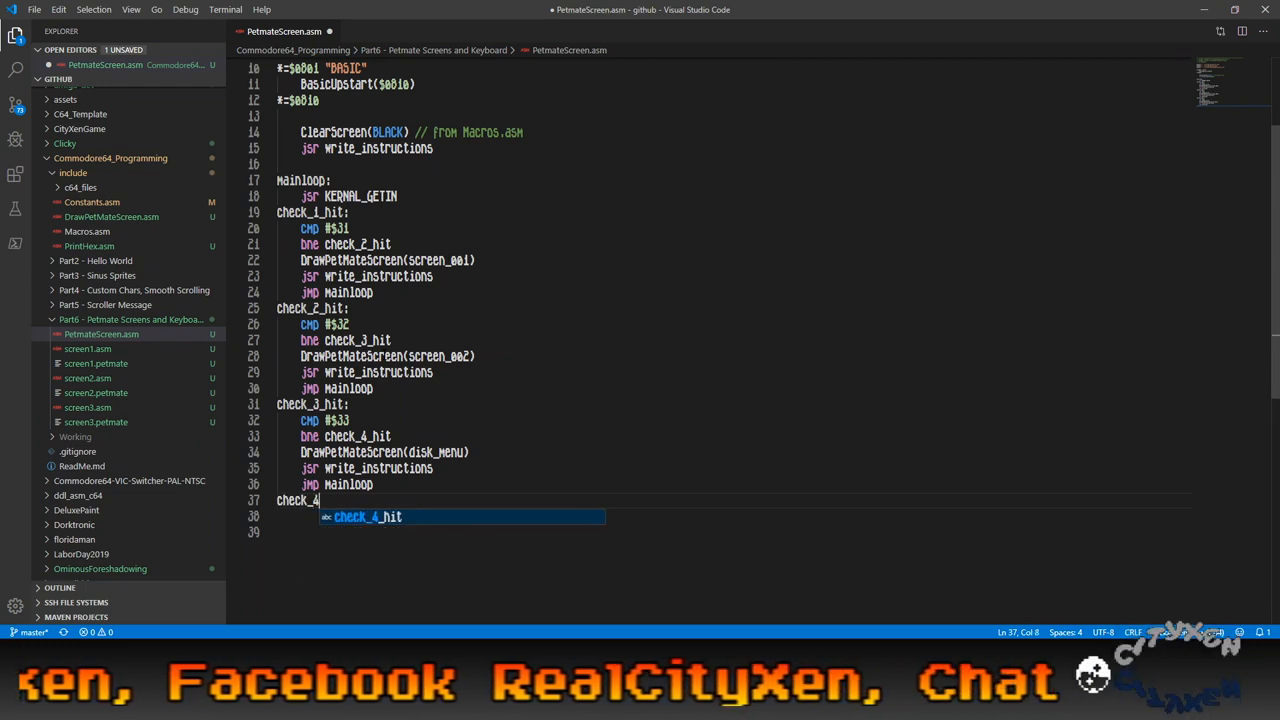
{"action": "key", "text": "Enter"}
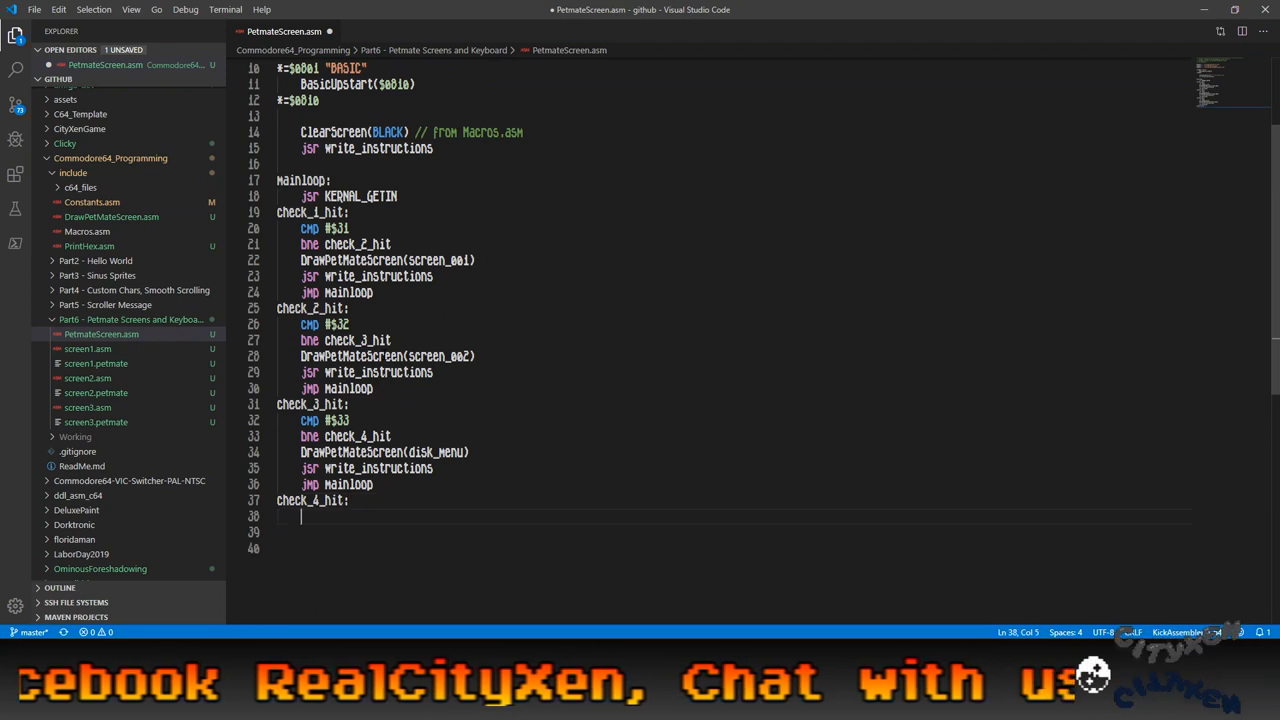
{"action": "type", "text": "CMD #$34"}
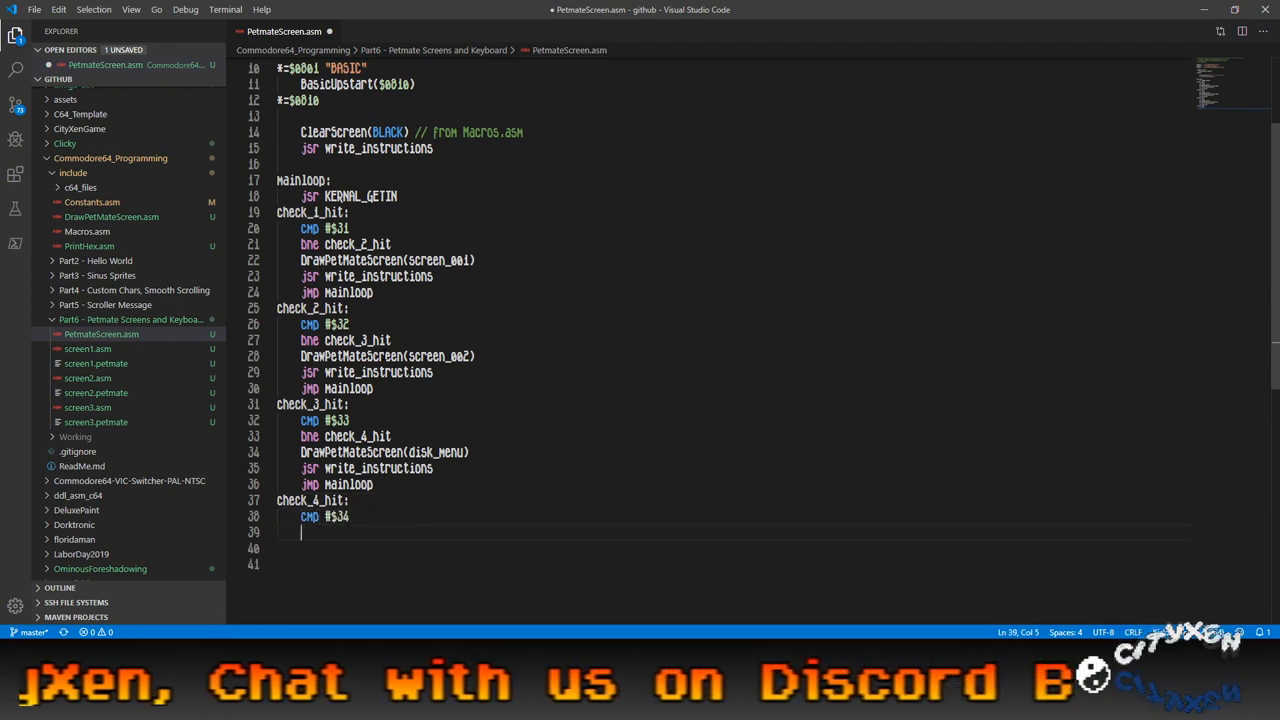
{"action": "type", "text": "bne"}
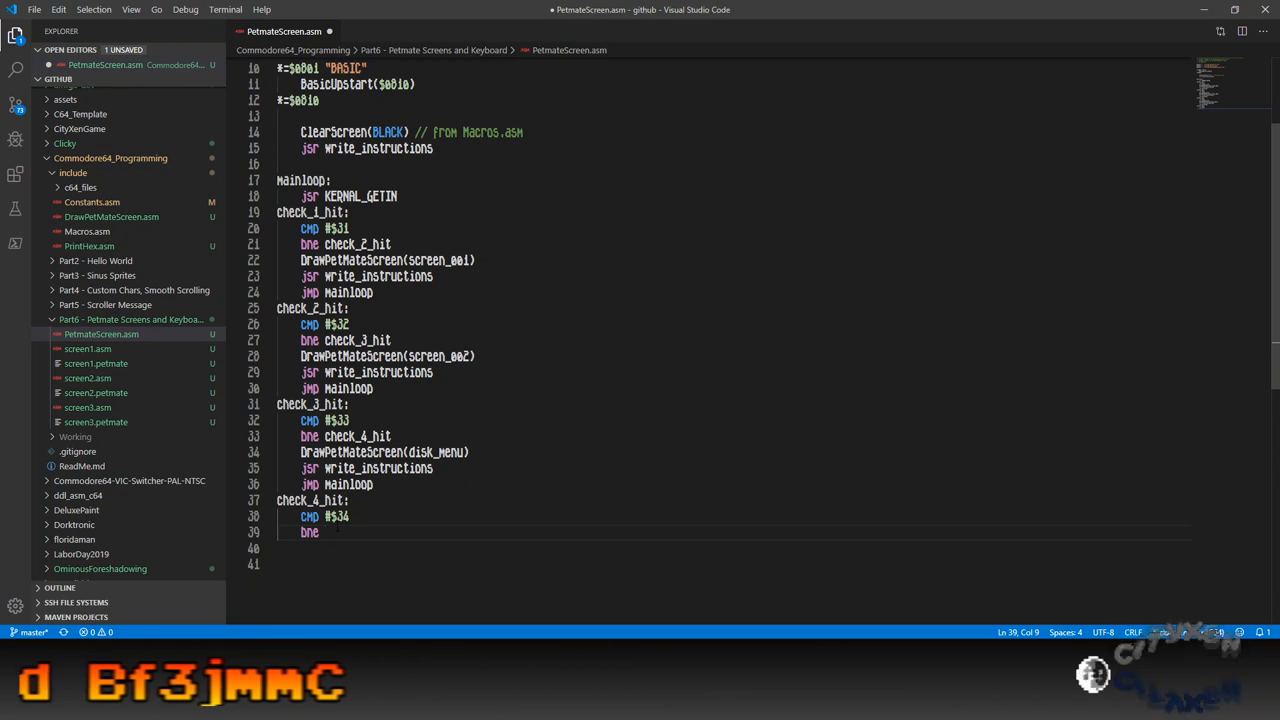
{"action": "type", "text": "check_ne"}
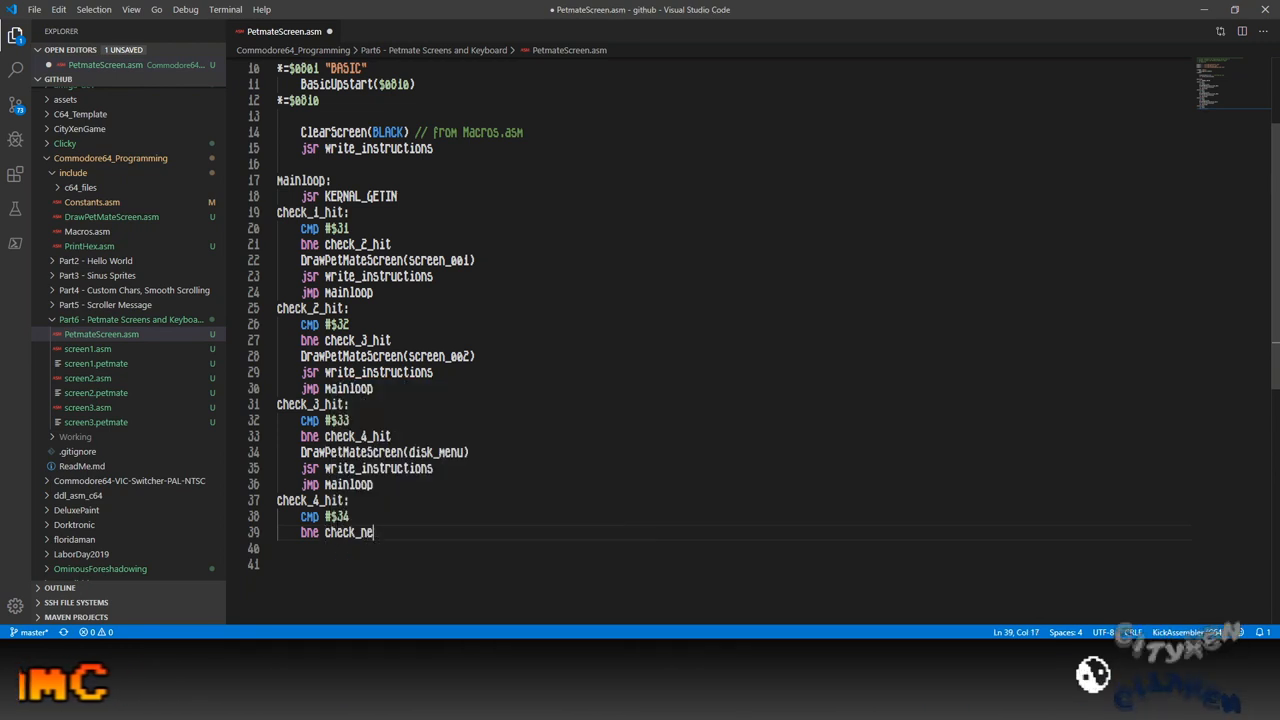
{"action": "type", "text": "xt_key"}
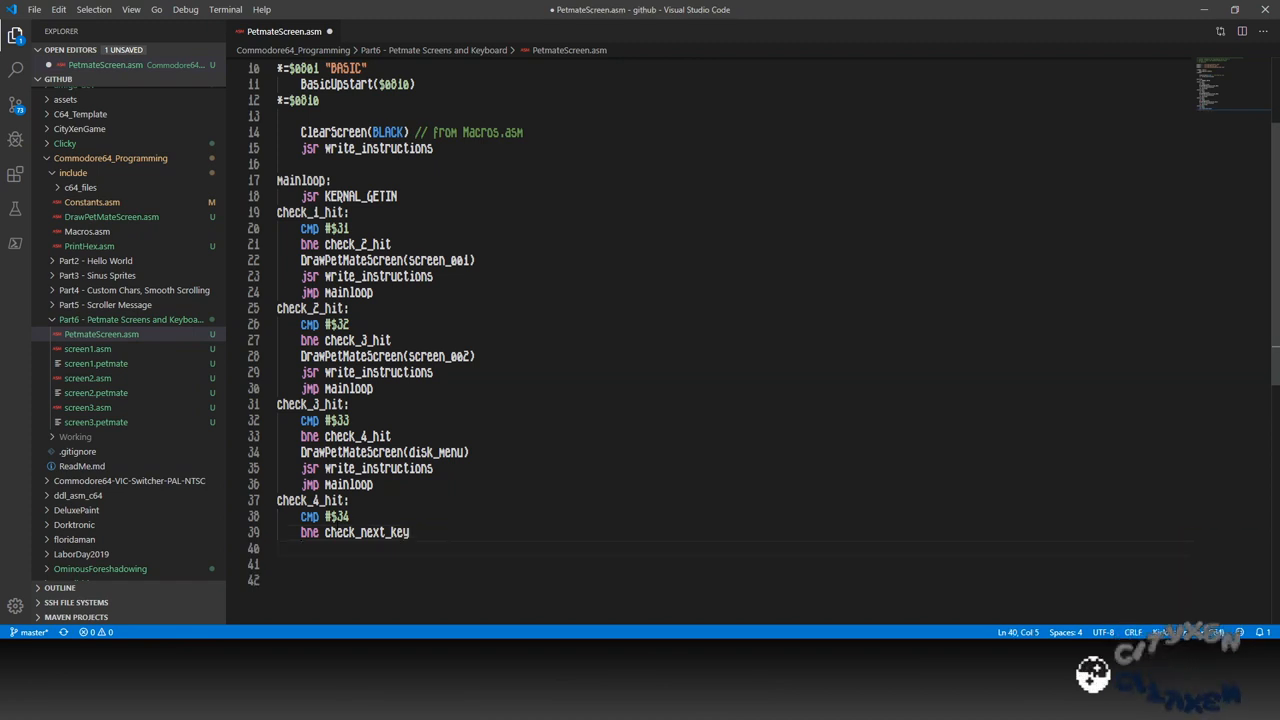
Draw last_screen with DrawPetMateScreen, call write_instructions and jmp mainloop.
{"action": "type", "text": "D"}
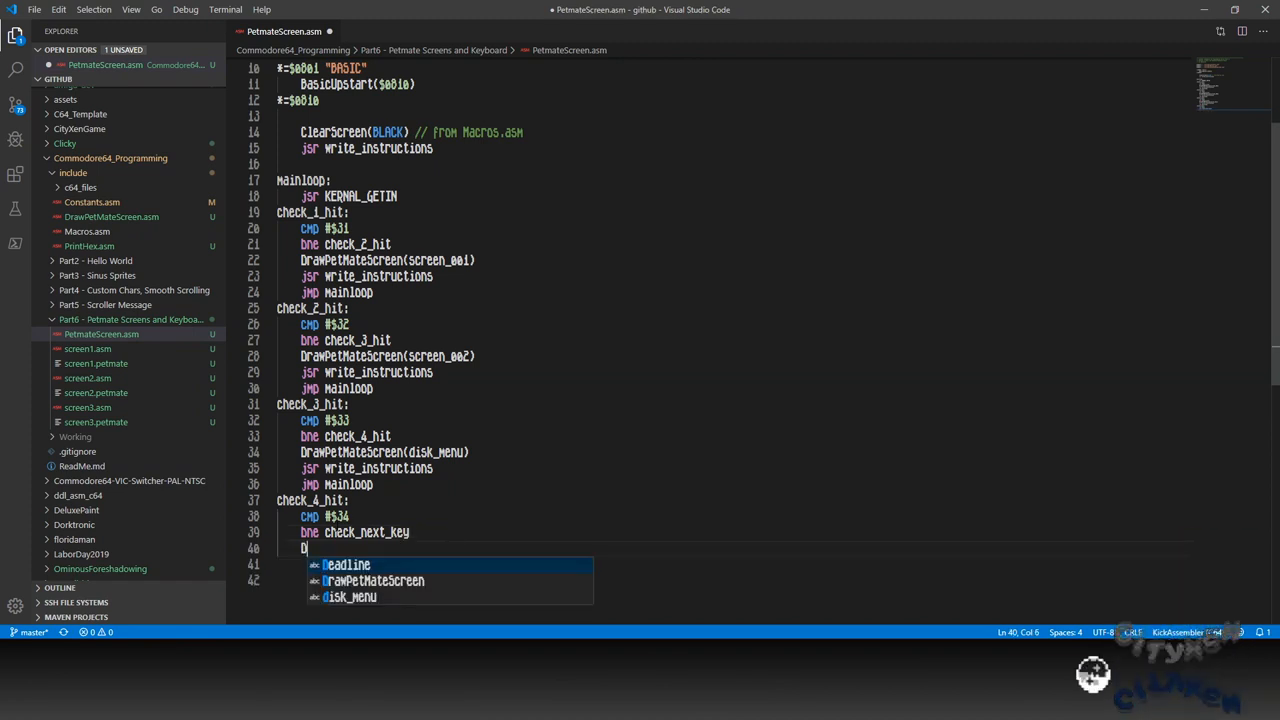
{"action": "type", "text": "rawPet"}
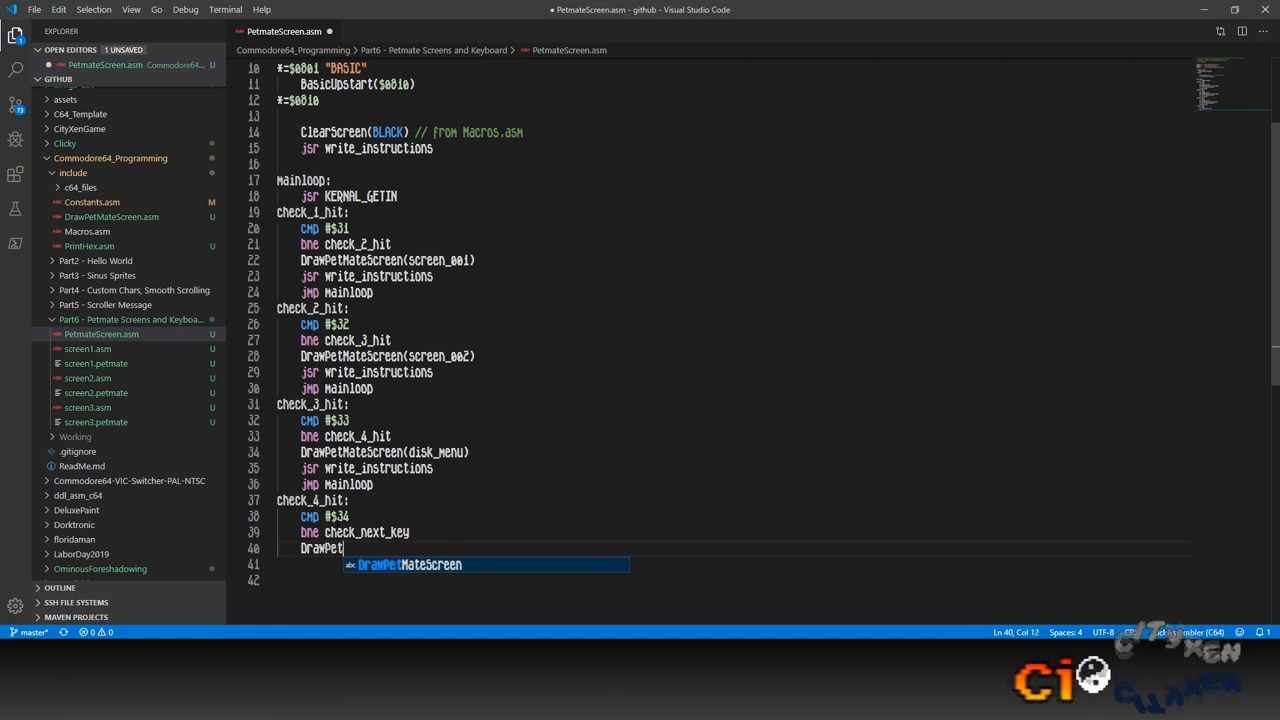
{"action": "type", "text": "MateScreen"}
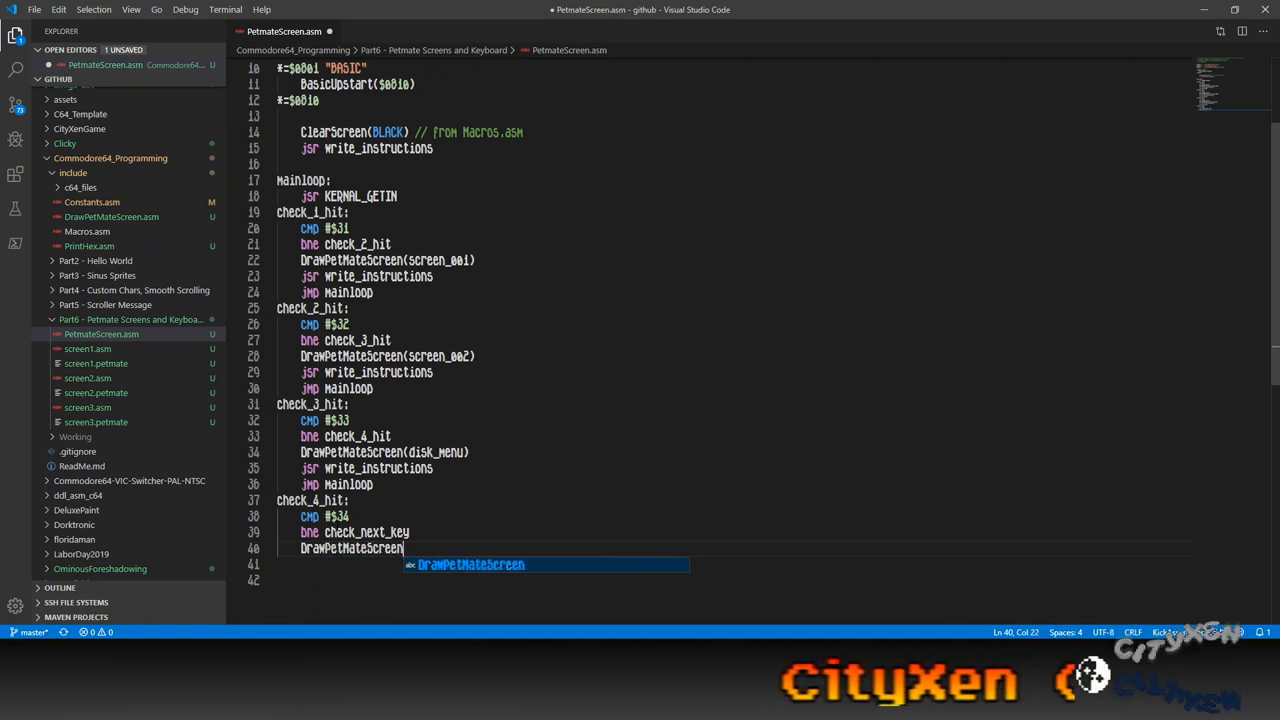
{"action": "type", "text": "("}
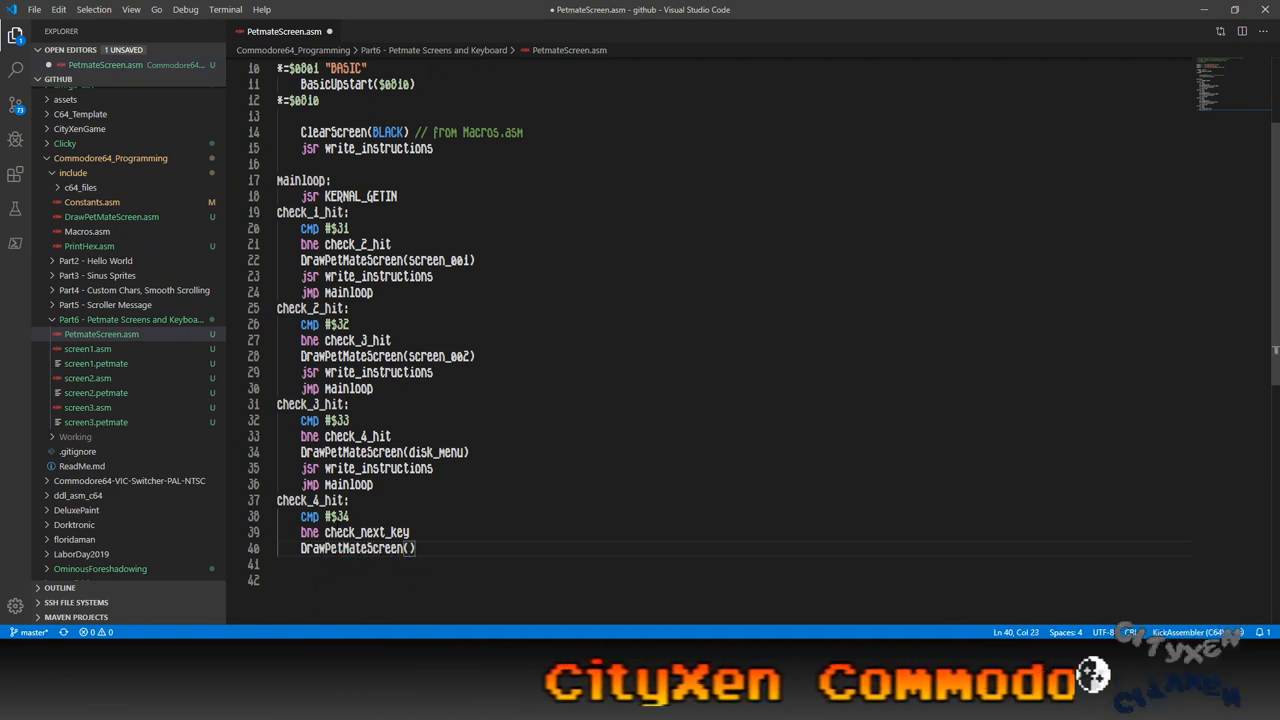
{"action": "type", "text": "last_screen"}
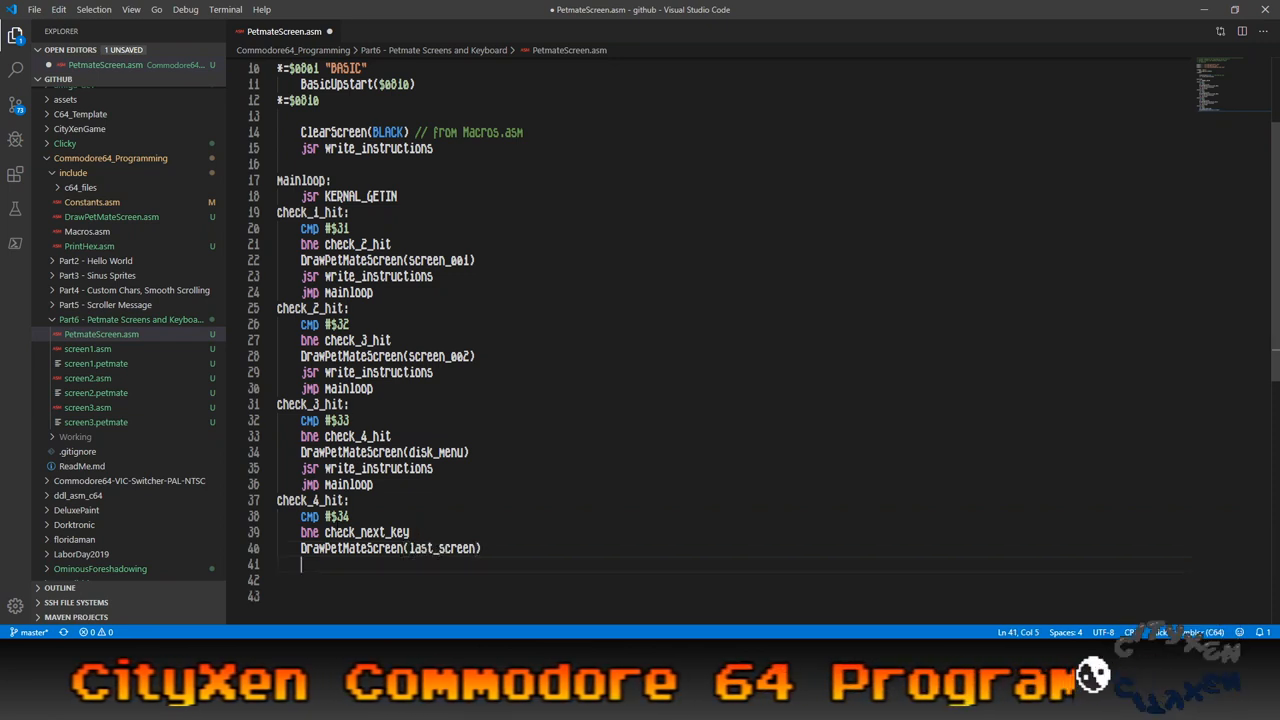
{"action": "type", "text": "js"}
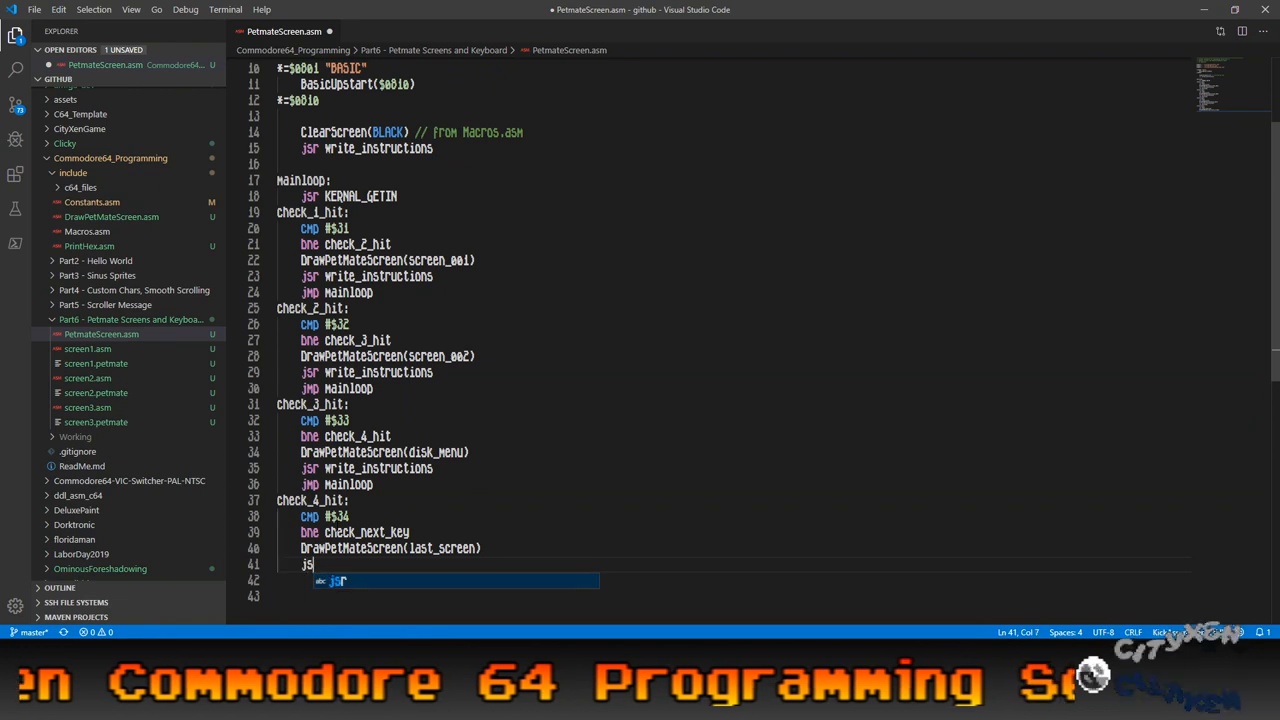
{"action": "type", "text": "write_instructions"}
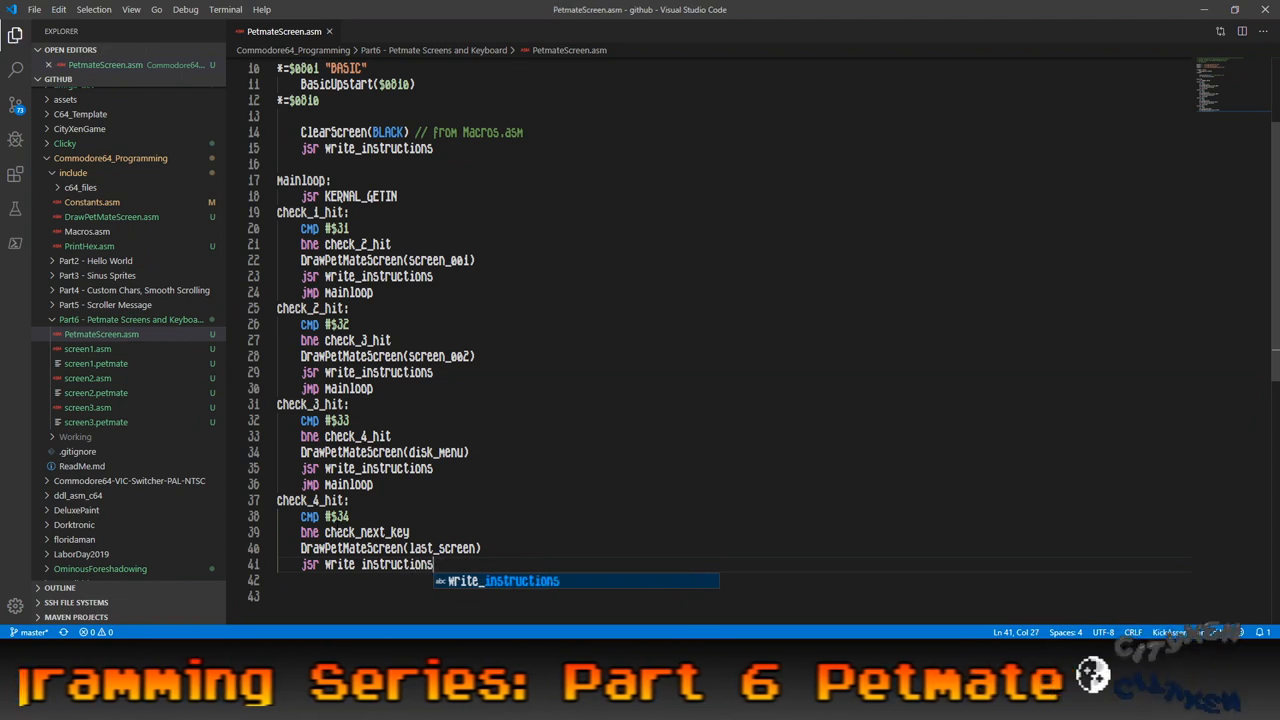
{"action": "type", "text": "write"}
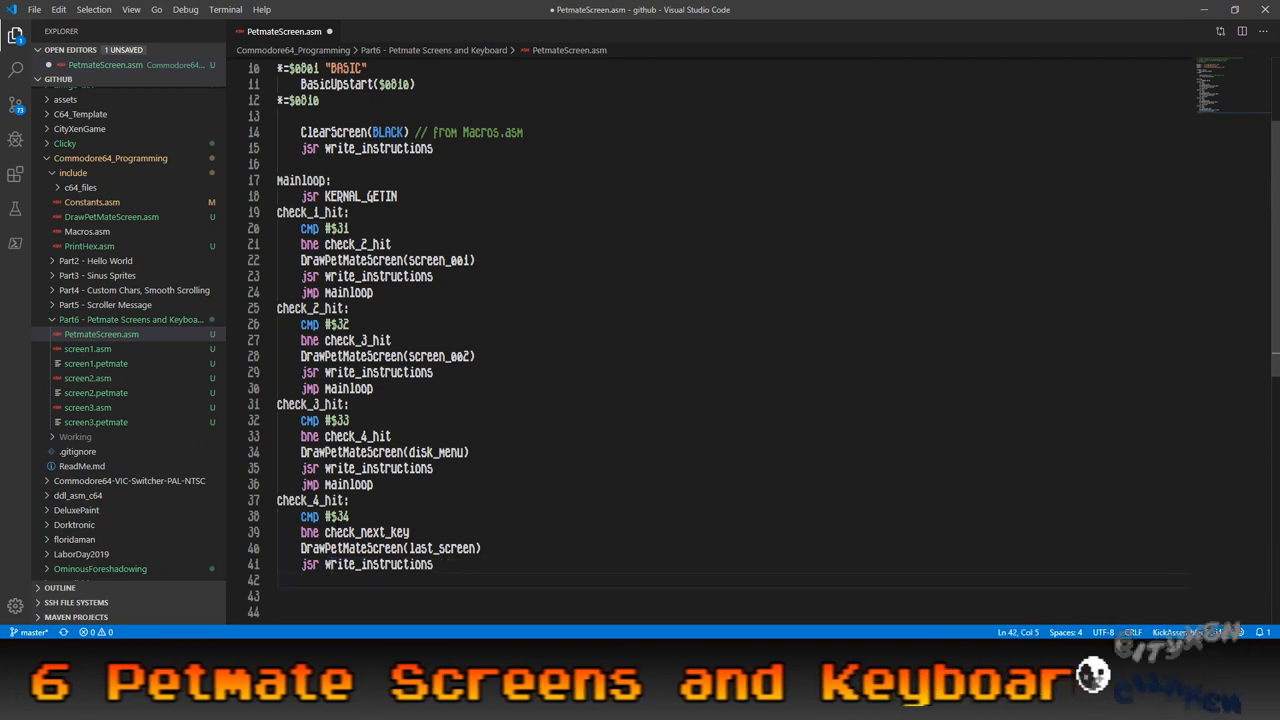
{"action": "type", "text": "jmp mainloop"}
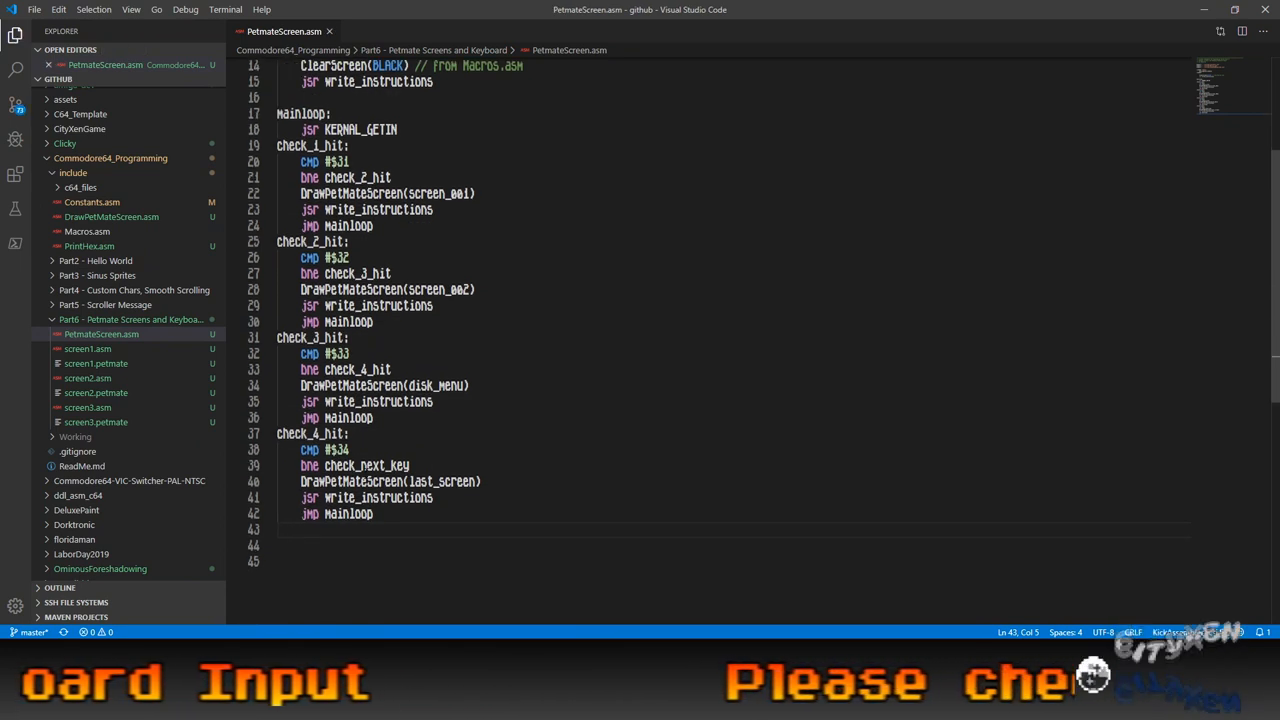
Add a check_next_key label below the key 4 block with jmp mainloop.
{"action": "key", "text": "enter"}
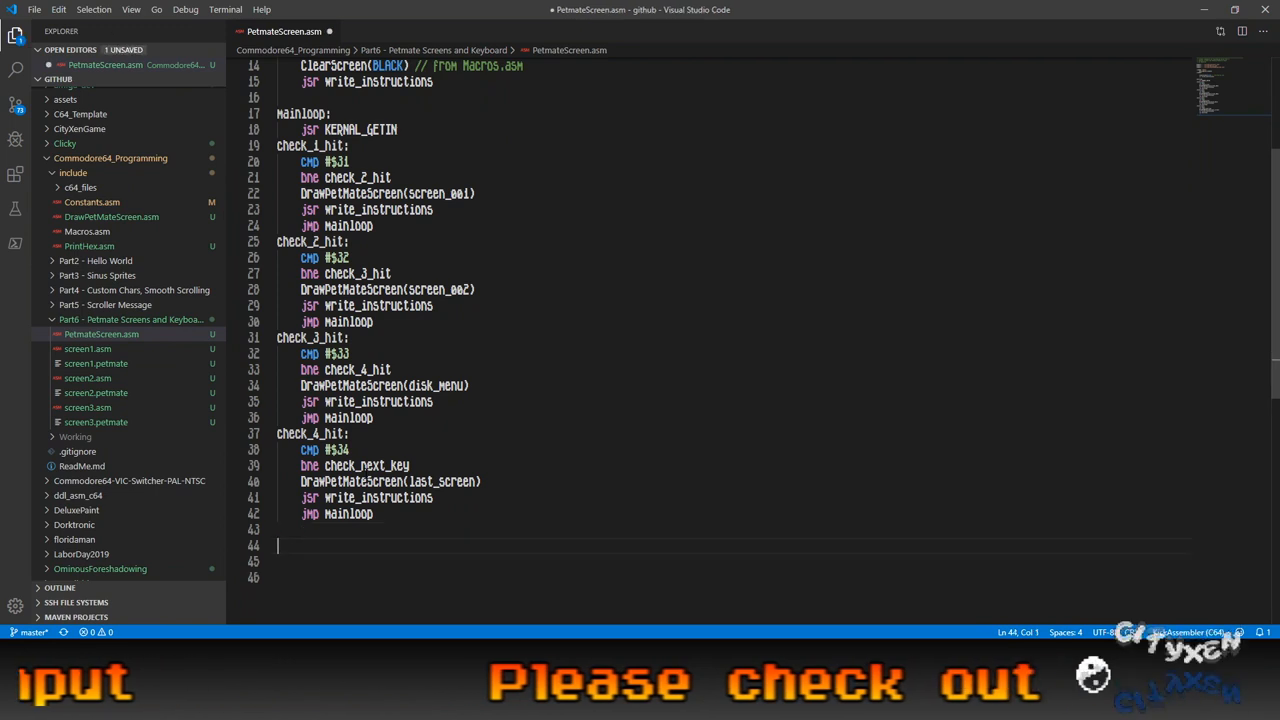
{"action": "type", "text": "check_next_"}
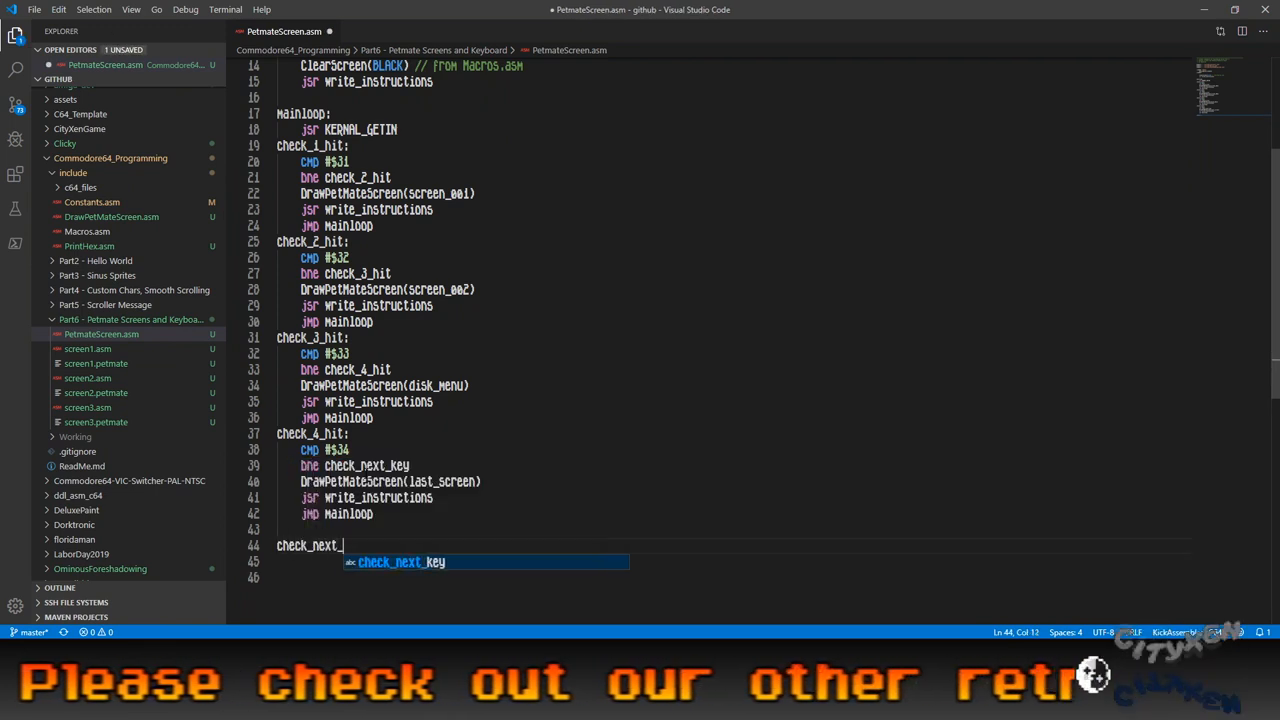
{"action": "key", "text": "Tab"}
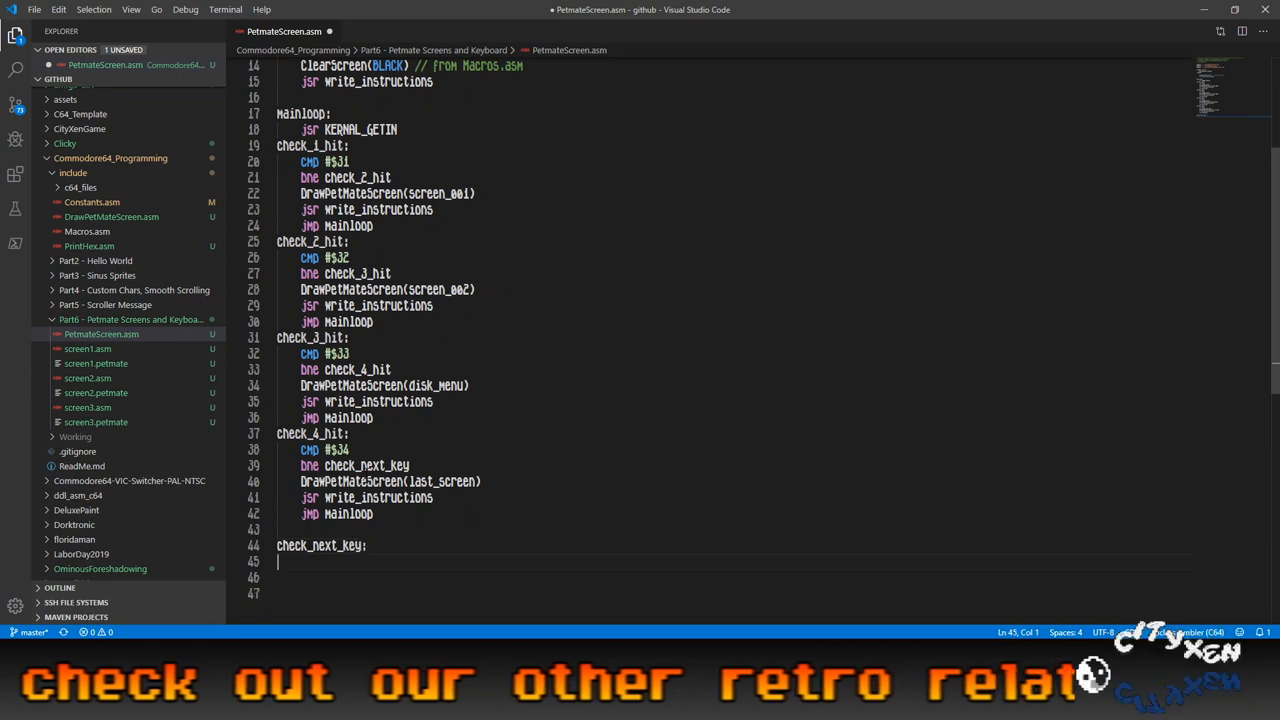
{"action": "type", "text": "jmp"}
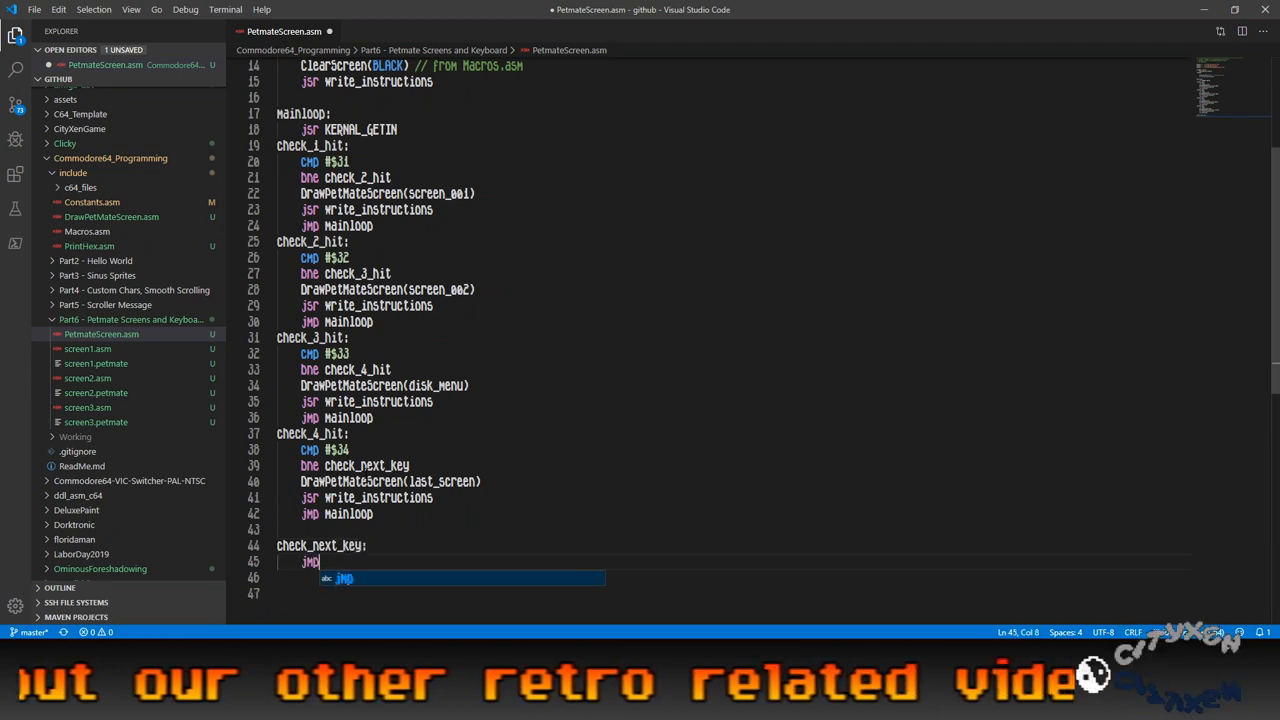
{"action": "type", "text": "Mainloop"}
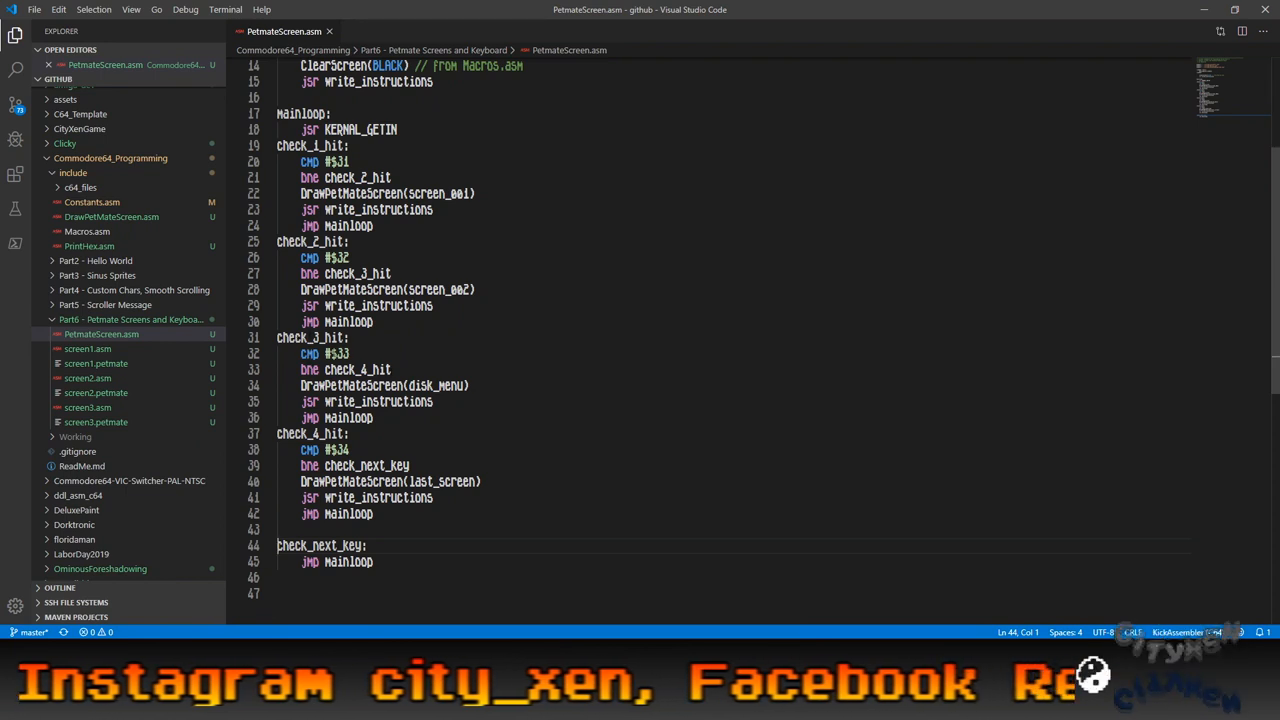
Select the disk_menu and last_screen screen names in the code.
{"action": "double_click", "coordinate": [434, 385]}
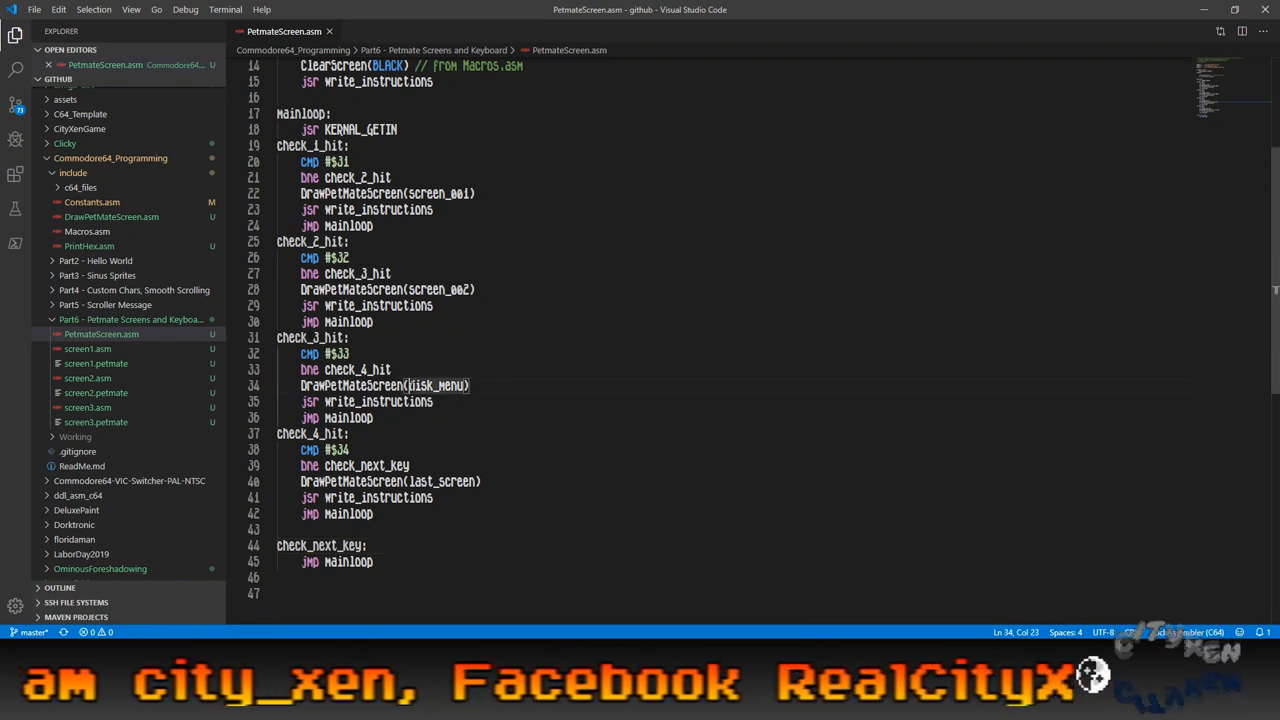
{"action": "double_click", "coordinate": [437, 385]}
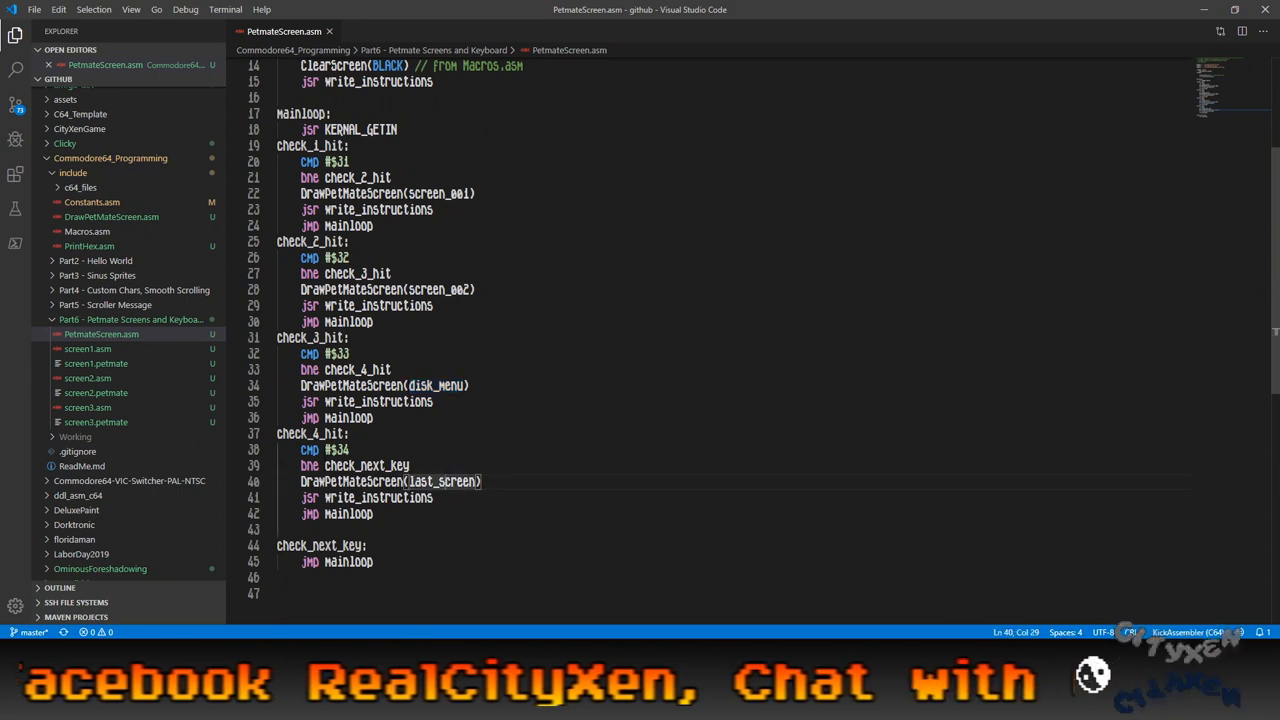
{"action": "double_click", "coordinate": [422, 481]}
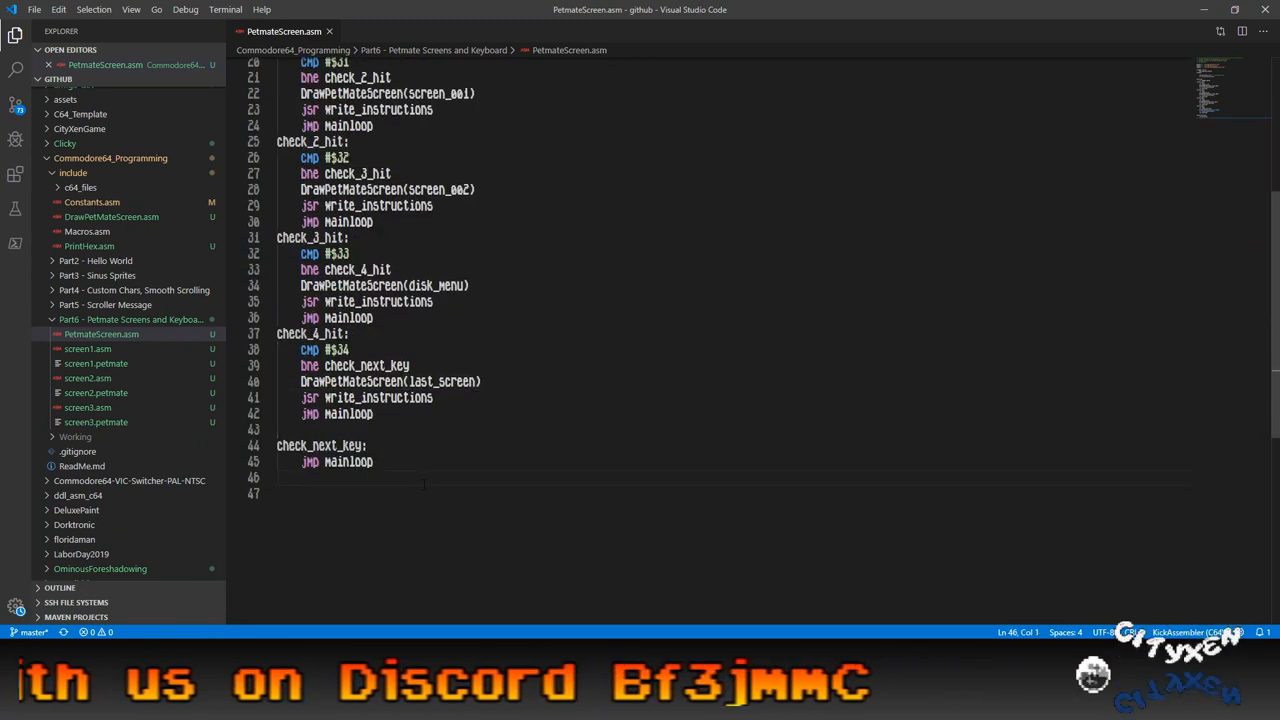
Start write_instructions with a w_i_loop that loads instructions,x and branches to w_i_exit on zero.
{"action": "type", "text": "w"}
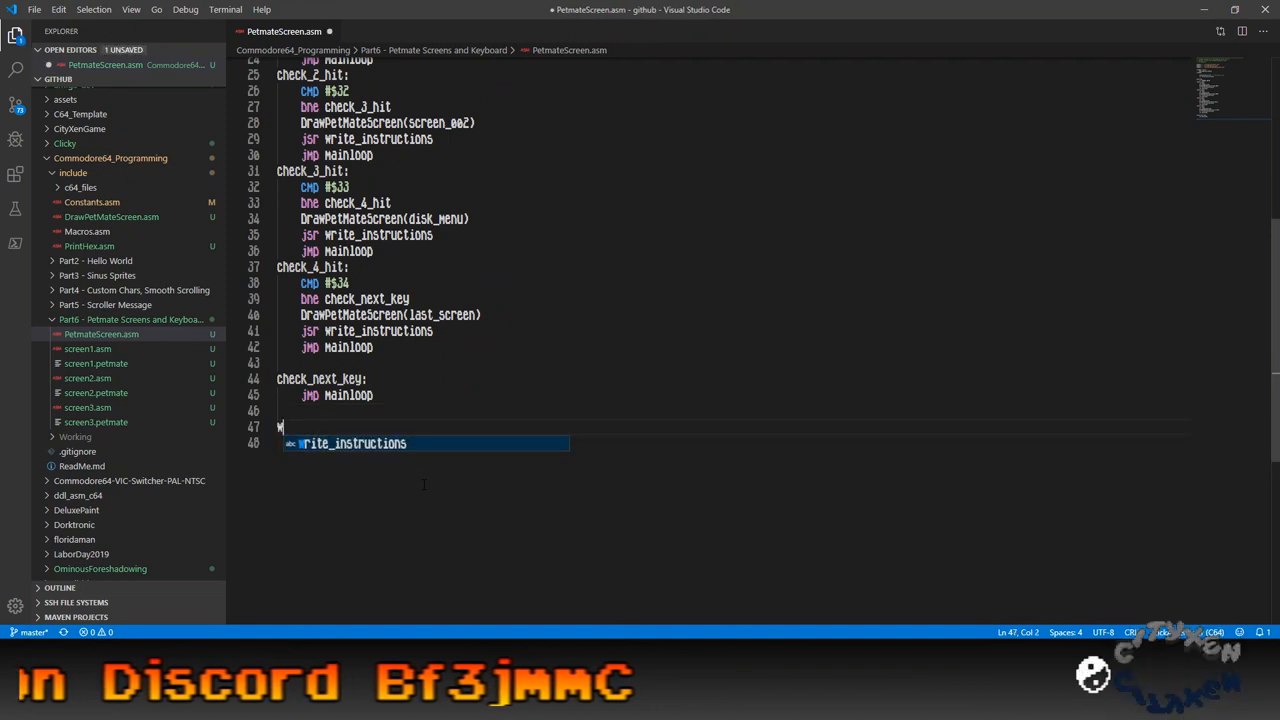
{"action": "type", "text": "rite)"}
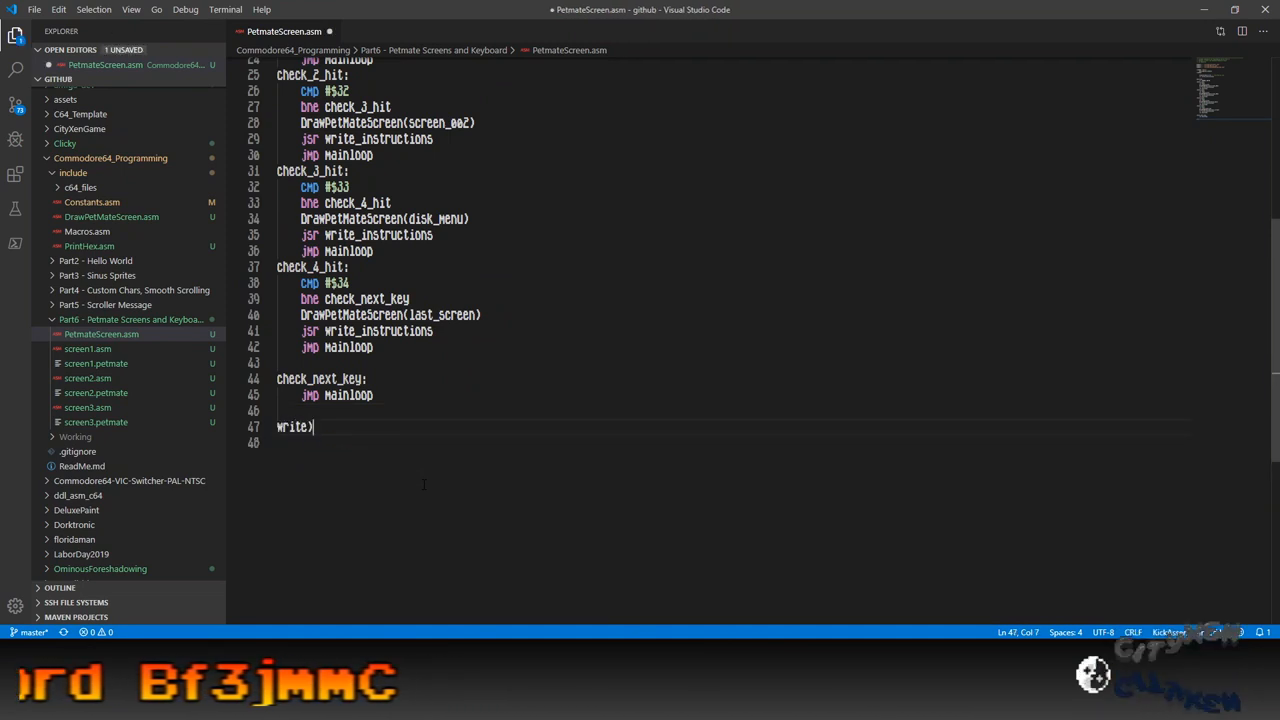
{"action": "type", "text": "_instructions:"}
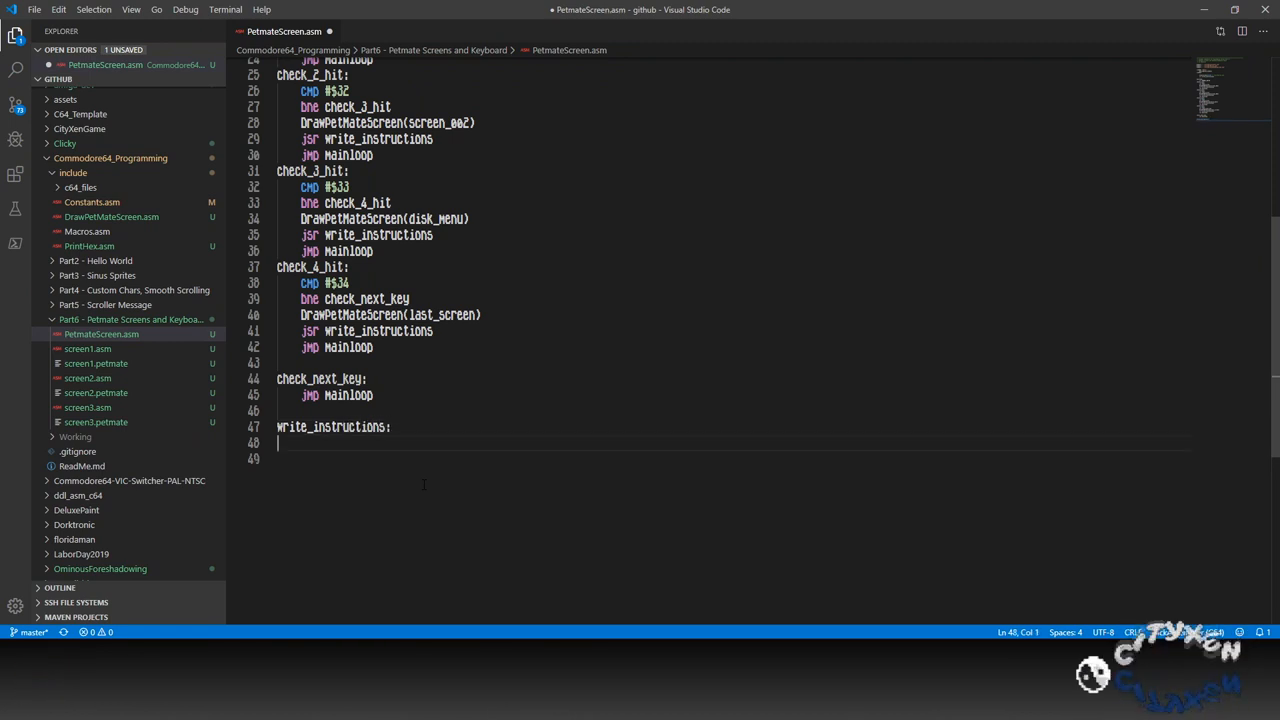
{"action": "type", "text": "ldx #$00"}
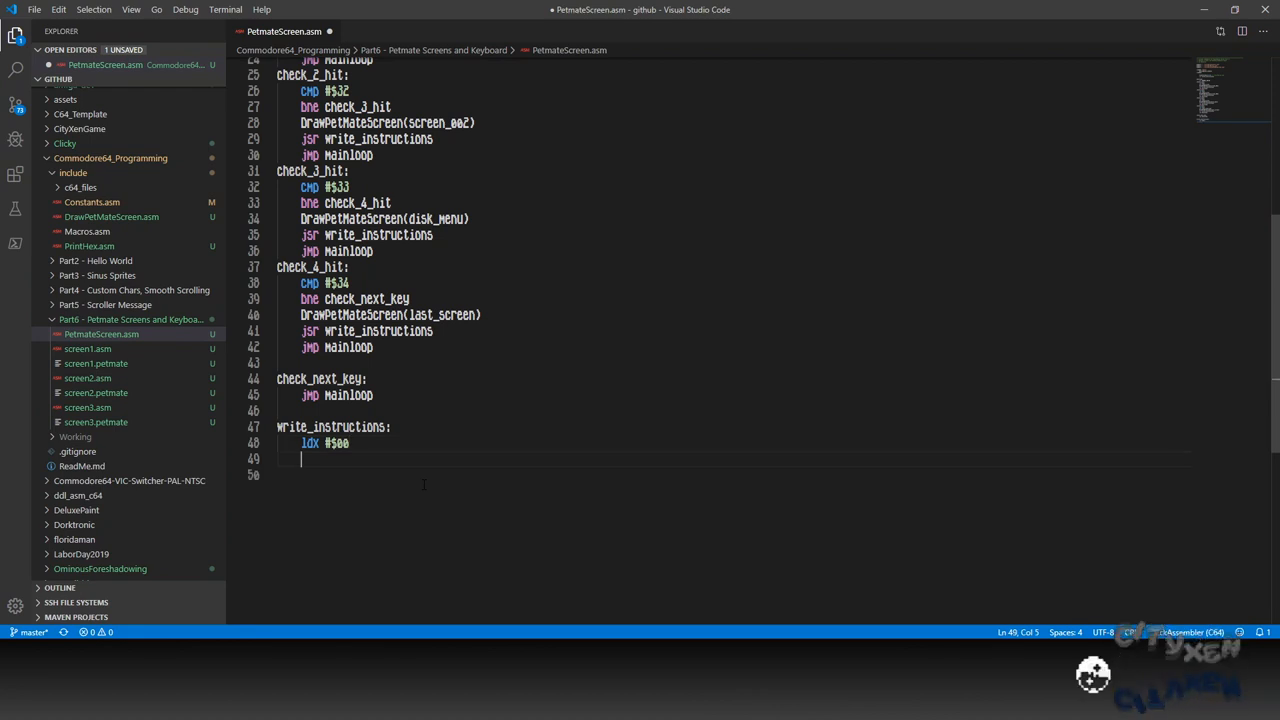
{"action": "type", "text": "w_i_loo"}
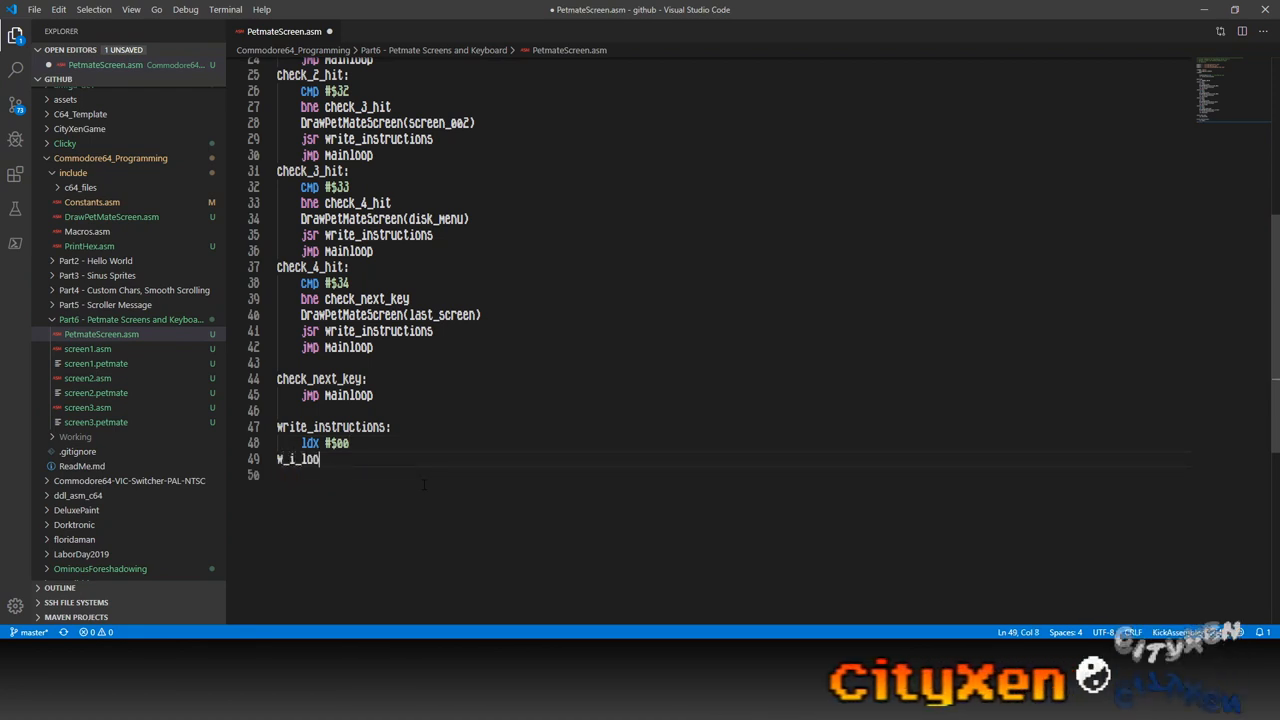
{"action": "key", "text": "Enter"}
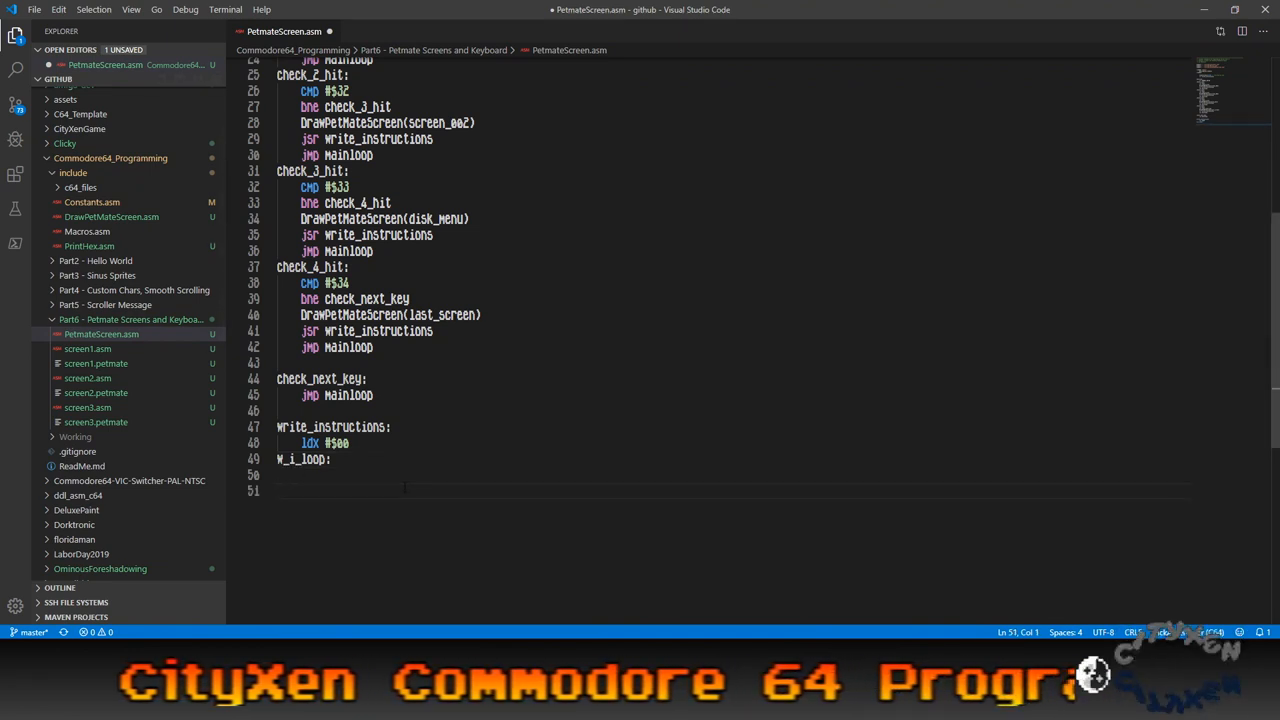
{"action": "type", "text": "lda"}
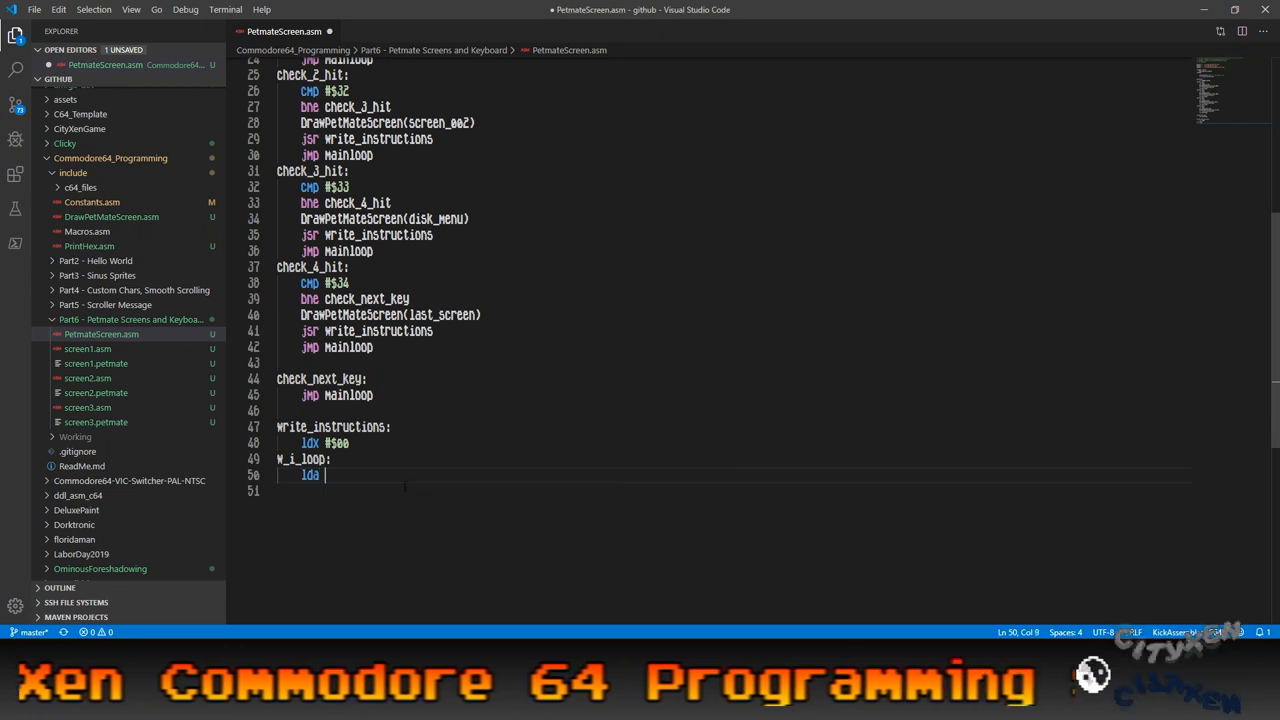
{"action": "type", "text": "instructions,"}
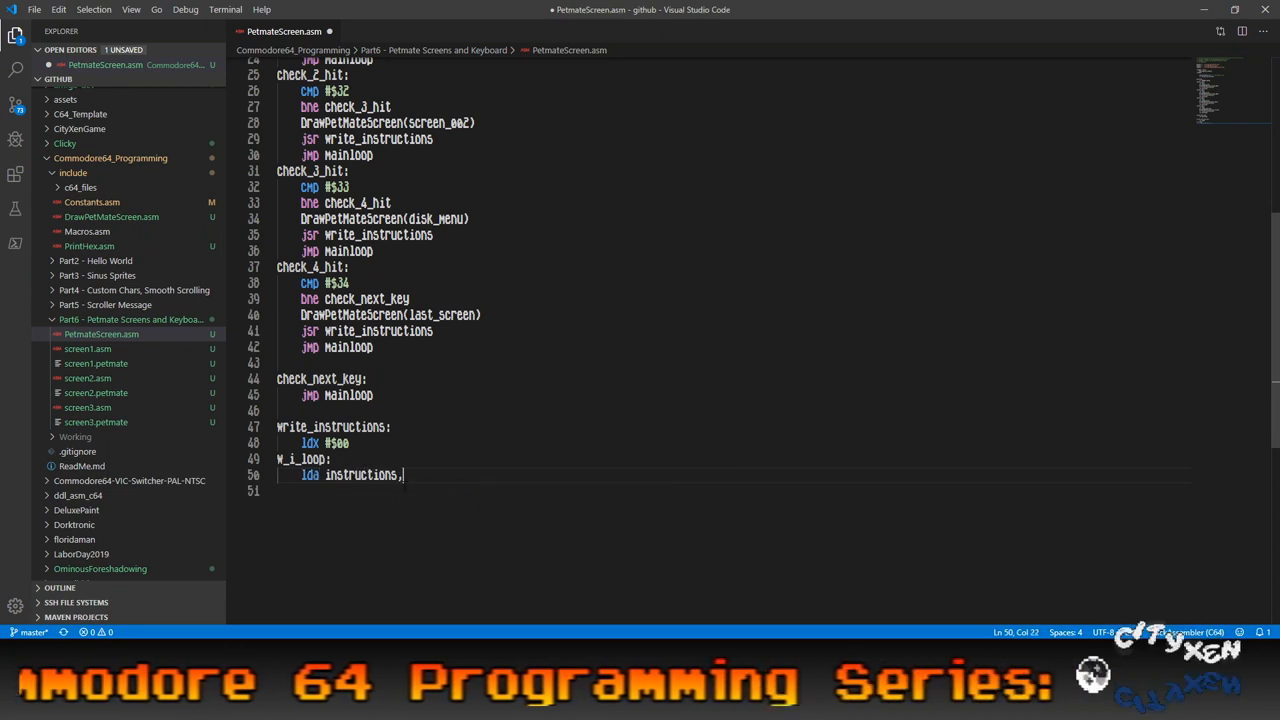
{"action": "type", "text": "x"}
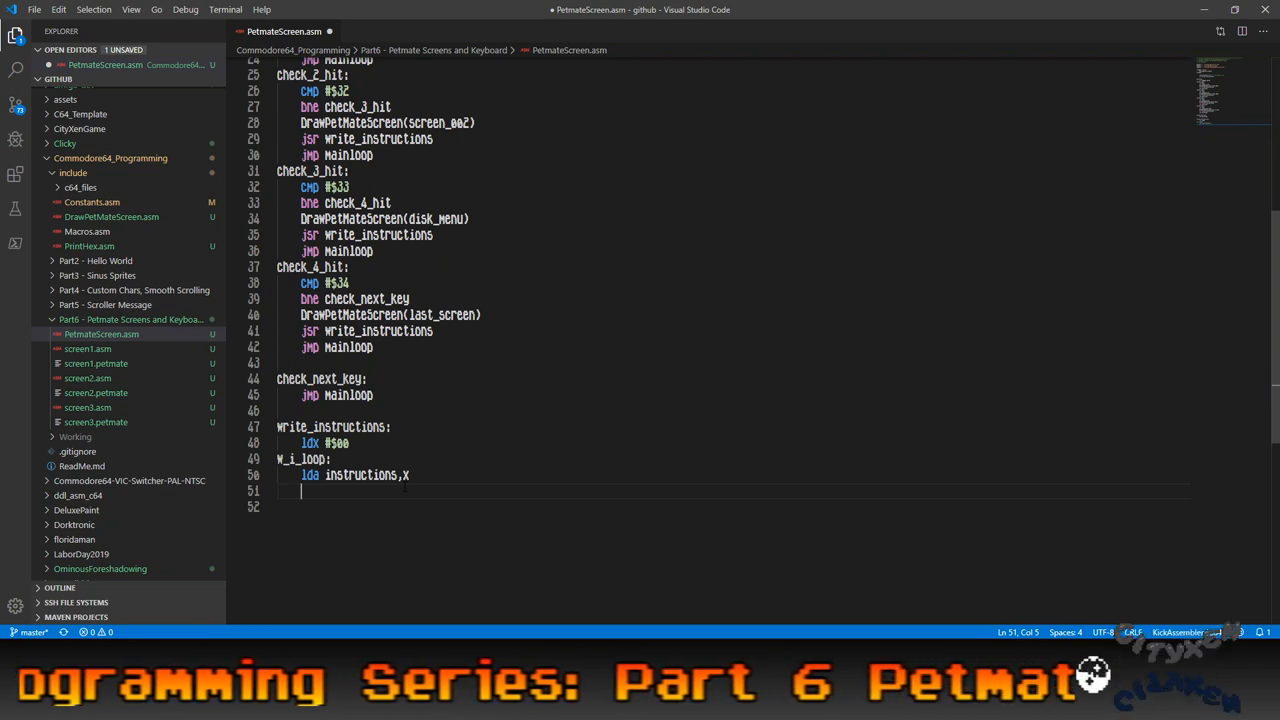
{"action": "type", "text": "be"}
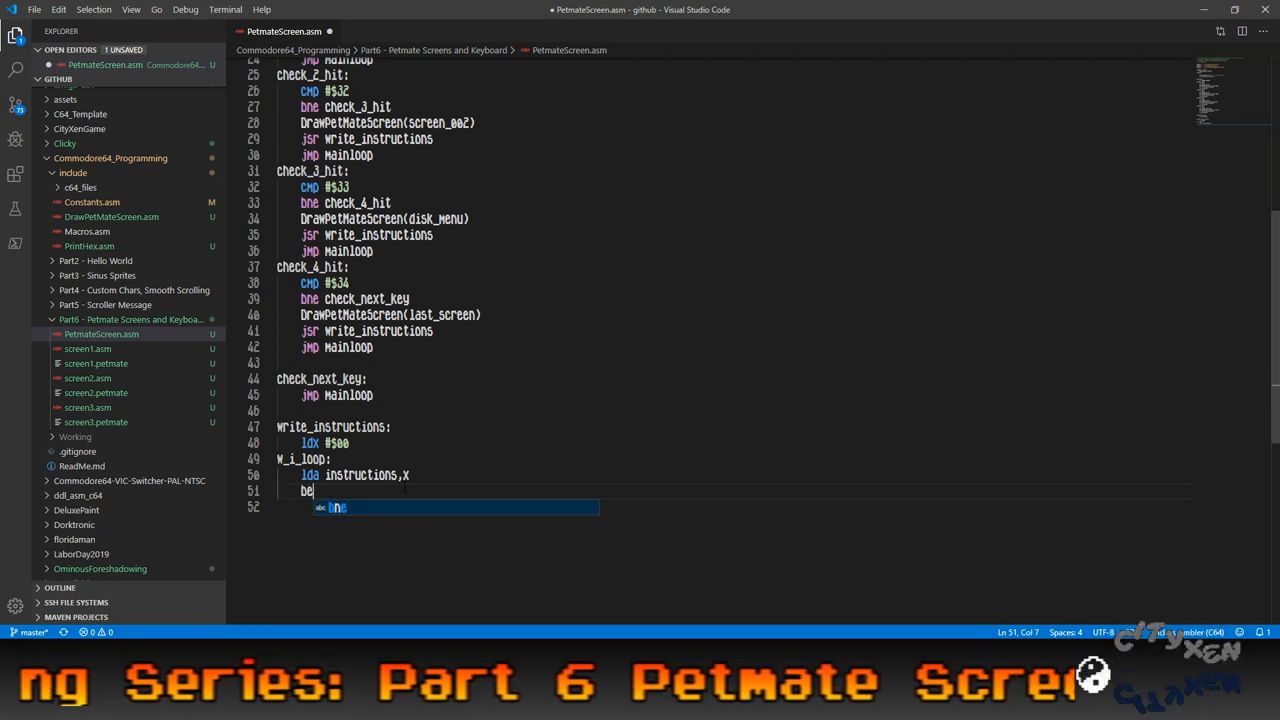
{"action": "type", "text": "q w_i_exit"}
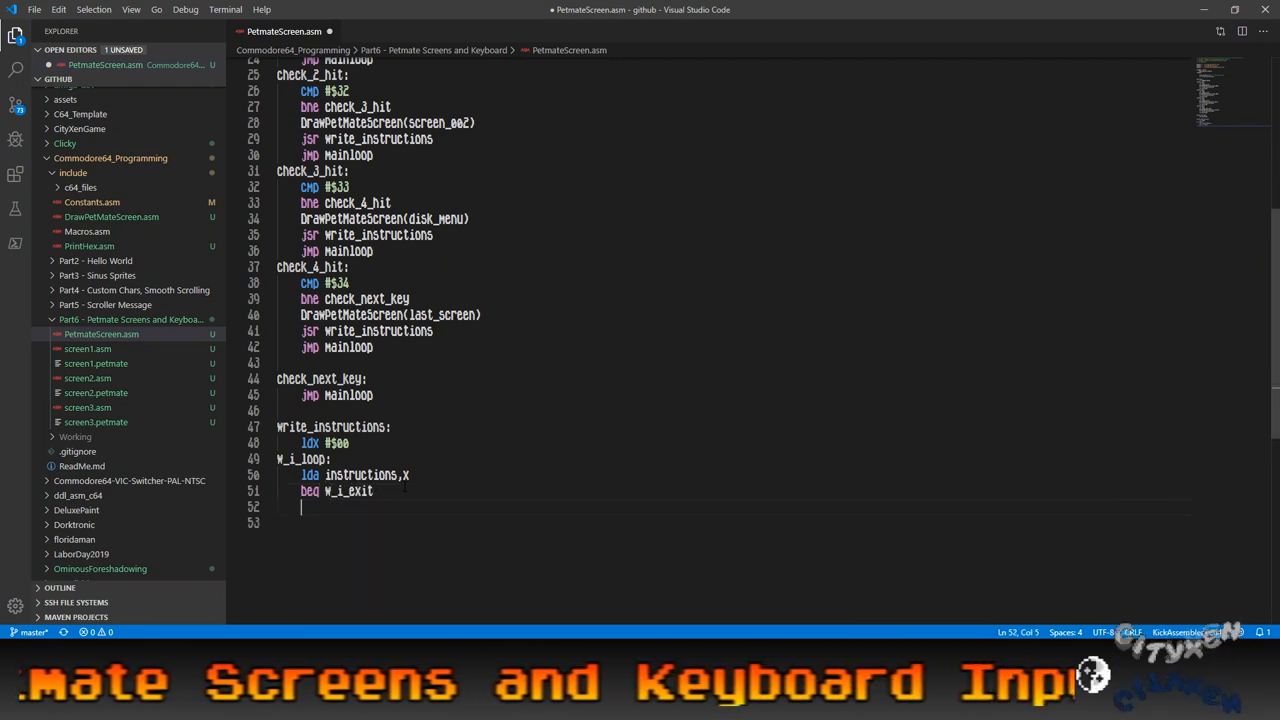
Store each character with sta 1000,x and load #WHITE as the colour.
{"action": "type", "text": "sta"}
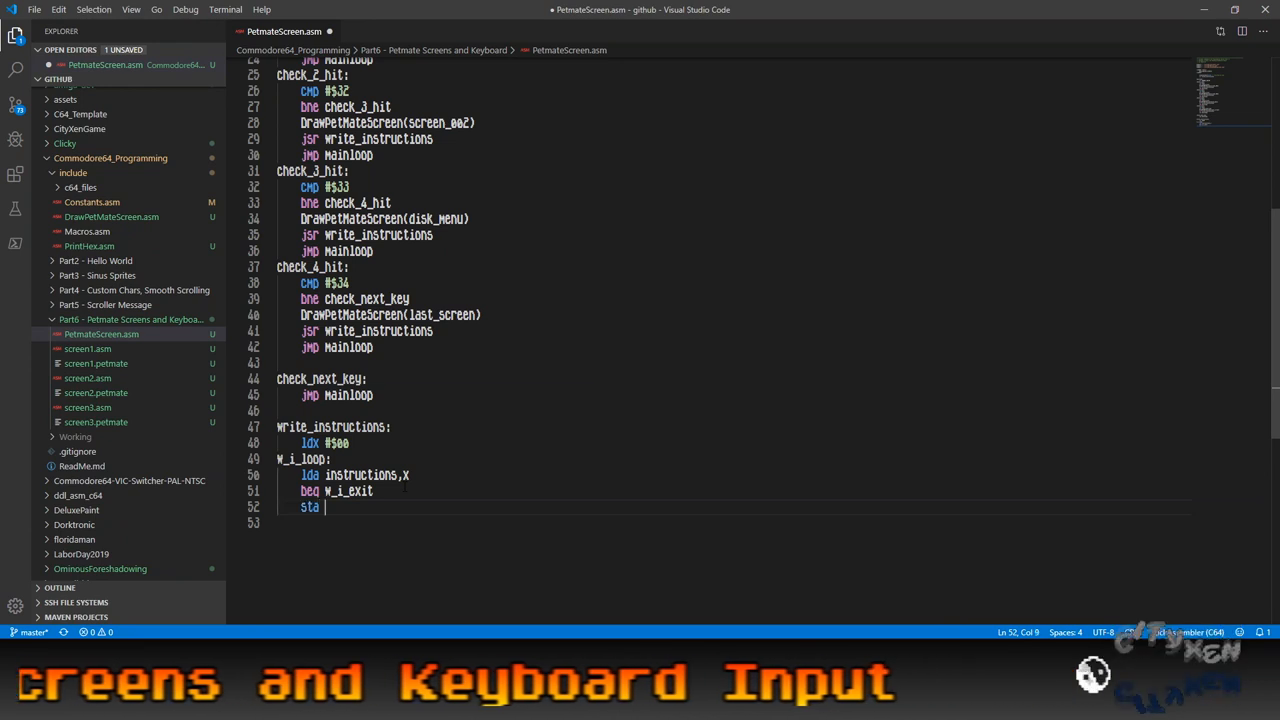
{"action": "type", "text": "100"}
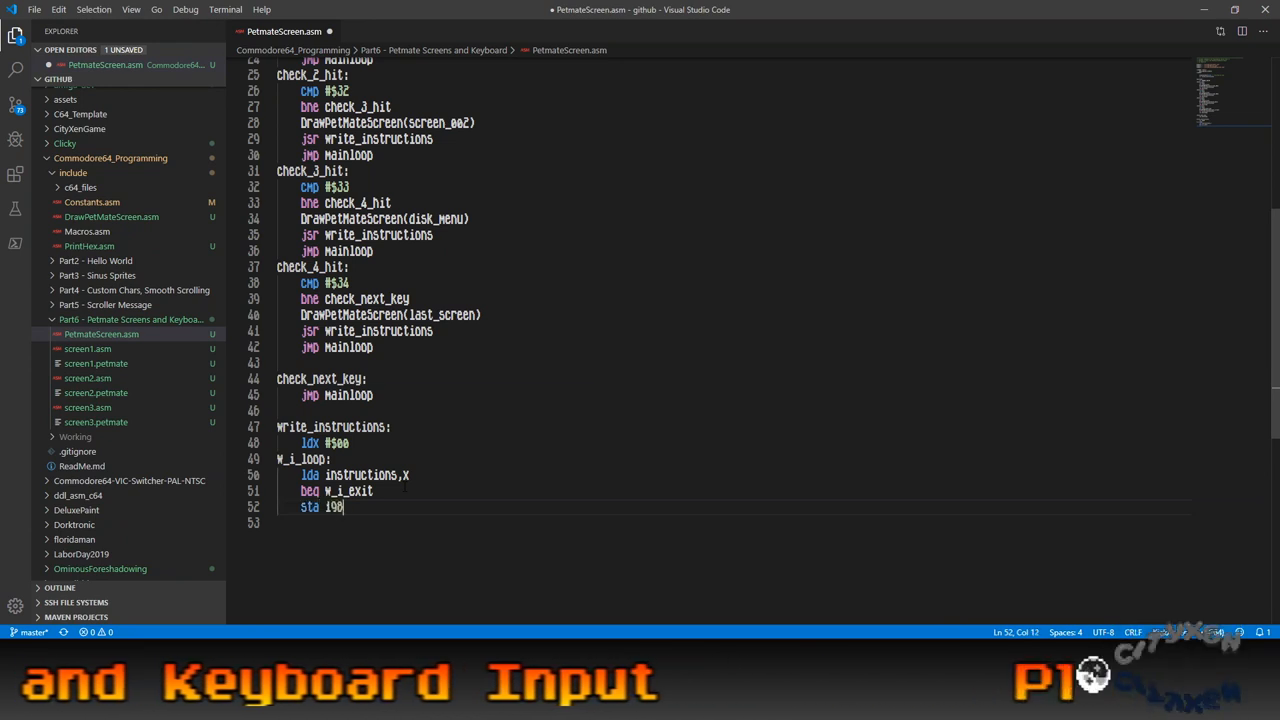
{"action": "type", "text": "0,"}
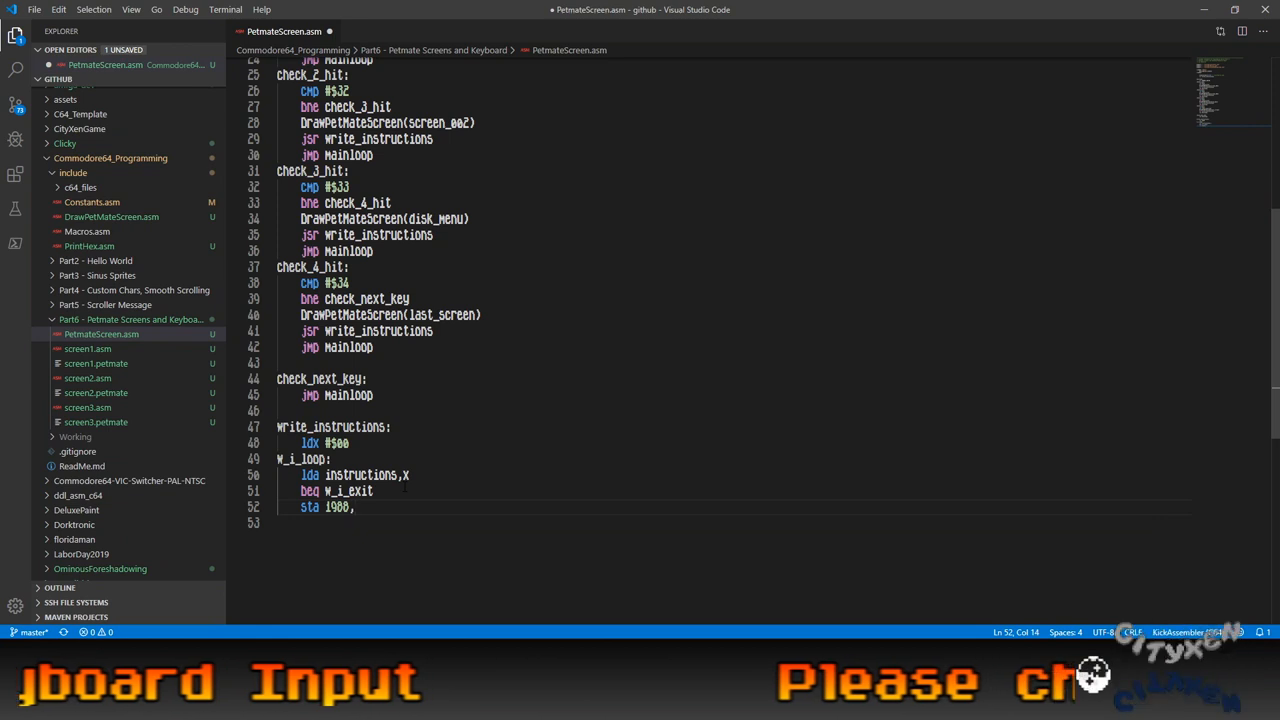
{"action": "type", "text": "X"}
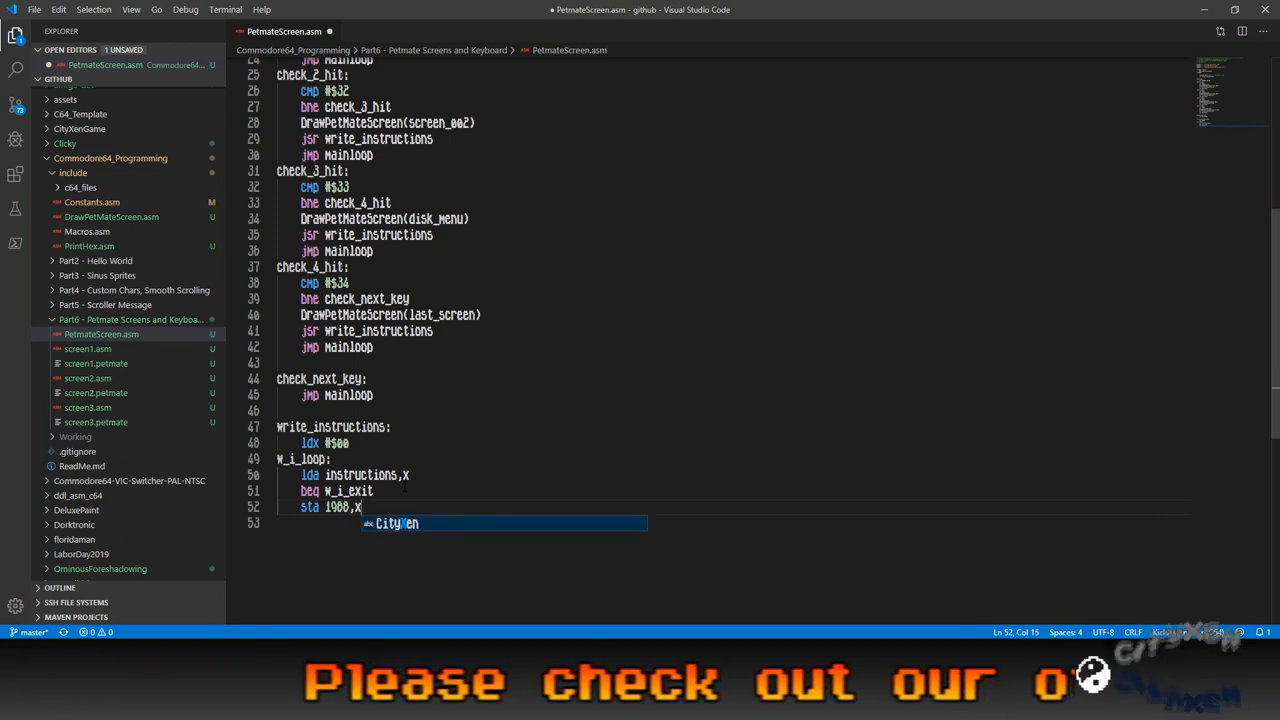
{"action": "type", "text": "Cit"}
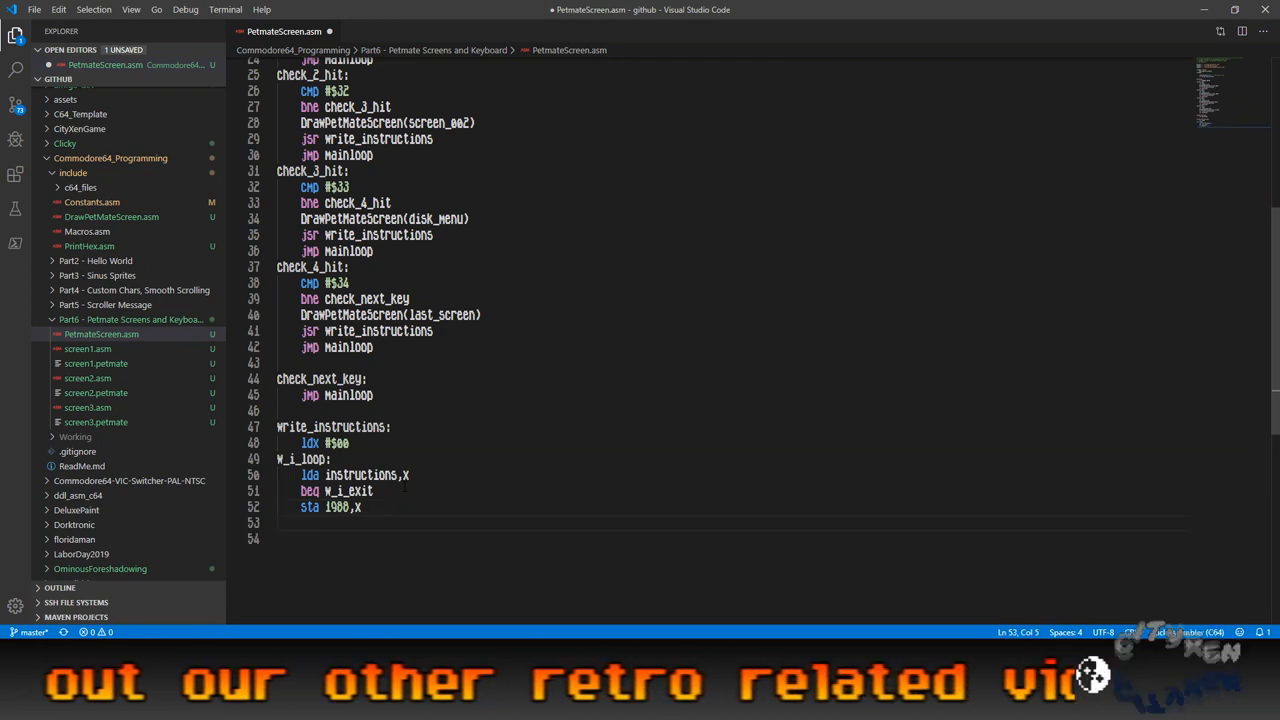
{"action": "type", "text": "lda"}
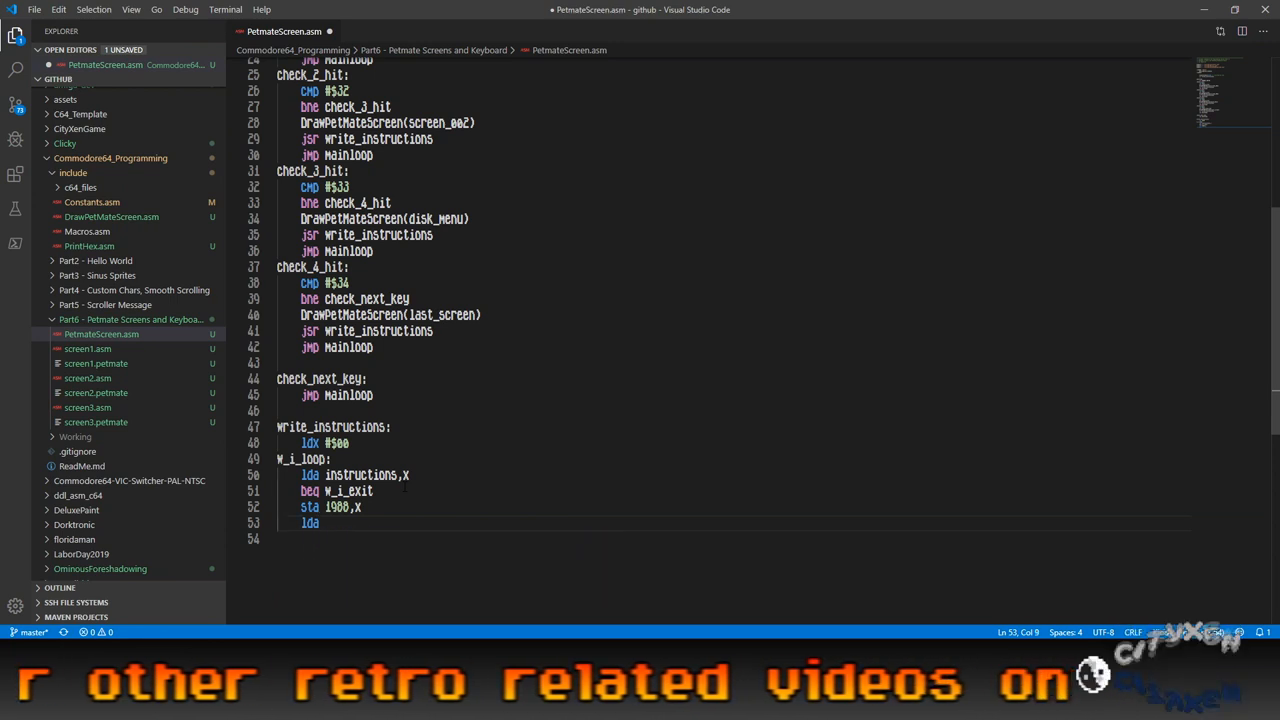
{"action": "type", "text": "W"}
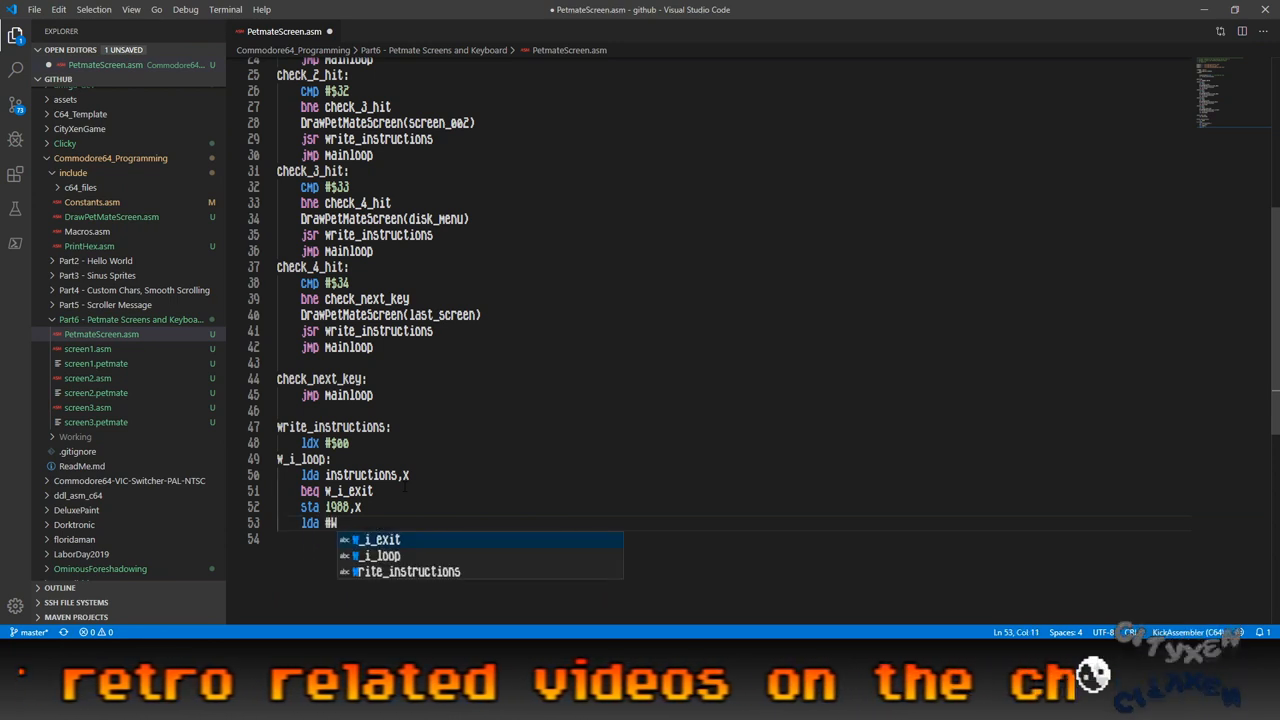
{"action": "type", "text": "WHITE"}
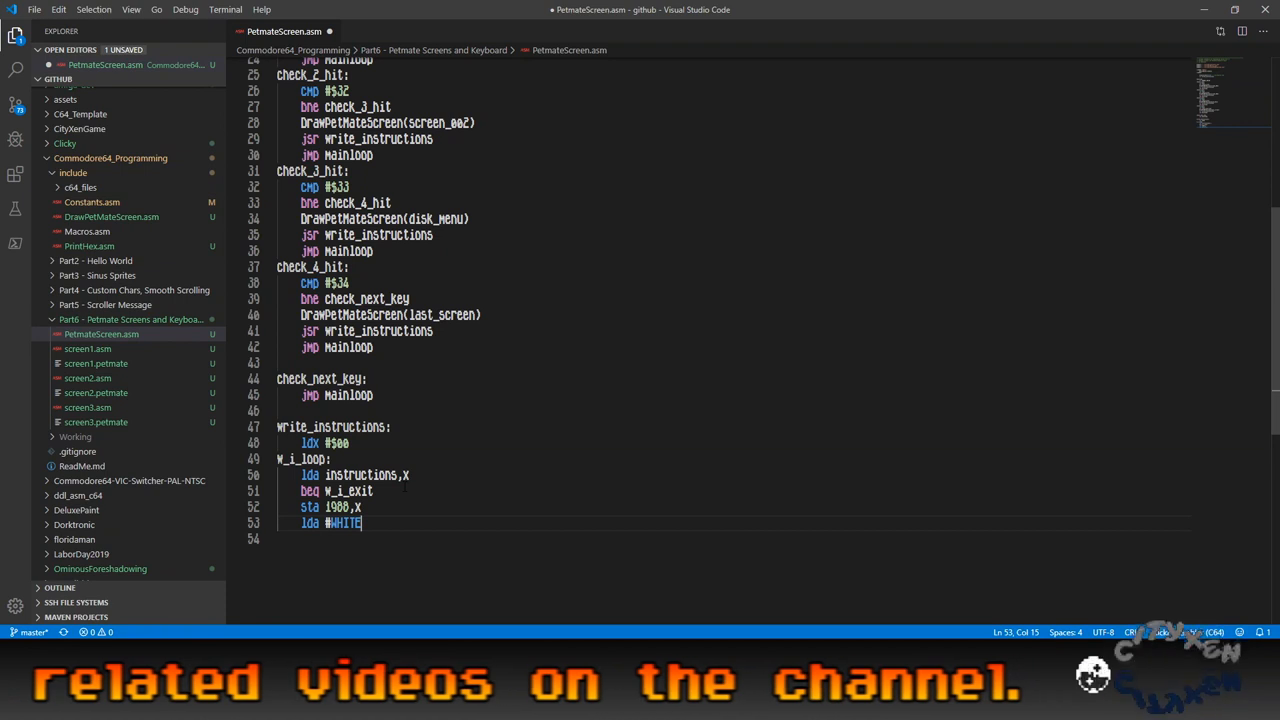
{"action": "key", "text": "enter"}
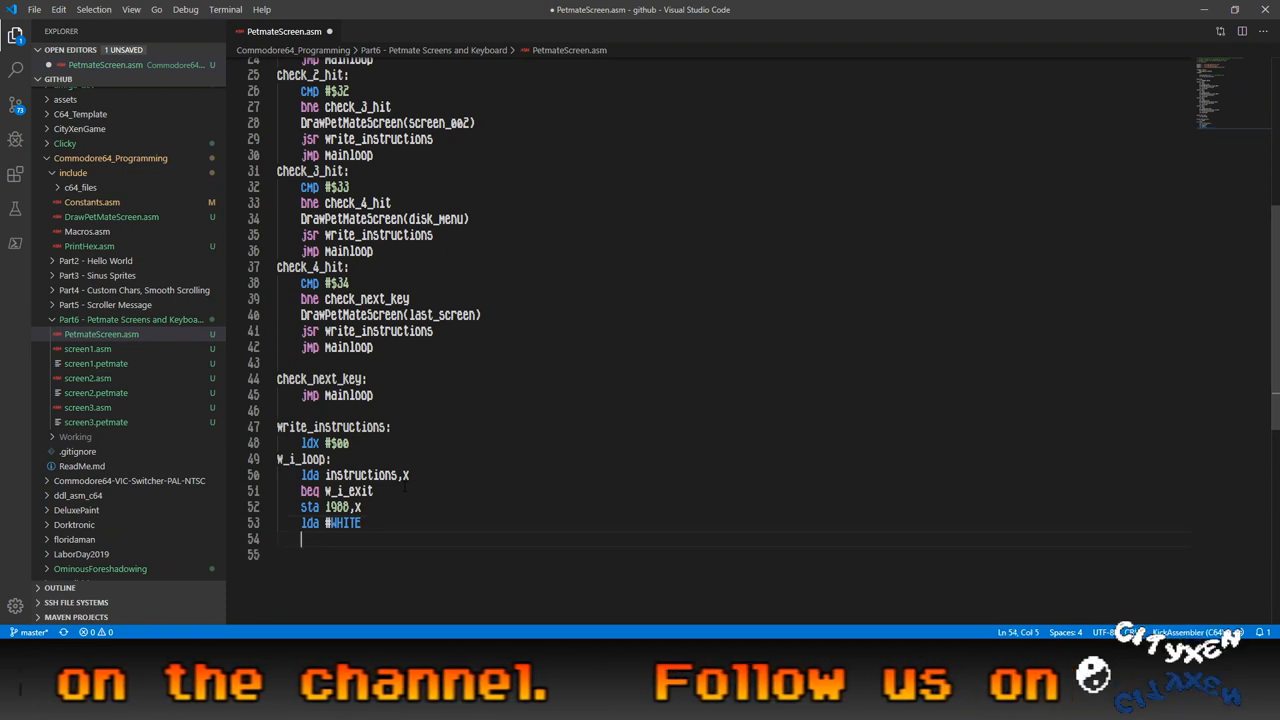
Write sta $dbc4,x, inx, jmp w_i_loop, and w_i_exit: rts, then save.
{"action": "type", "text": "sta"}
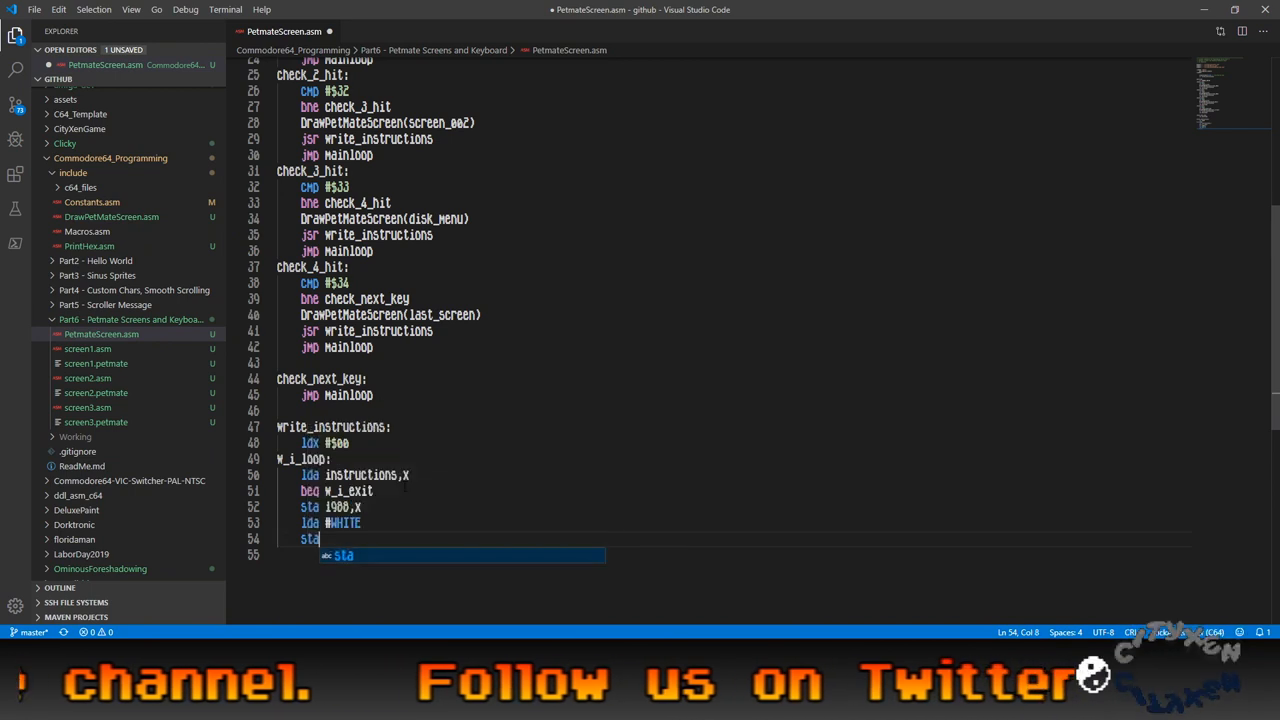
{"action": "type", "text": "$#"}
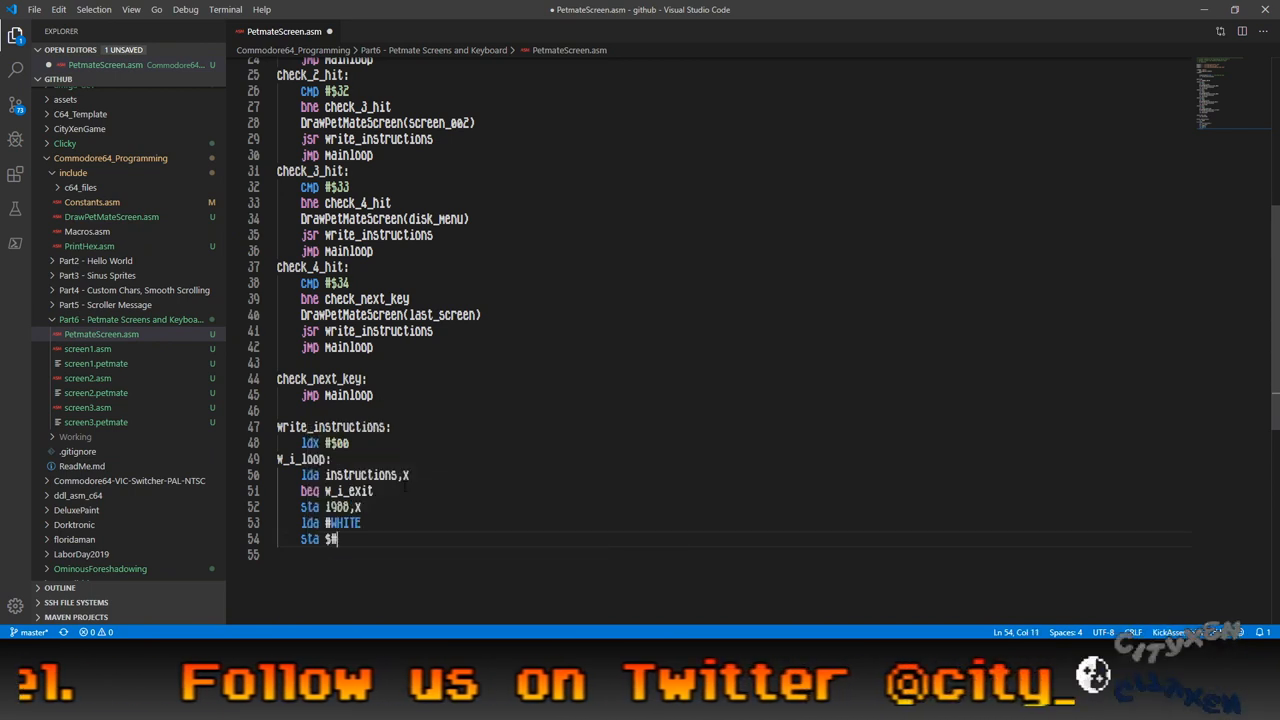
{"action": "key", "text": "Backspace"}
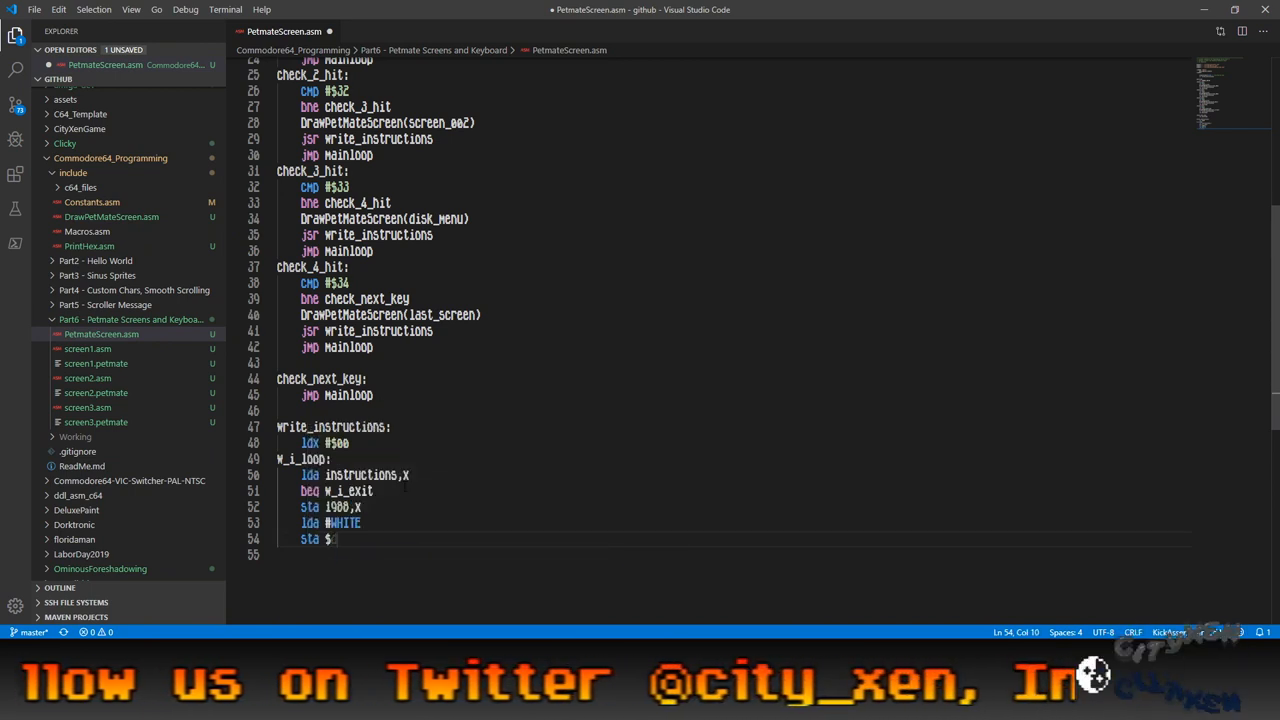
{"action": "type", "text": "d"}
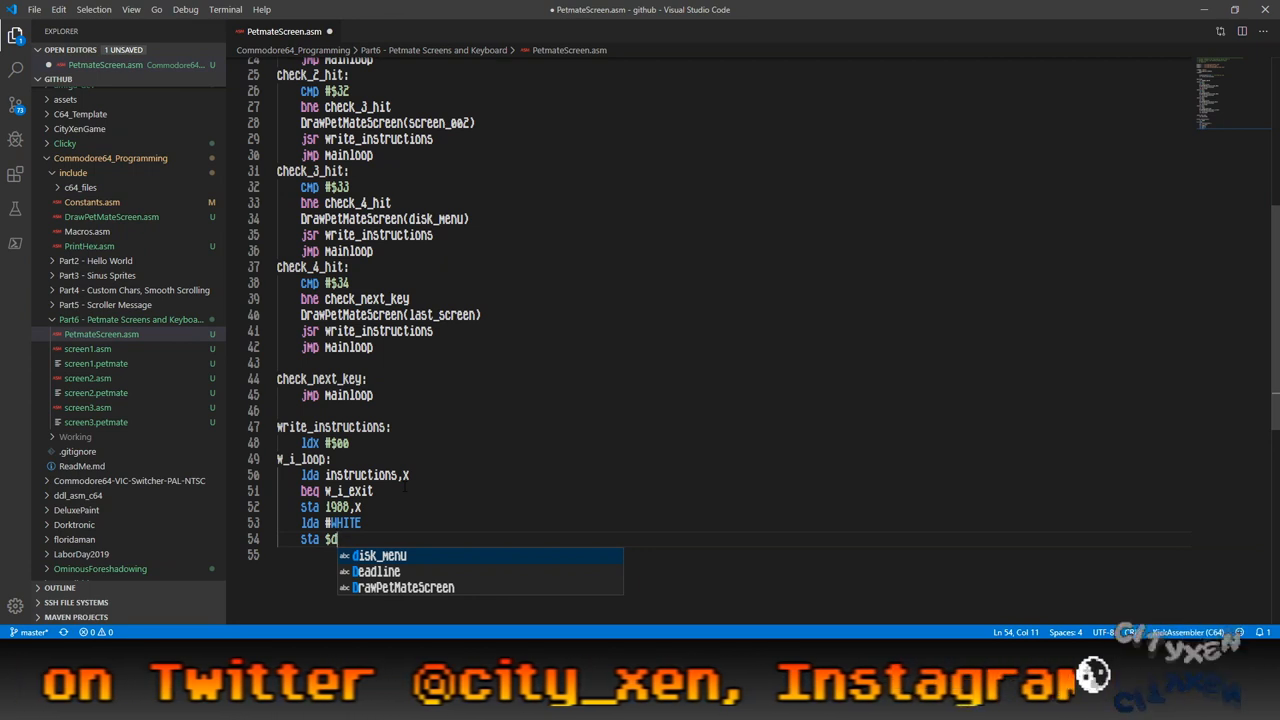
{"action": "type", "text": "bc4"}
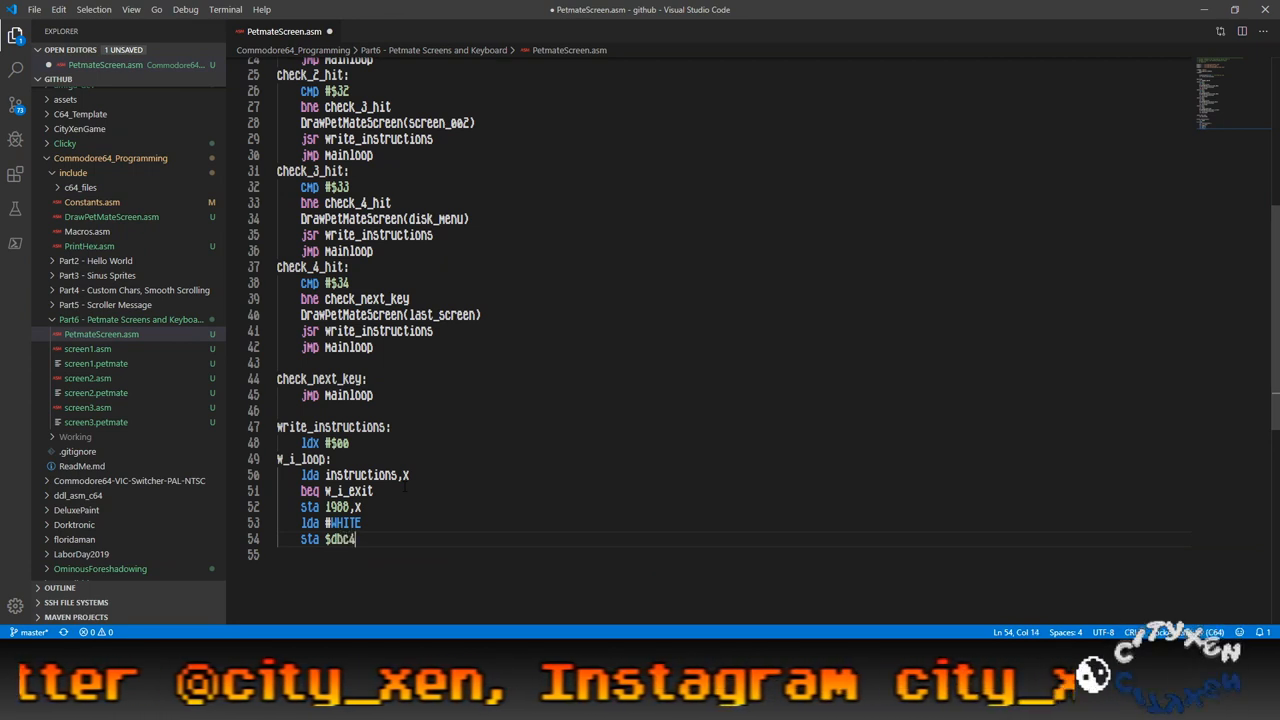
{"action": "type", "text": ",x"}
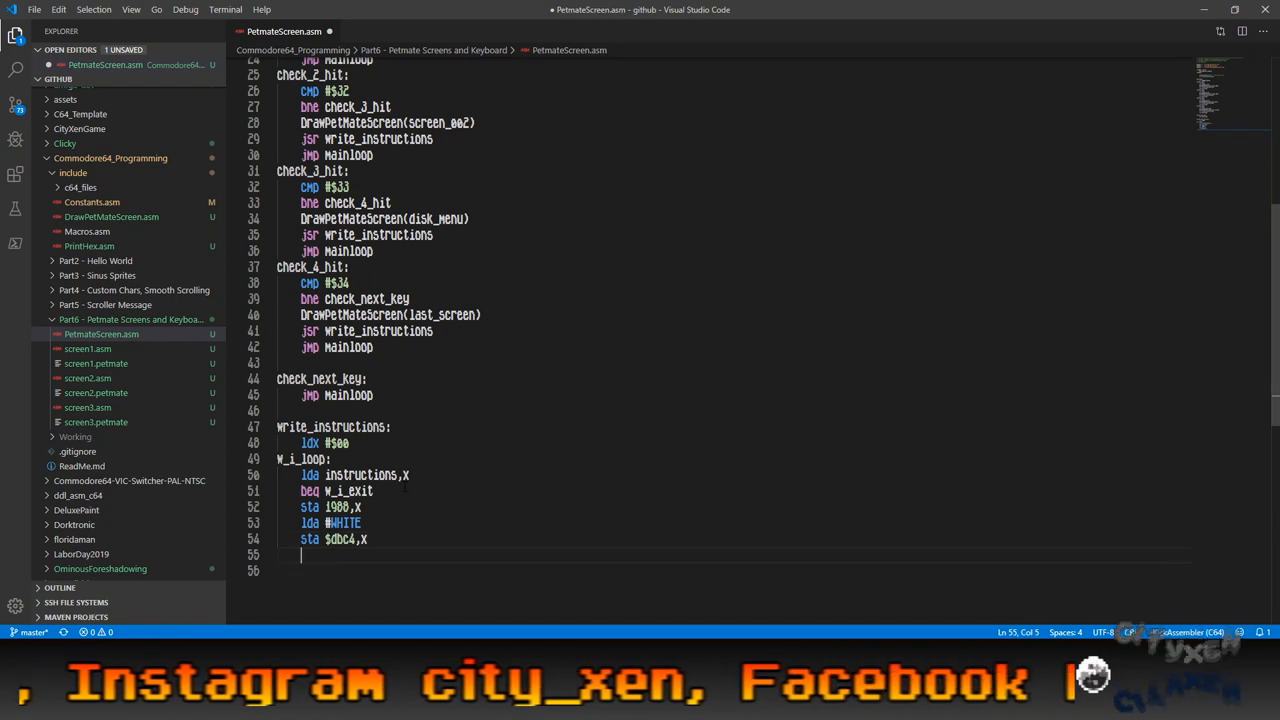
{"action": "type", "text": "inx"}
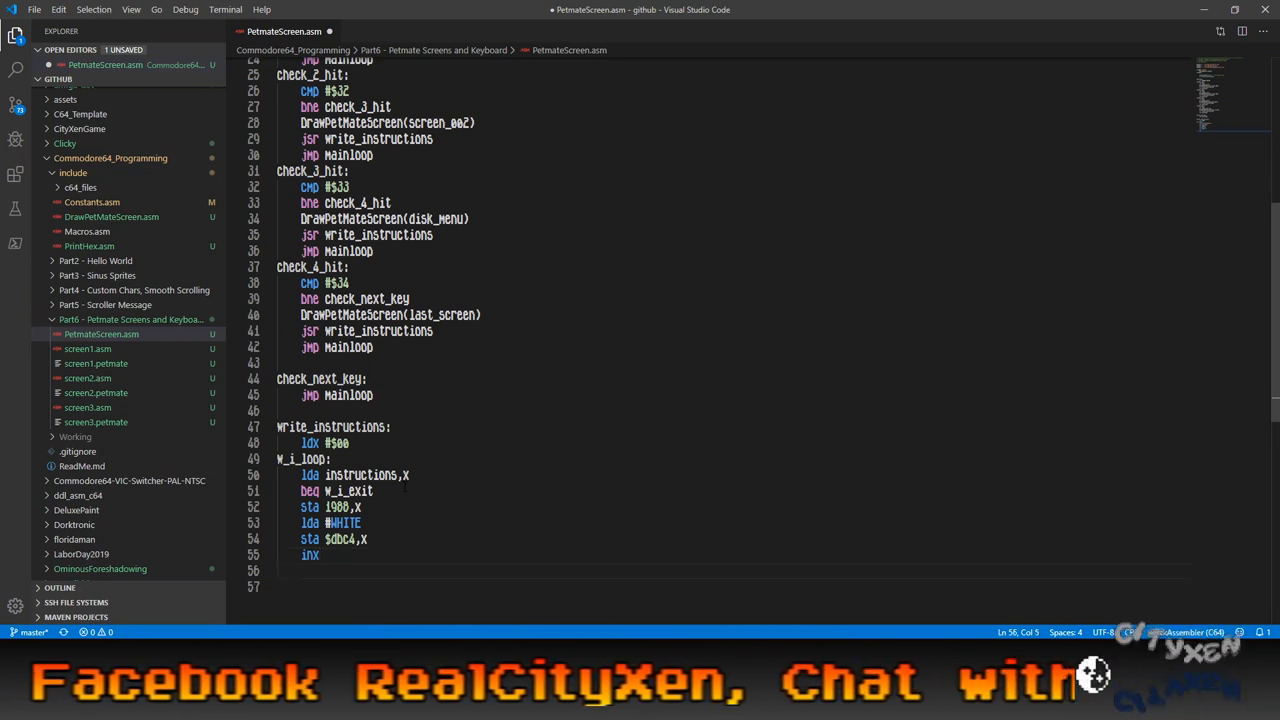
{"action": "type", "text": "jM"}
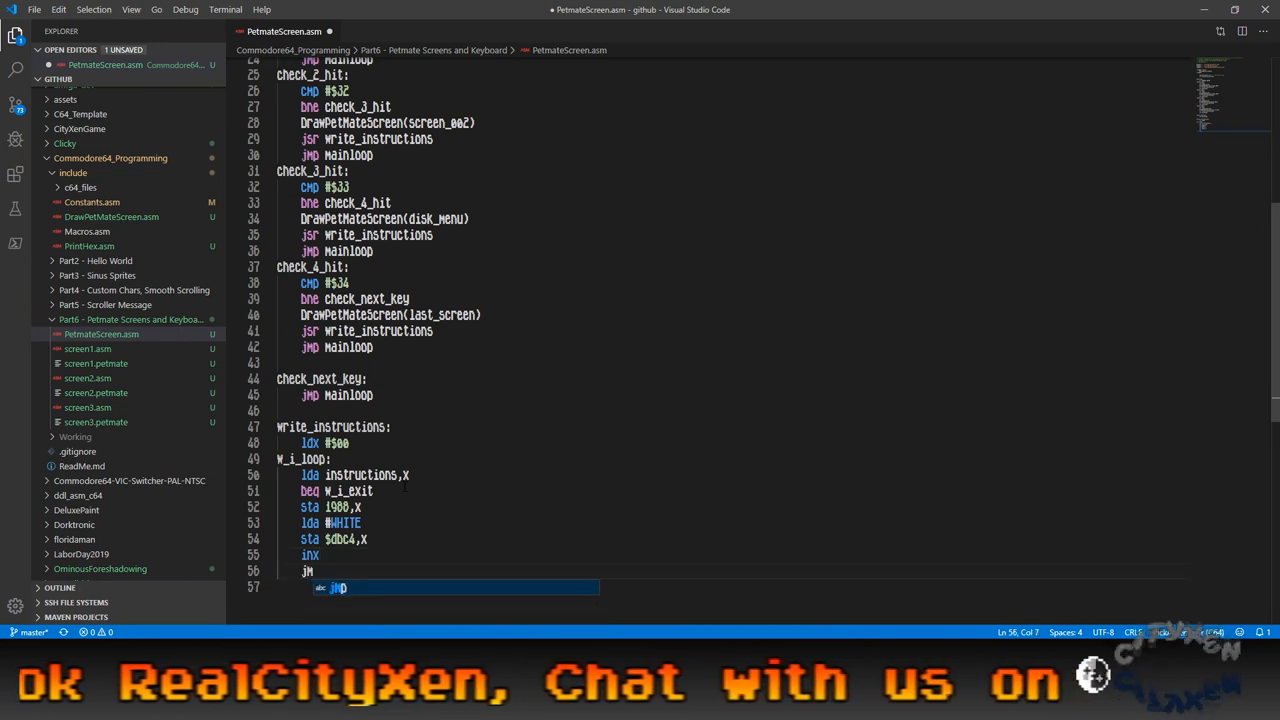
{"action": "type", "text": "_i_loop"}
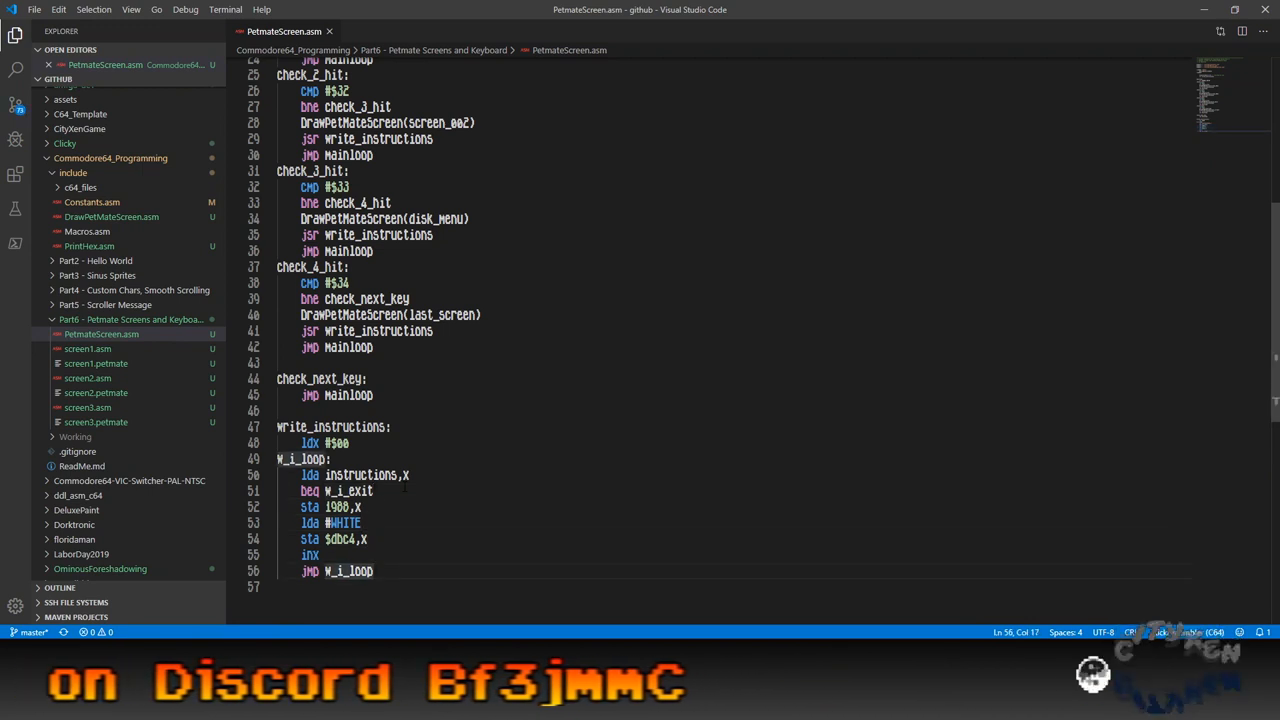
{"action": "key", "text": "enter"}
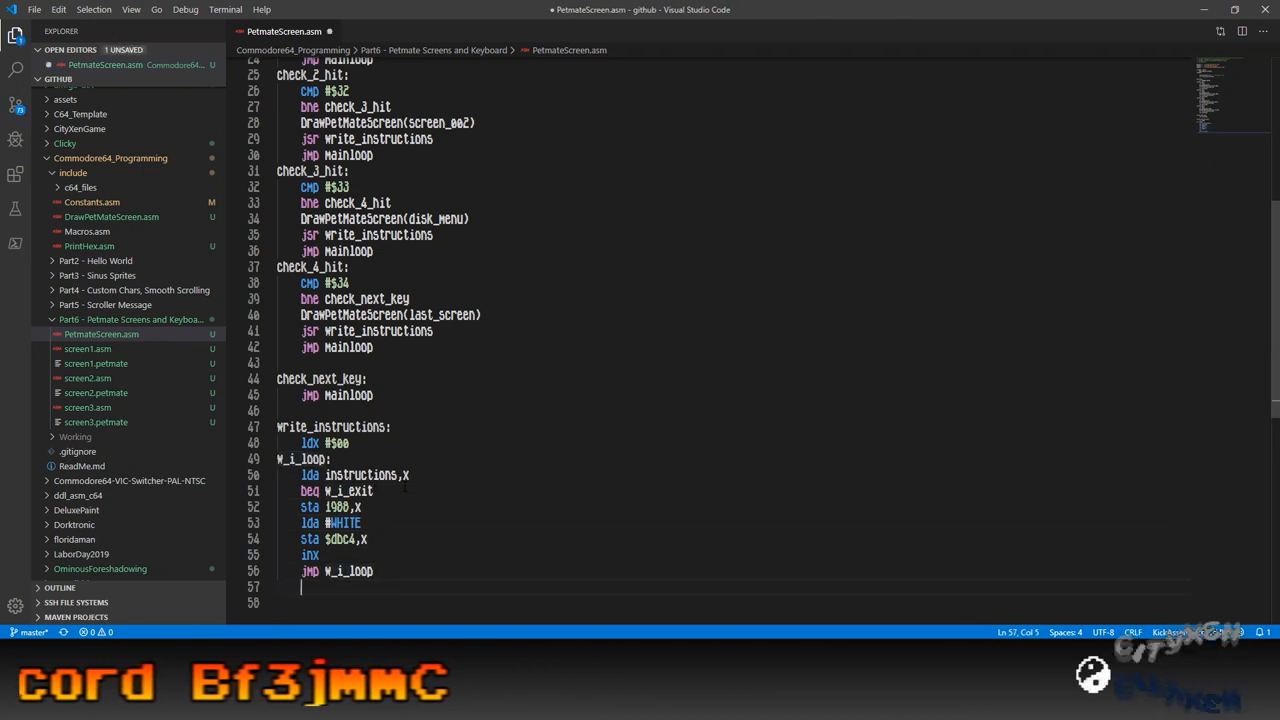
{"action": "type", "text": "w_i_exit:"}
{"action": "left_click", "coordinate": [725, 603]}
{"action": "type", "text": "r"}
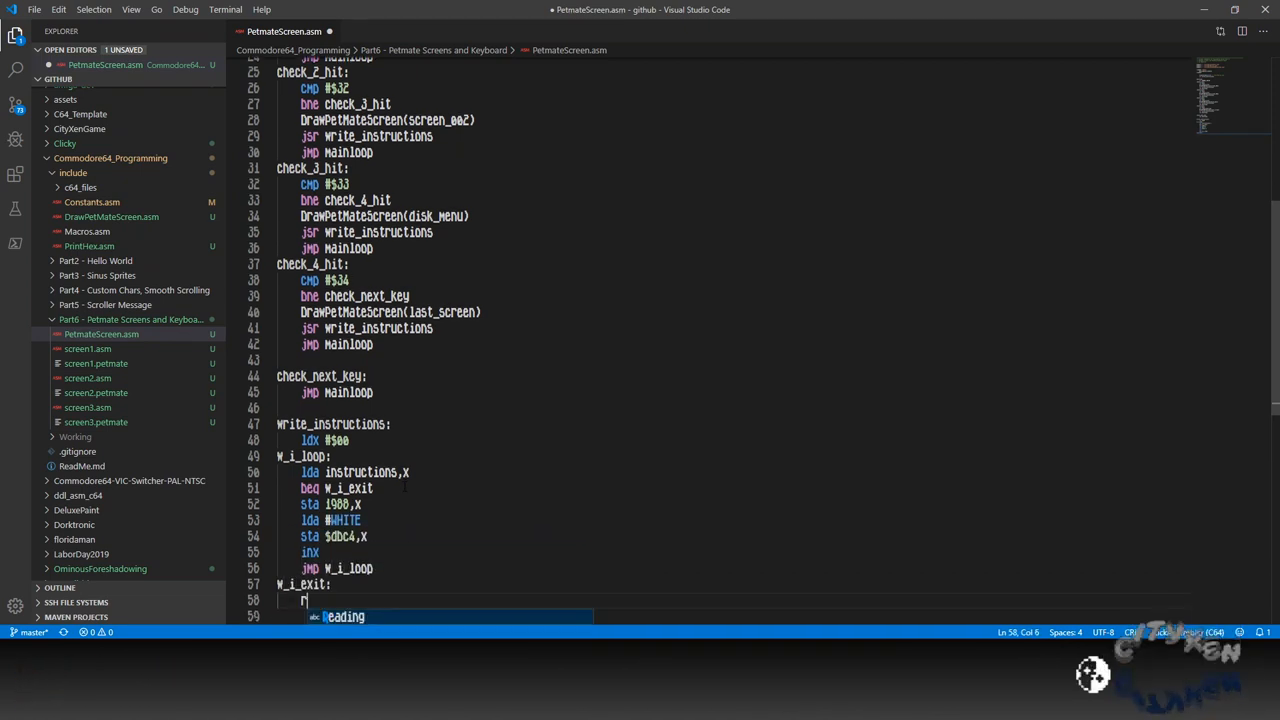
{"action": "type", "text": "ts"}
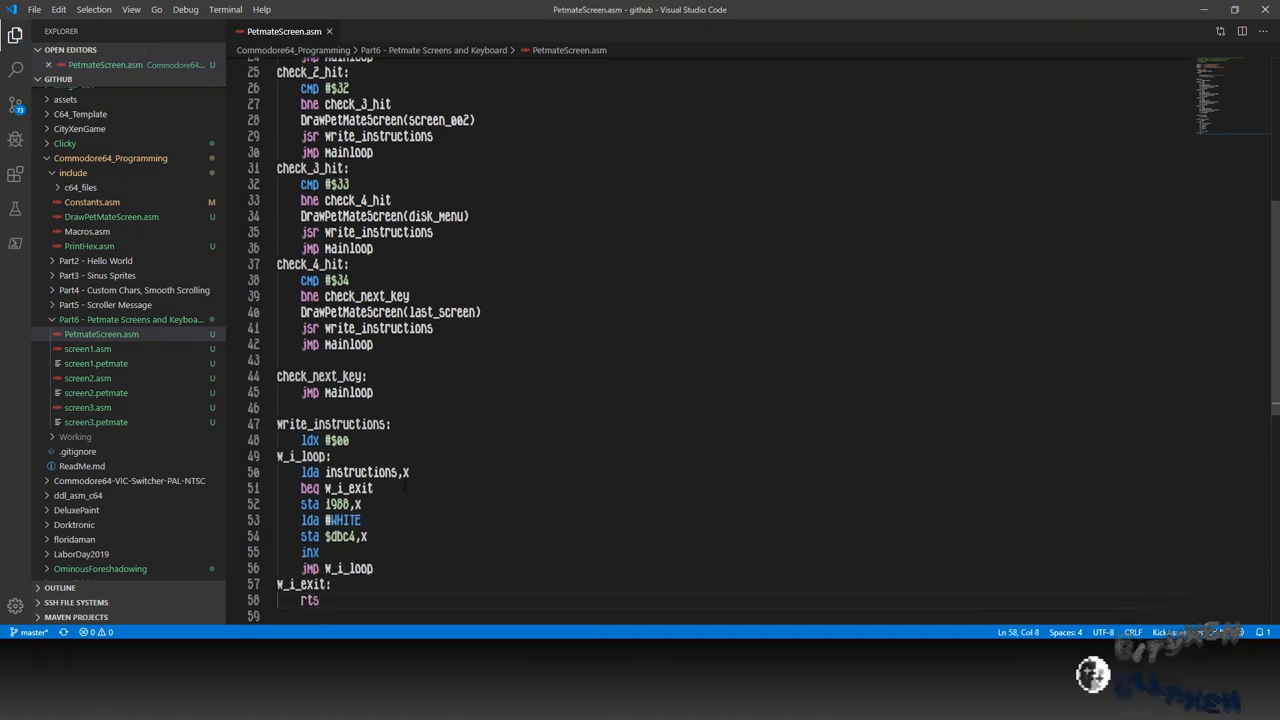
{"action": "key", "text": "enter"}
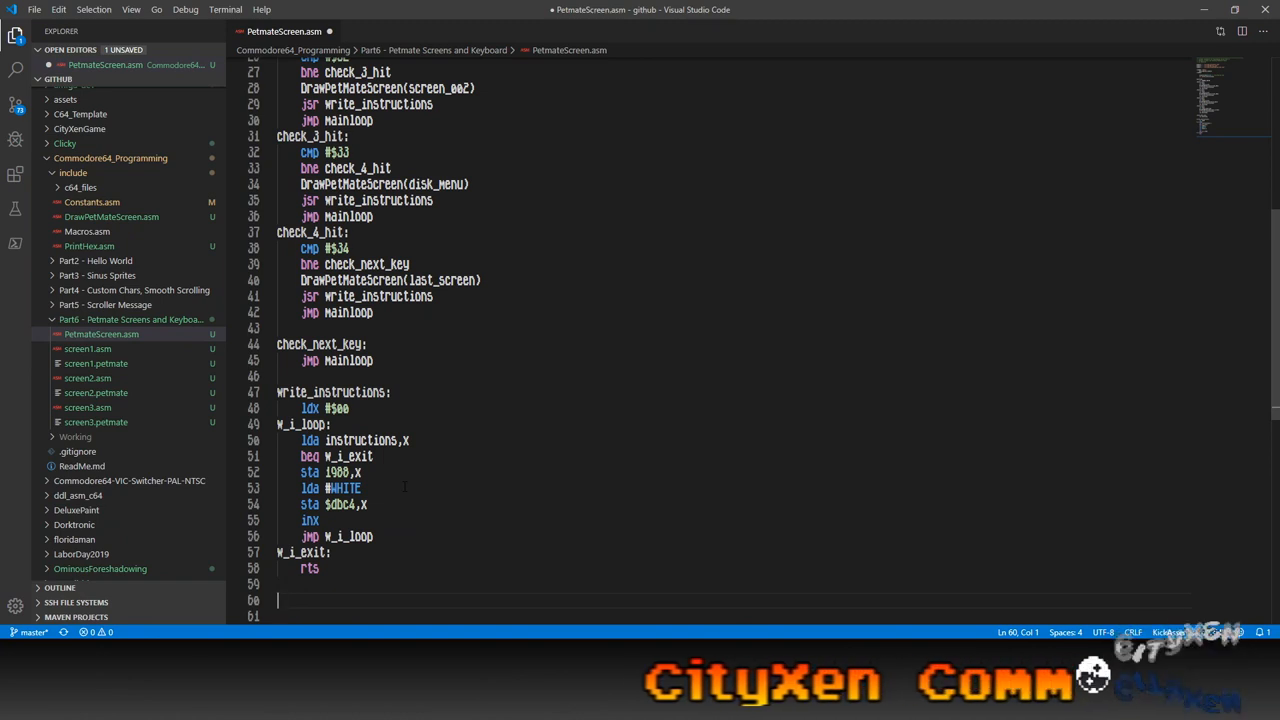
Under instructions:, add .text "press 1 to 4 to change screens" and begin a .byte line.
{"action": "type", "text": "instructions:"}
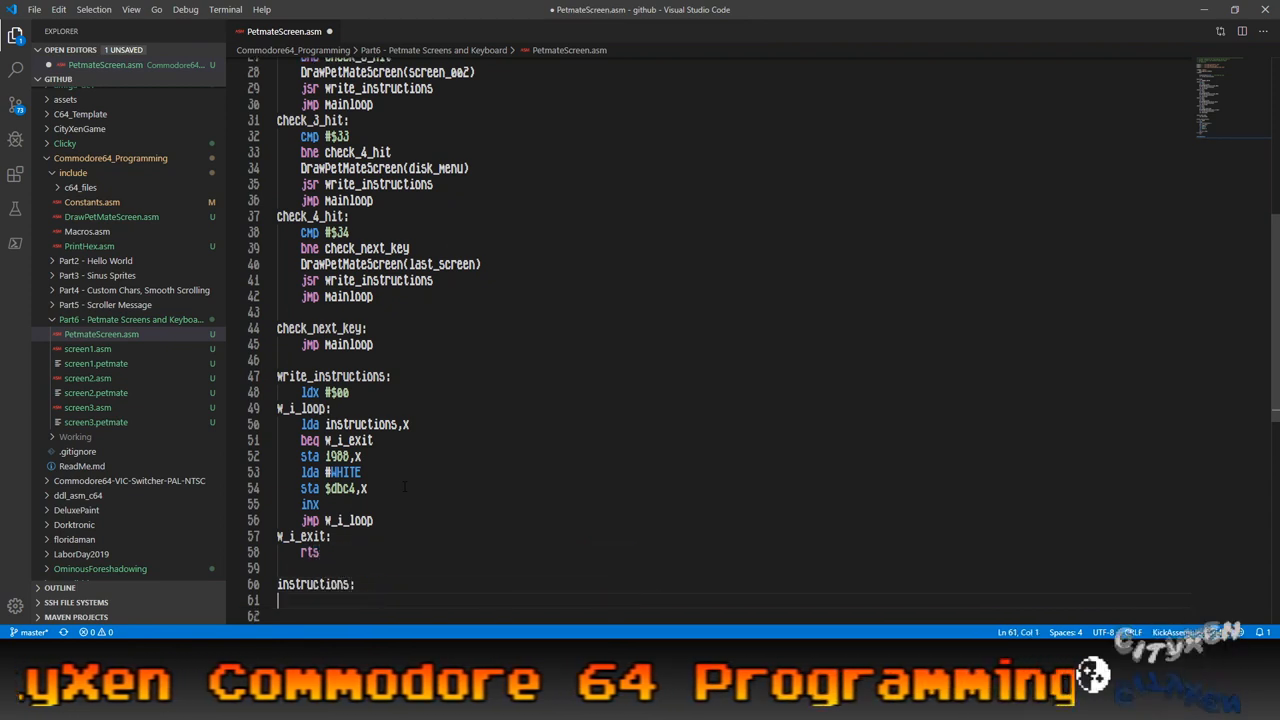
{"action": "type", "text": ".text \" press 1"}
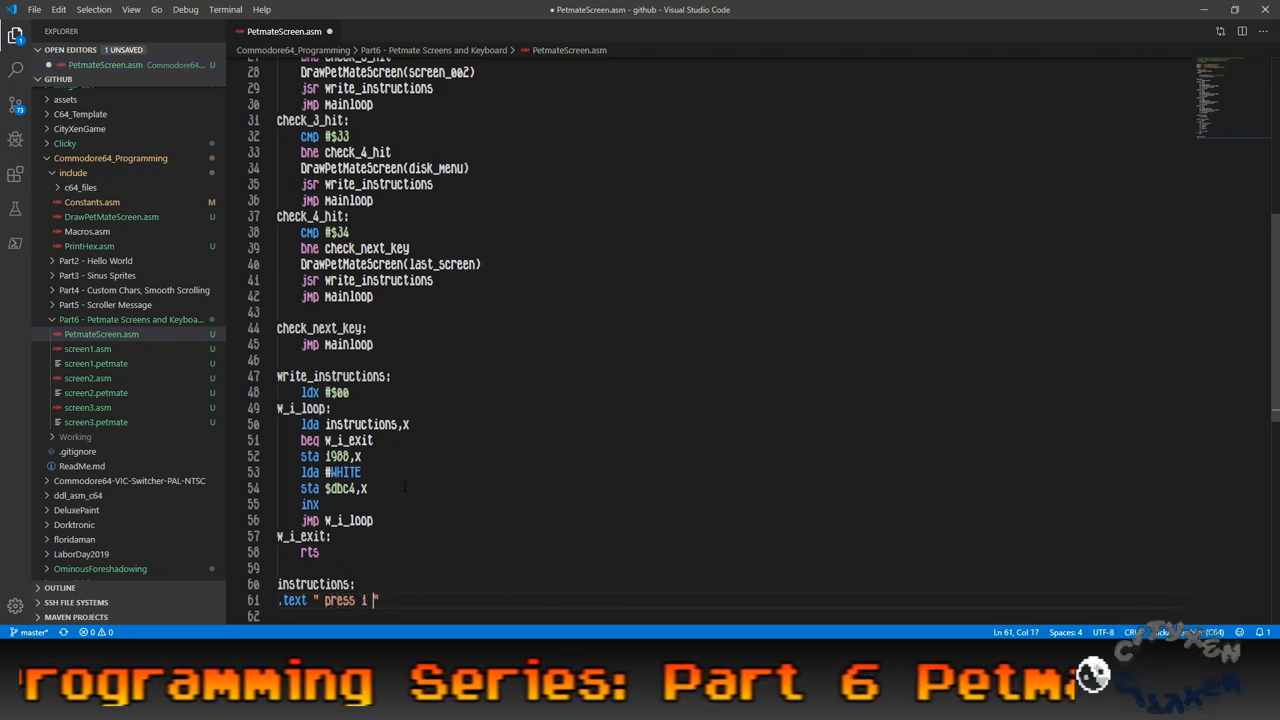
{"action": "type", "text": "+"}
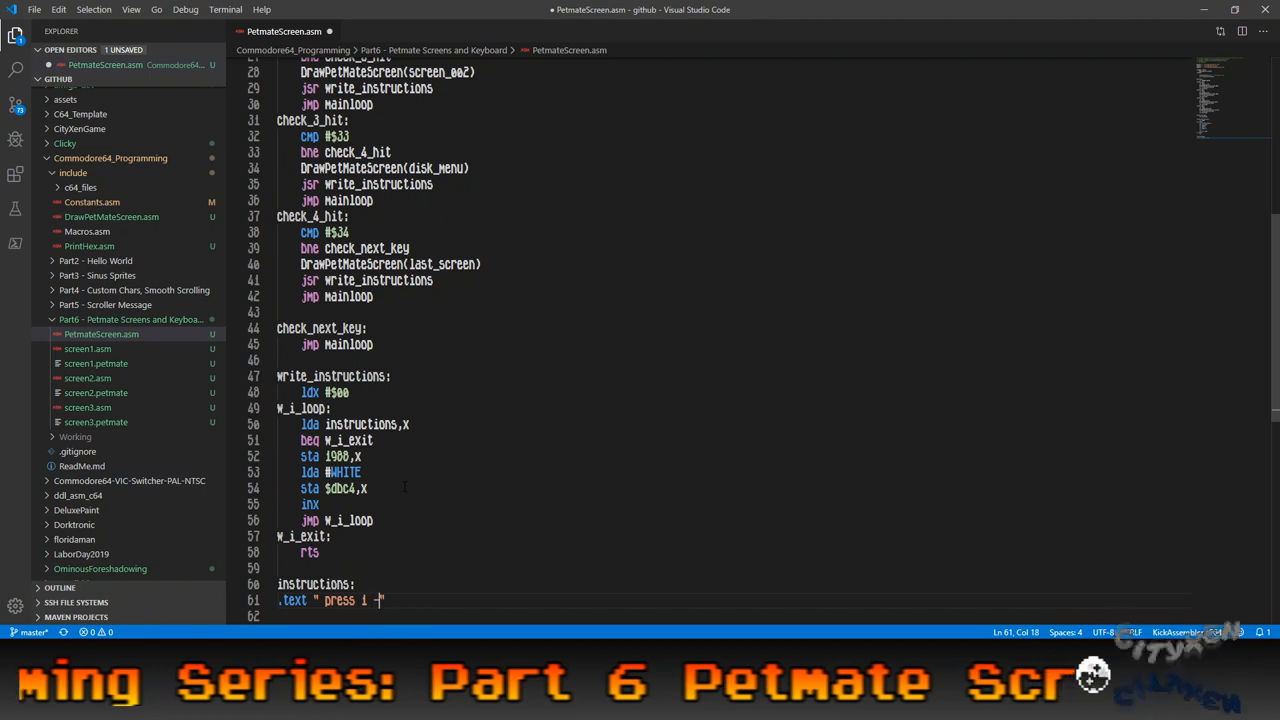
{"action": "type", "text": "4 to change"}
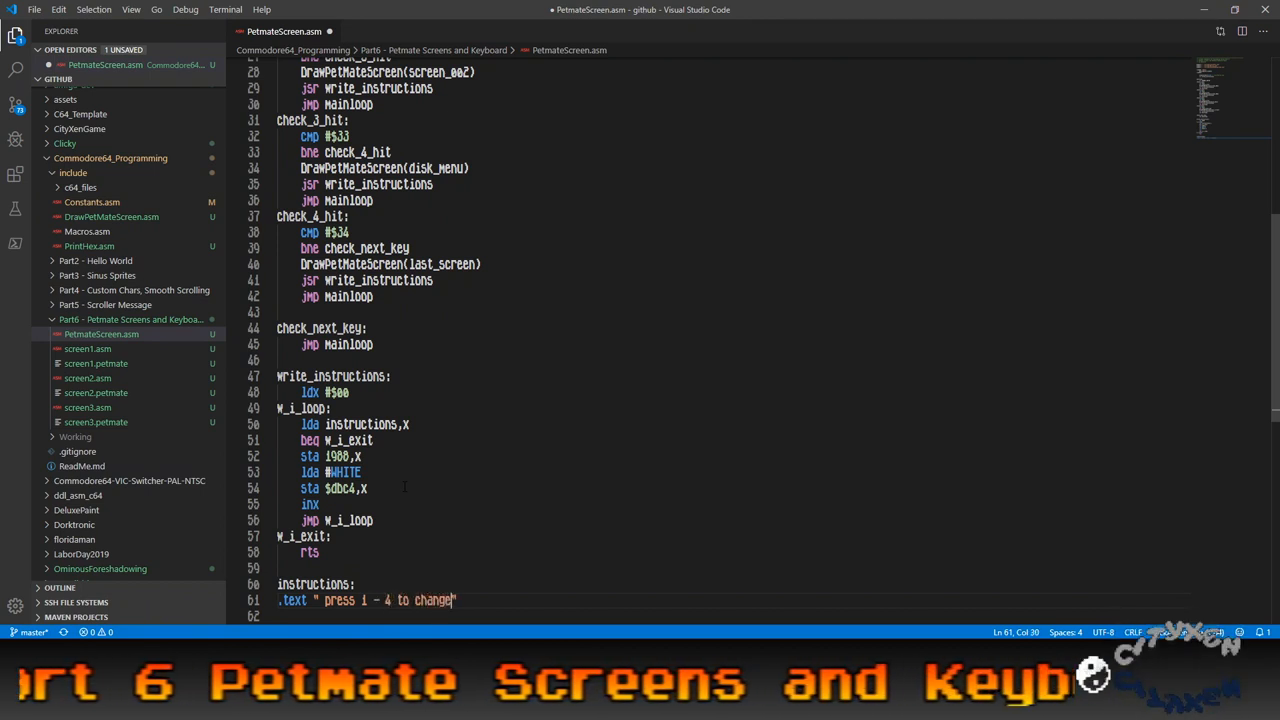
{"action": "type", "text": "screens"}
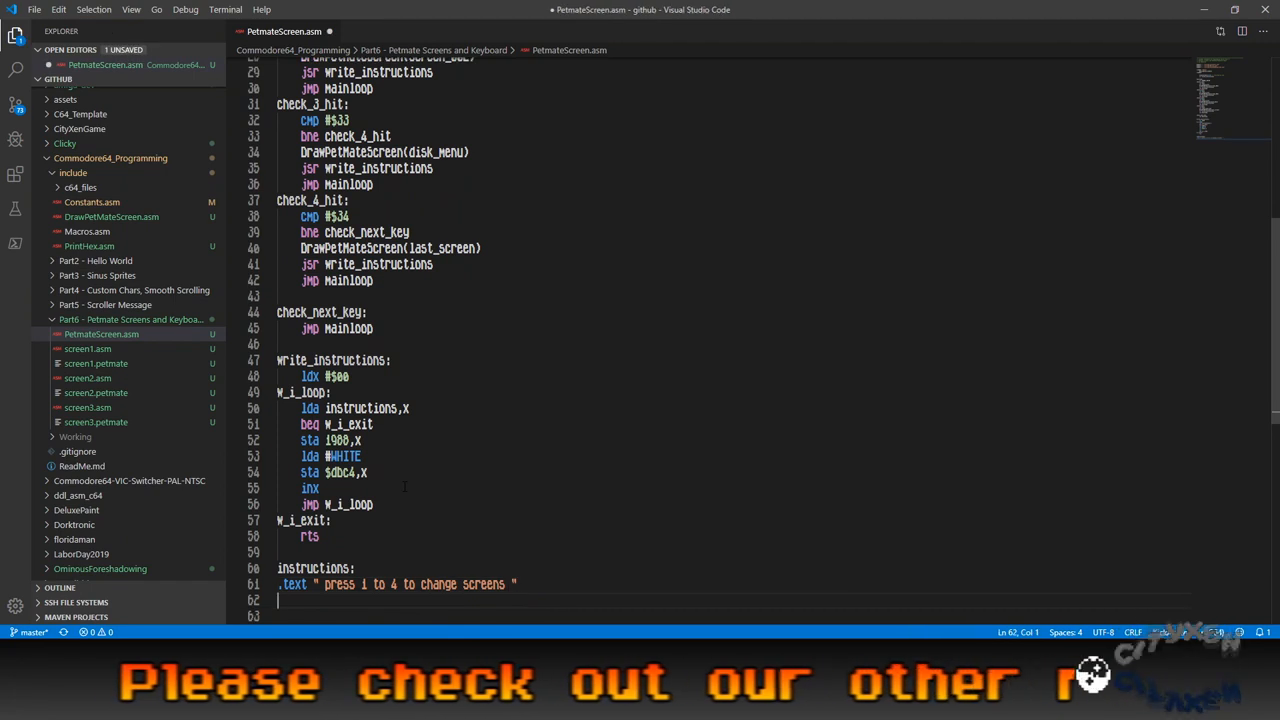
{"action": "type", "text": ".byte"}
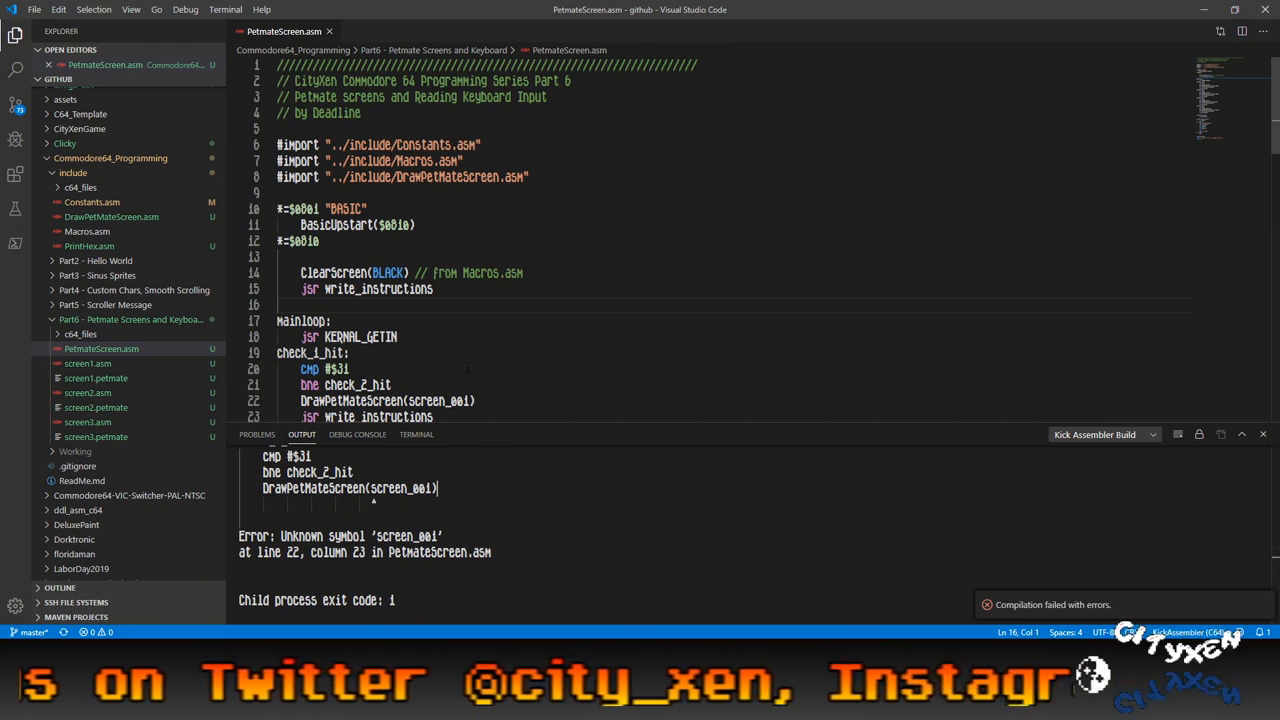
Add #import lines for screen1.asm, screen2.asm and screen3.asm below the includes.
{"action": "left_click", "coordinate": [415, 224]}
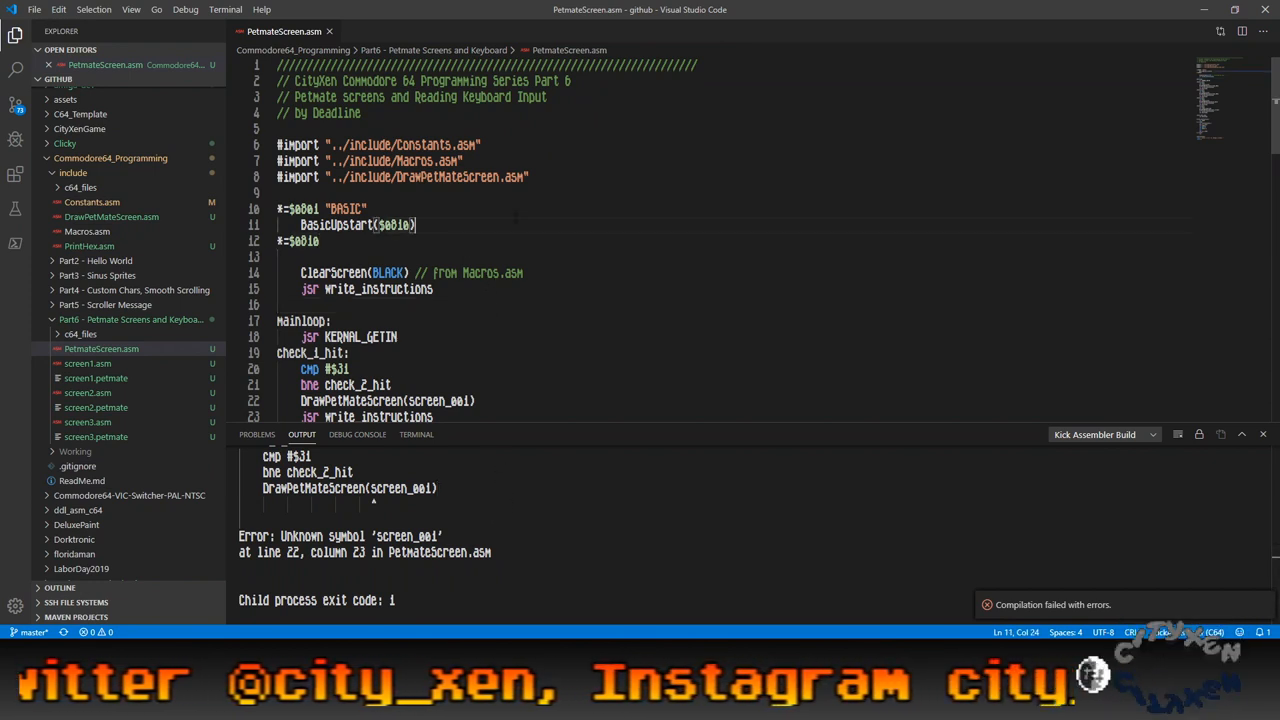
{"action": "key", "text": "Enter"}
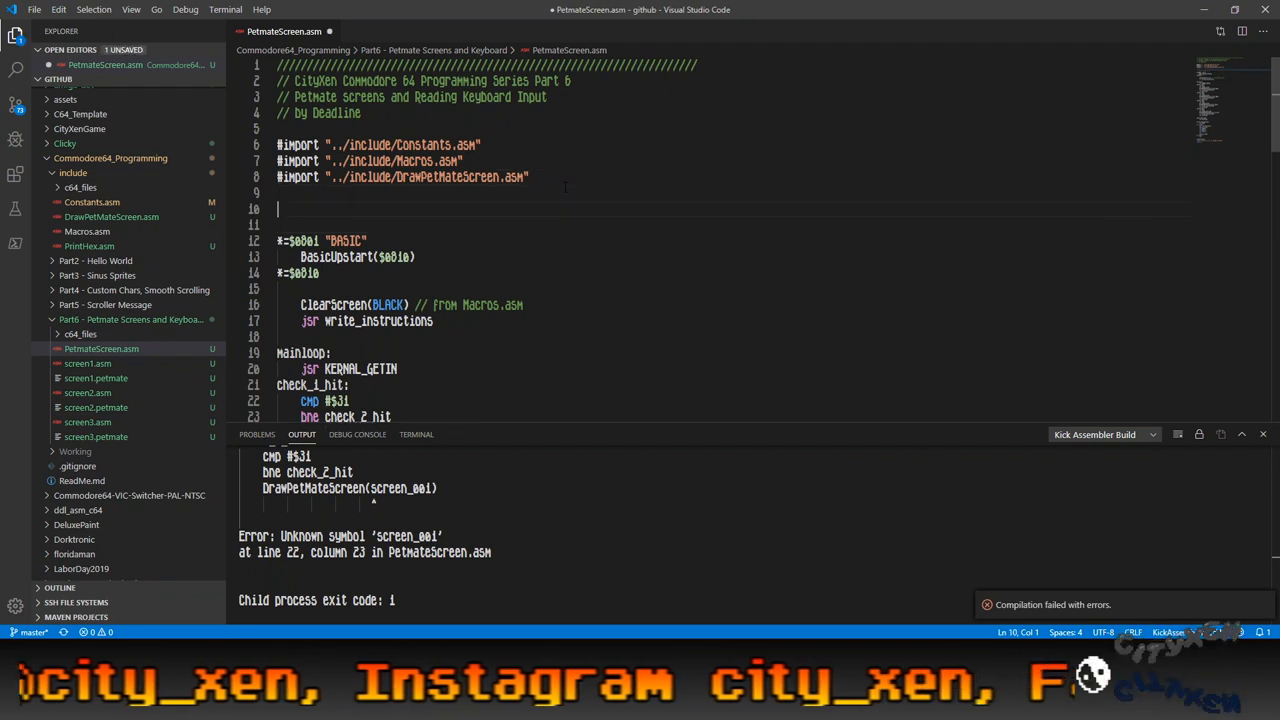
{"action": "type", "text": "#import \""}
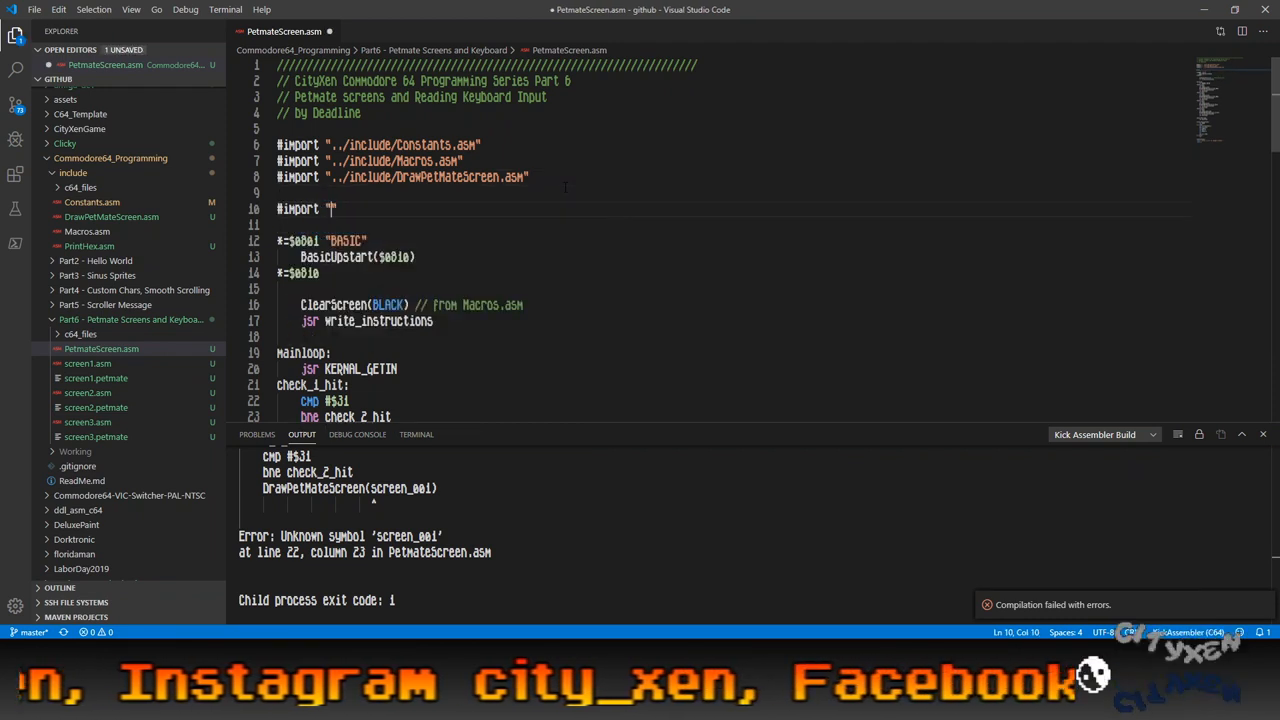
{"action": "type", "text": "screen1.asm"}
{"action": "type", "text": "#"}
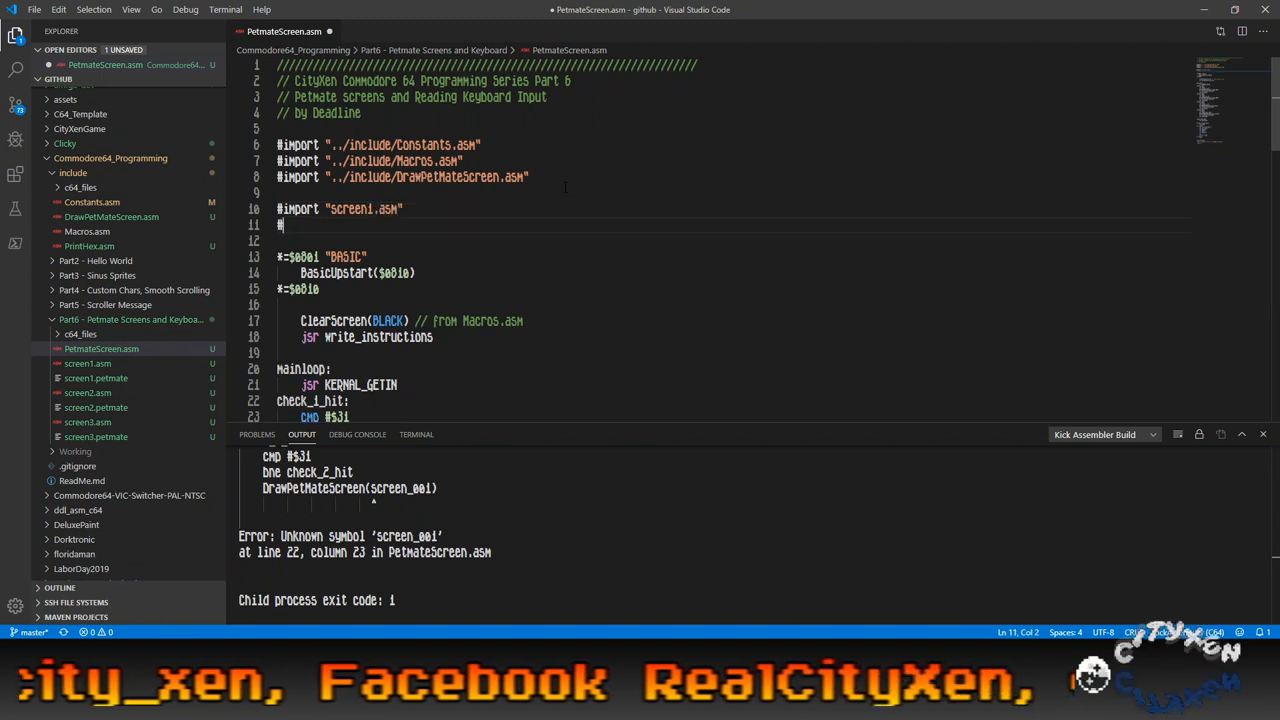
{"action": "type", "text": "import \""}
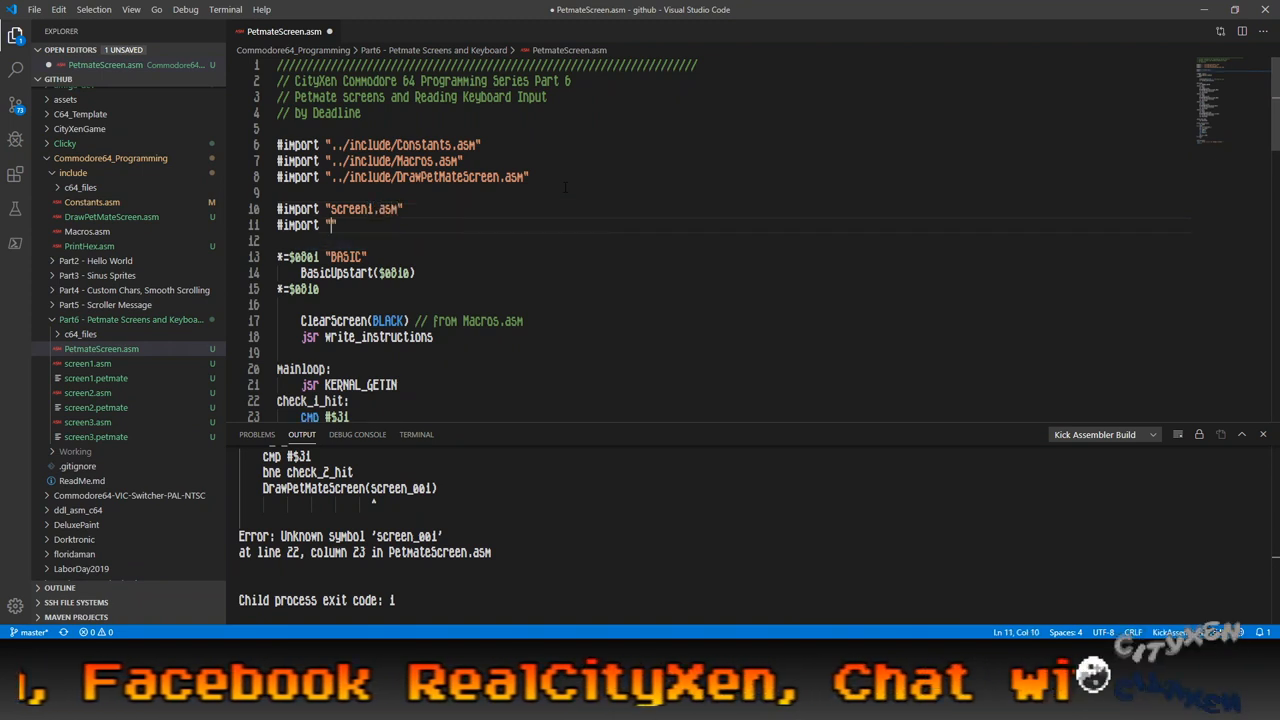
{"action": "type", "text": "screen2.as"}
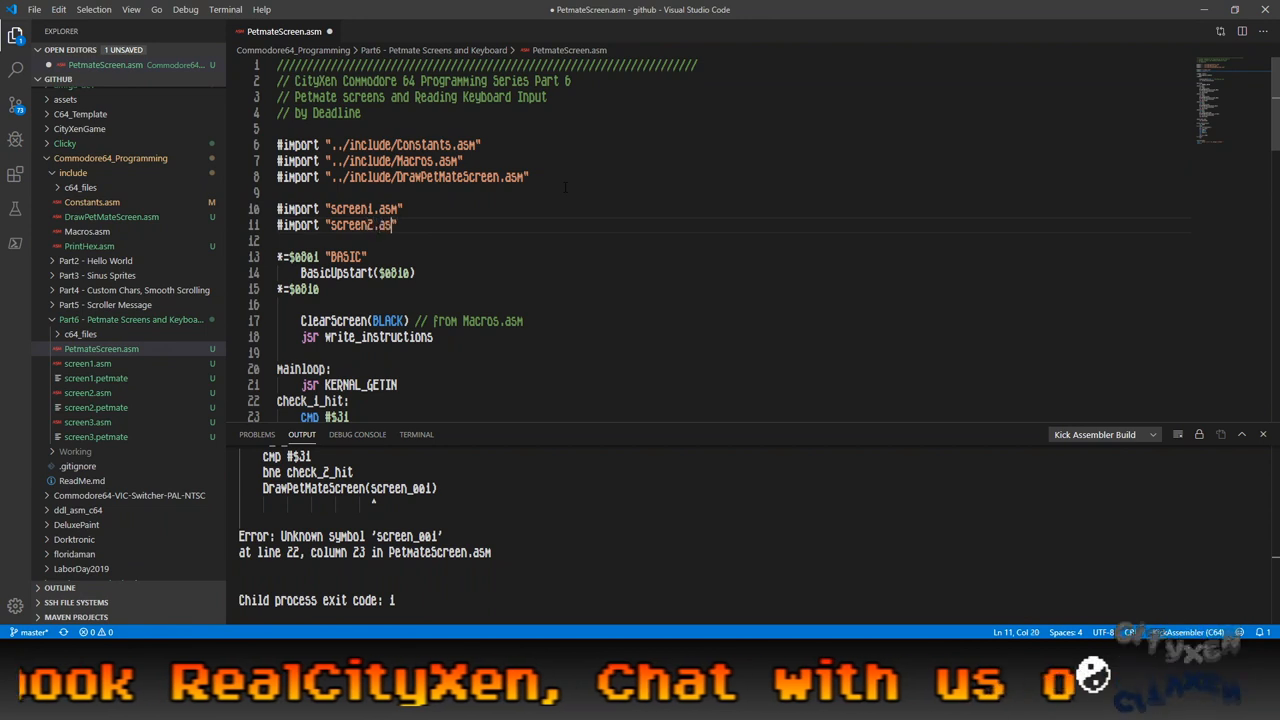
{"action": "type", "text": "#import \""}
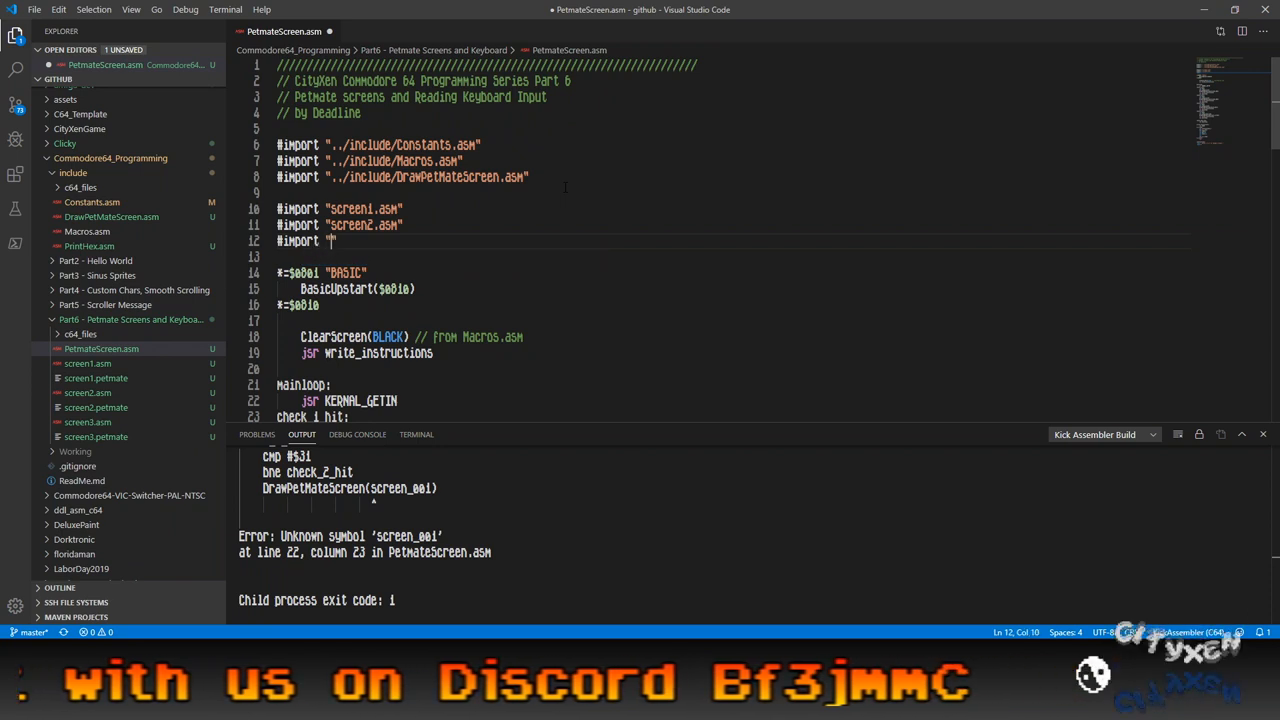
{"action": "type", "text": "screen3.asm"}
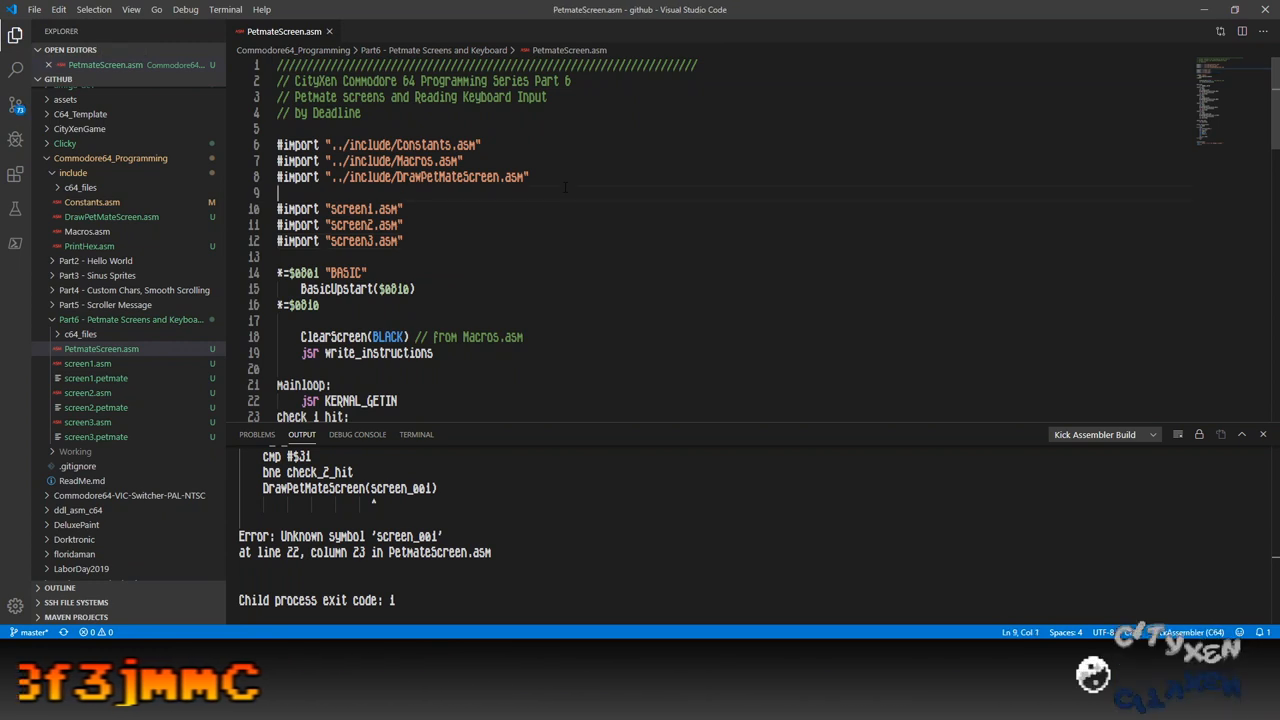
Place the screen imports under a *=$2000 "SCREEN" segment.
{"action": "type", "text": "*-"}
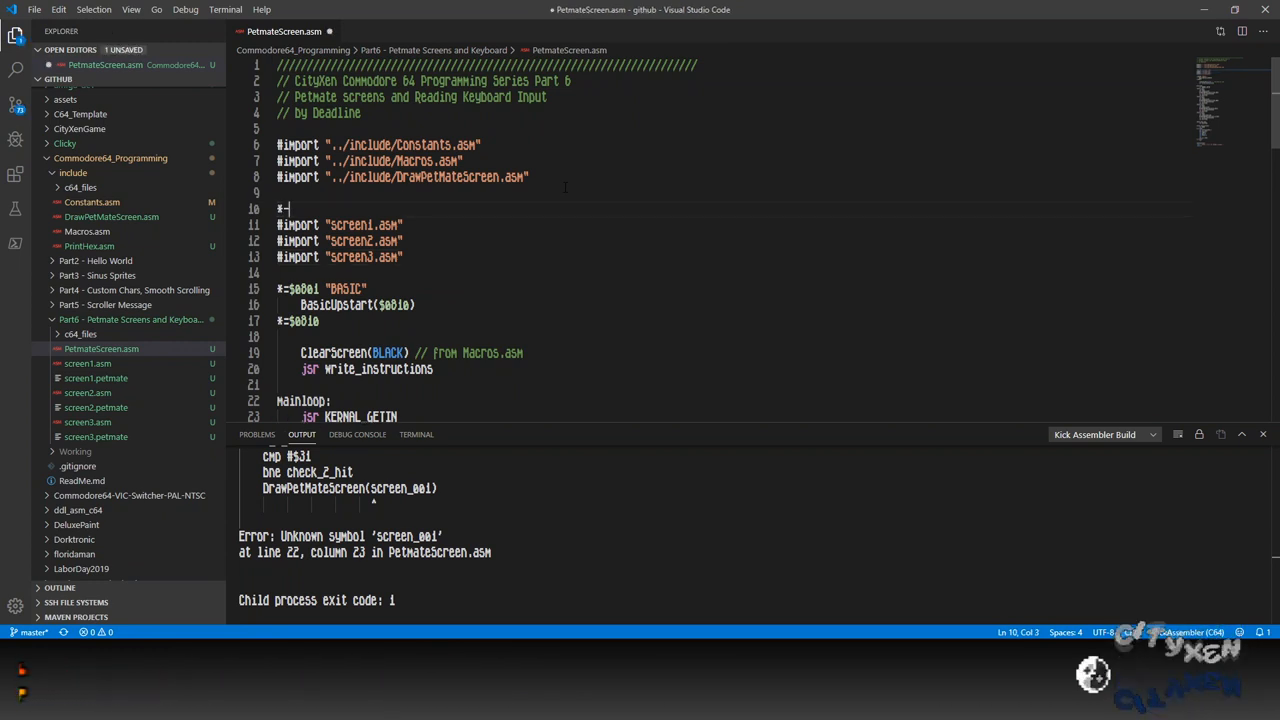
{"action": "key", "text": "Backspace"}
{"action": "type", "text": "="}
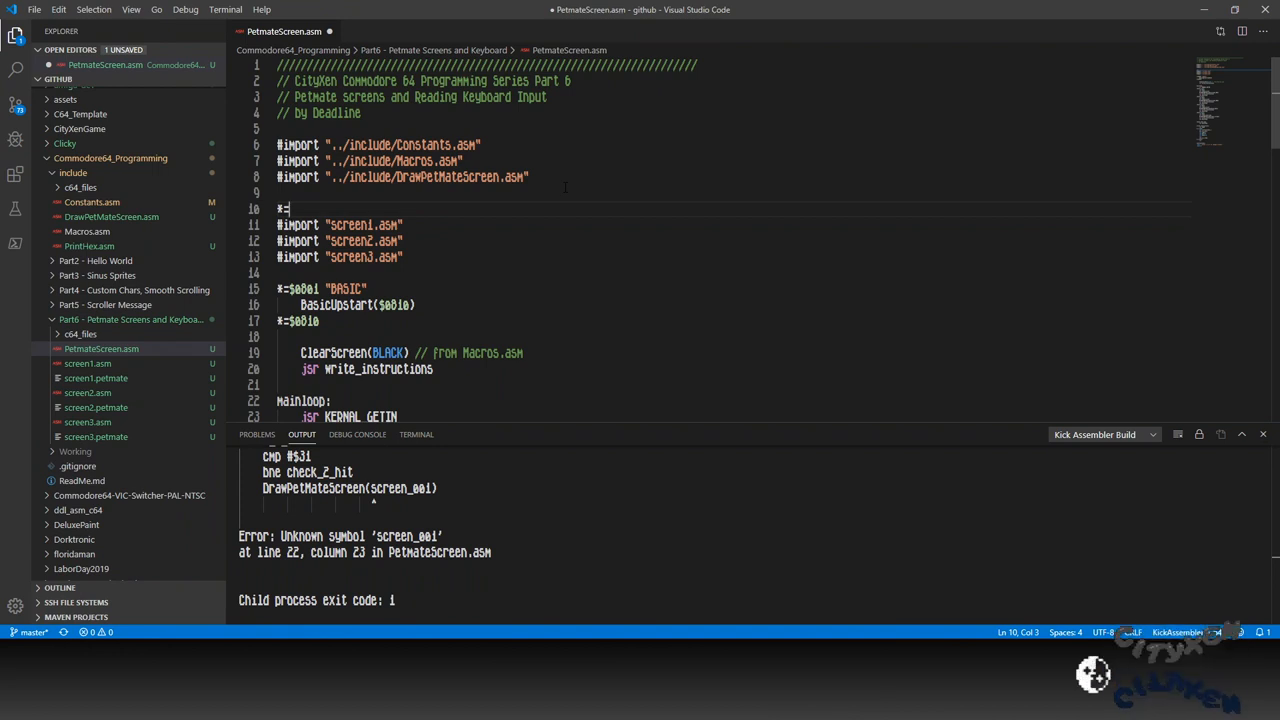
{"action": "type", "text": "$2000"}
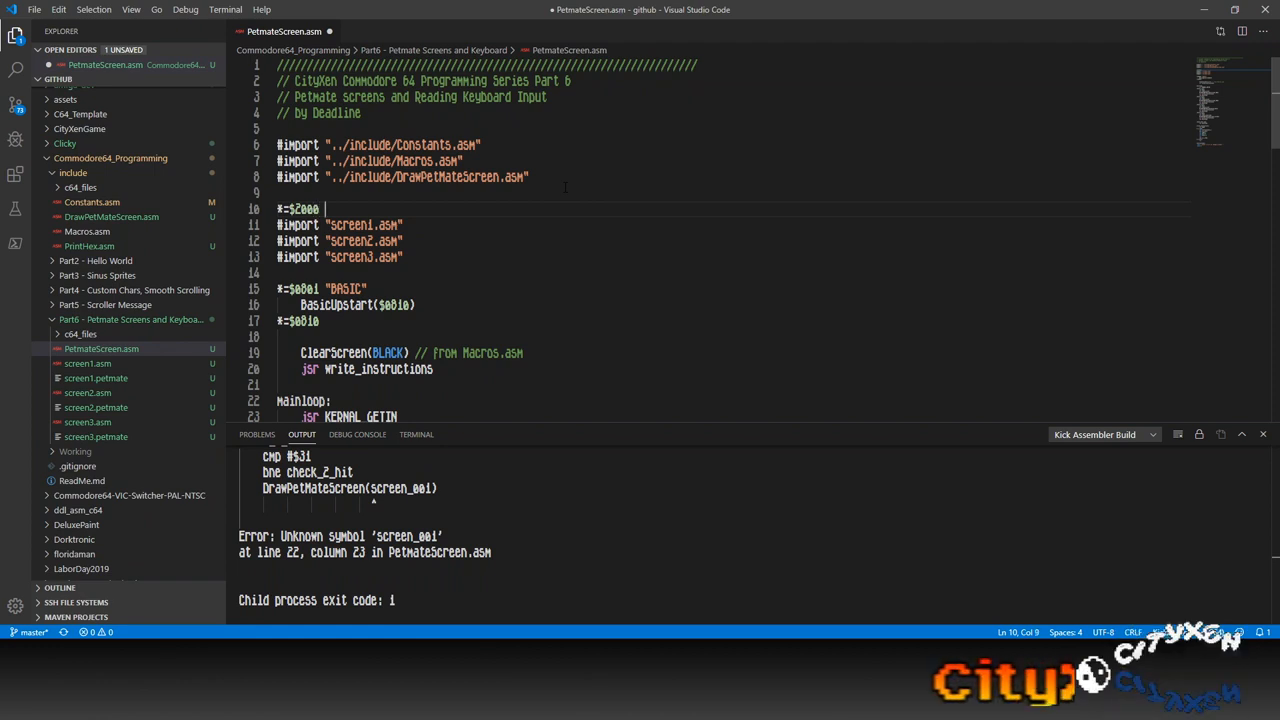
{"action": "type", "text": "\"SCREEN\""}
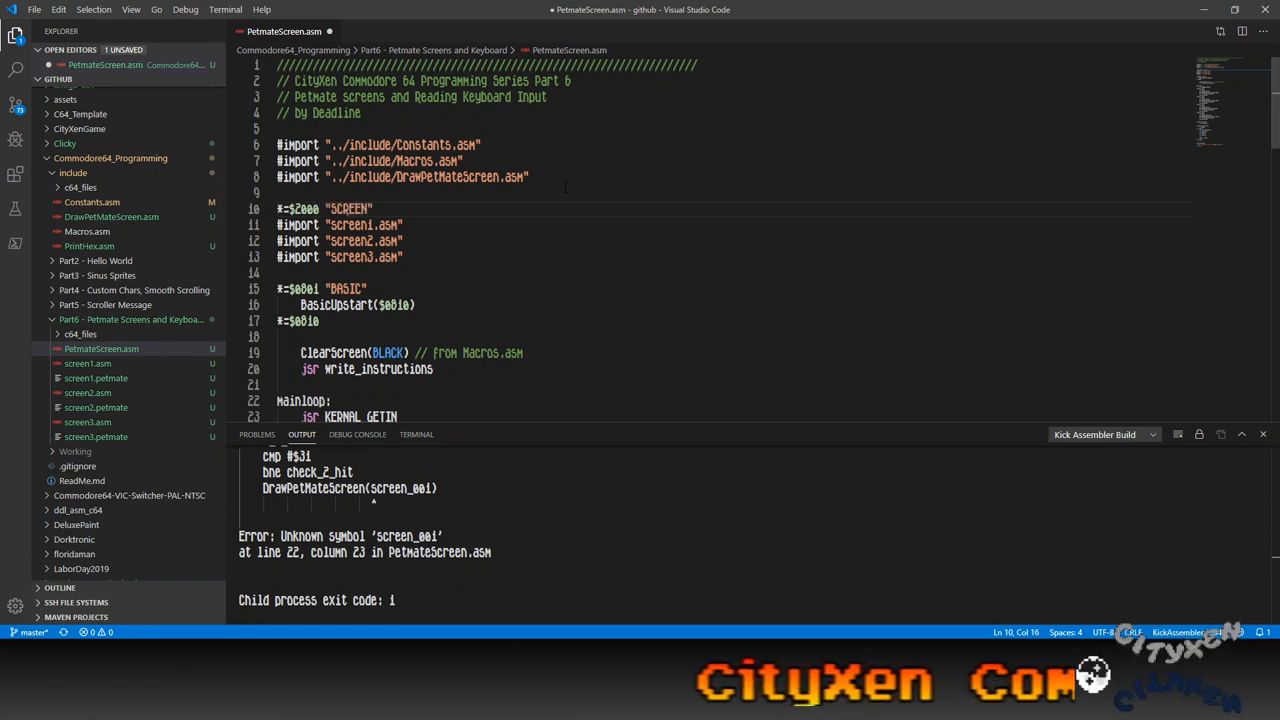
{"action": "type", "text": "S"}
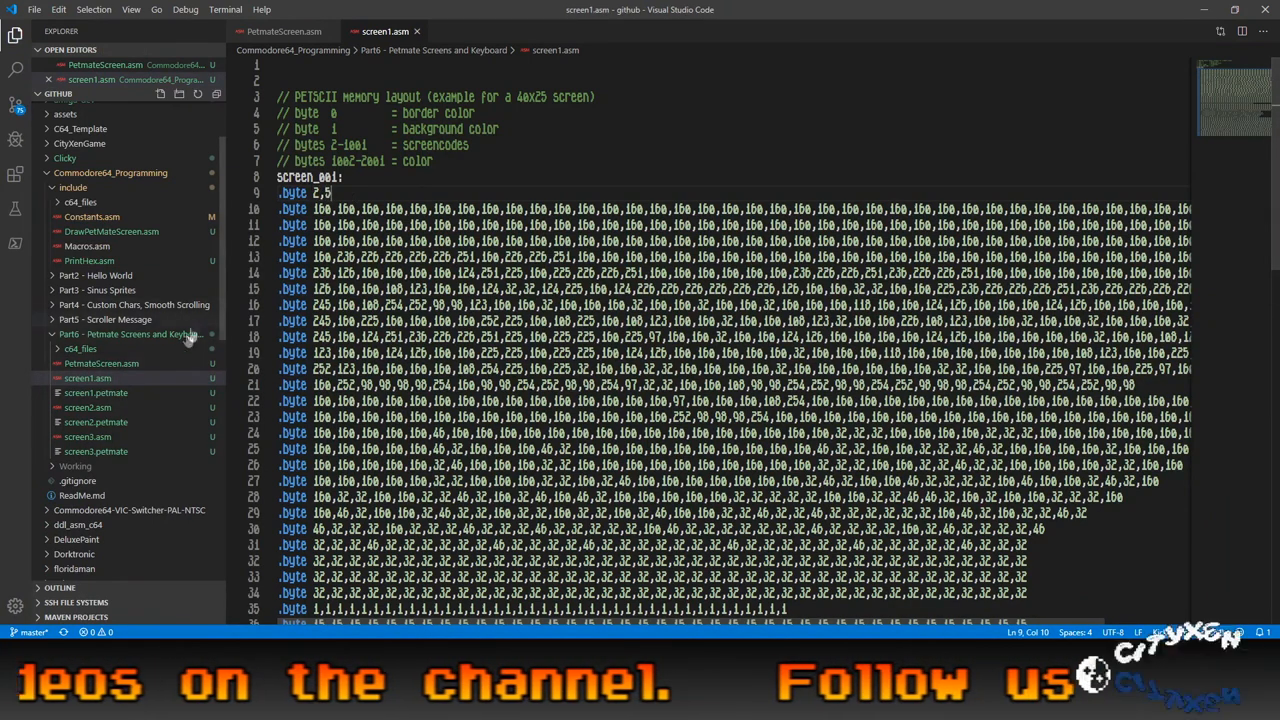
Open another screen assembly file from the Explorer and scroll through its colour data.
{"action": "left_click", "coordinate": [88, 421]}
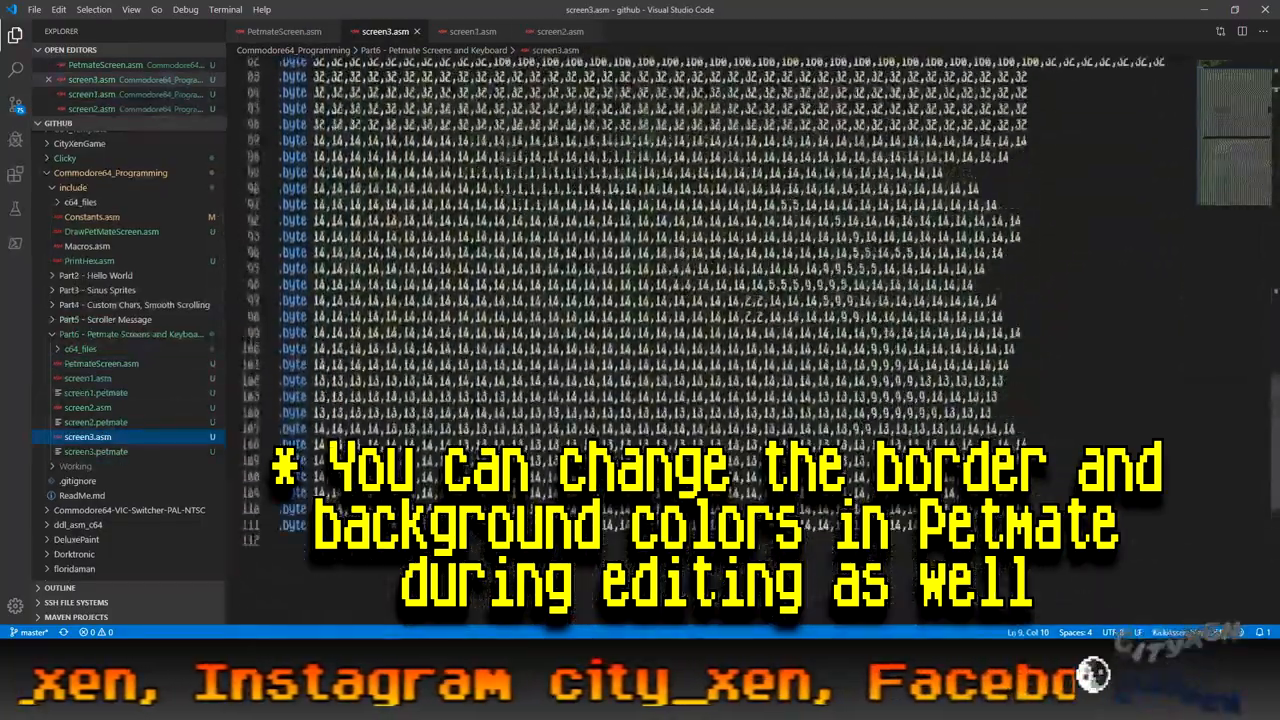
{"action": "scroll", "scroll_direction": "down", "scroll_amount": 3}
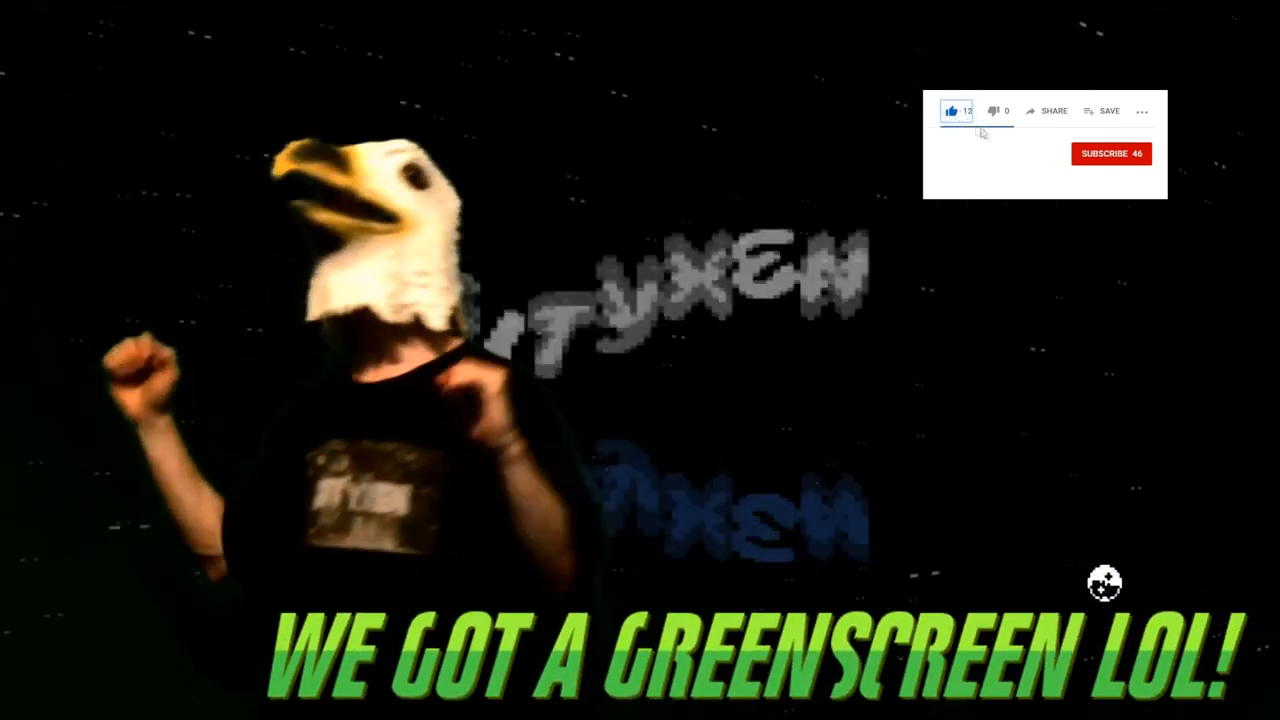
{"action": "left_click", "coordinate": [1111, 153]}
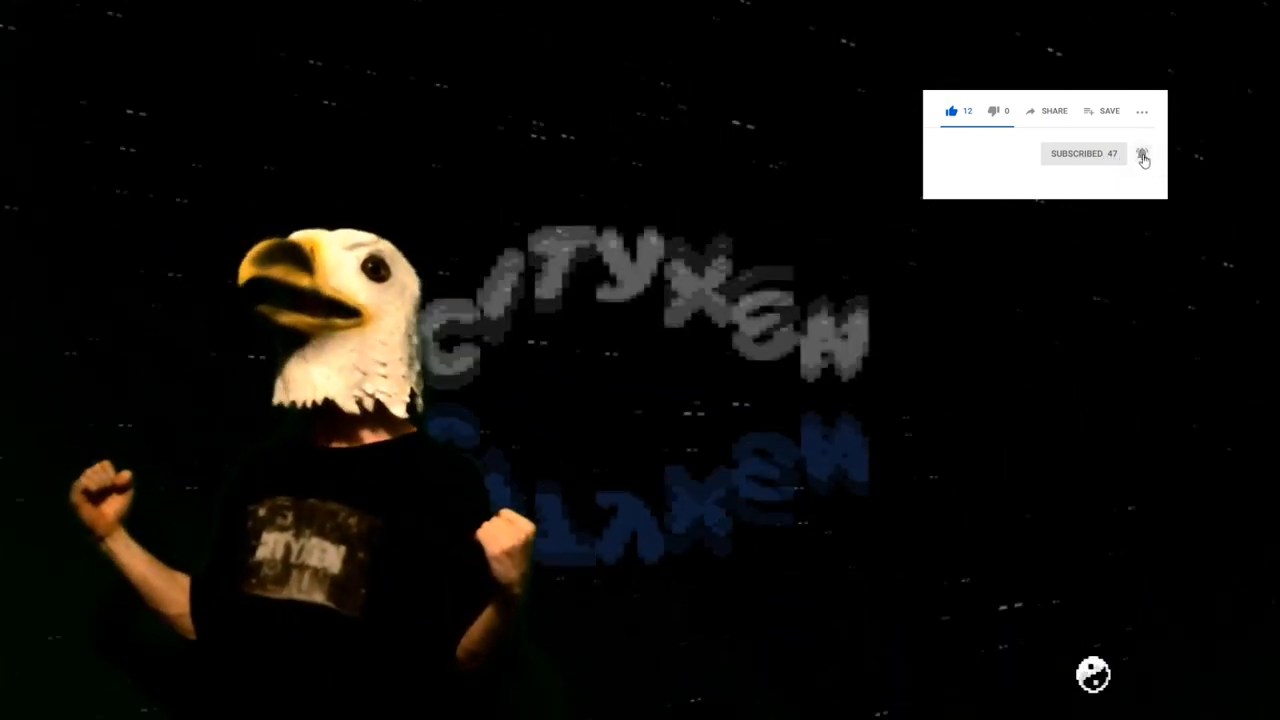